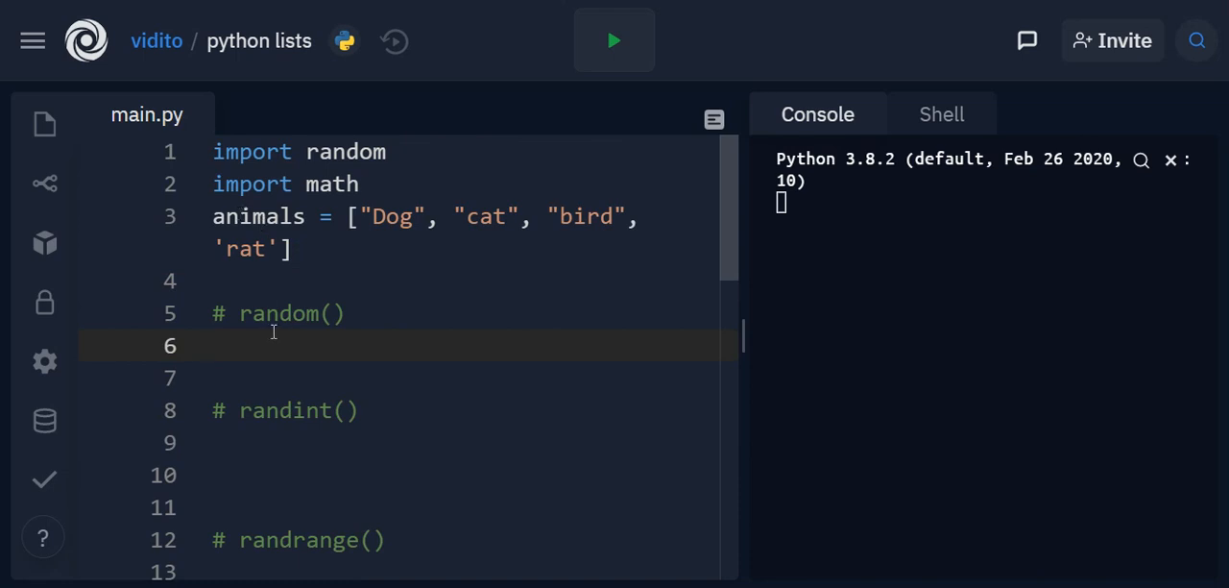
{"action": "mouse_move", "coordinate": [274, 349]}
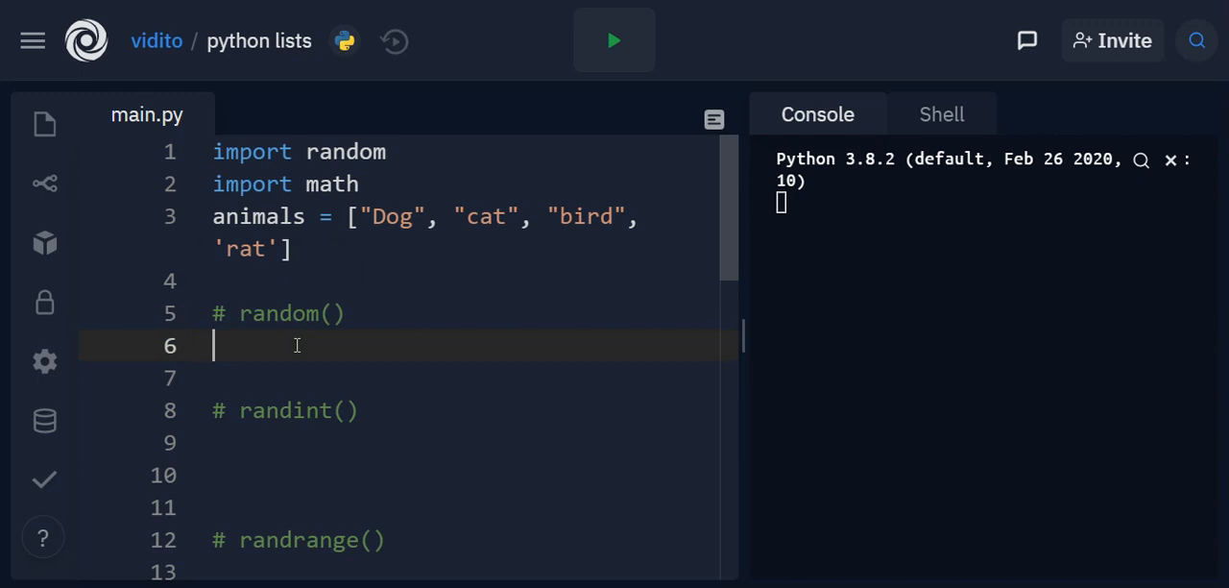
Assign random.random() to x, add print(x) below, and run to get a random decimal.
{"action": "type", "text": "x ="}
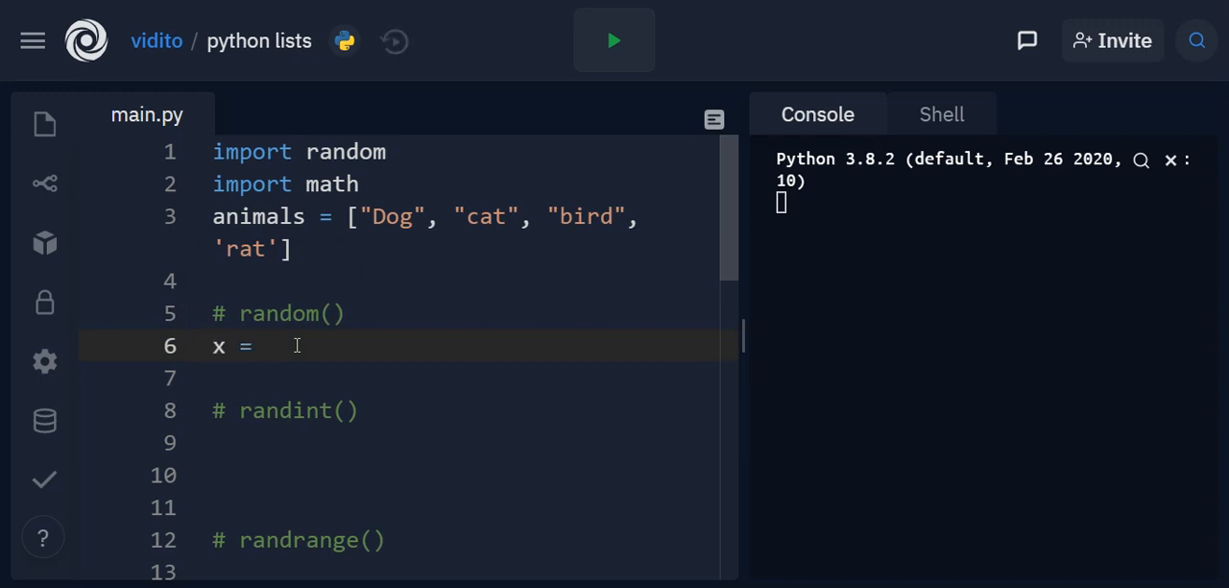
{"action": "type", "text": "random.r"}
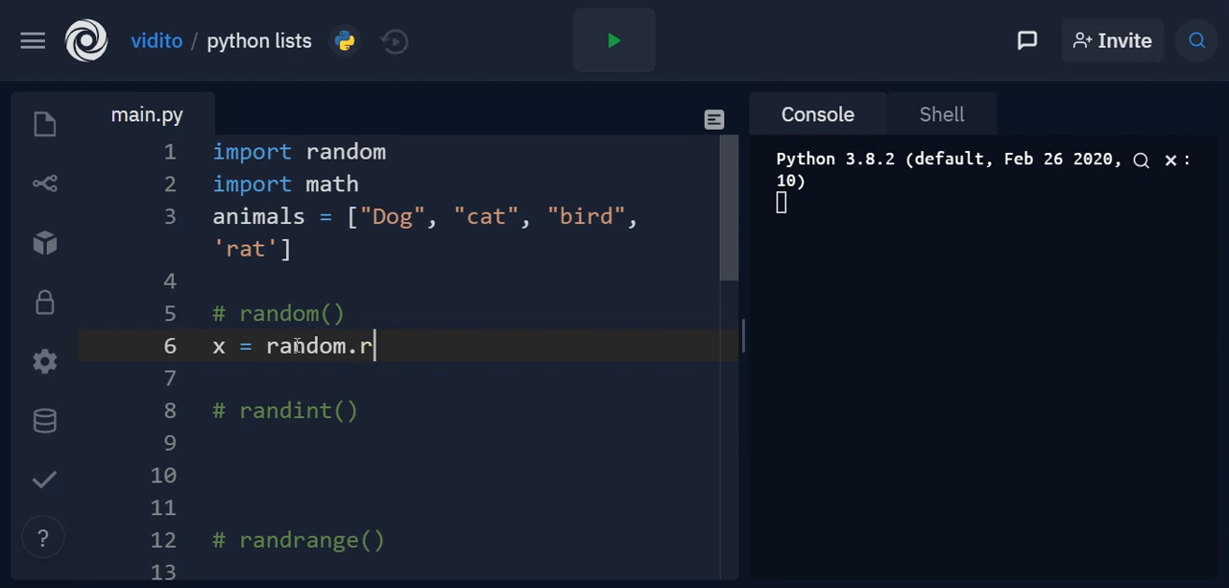
{"action": "type", "text": "andom()"}
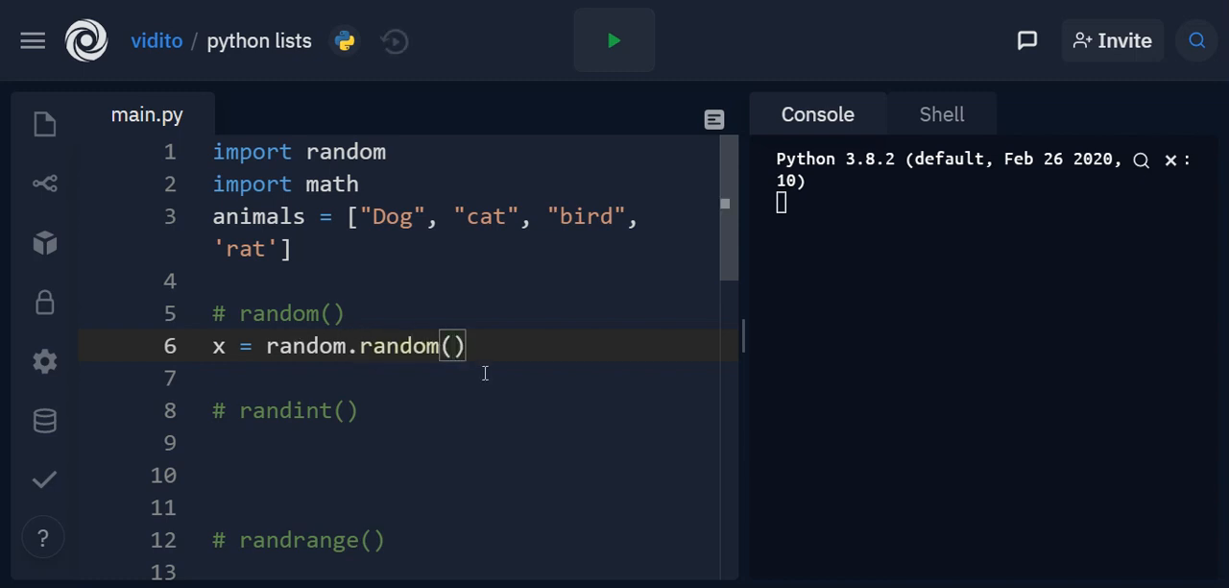
{"action": "mouse_move", "coordinate": [342, 346]}
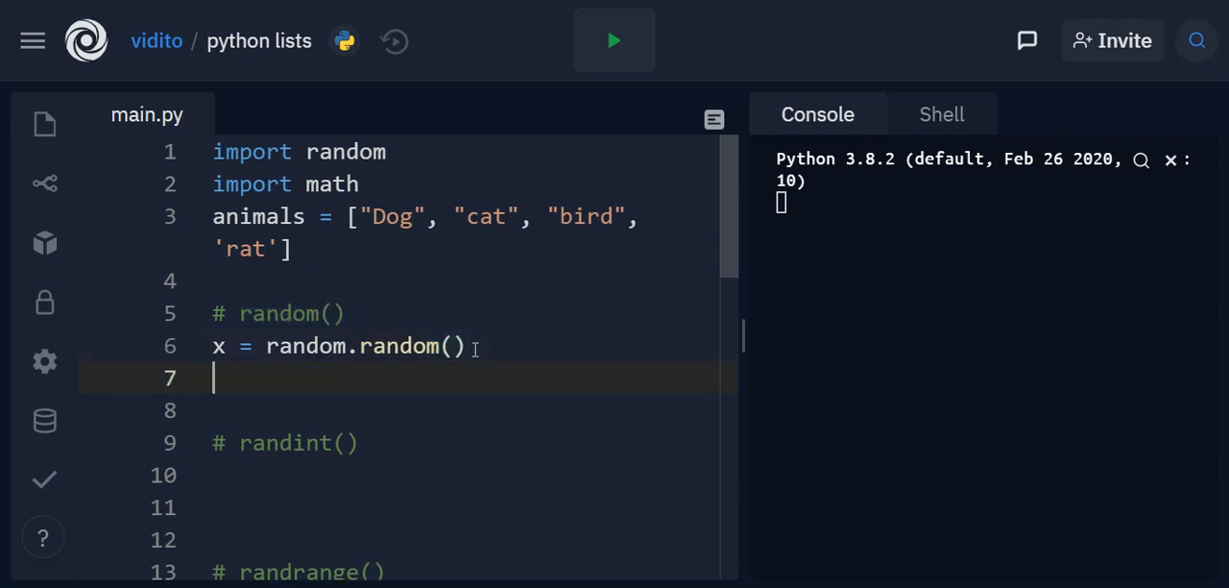
{"action": "type", "text": "print("}
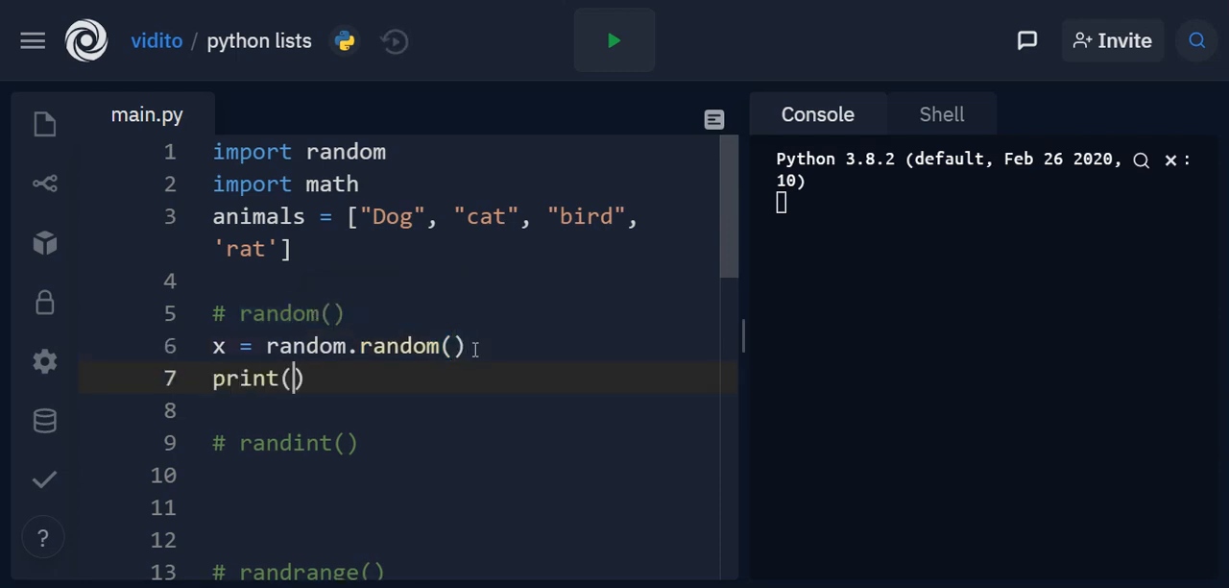
{"action": "type", "text": "x"}
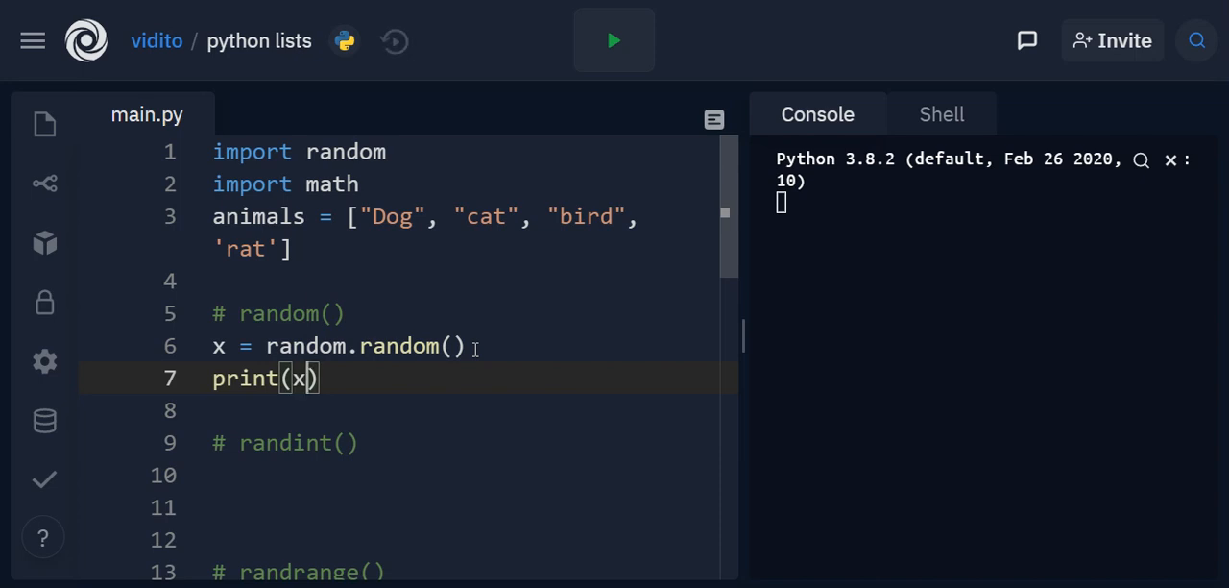
{"action": "left_click", "coordinate": [612, 40]}
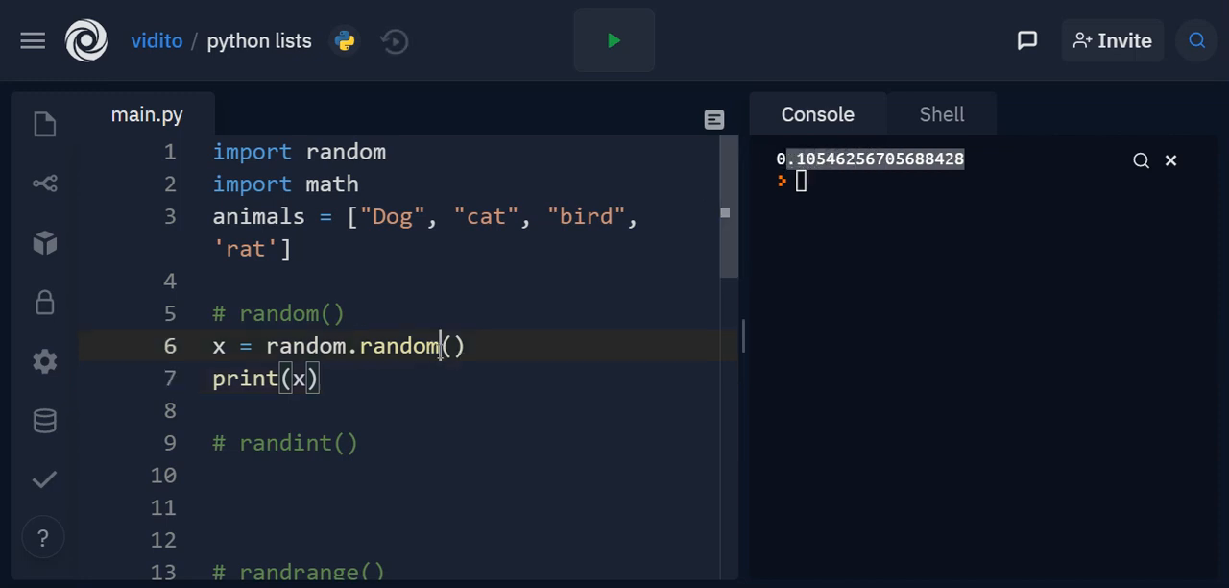
Highlight the printed random float 0.10546256705688428 in the console.
{"action": "double_click", "coordinate": [398, 346]}
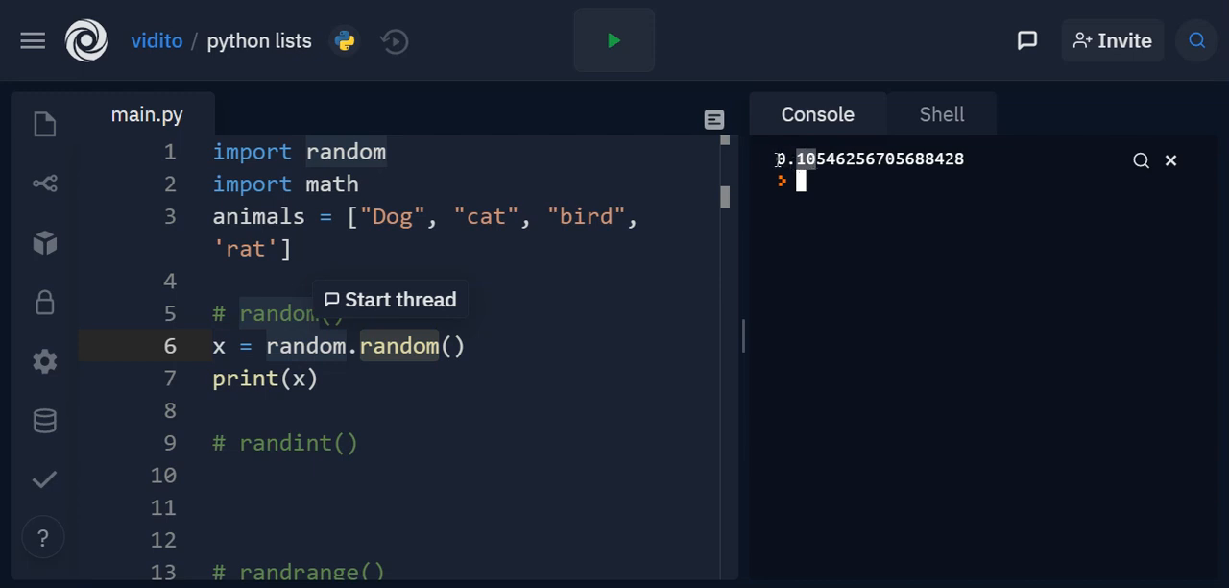
{"action": "mouse_move", "coordinate": [951, 184]}
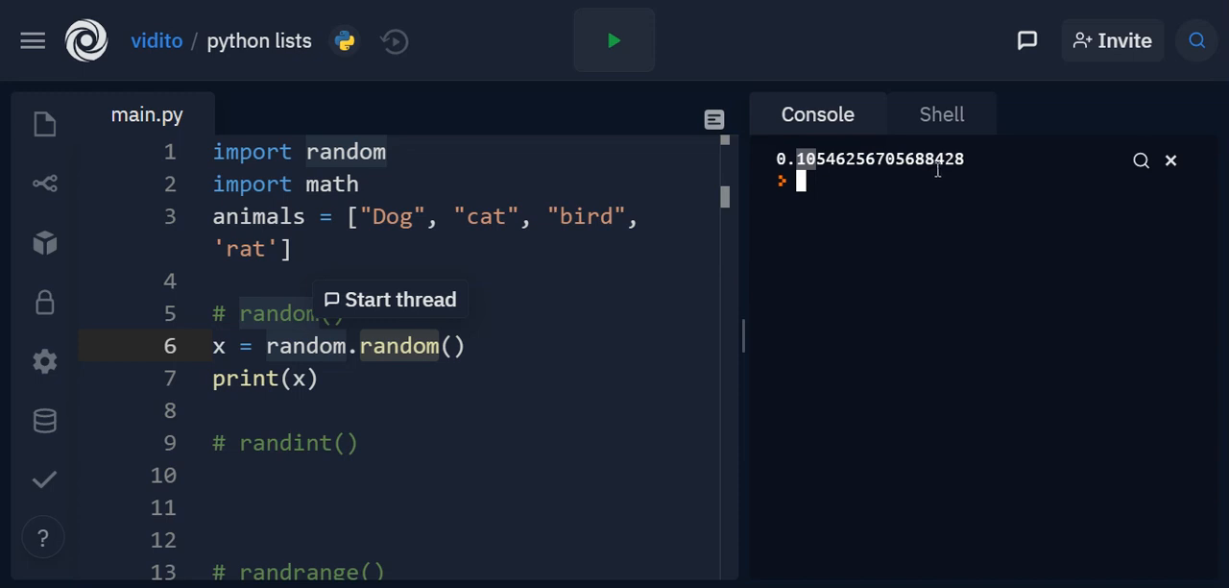
{"action": "mouse_move", "coordinate": [970, 163]}
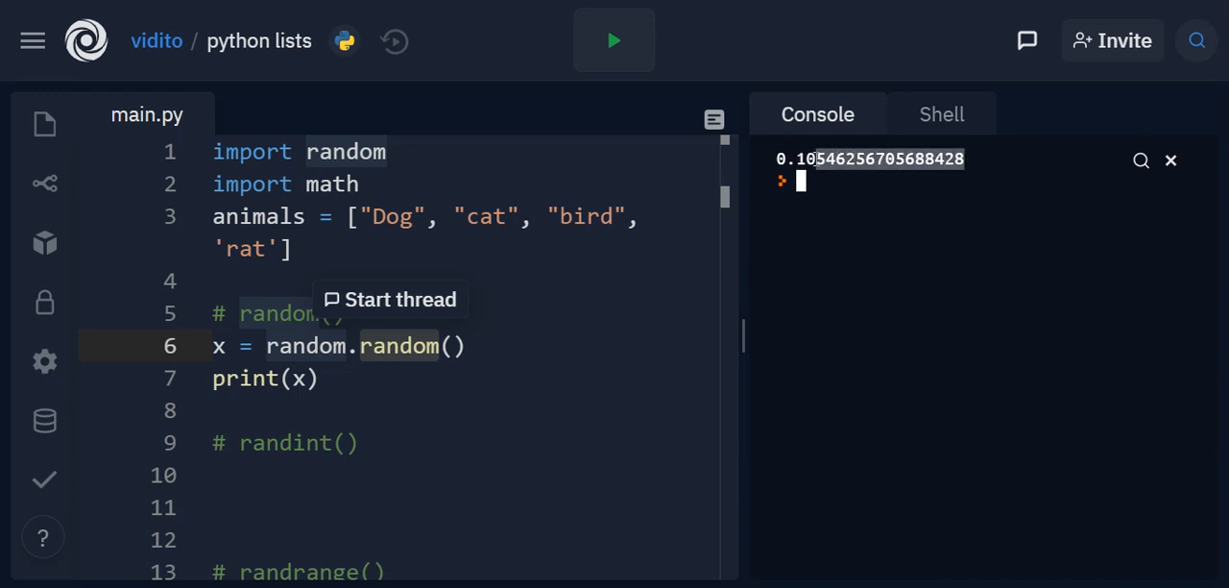
{"action": "mouse_move", "coordinate": [592, 298]}
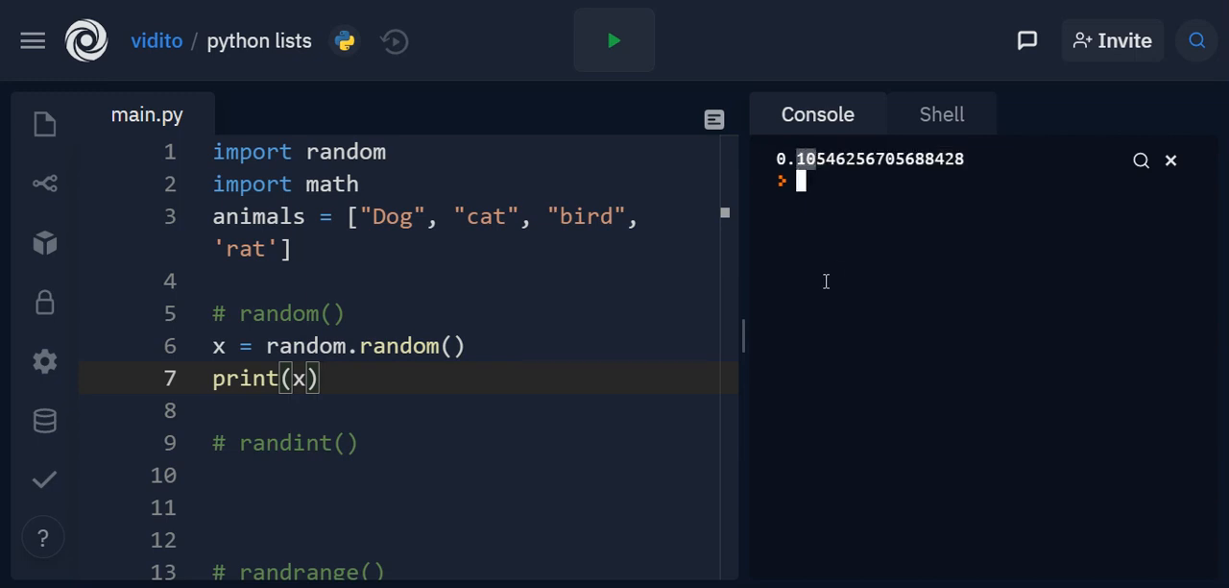
{"action": "mouse_move", "coordinate": [760, 188]}
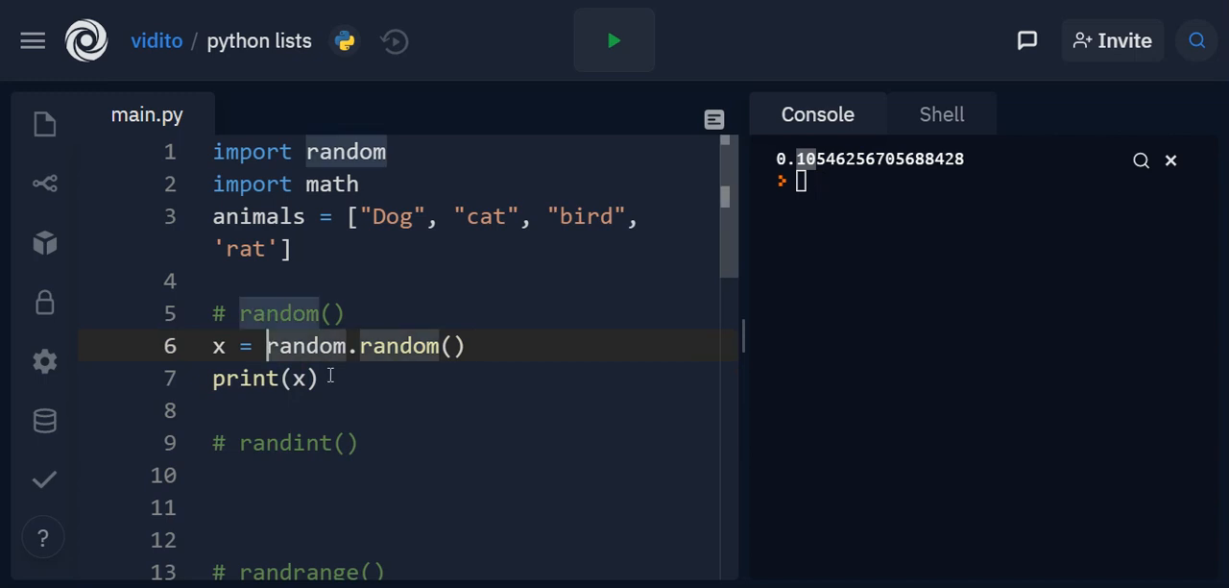
Wrap the call as round(random.random(), 2) and run twice, highlighting the result 0.96.
{"action": "type", "text": "round("}
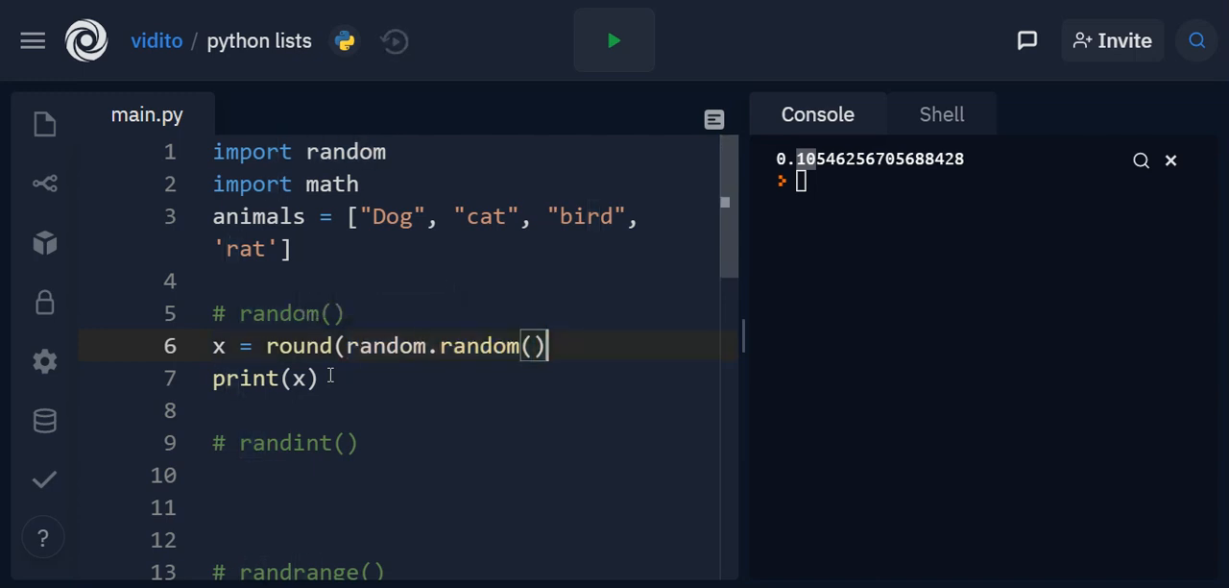
{"action": "type", "text": ", 2)"}
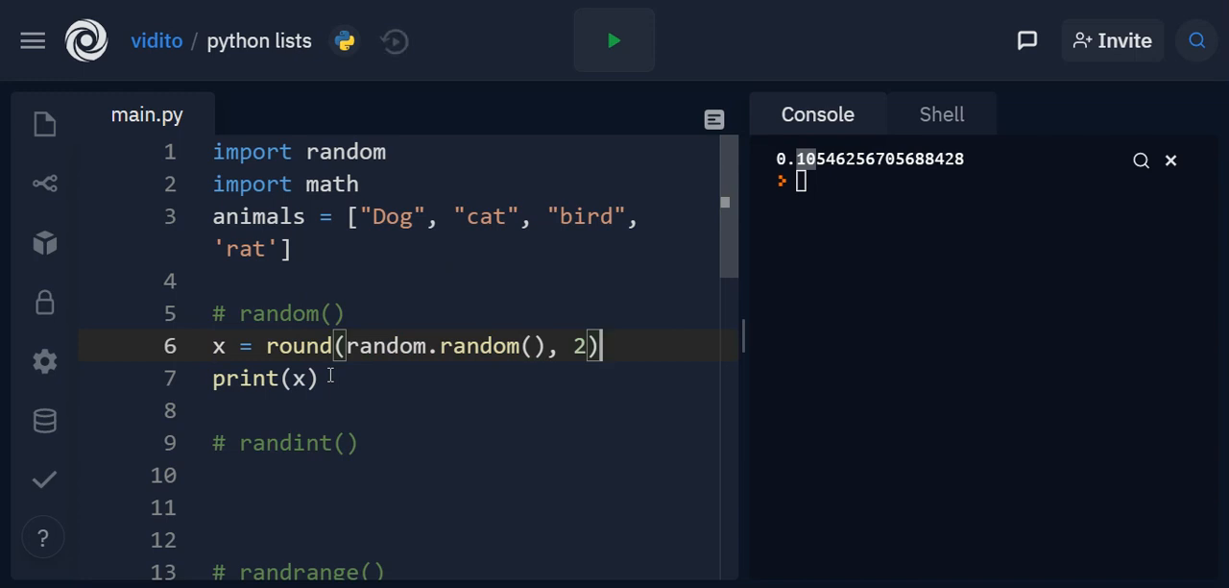
{"action": "left_click", "coordinate": [615, 41]}
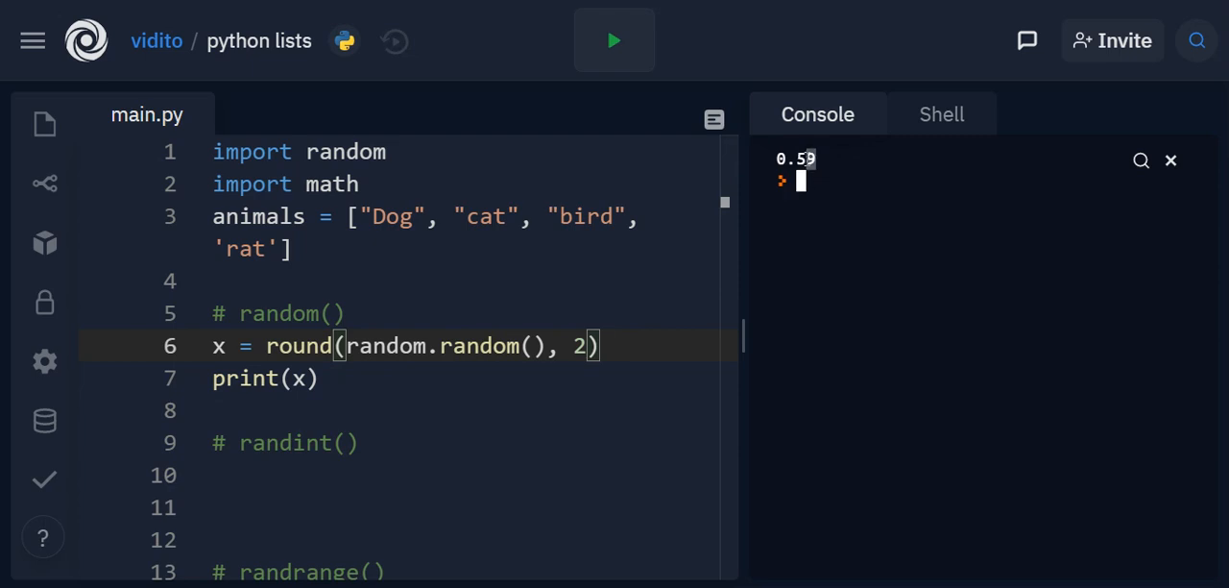
{"action": "left_click", "coordinate": [614, 38]}
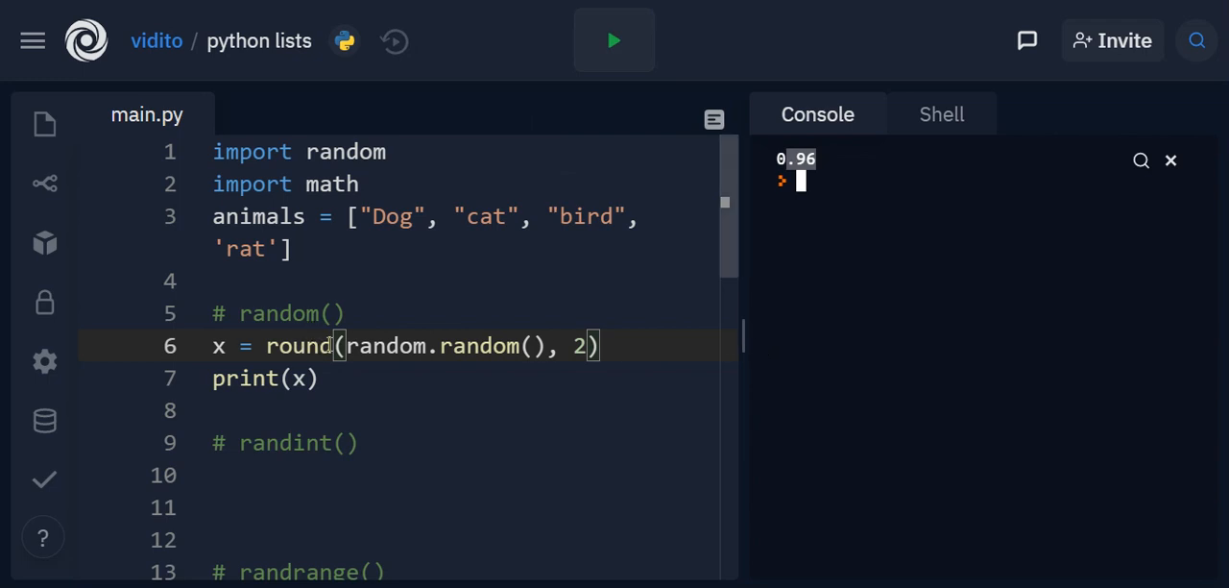
{"action": "double_click", "coordinate": [298, 346]}
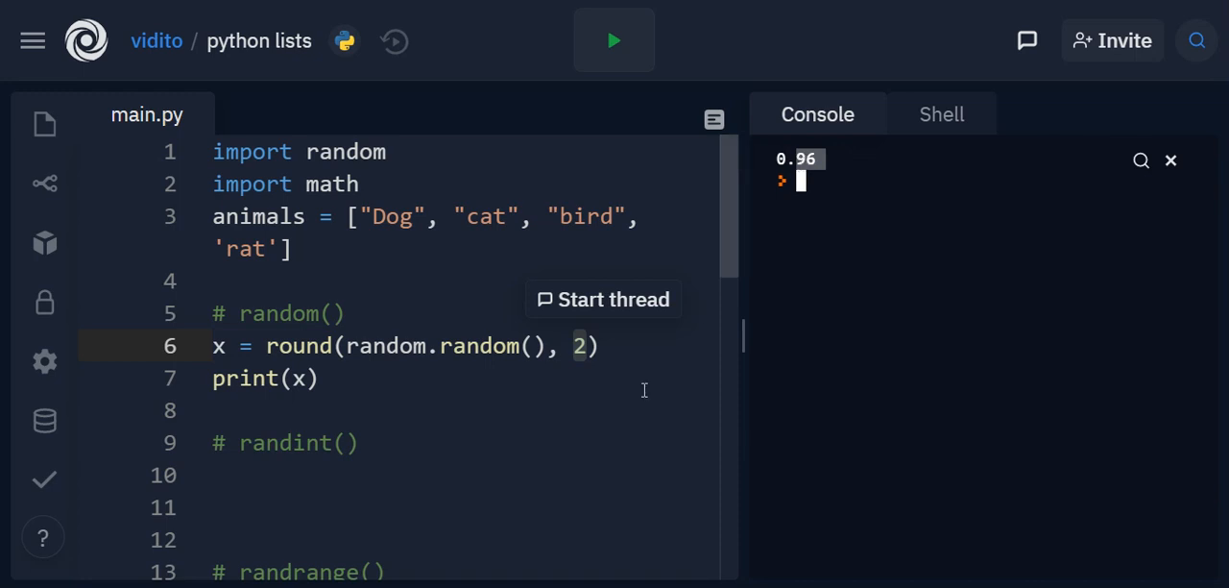
{"action": "left_click", "coordinate": [421, 346]}
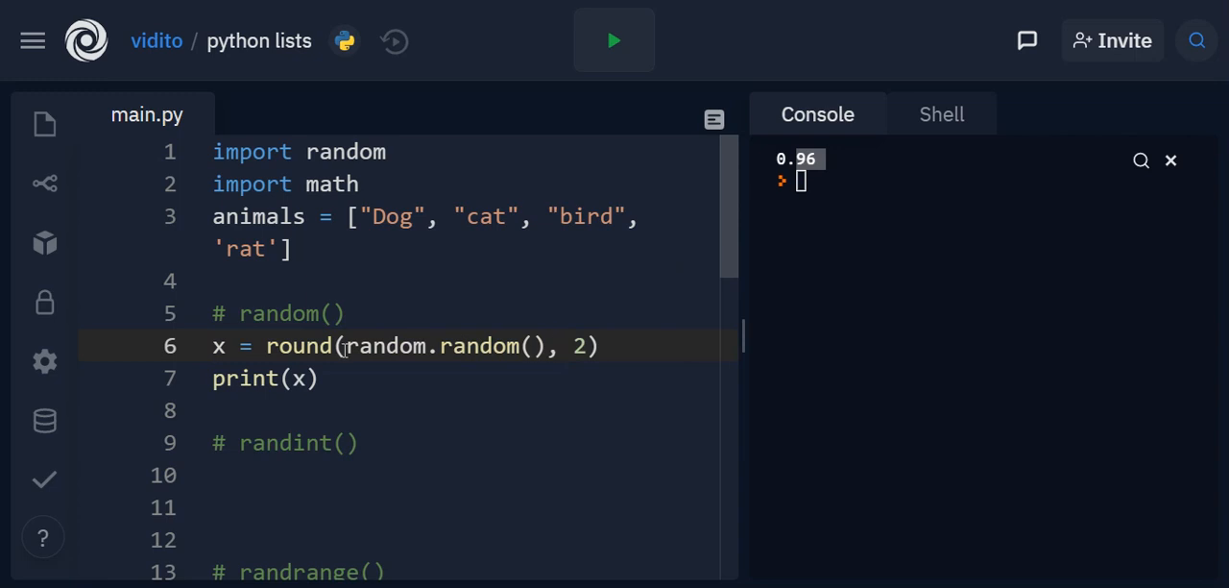
Replace the round expression with random.random()*10 and run, printing 9.575787792022734.
{"action": "double_click", "coordinate": [298, 345]}
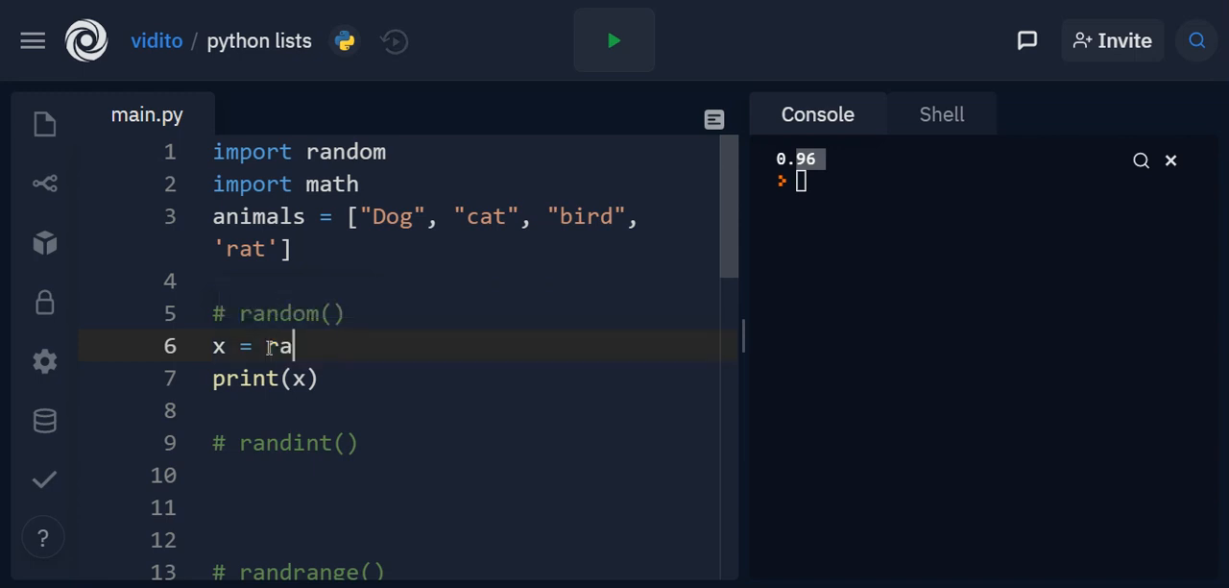
{"action": "type", "text": "ndom.rando"}
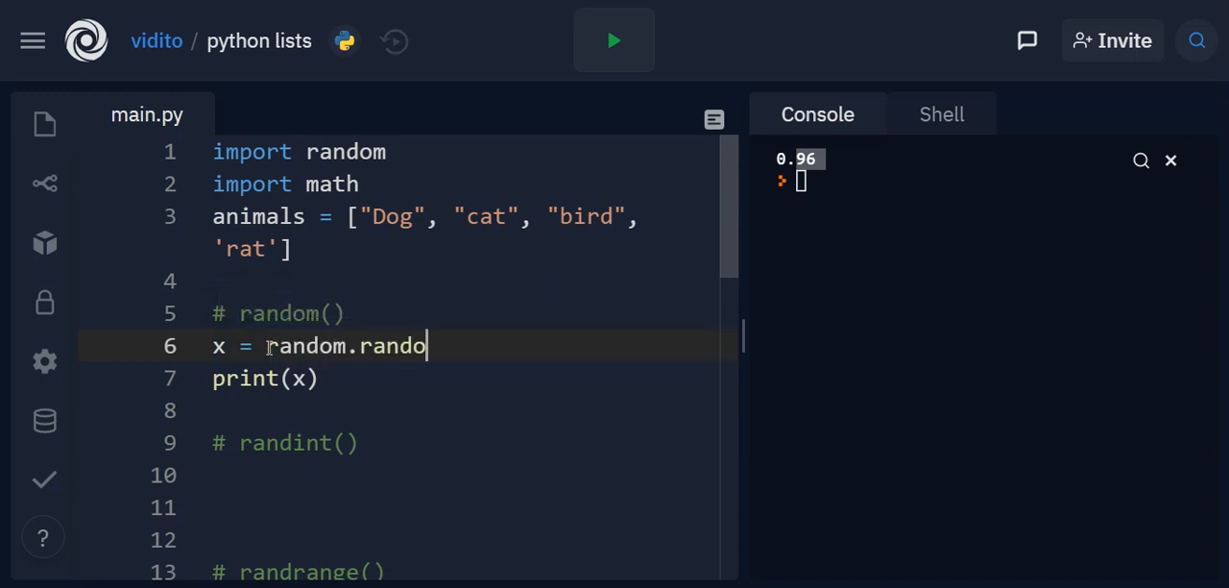
{"action": "type", "text": "m()"}
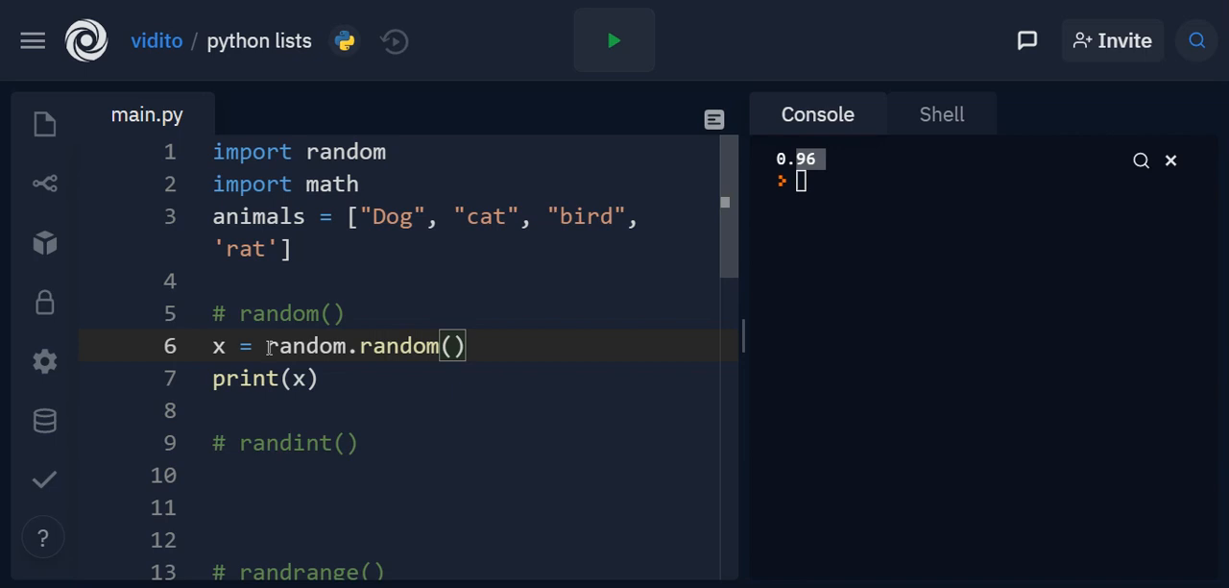
{"action": "type", "text": "*"}
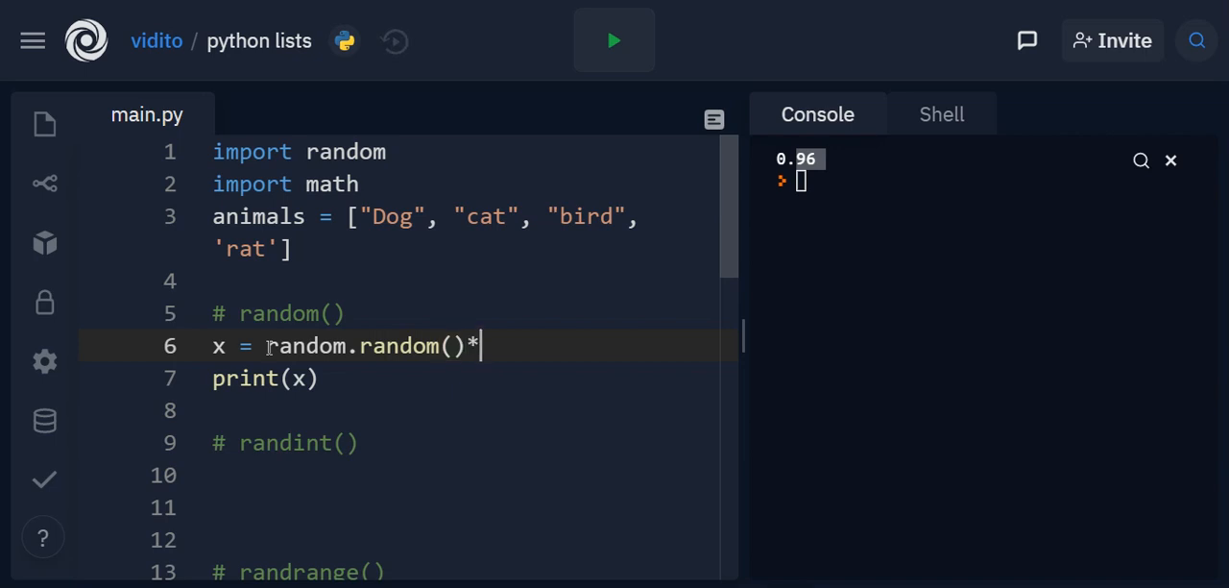
{"action": "type", "text": "10"}
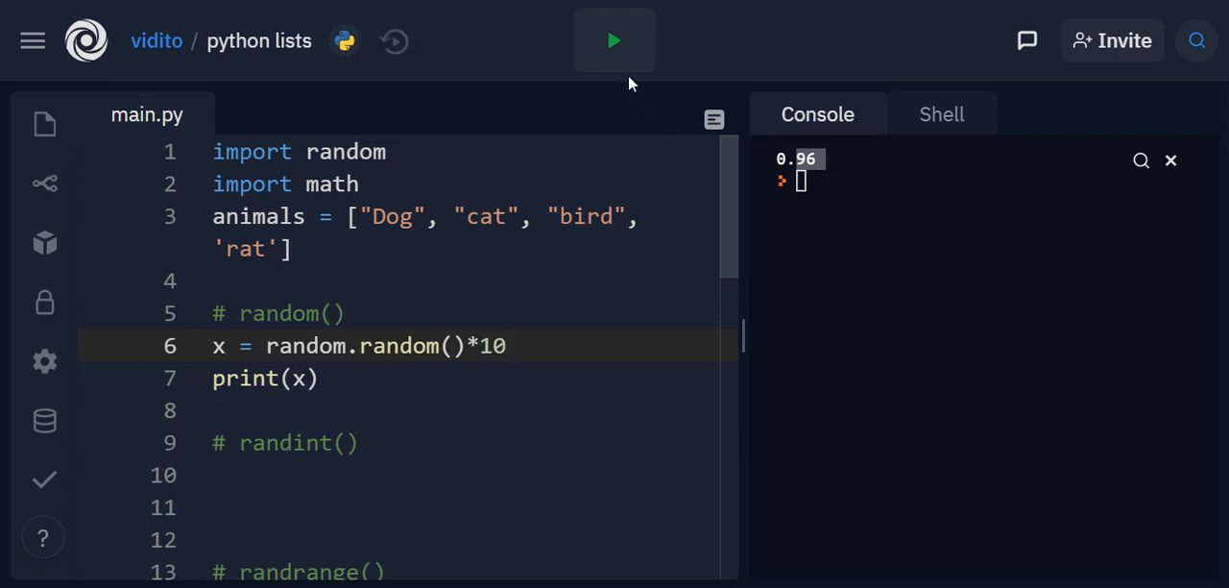
{"action": "left_click", "coordinate": [615, 38]}
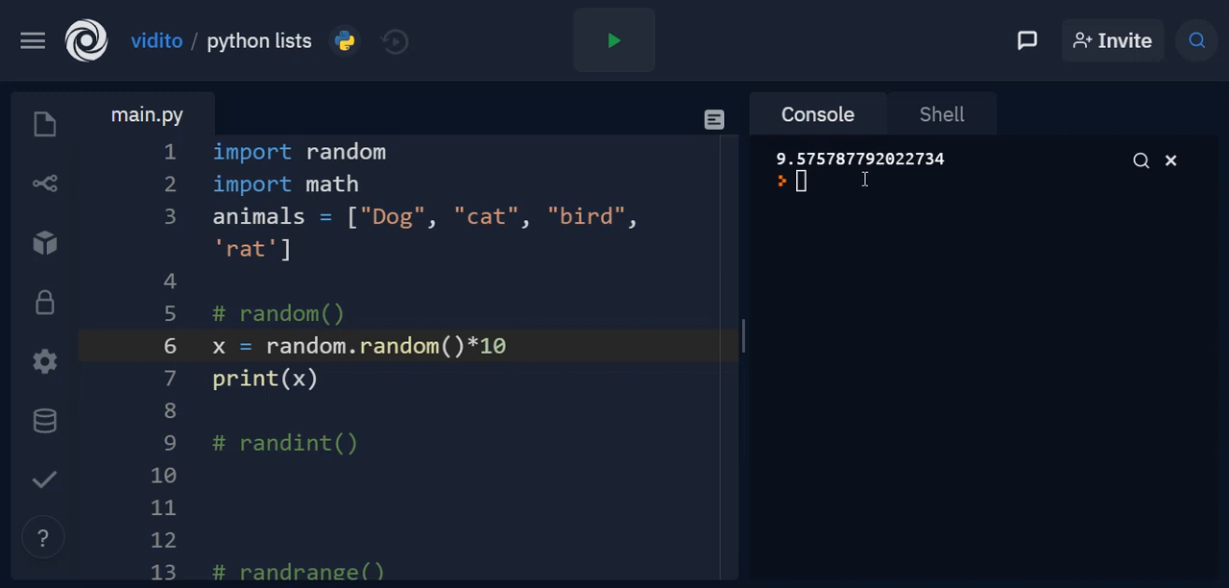
{"action": "mouse_move", "coordinate": [852, 200]}
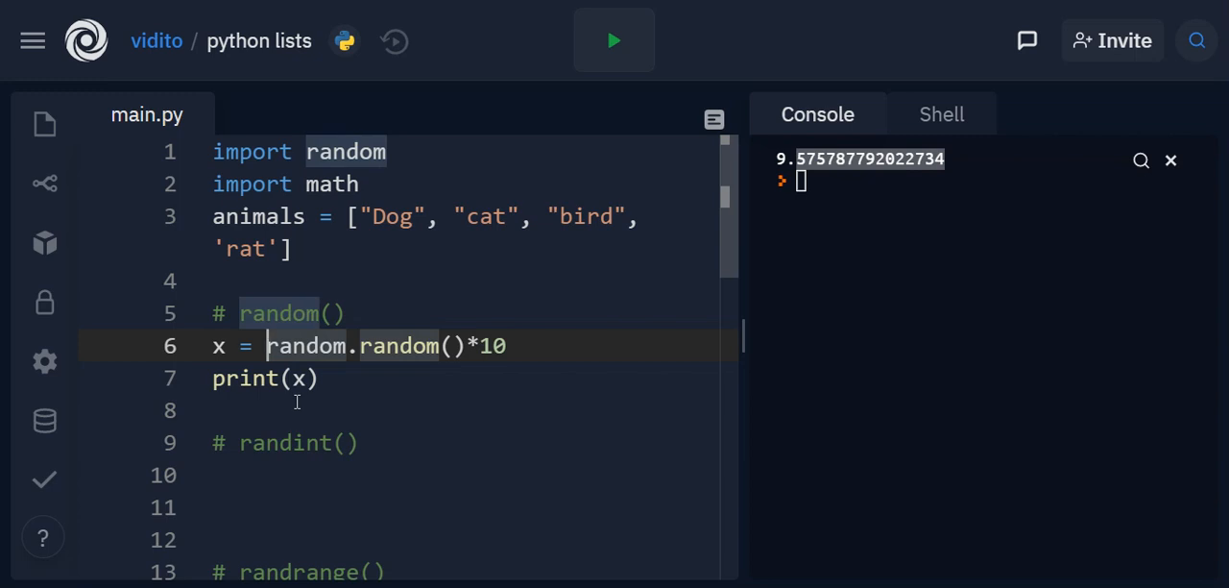
Wrap random.random()*10 in int() and run, printing the whole number 6.
{"action": "type", "text": "int("}
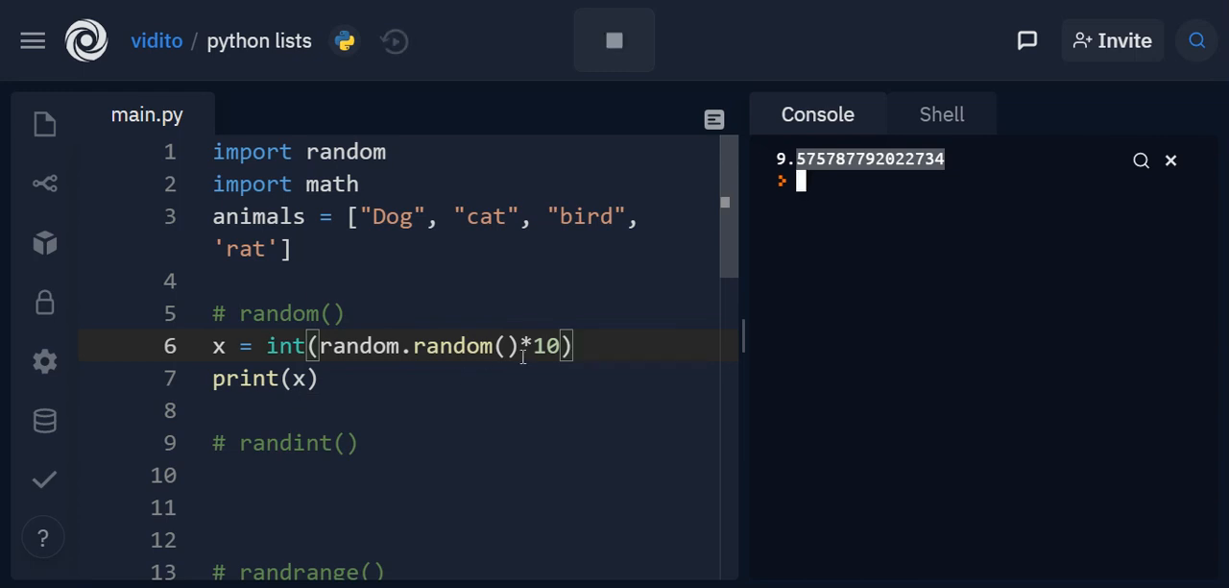
{"action": "left_click", "coordinate": [614, 40]}
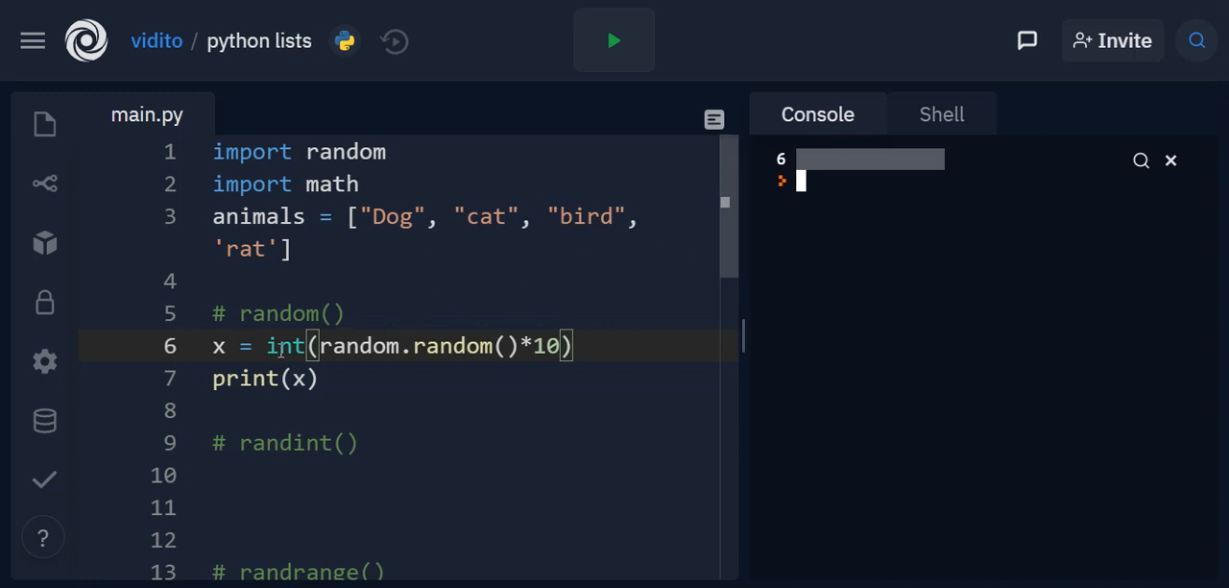
{"action": "double_click", "coordinate": [284, 346]}
{"action": "type", "text": "math.floor"}
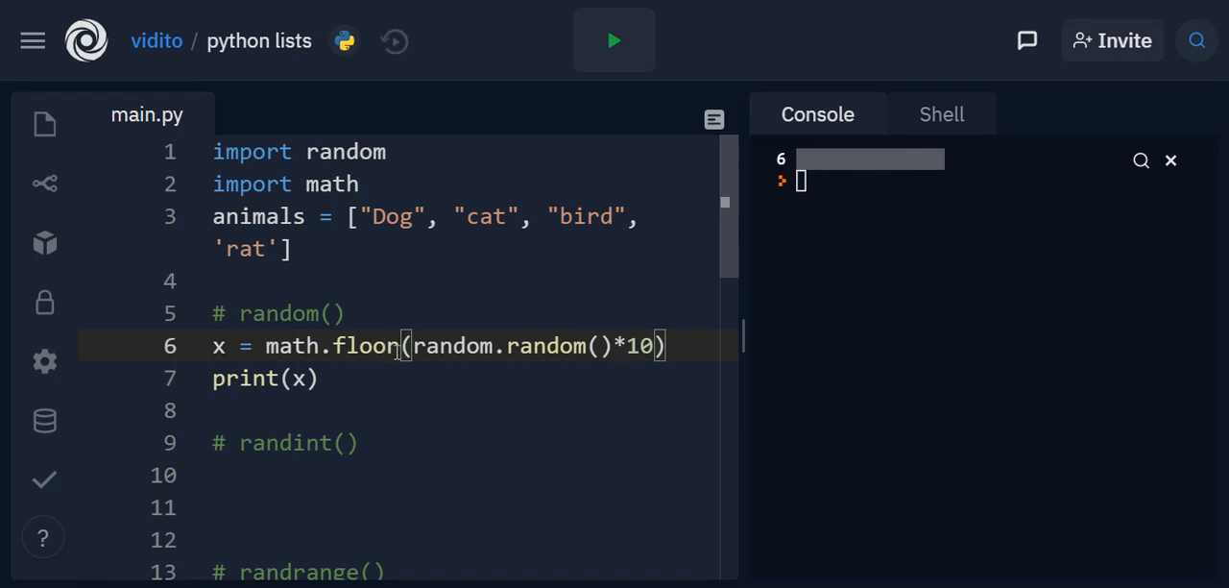
{"action": "double_click", "coordinate": [365, 345]}
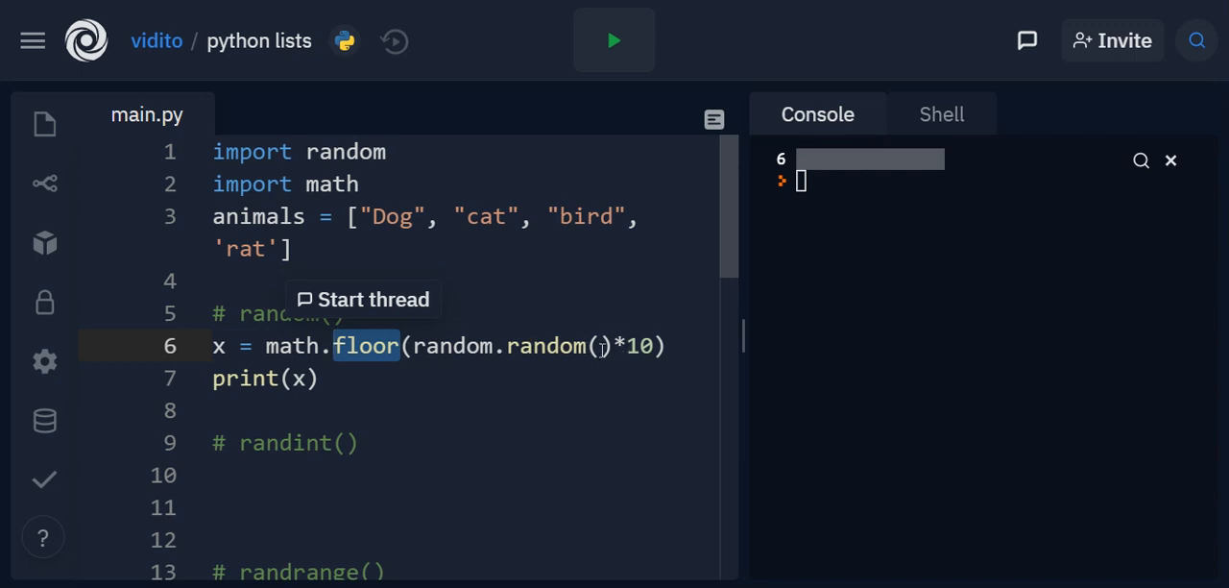
{"action": "mouse_move", "coordinate": [537, 345]}
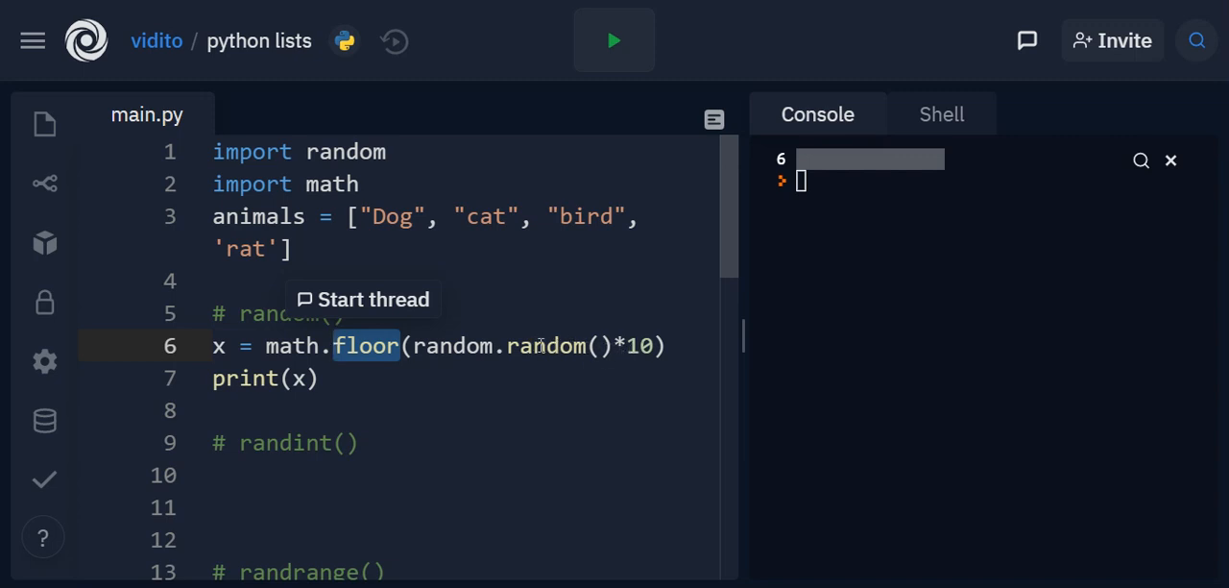
{"action": "mouse_move", "coordinate": [645, 345]}
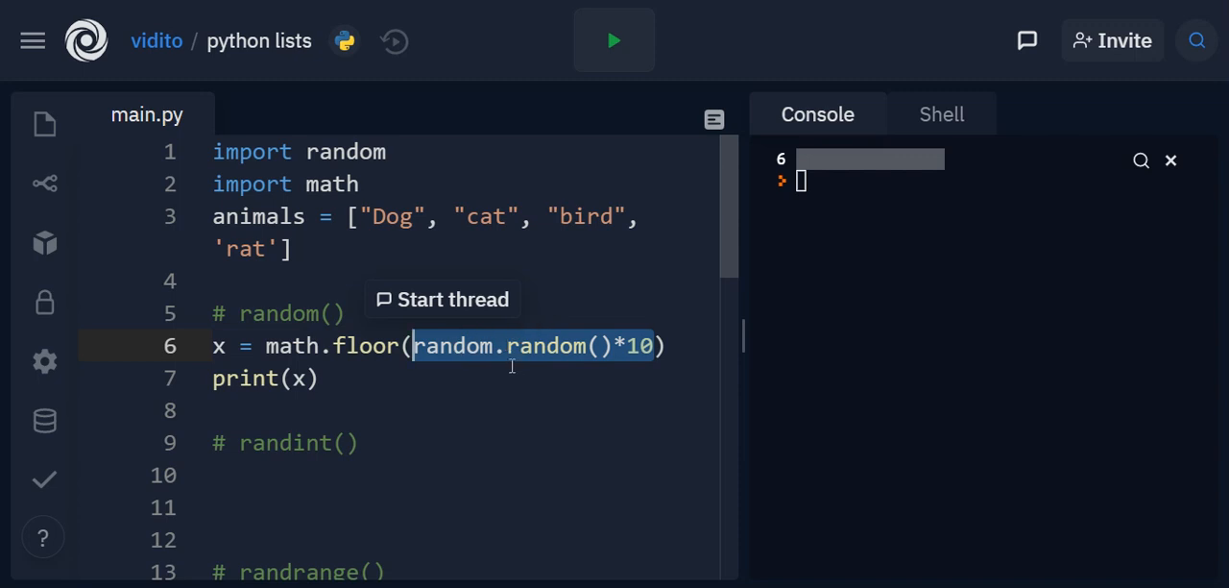
{"action": "double_click", "coordinate": [373, 346]}
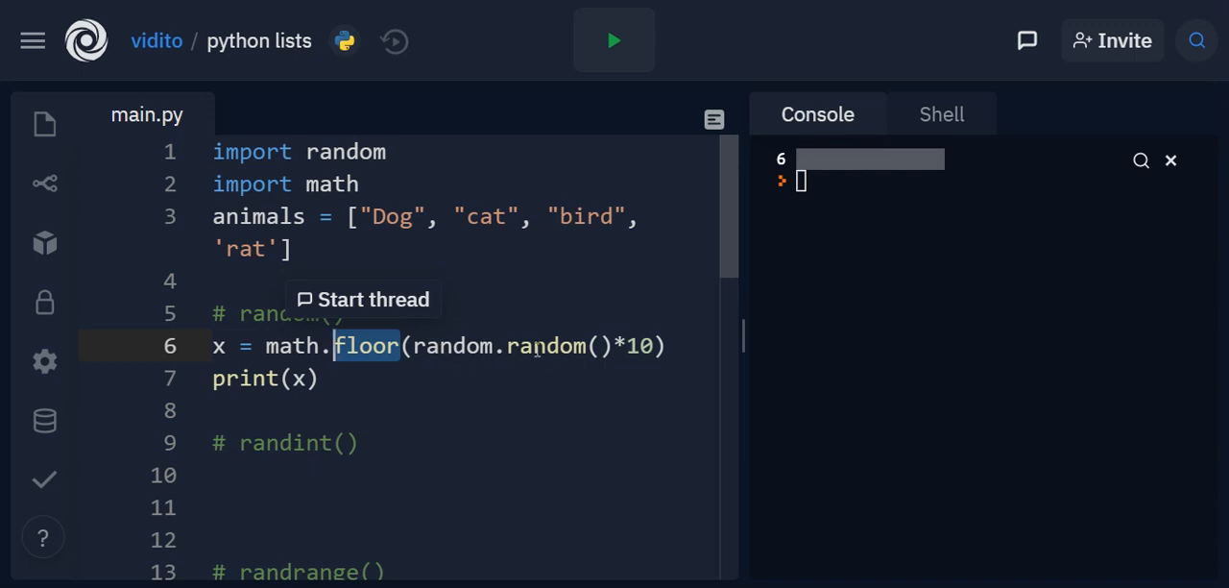
{"action": "mouse_move", "coordinate": [596, 373]}
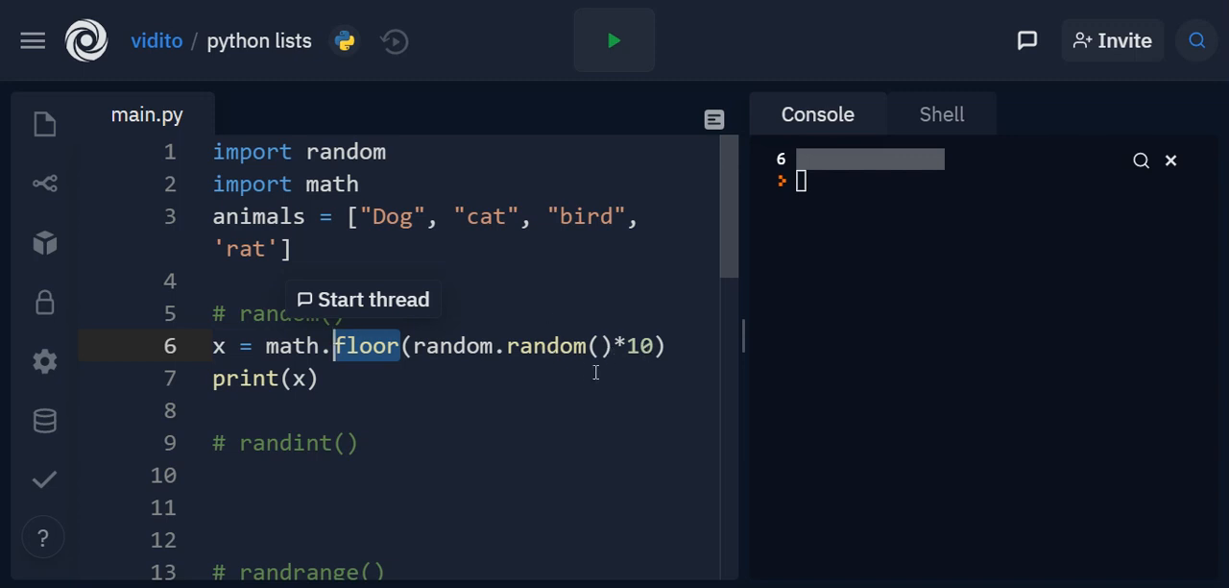
{"action": "mouse_move", "coordinate": [595, 392]}
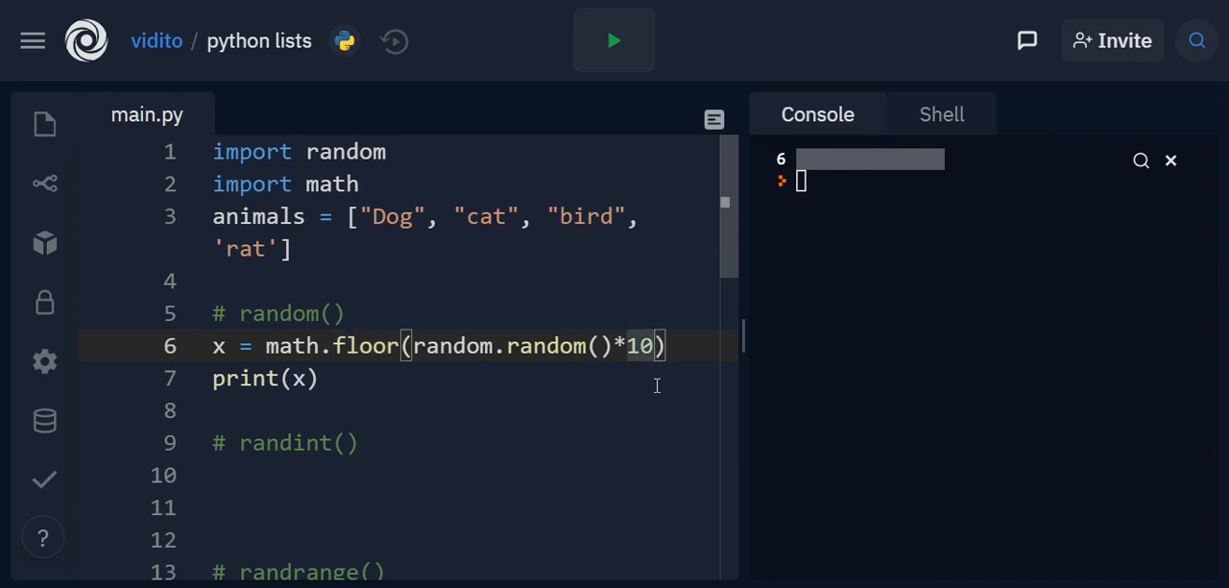
Add +1 inside math.floor(random.random()*10+1) and run twice, latest result 4.
{"action": "type", "text": "+1"}
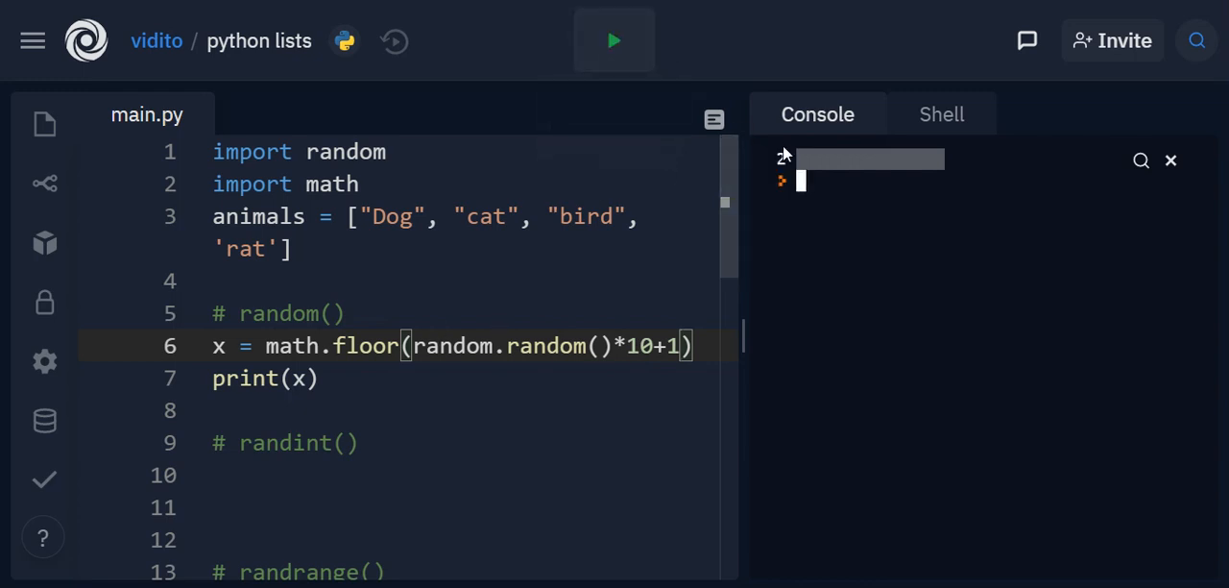
{"action": "left_click", "coordinate": [614, 40]}
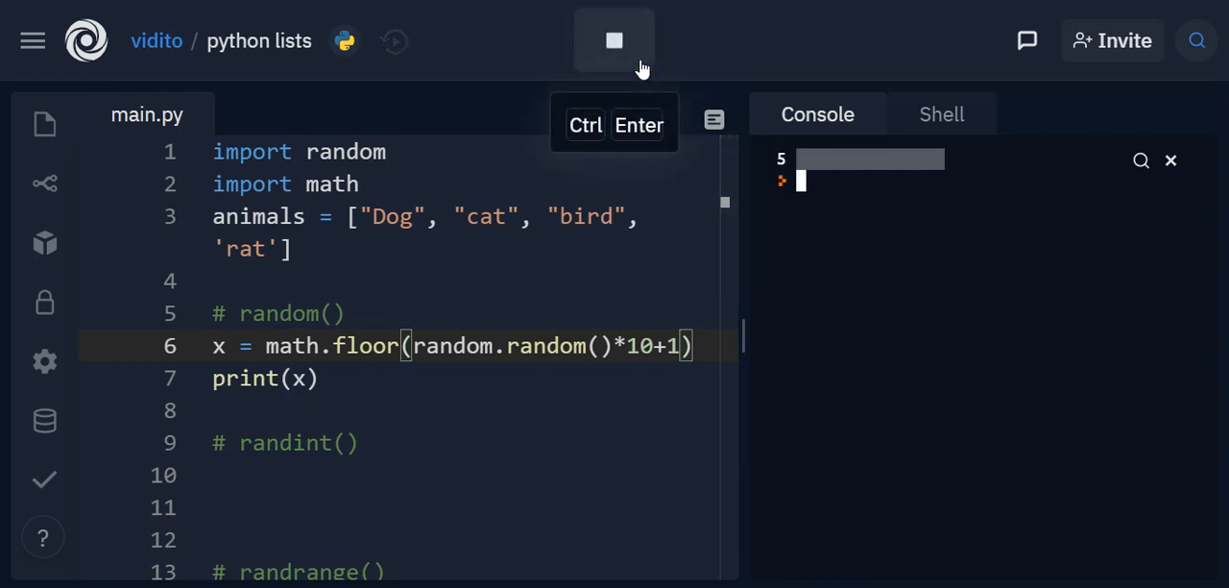
{"action": "left_click", "coordinate": [614, 41]}
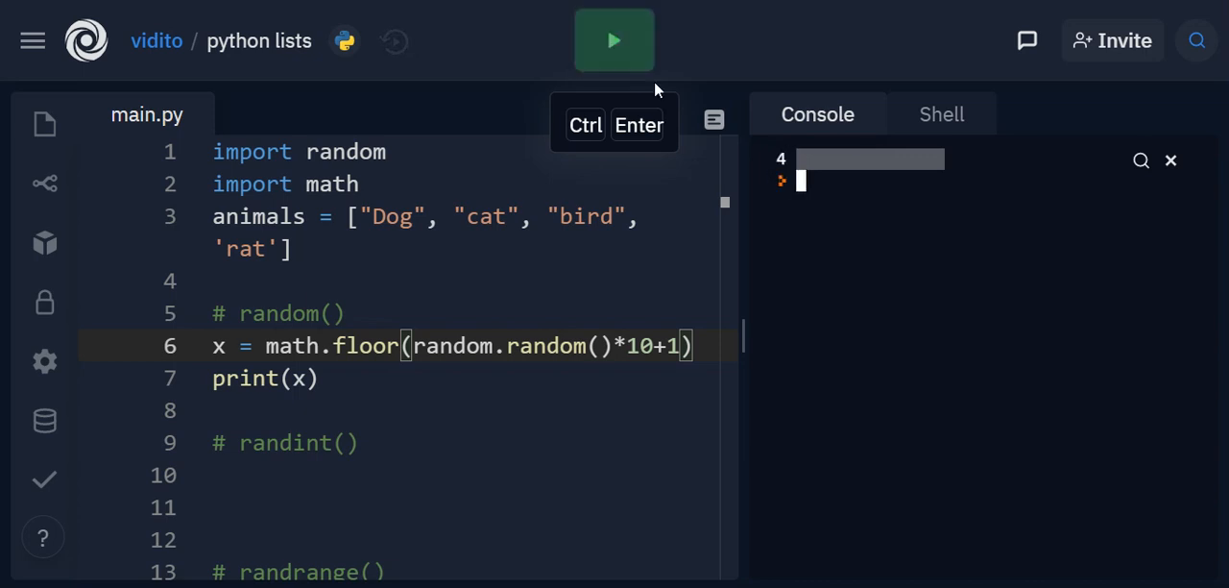
{"action": "mouse_move", "coordinate": [693, 430]}
{"action": "type", "text": "# "}
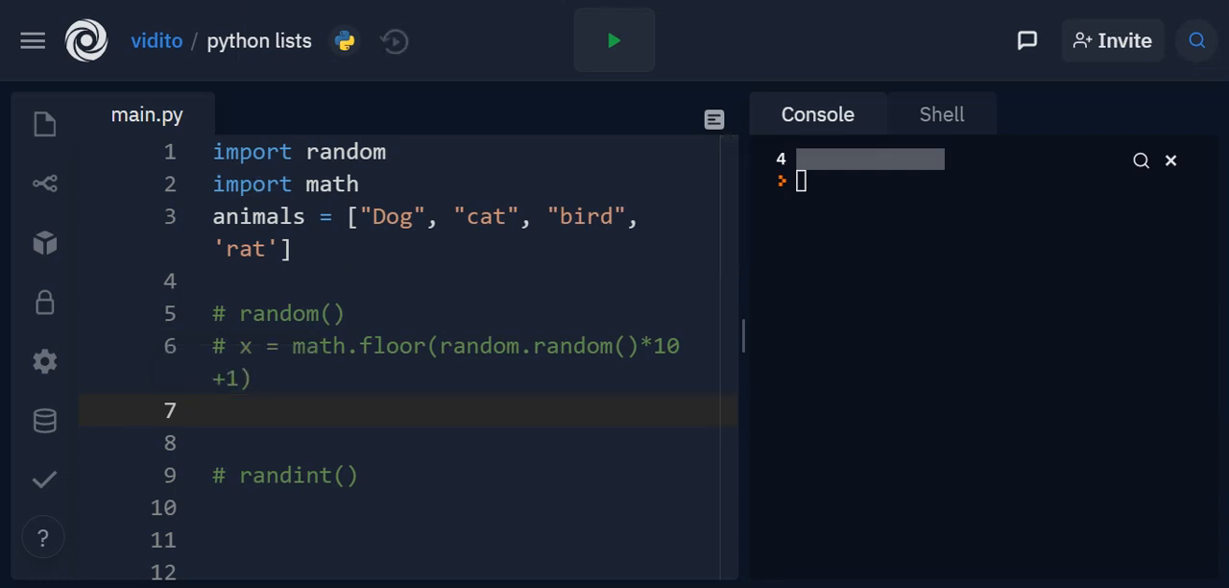
Under the # randint() comment, write x = random.randint(1, 10).
{"action": "scroll", "scroll_direction": "down", "scroll_amount": 3}
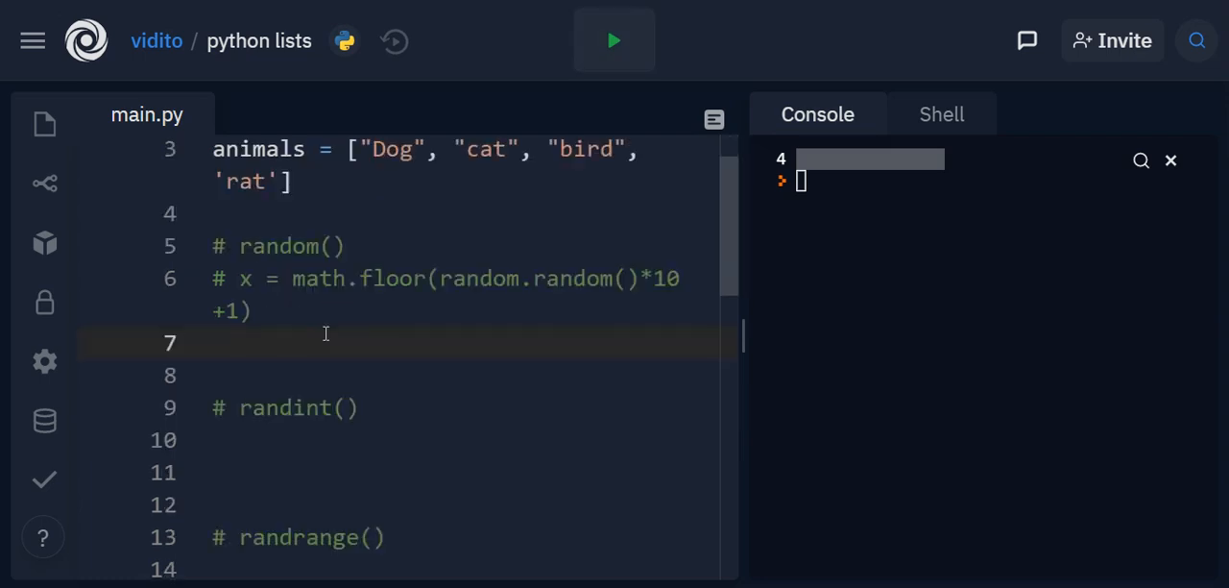
{"action": "double_click", "coordinate": [280, 407]}
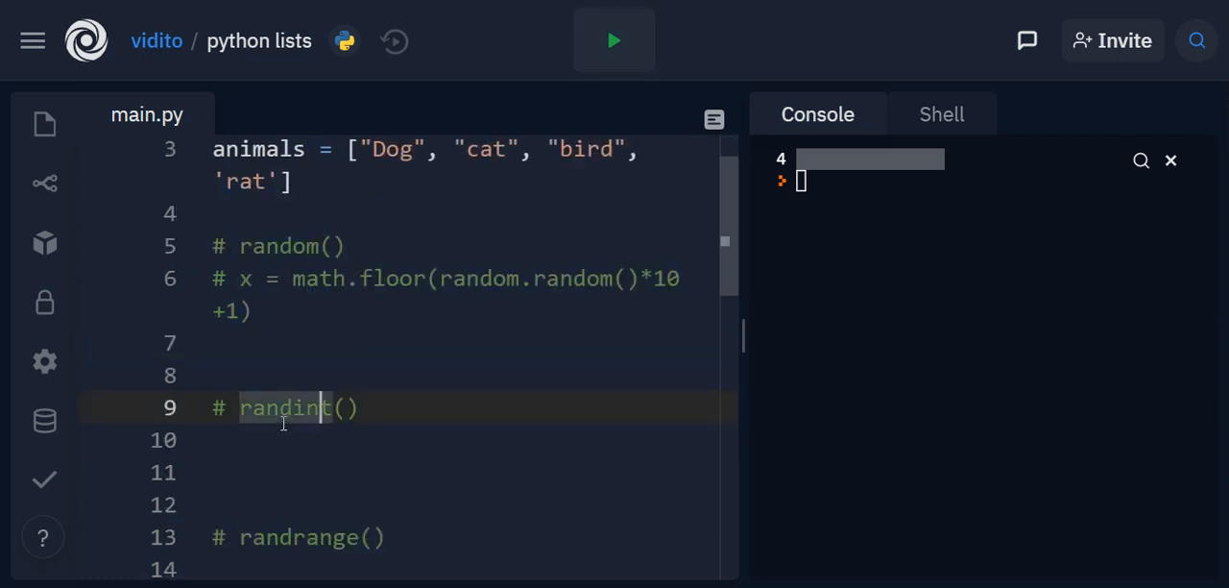
{"action": "mouse_move", "coordinate": [338, 394]}
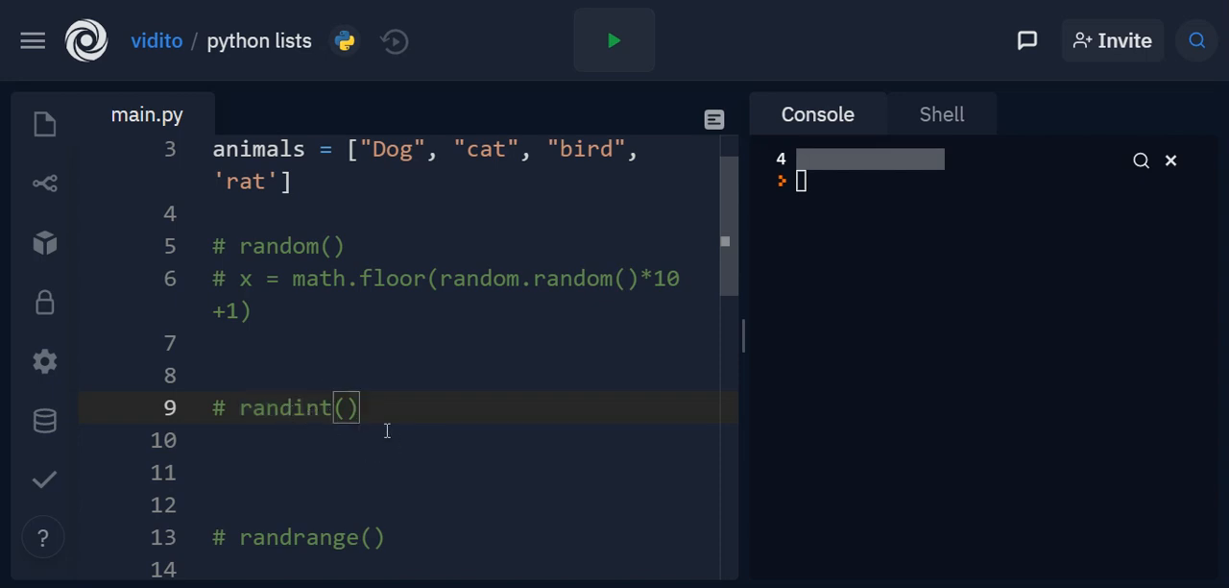
{"action": "type", "text": "x ="}
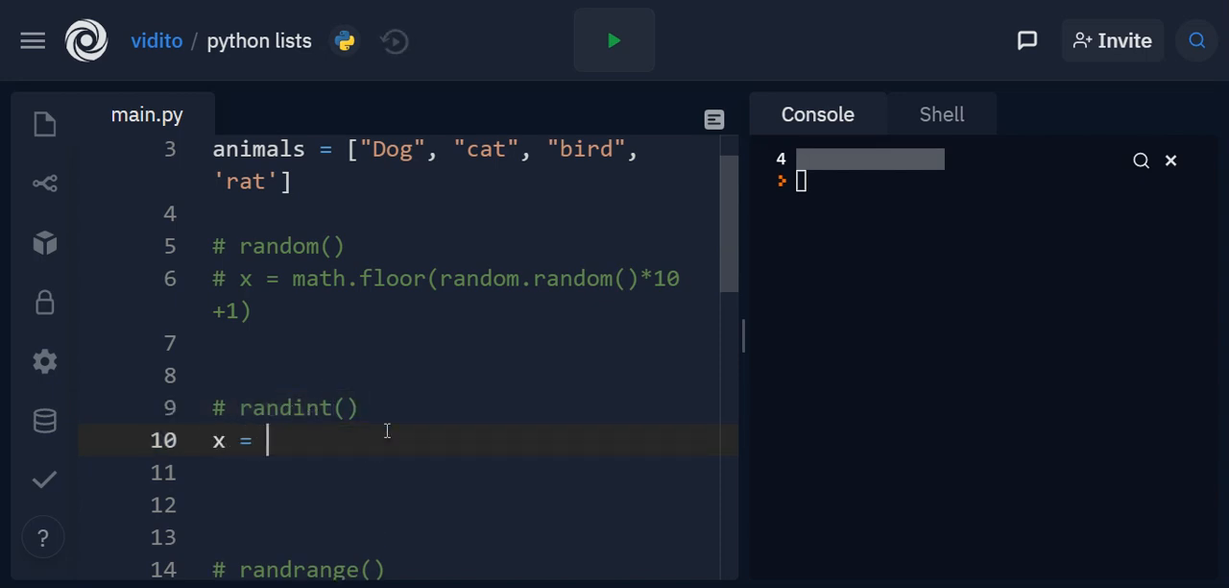
{"action": "type", "text": "random.rand"}
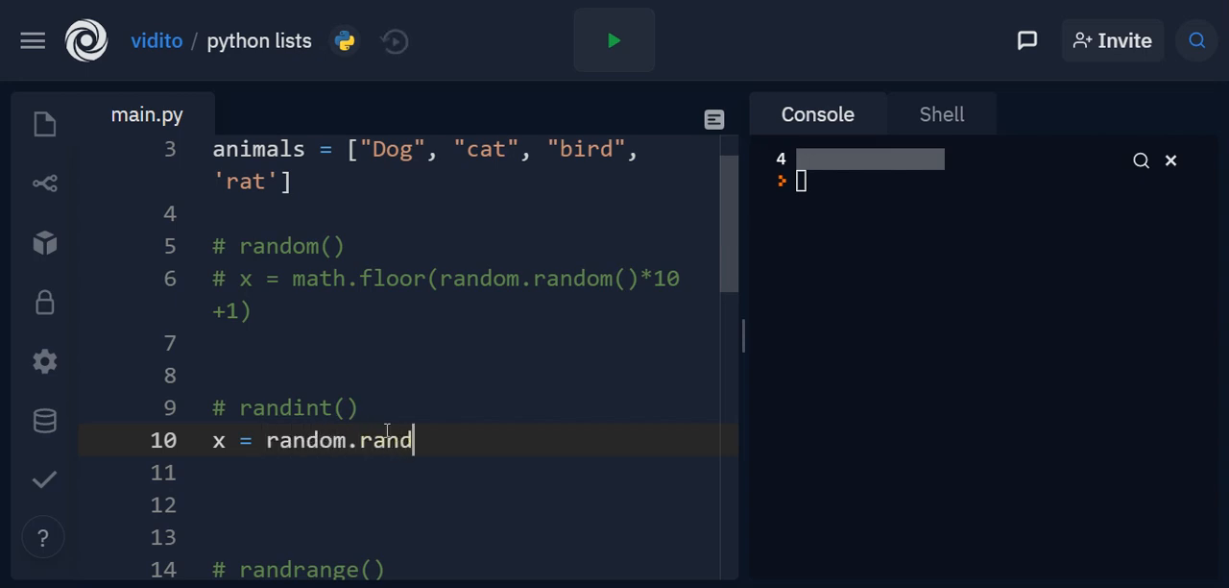
{"action": "type", "text": "int()"}
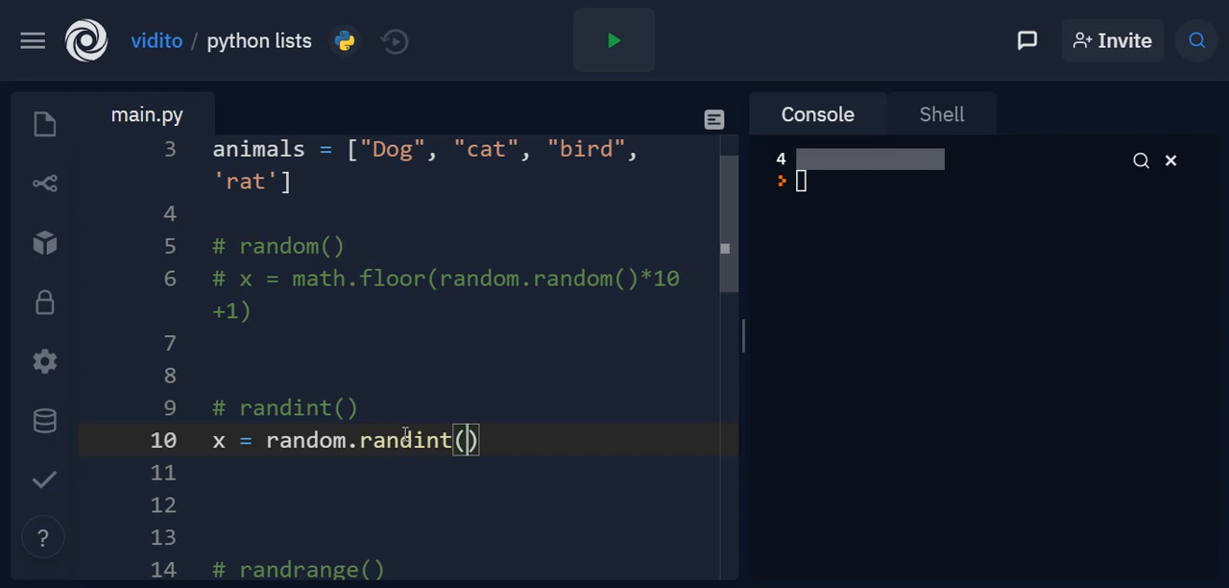
{"action": "mouse_move", "coordinate": [454, 296]}
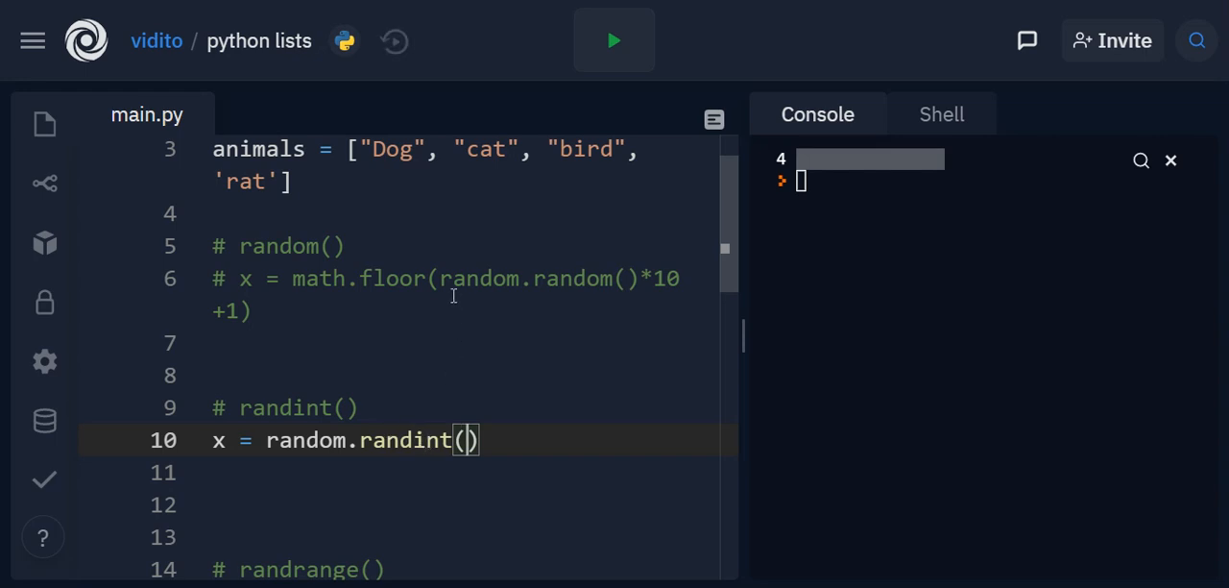
{"action": "mouse_move", "coordinate": [684, 221]}
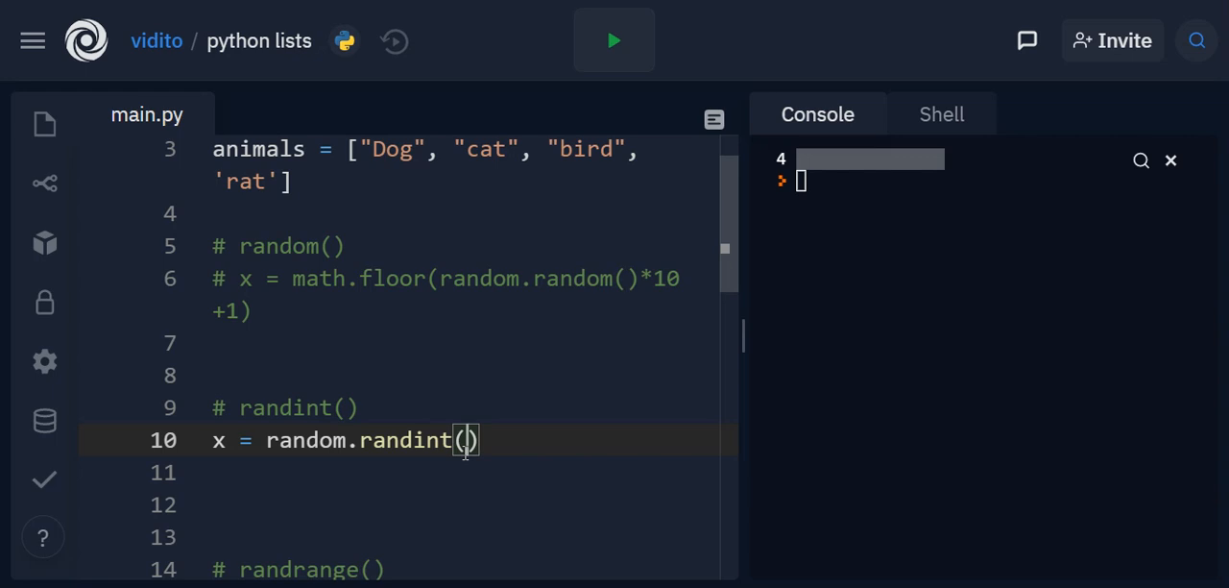
{"action": "type", "text": "1,"}
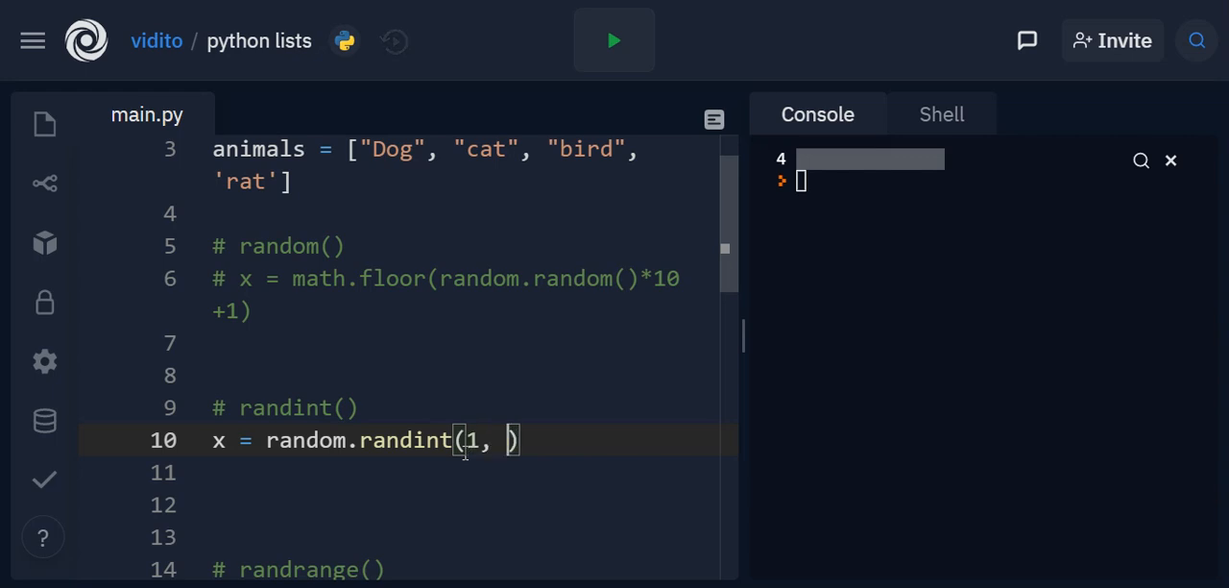
{"action": "type", "text": "10"}
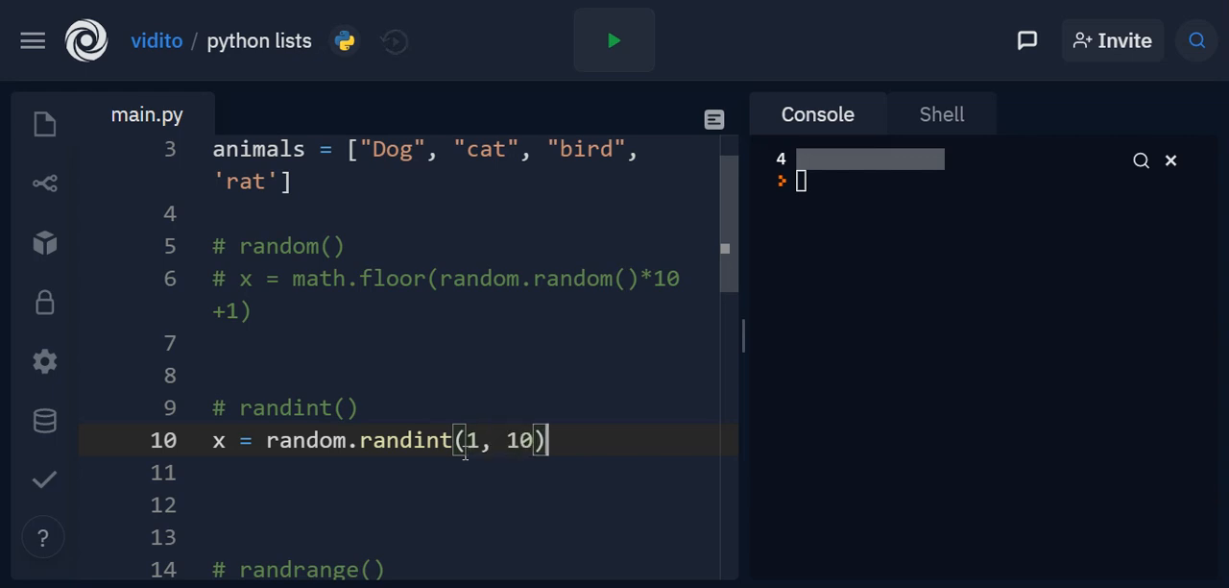
Add print(x) and highlight the bounds 1 and 10 of randint.
{"action": "type", "text": "pr"}
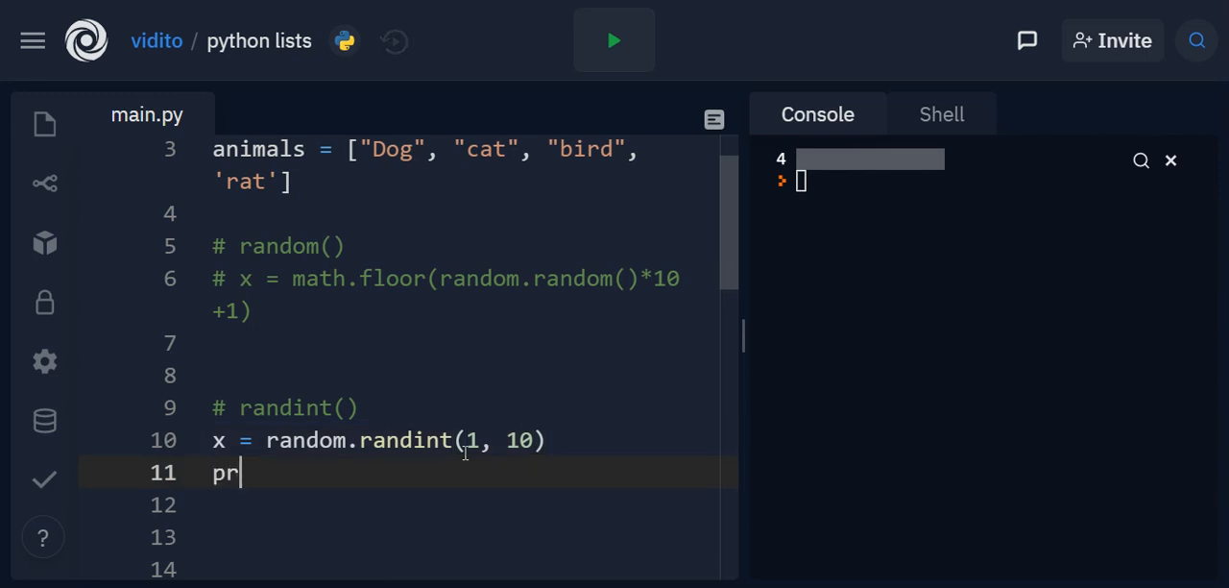
{"action": "type", "text": "int(x)"}
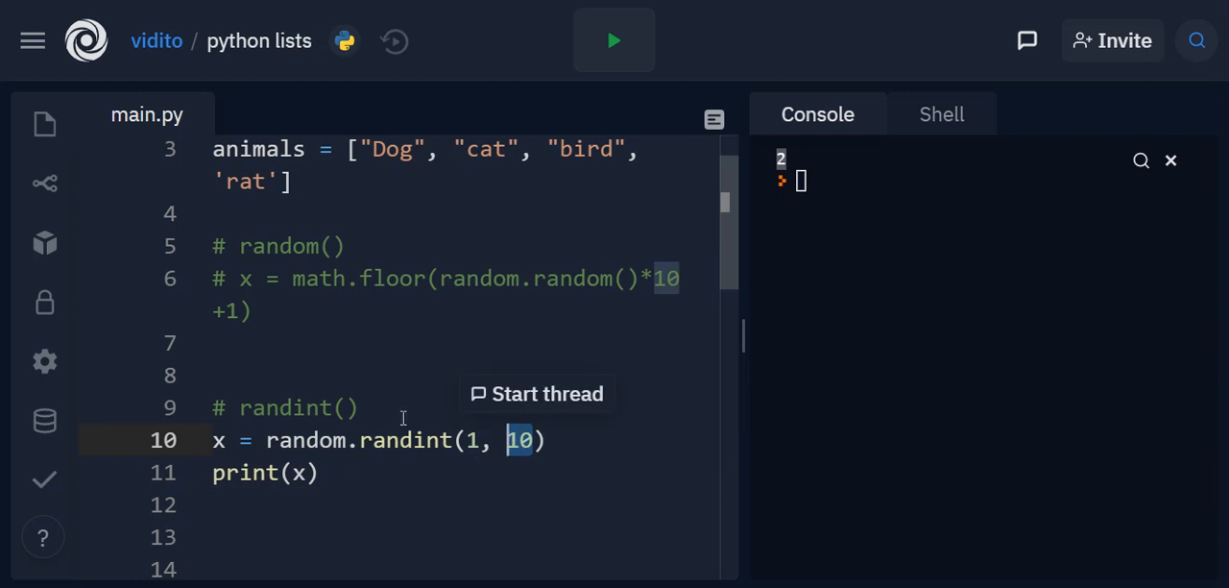
{"action": "double_click", "coordinate": [298, 407]}
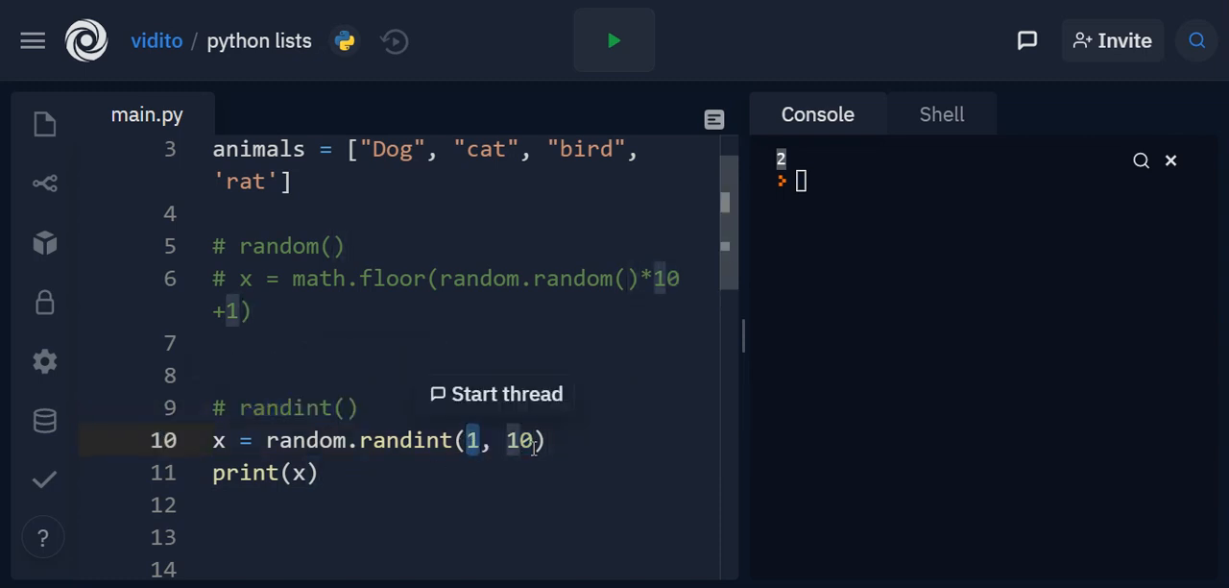
{"action": "double_click", "coordinate": [520, 442]}
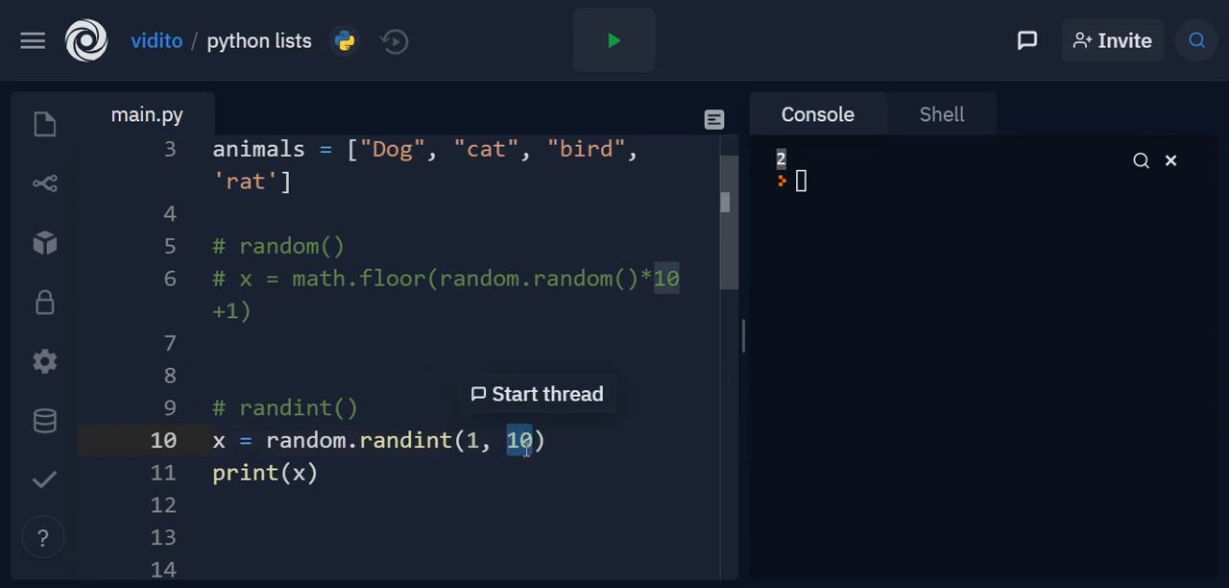
Run the randint(1, 10) script again, now printing 8.
{"action": "left_click", "coordinate": [614, 40]}
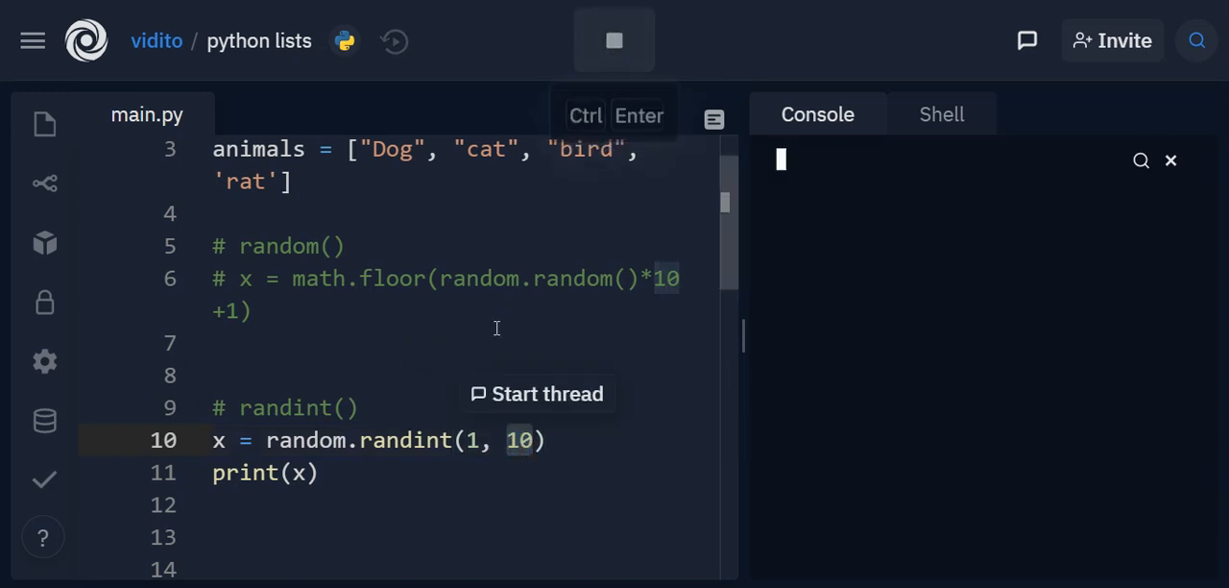
{"action": "key", "text": "Ctrl+Enter"}
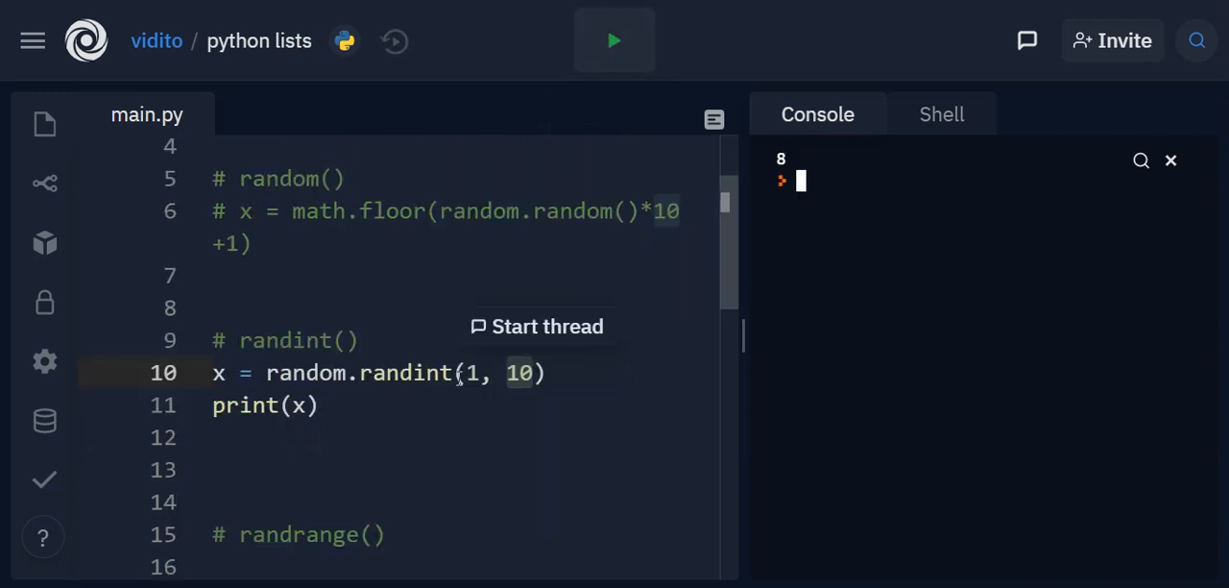
{"action": "double_click", "coordinate": [407, 372]}
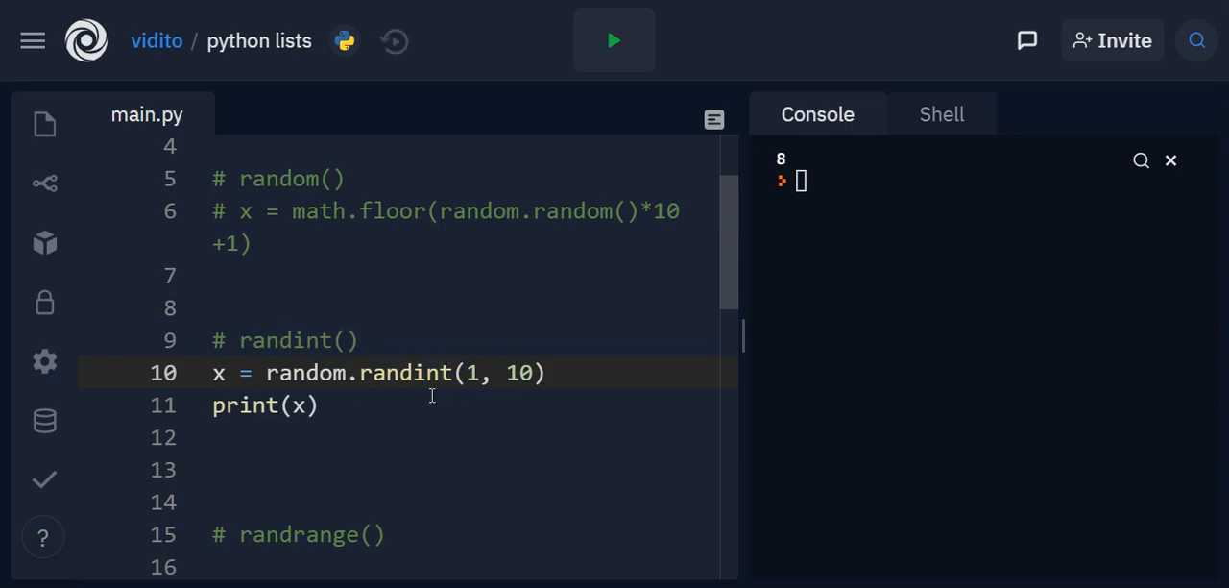
{"action": "mouse_move", "coordinate": [407, 380]}
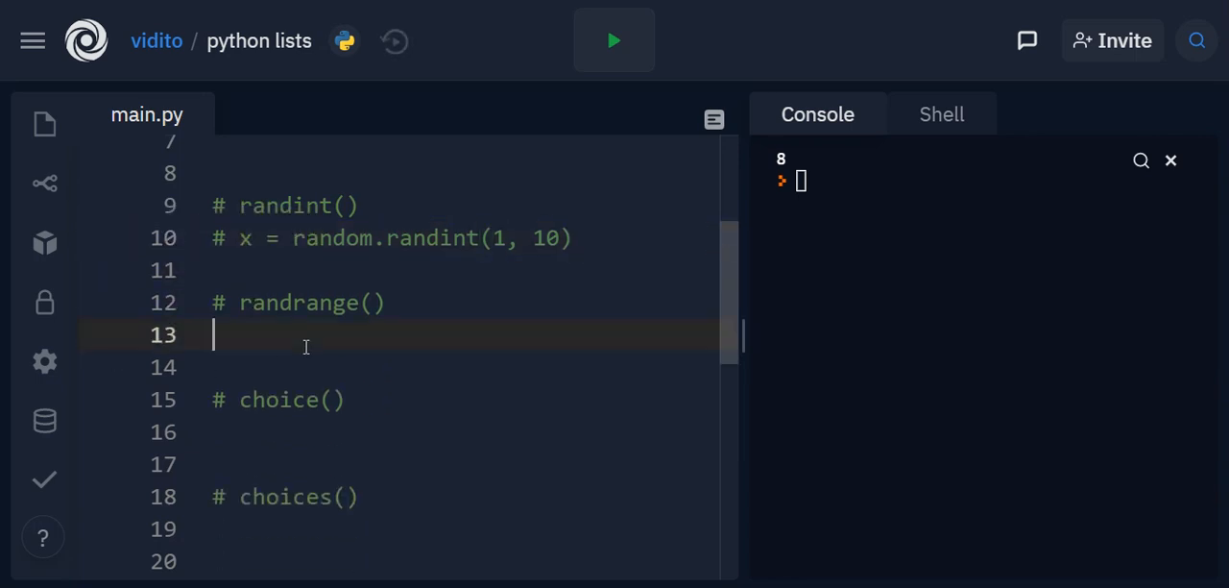
Under the randrange comment, write x = random.randrange(1 ,10) with print(x).
{"action": "type", "text": "print(x)"}
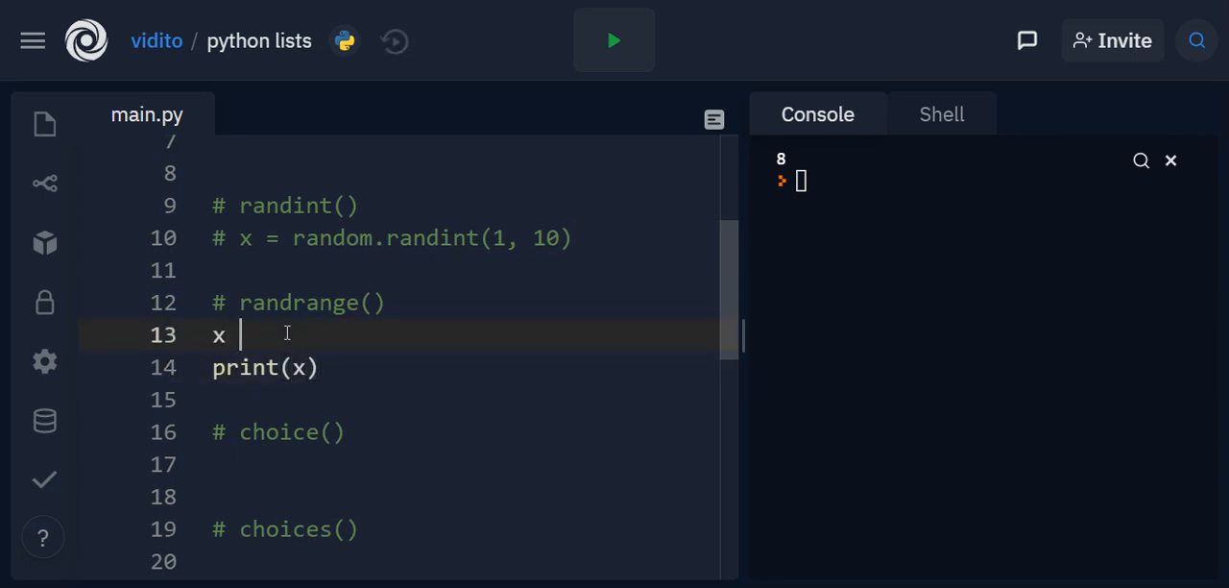
{"action": "type", "text": "="}
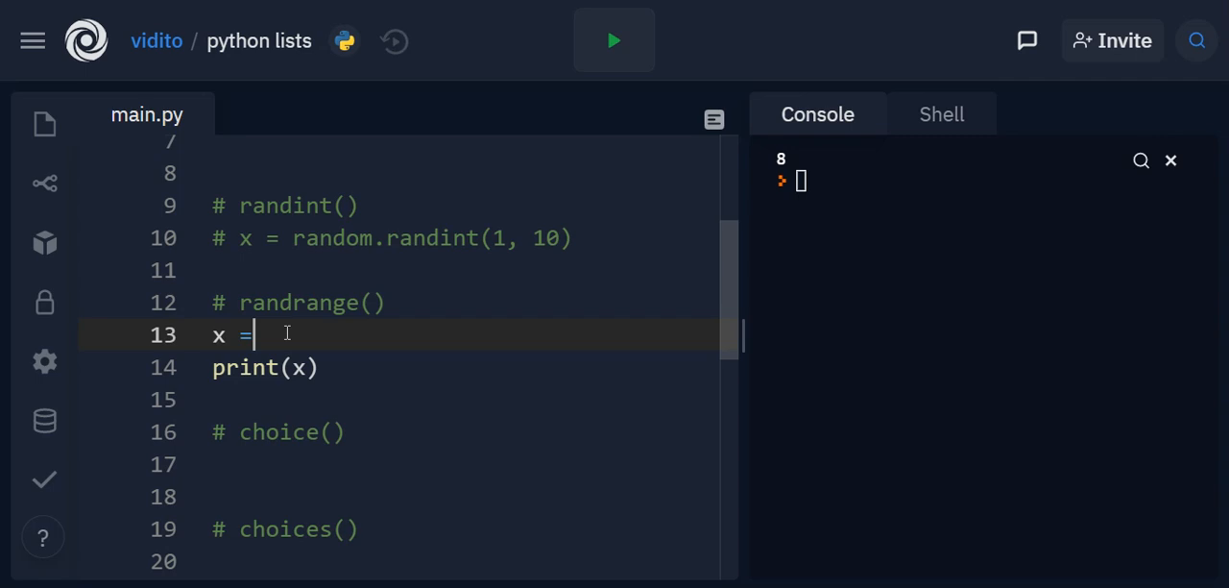
{"action": "type", "text": "random"}
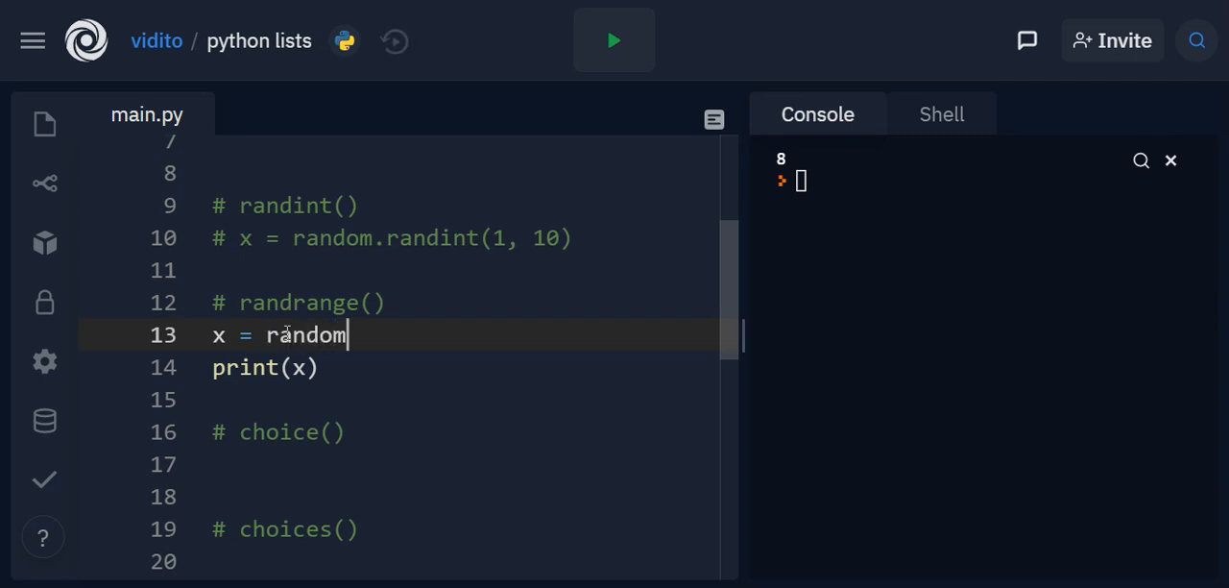
{"action": "type", "text": ".rand"}
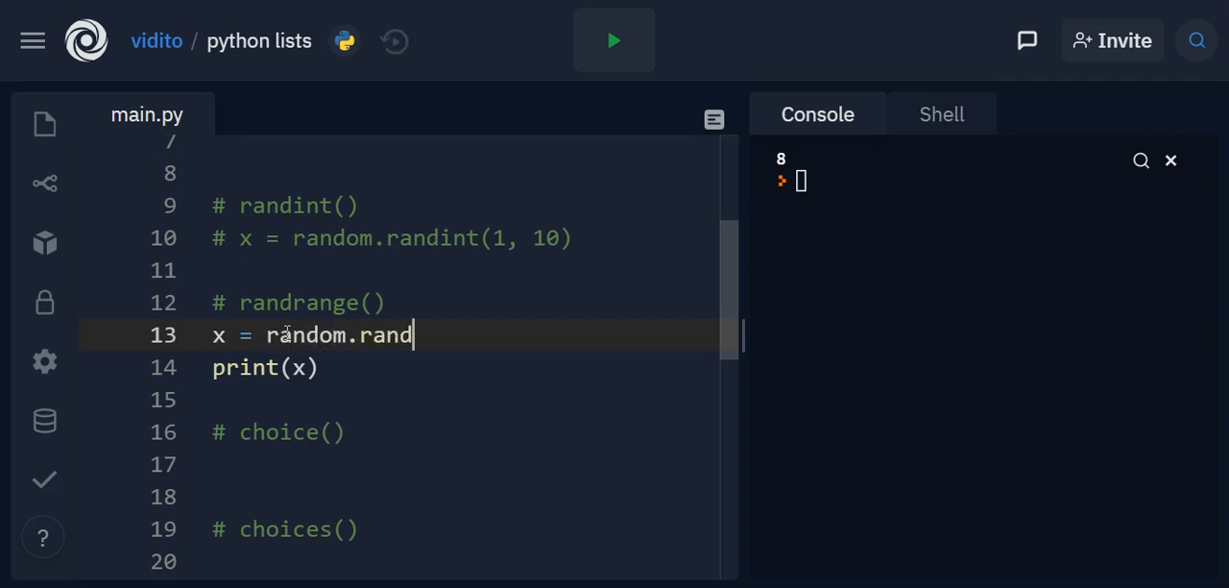
{"action": "type", "text": "range()"}
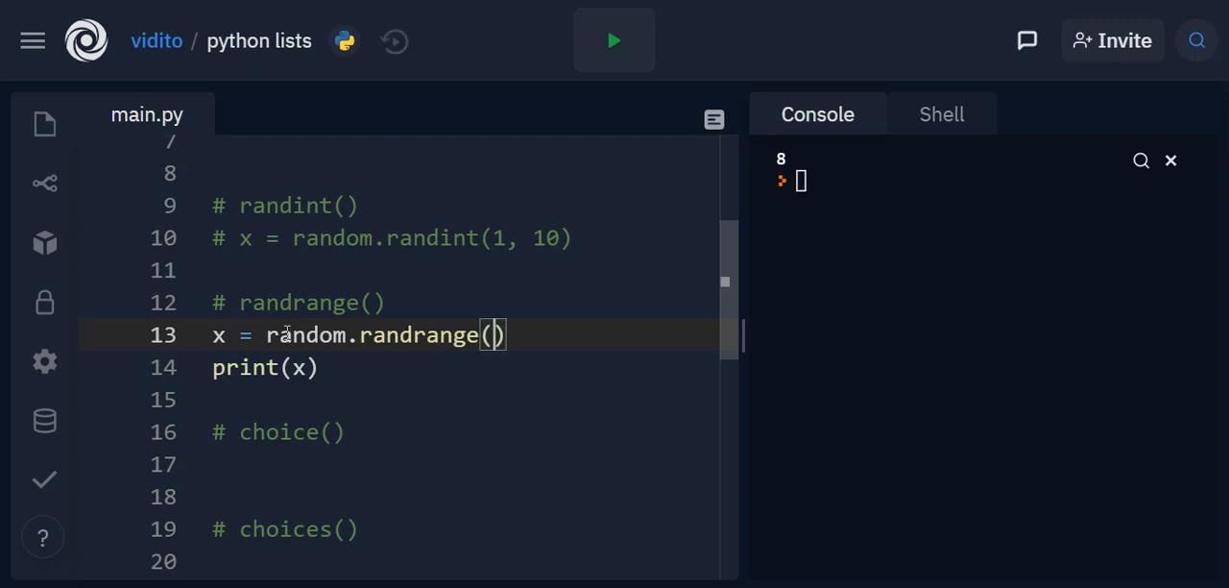
{"action": "type", "text": "1 ,10"}
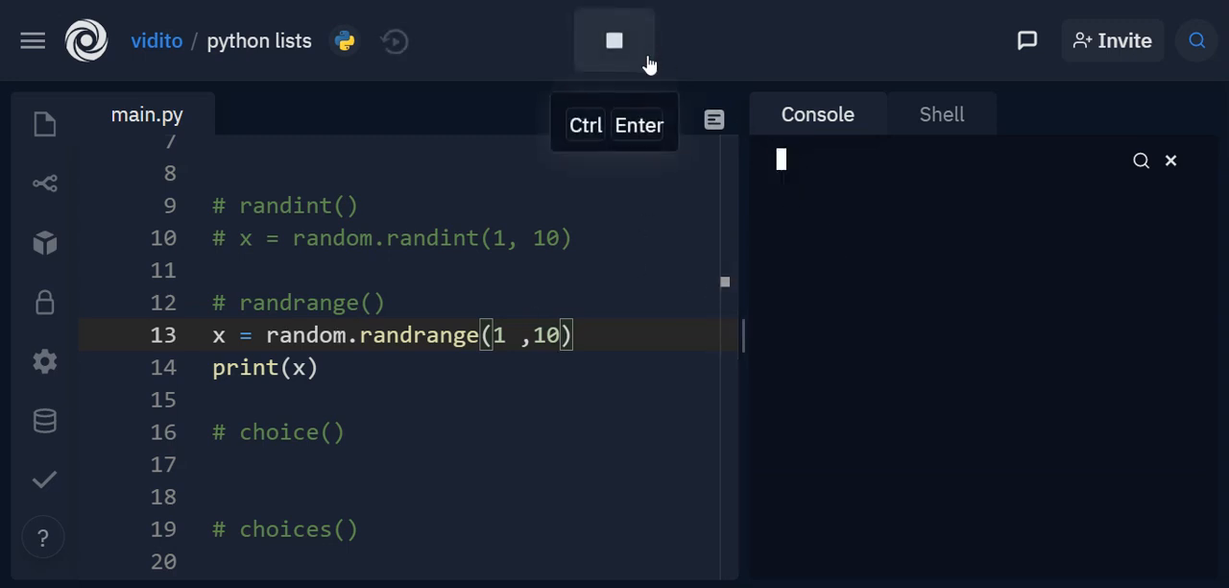
Run the randrange(1 ,10) script three times, latest result 6.
{"action": "left_click", "coordinate": [615, 40]}
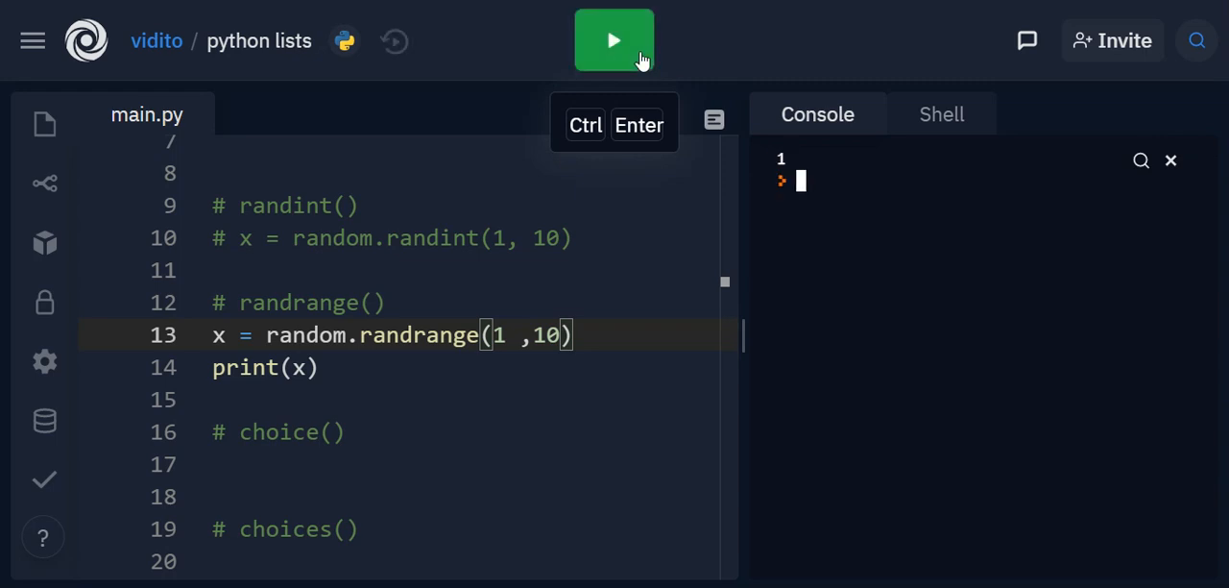
{"action": "left_click", "coordinate": [614, 38]}
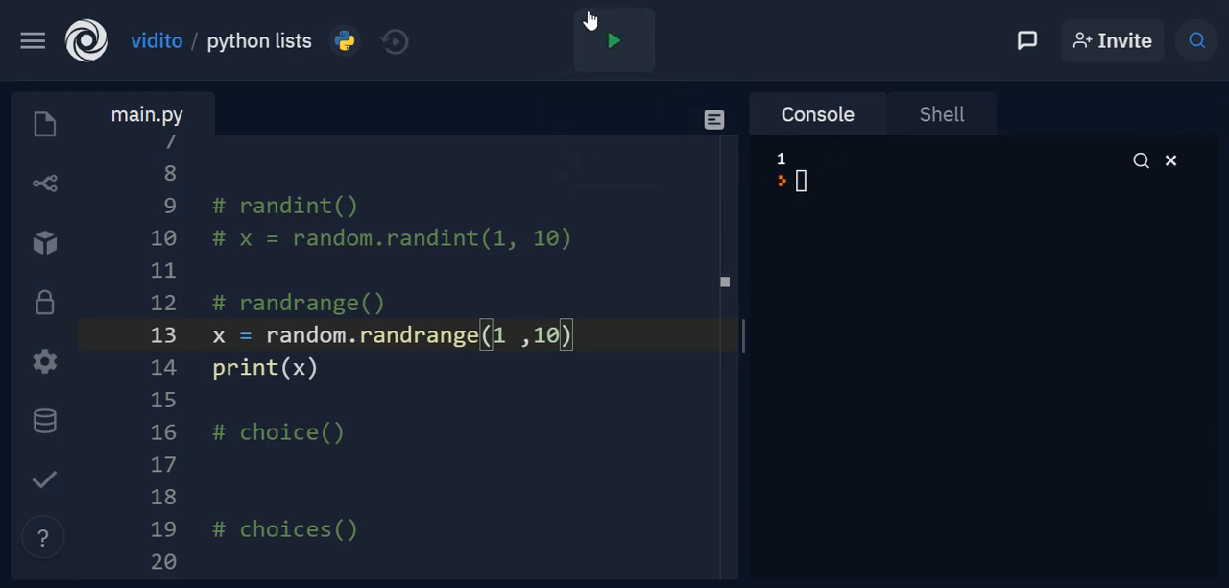
{"action": "left_click", "coordinate": [615, 40]}
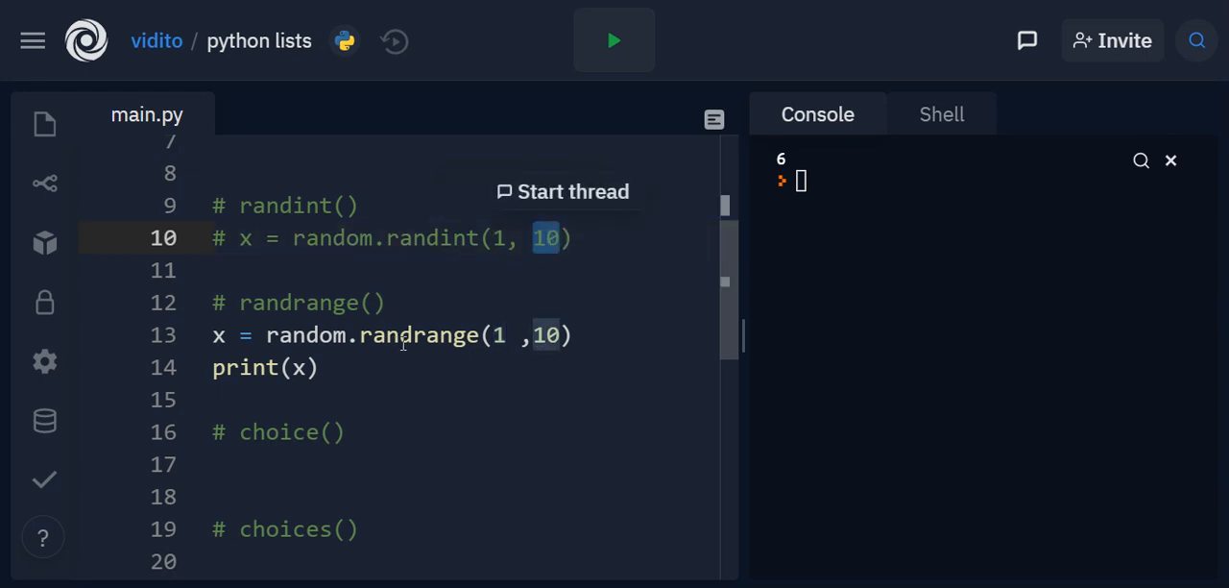
{"action": "mouse_move", "coordinate": [497, 341]}
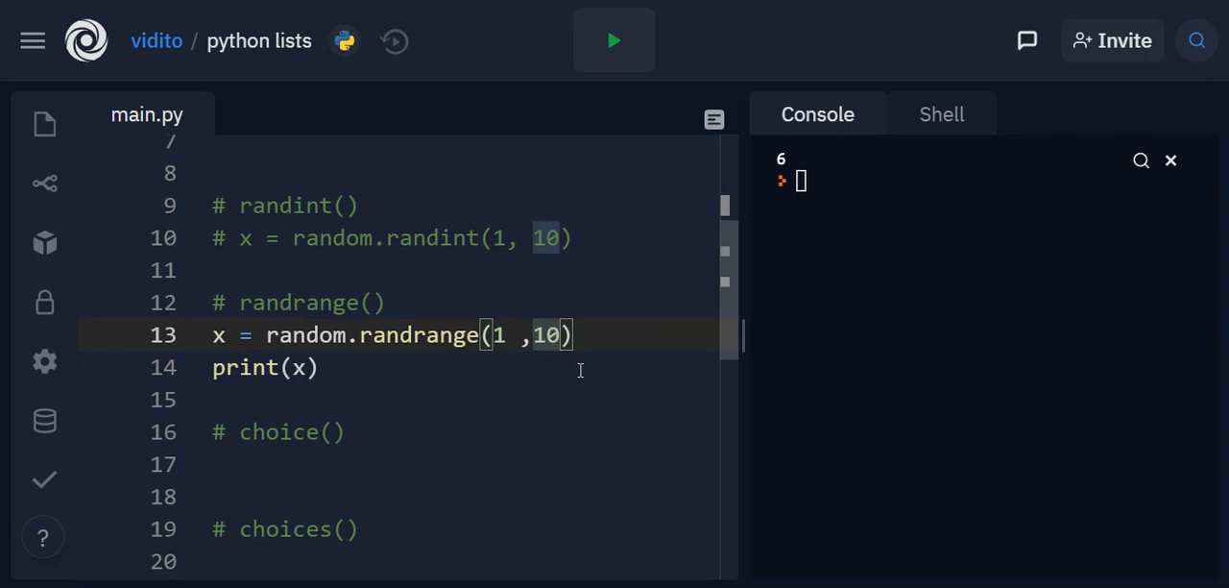
Give randrange a step of 2, randrange(1 ,10, 2), and run it several times for odd numbers.
{"action": "type", "text": ","}
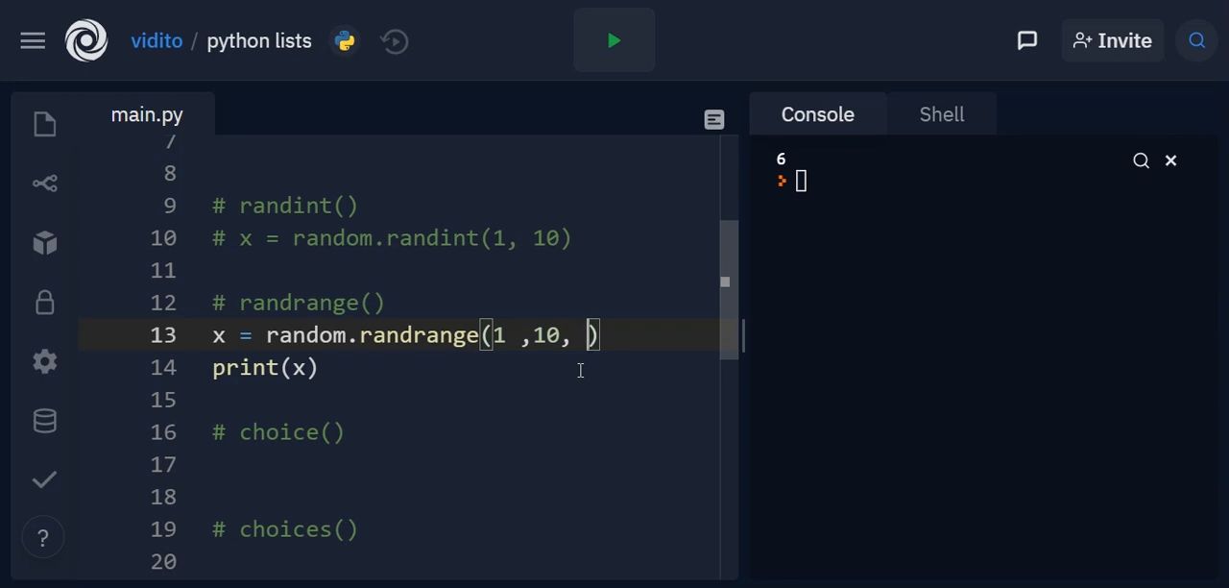
{"action": "type", "text": "2"}
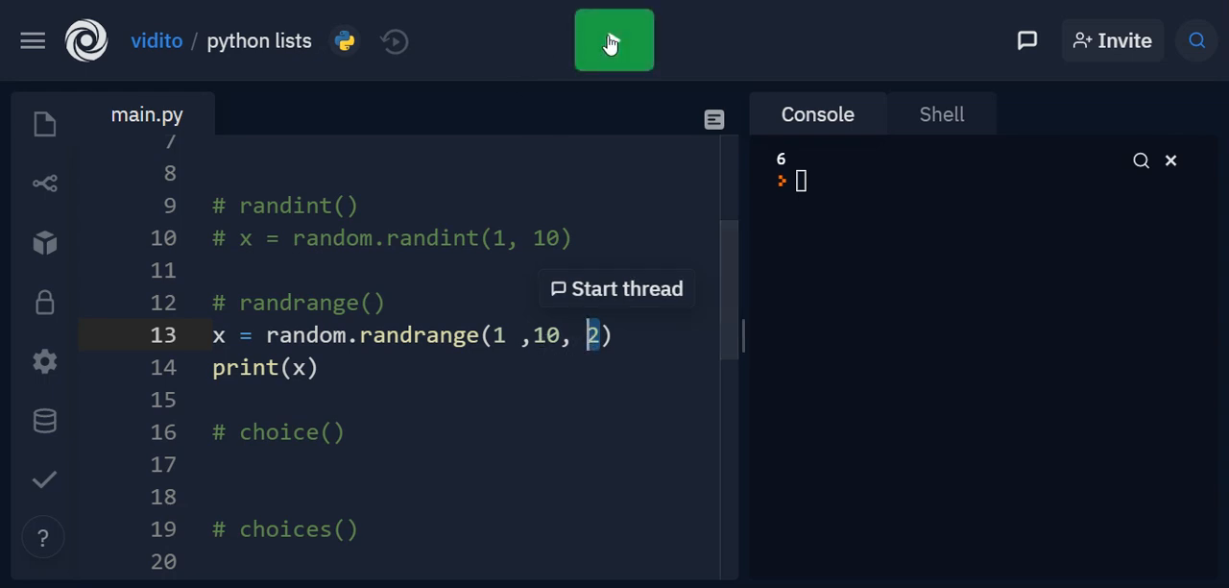
{"action": "left_click", "coordinate": [614, 38]}
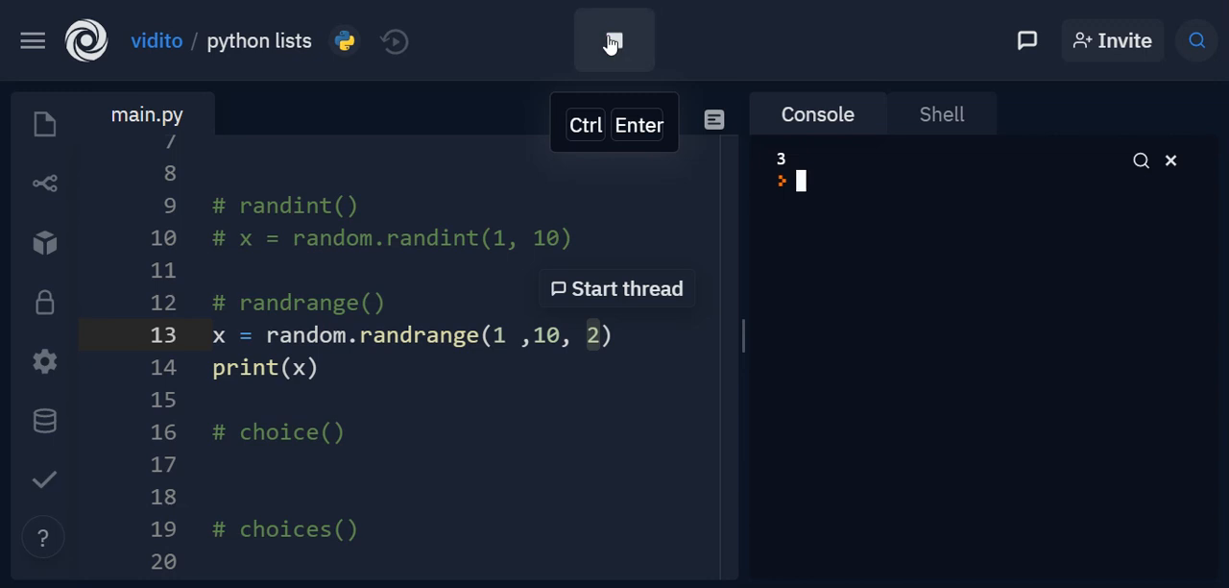
{"action": "left_click", "coordinate": [1172, 159]}
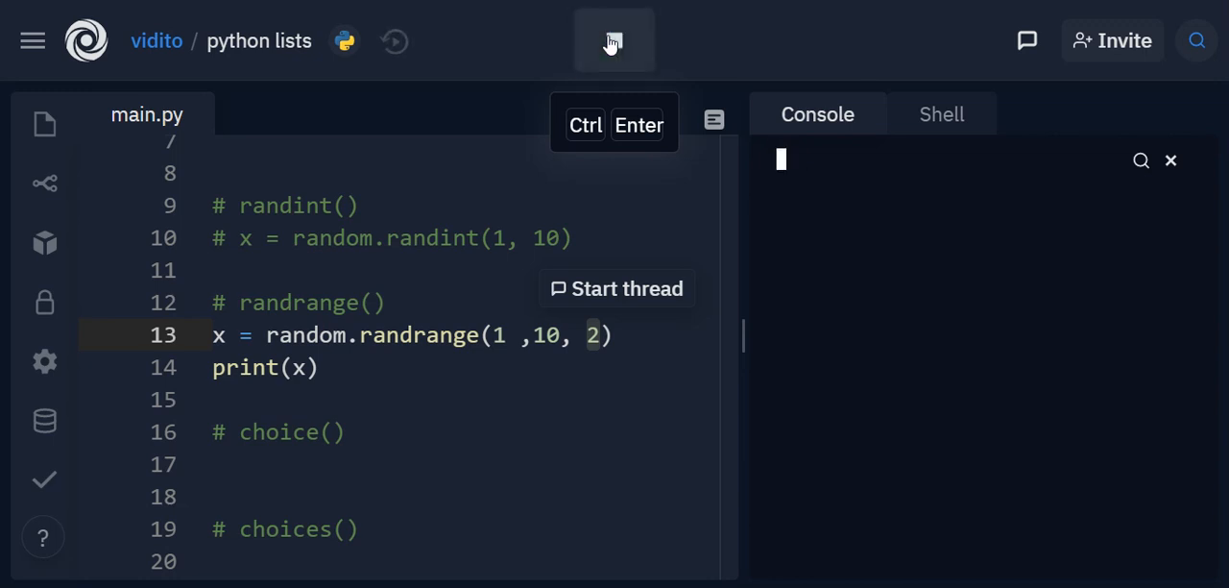
{"action": "left_click", "coordinate": [615, 41]}
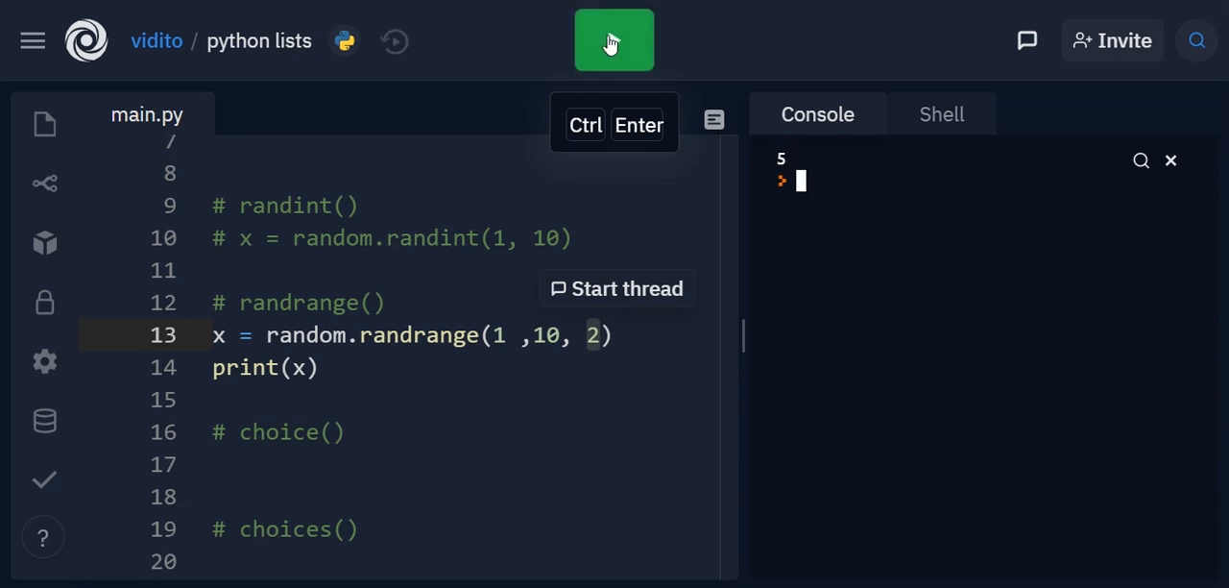
{"action": "mouse_move", "coordinate": [607, 311]}
{"action": "type", "text": "2"}
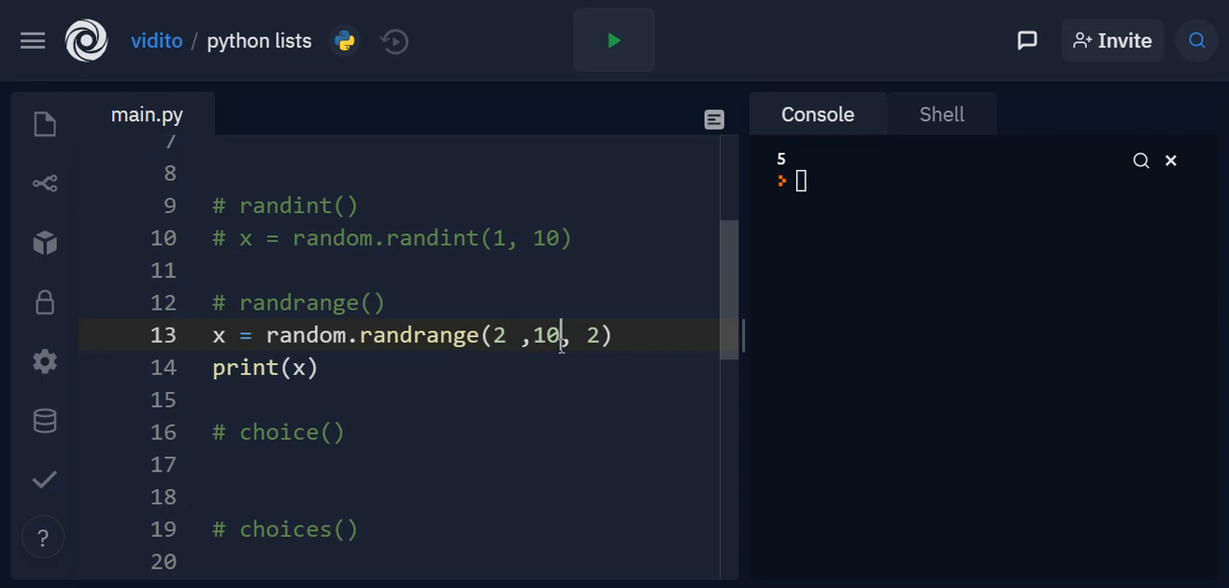
Change the call to randrange(2 ,11, 2) and run repeatedly to get even numbers.
{"action": "type", "text": "1"}
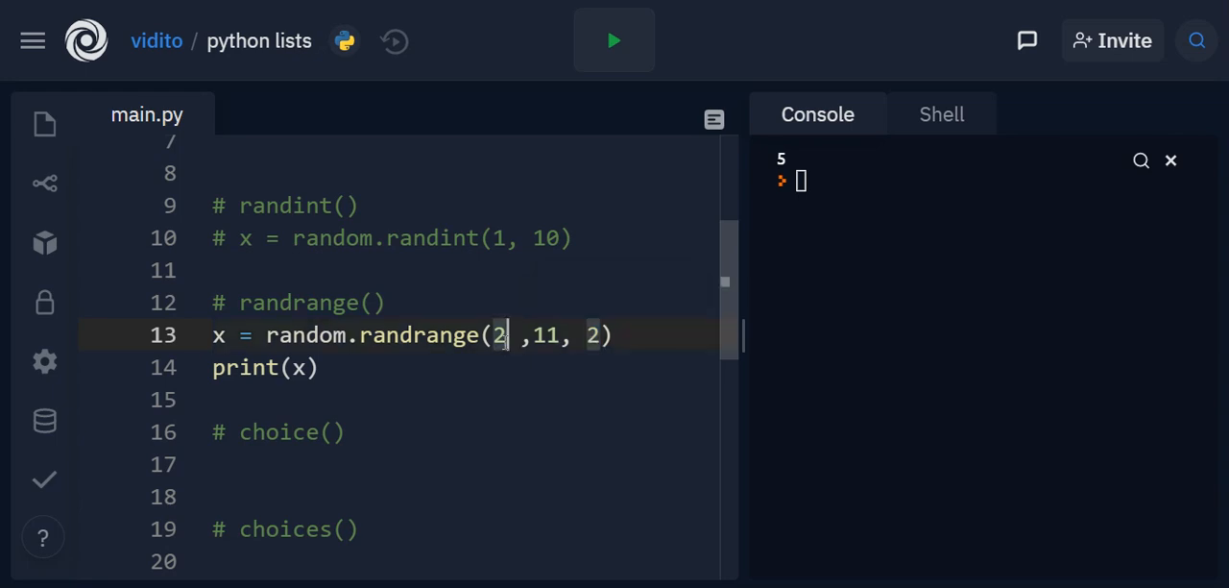
{"action": "mouse_move", "coordinate": [680, 71]}
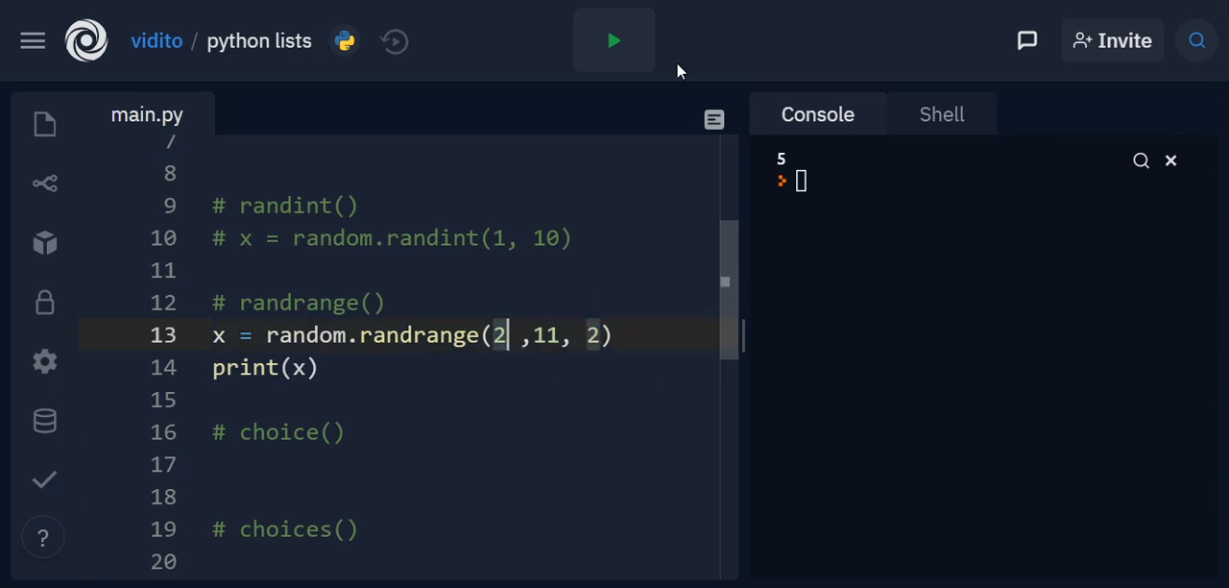
{"action": "left_click", "coordinate": [614, 39]}
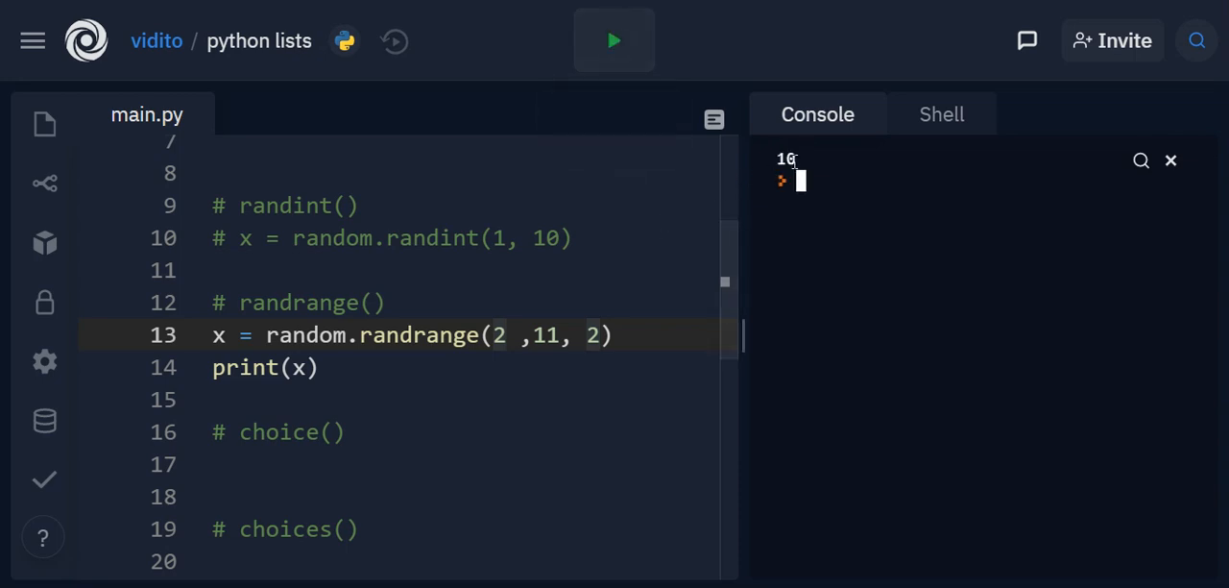
{"action": "left_click", "coordinate": [614, 38]}
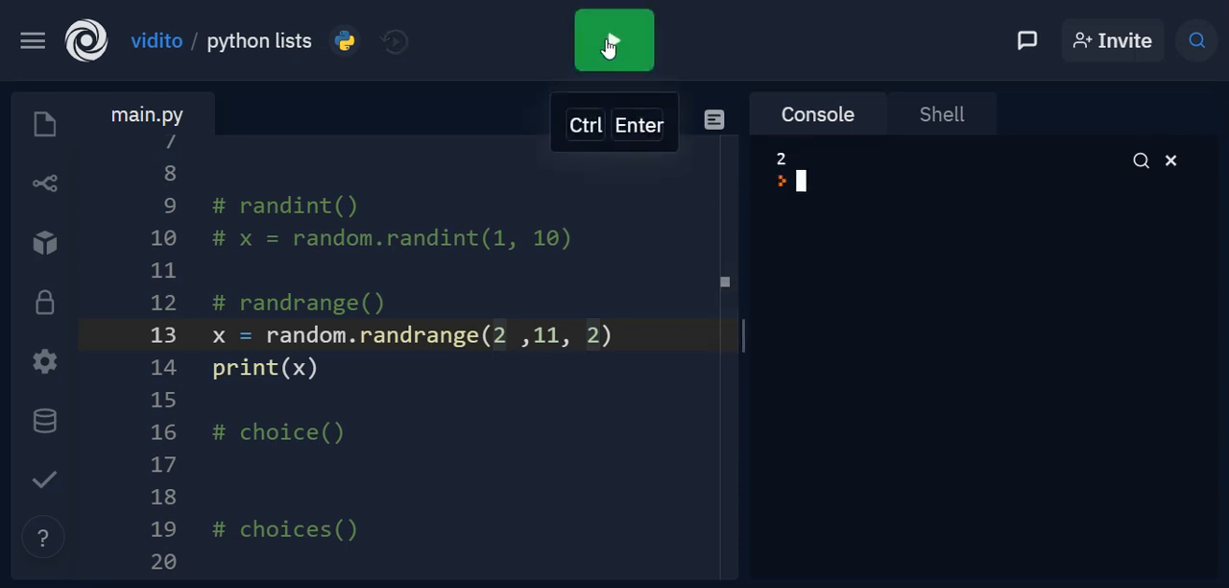
{"action": "left_click", "coordinate": [615, 41]}
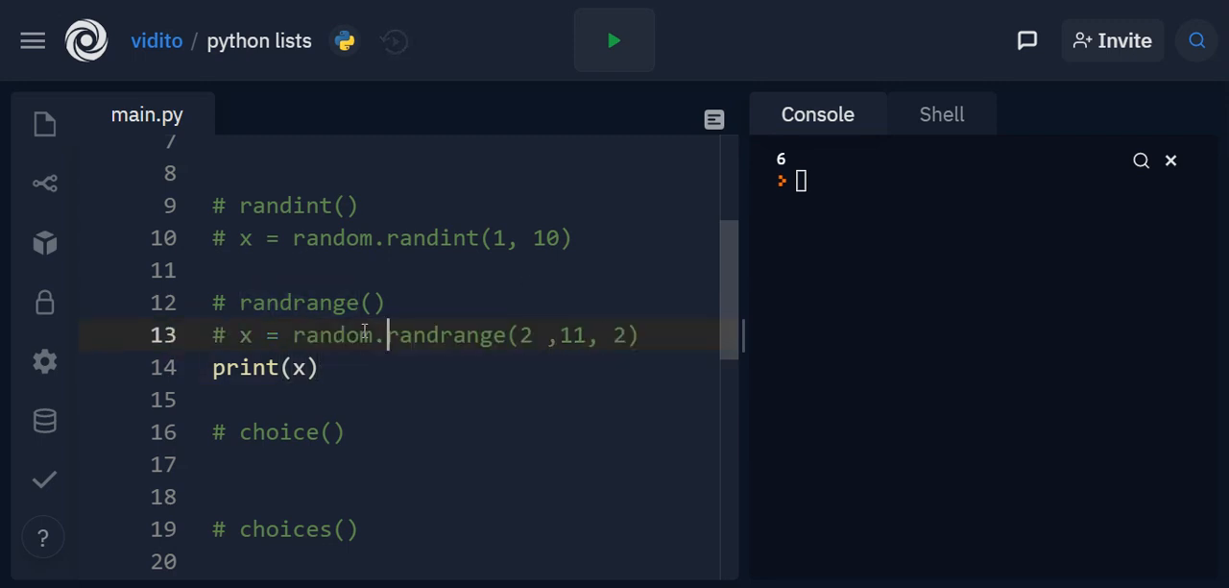
Add print(x) under the choice() comment and review the animals list.
{"action": "double_click", "coordinate": [265, 369]}
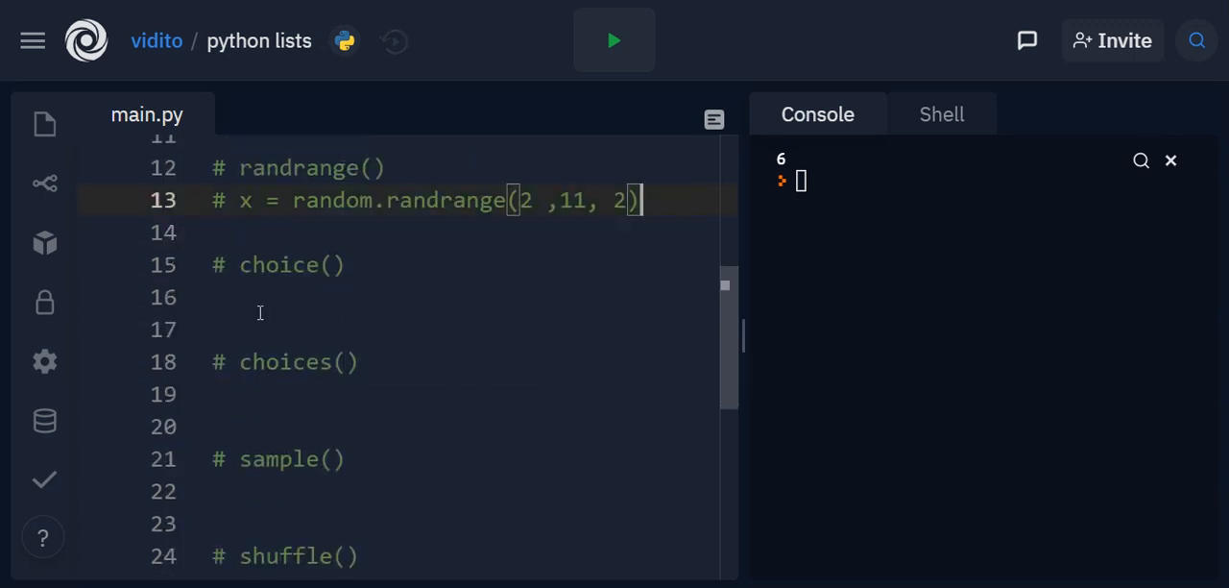
{"action": "left_click", "coordinate": [261, 328]}
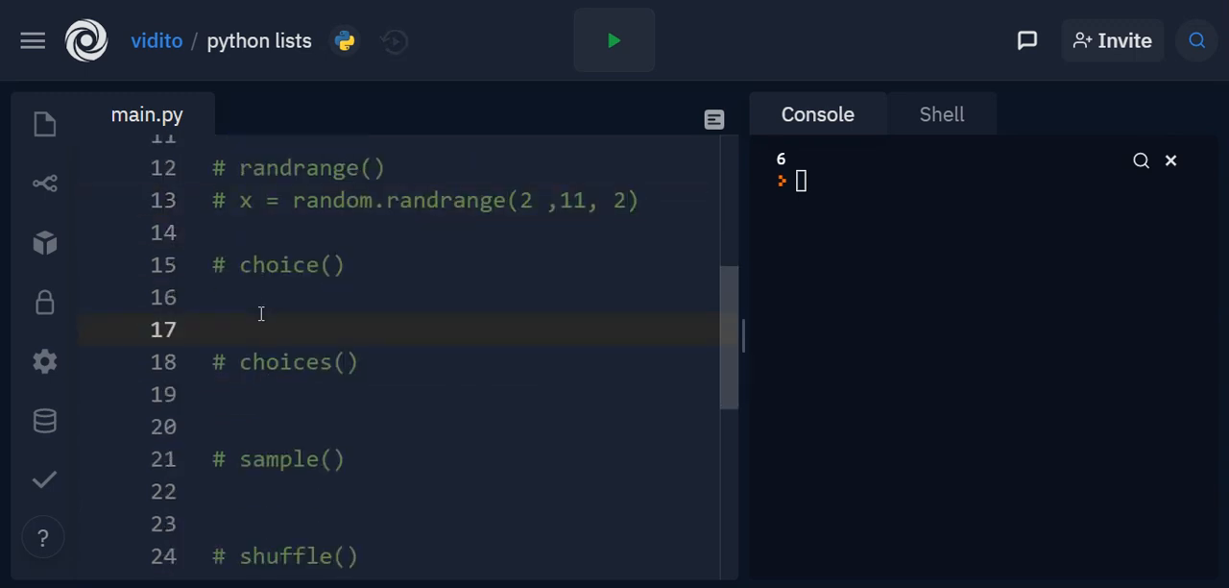
{"action": "type", "text": "print(x)"}
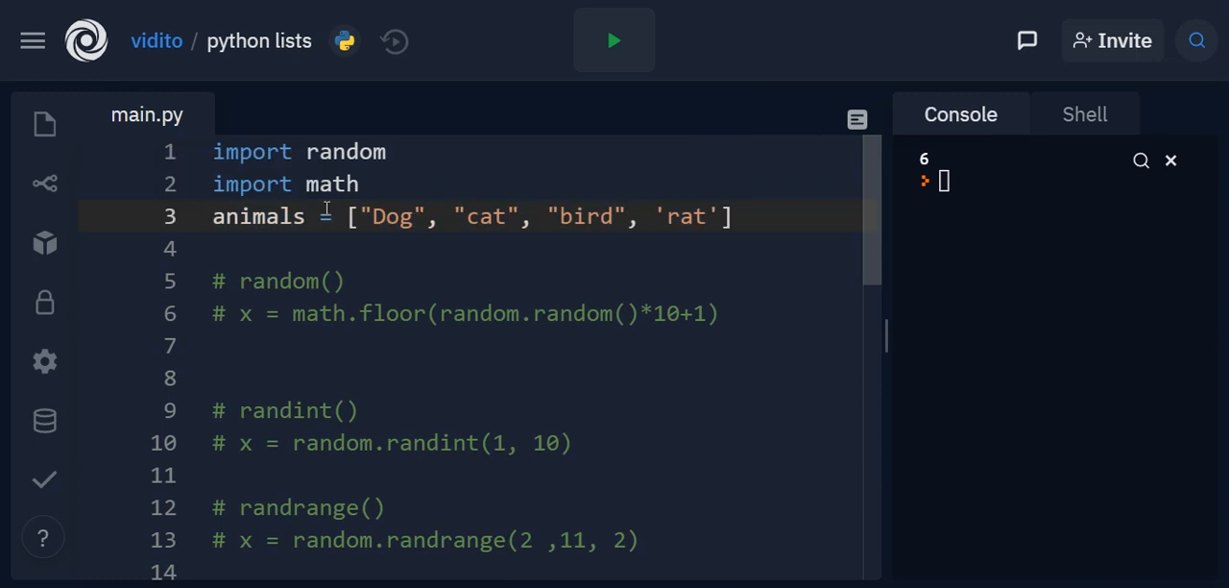
{"action": "double_click", "coordinate": [580, 217]}
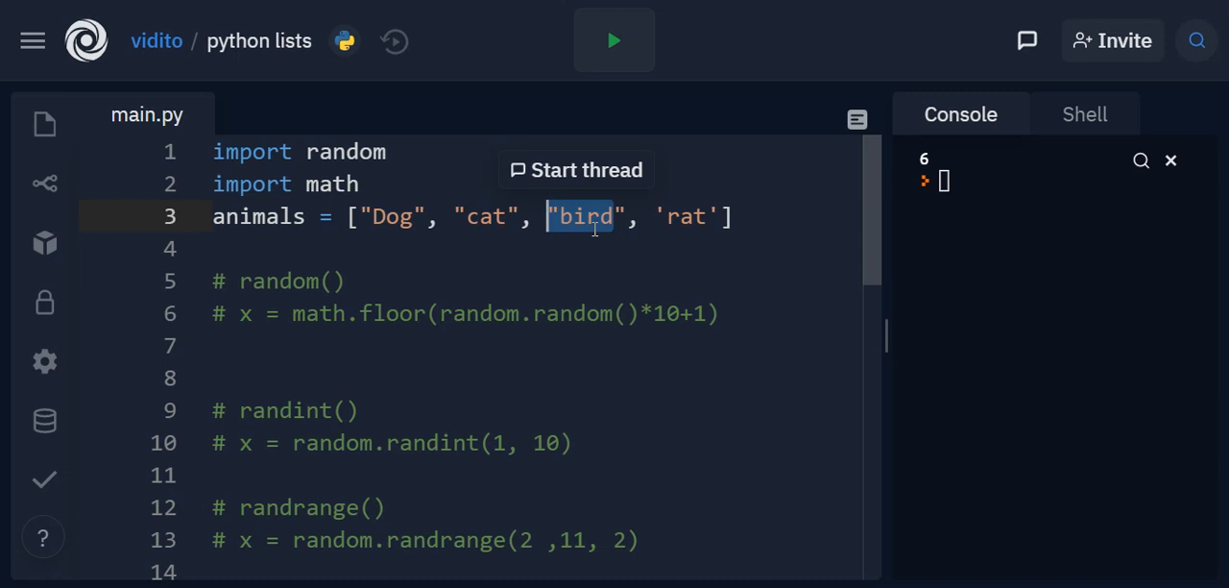
{"action": "left_click", "coordinate": [610, 217]}
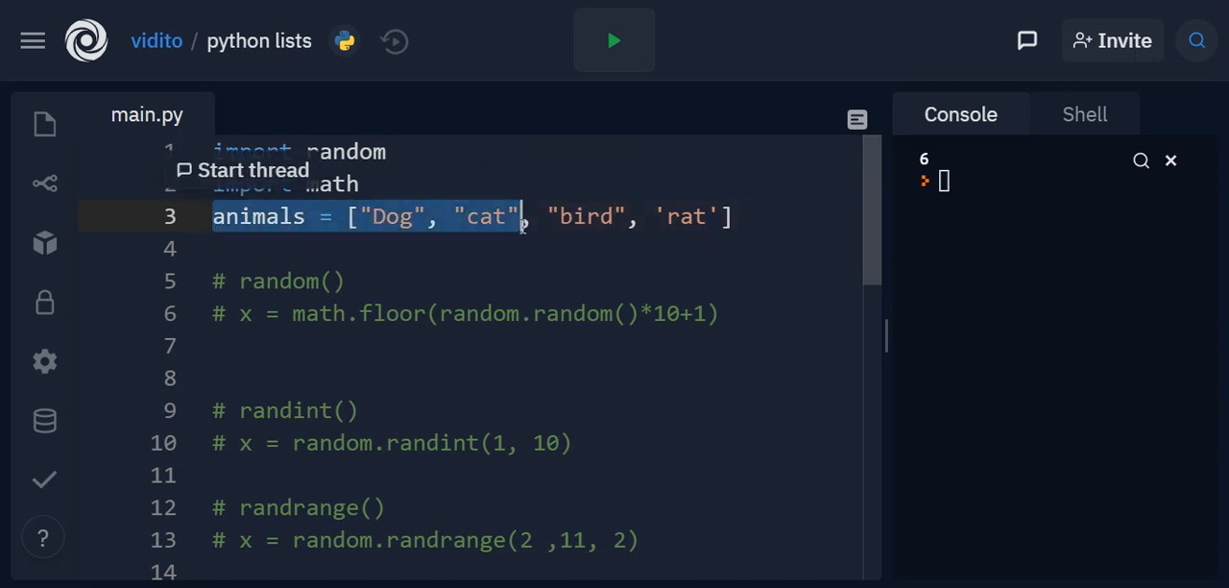
{"action": "left_click", "coordinate": [432, 259]}
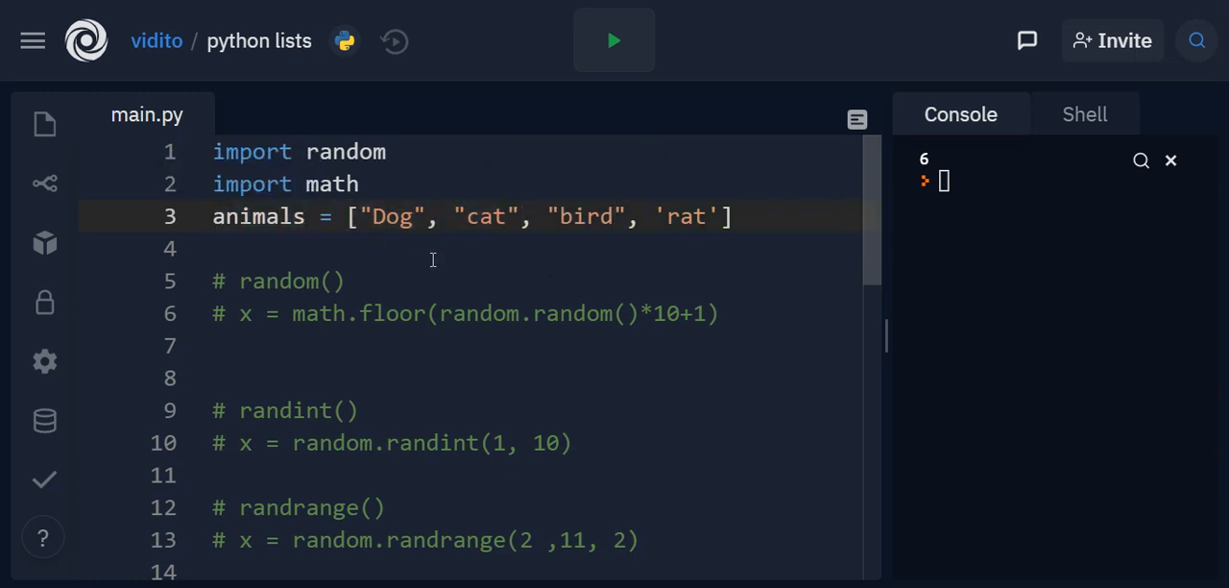
{"action": "scroll", "scroll_direction": "down", "scroll_amount": 3}
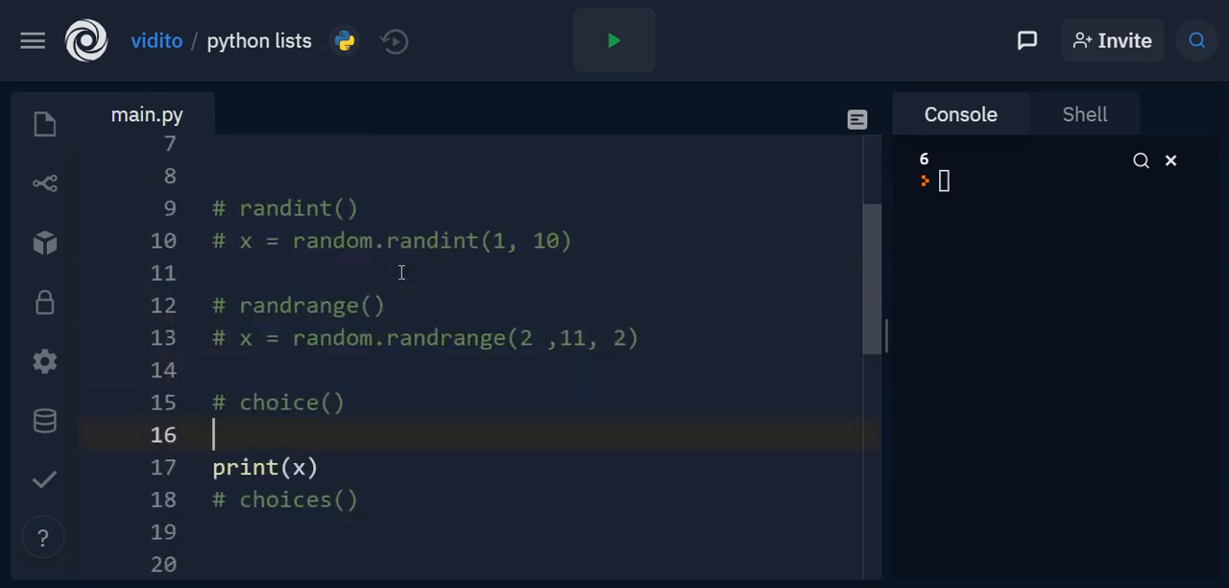
{"action": "mouse_move", "coordinate": [497, 346]}
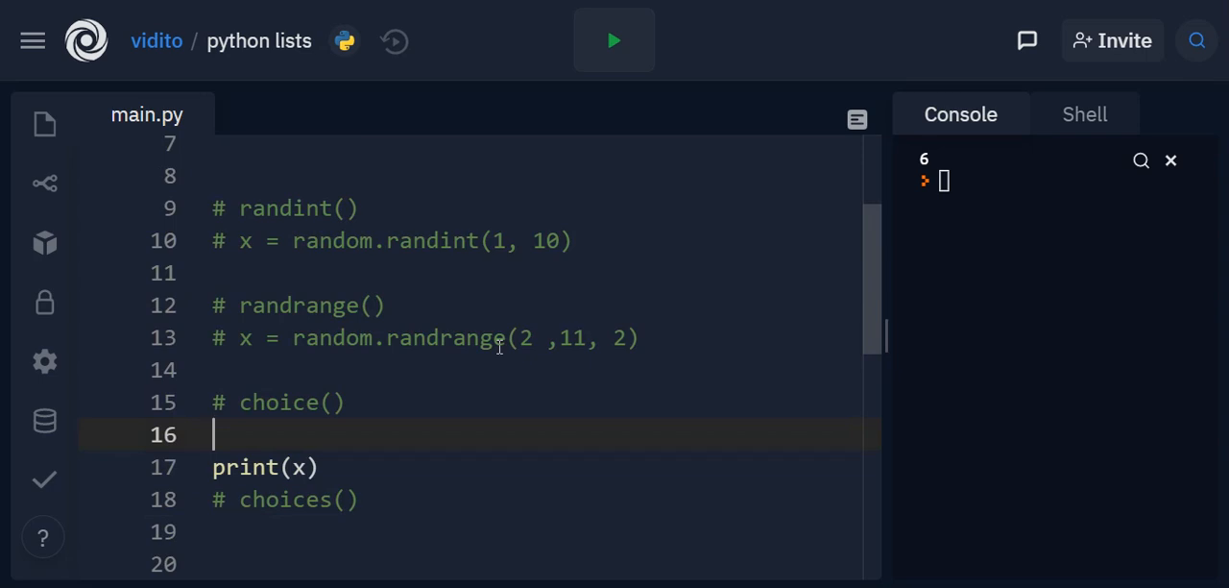
Write x = random.choice(animals) on line 16 above the print.
{"action": "type", "text": "random.ch"}
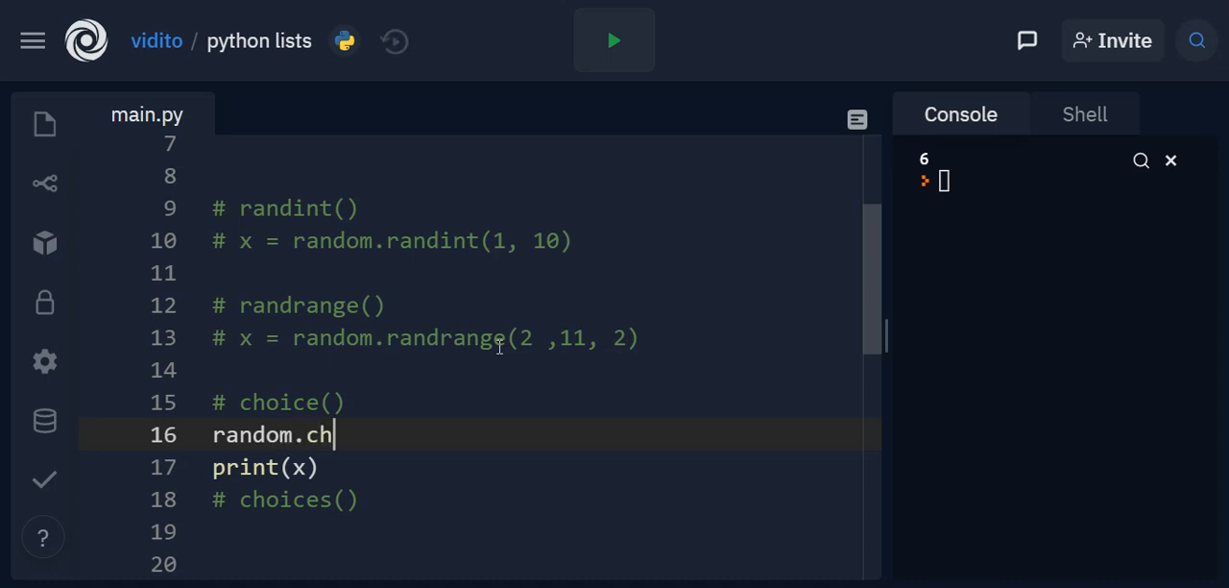
{"action": "type", "text": "oice"}
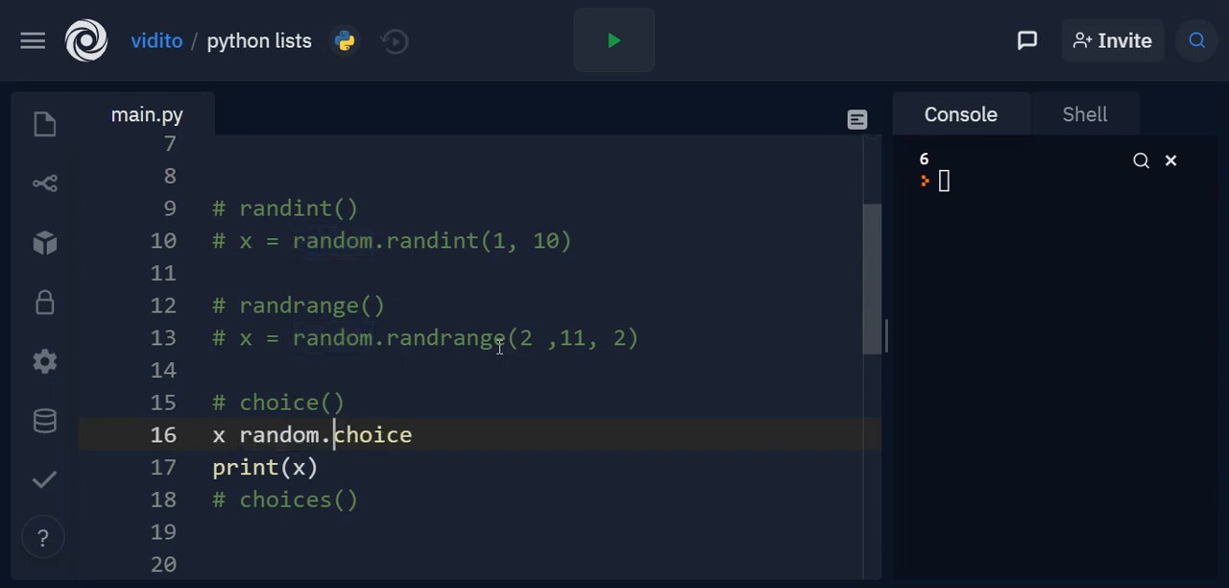
{"action": "type", "text": "="}
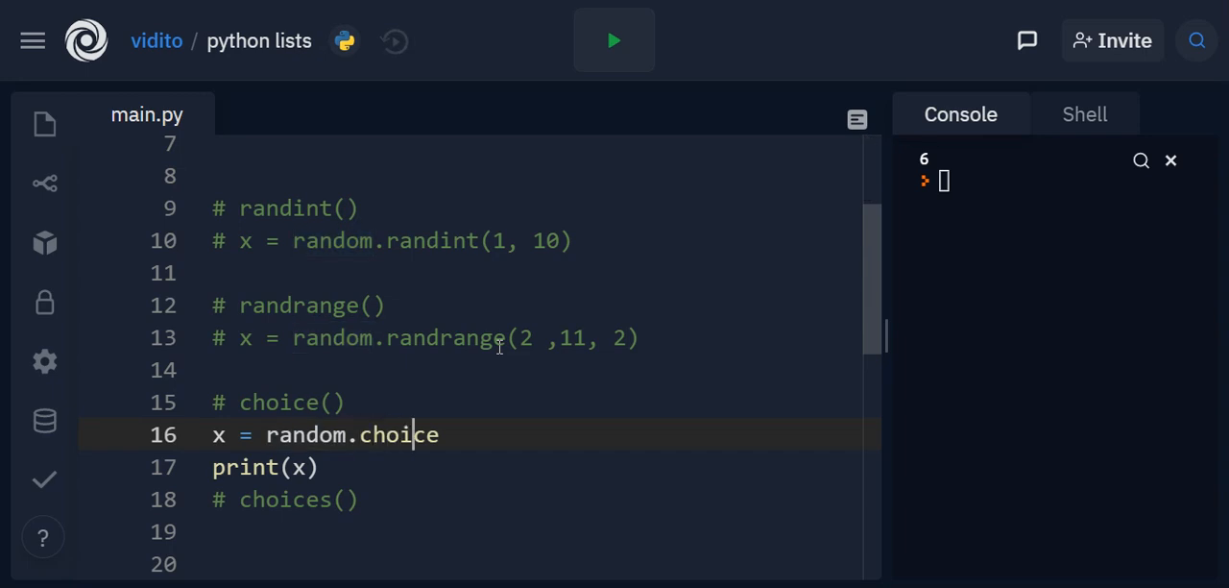
{"action": "type", "text": "(animals"}
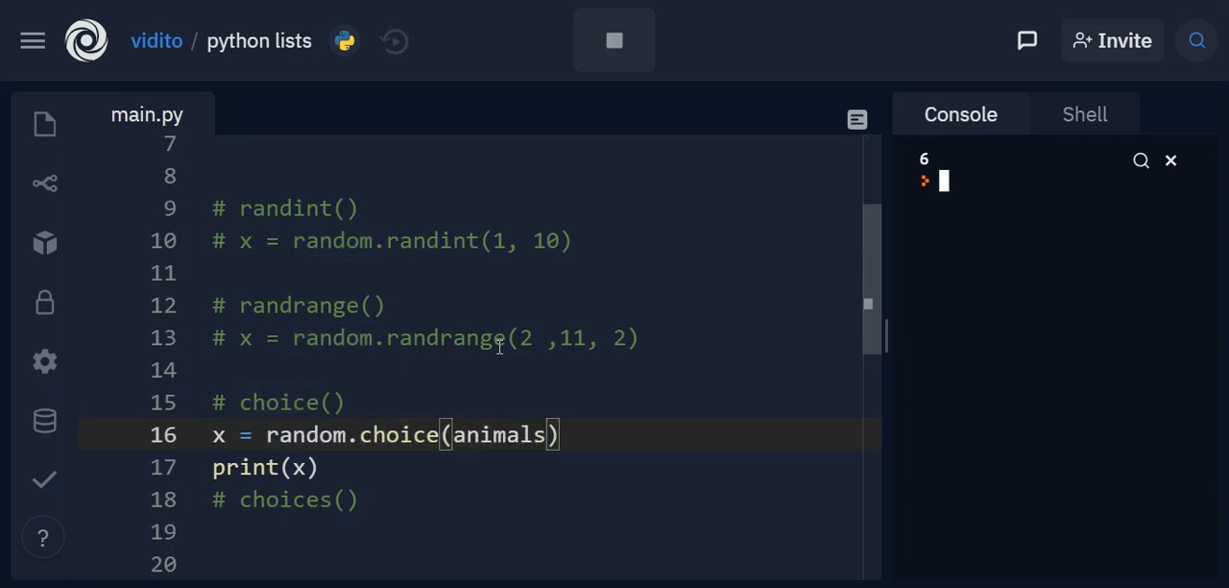
Run the choice script, which prints bird, and inspect the choice line's arguments.
{"action": "left_click", "coordinate": [615, 38]}
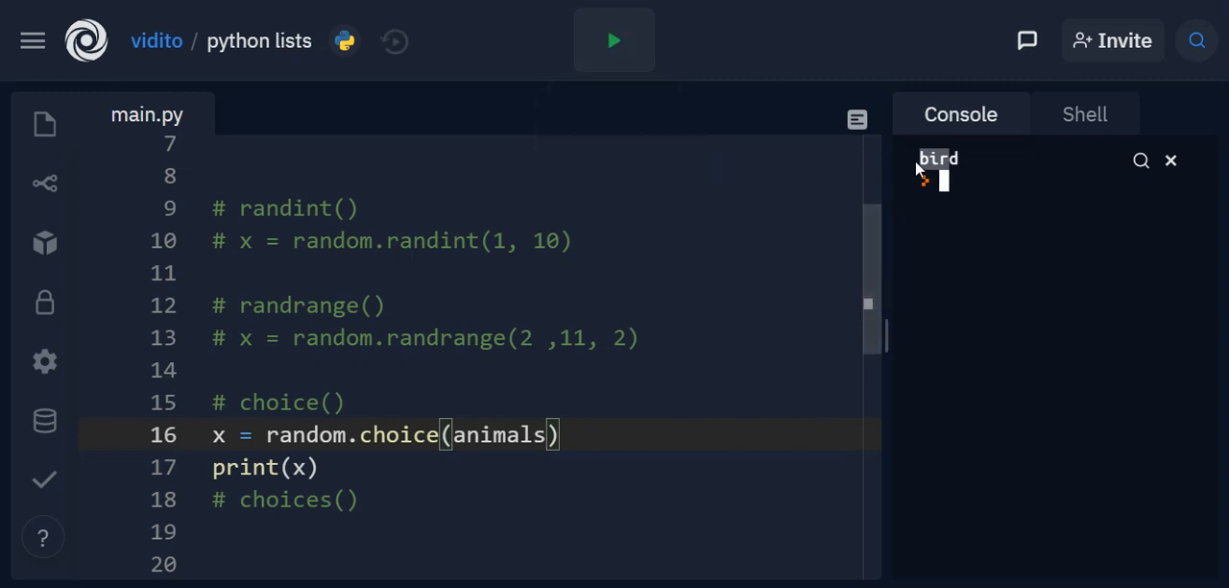
{"action": "left_click", "coordinate": [615, 40]}
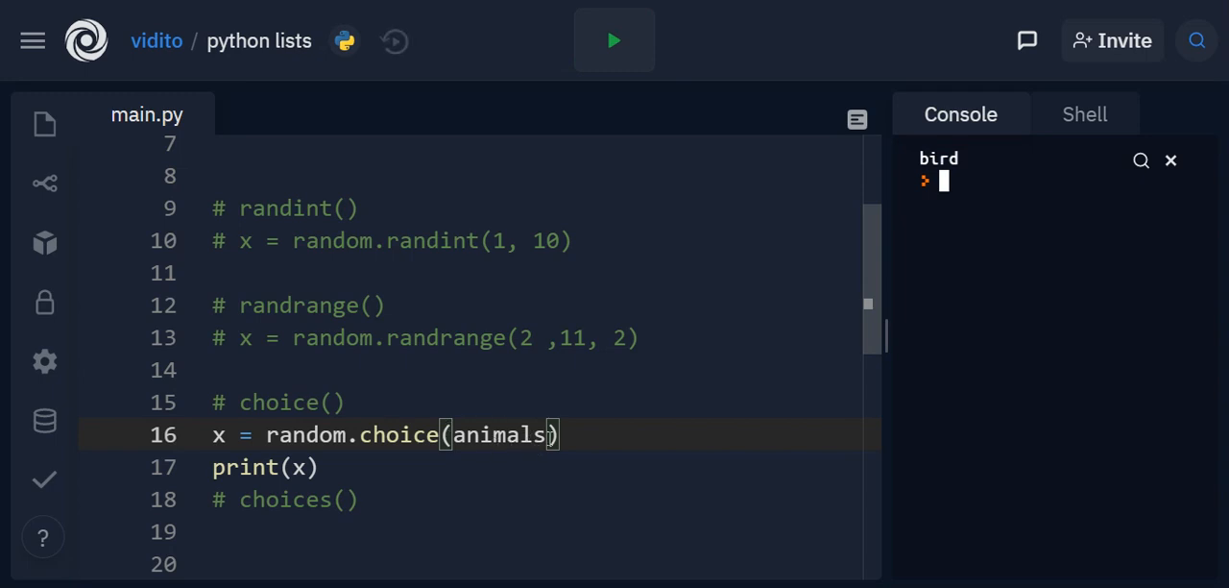
{"action": "double_click", "coordinate": [503, 434]}
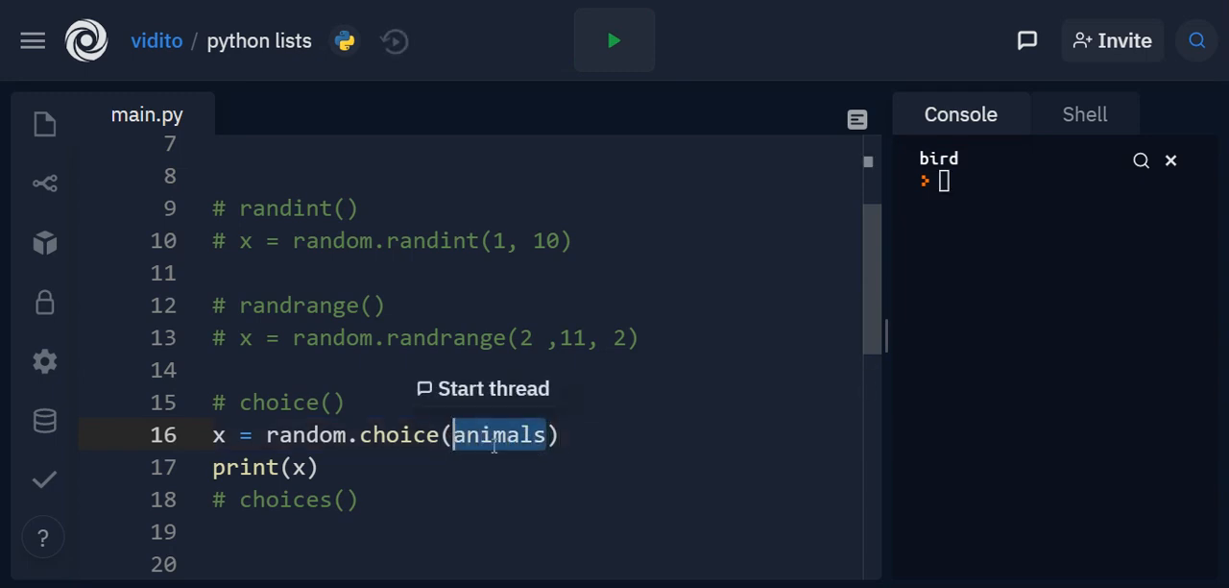
{"action": "left_click", "coordinate": [415, 442]}
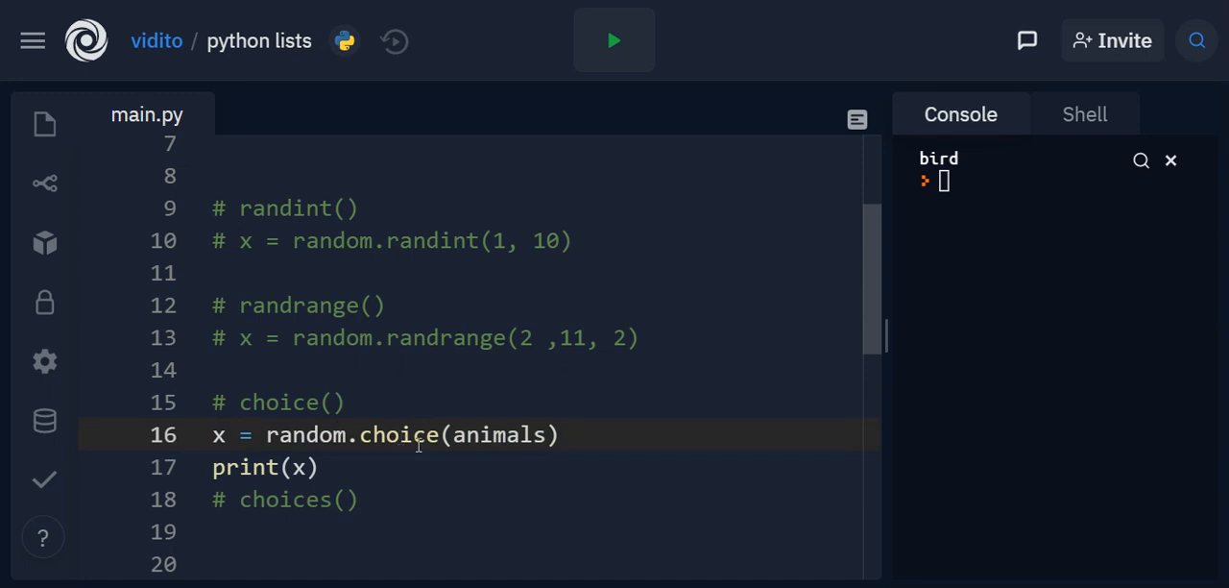
{"action": "double_click", "coordinate": [503, 434]}
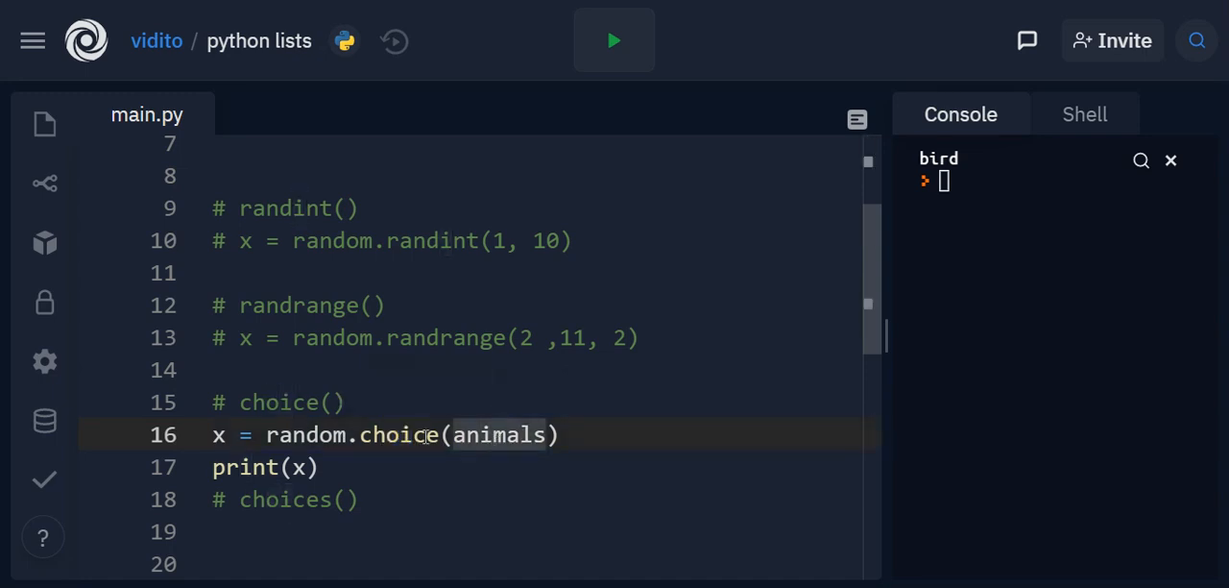
{"action": "double_click", "coordinate": [307, 434]}
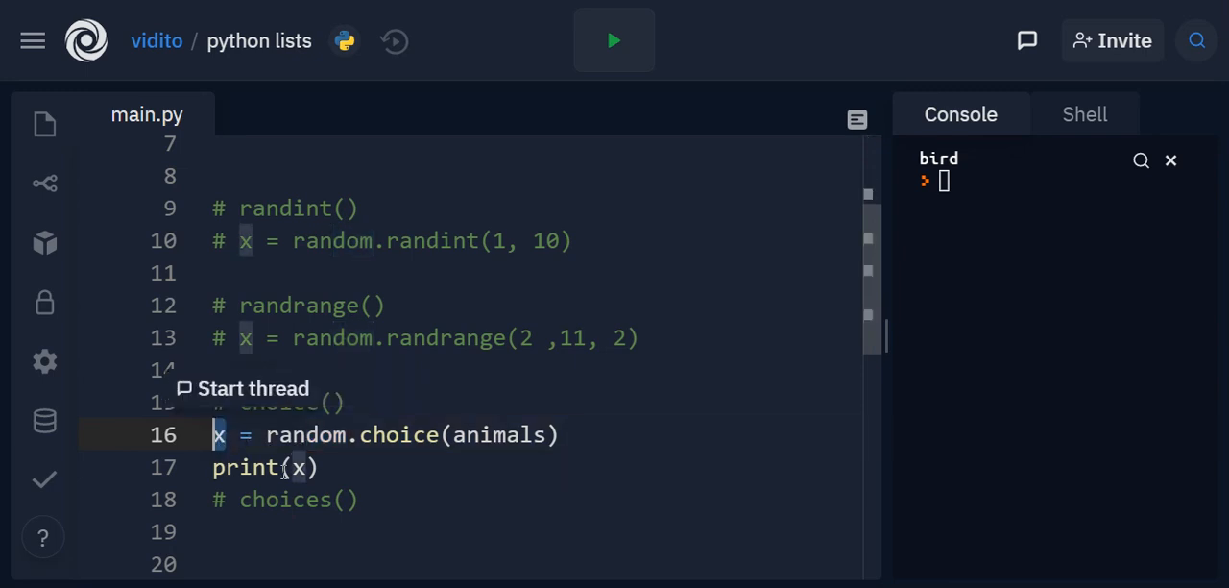
Remove the print(x) line beneath the choice line.
{"action": "left_click", "coordinate": [303, 467]}
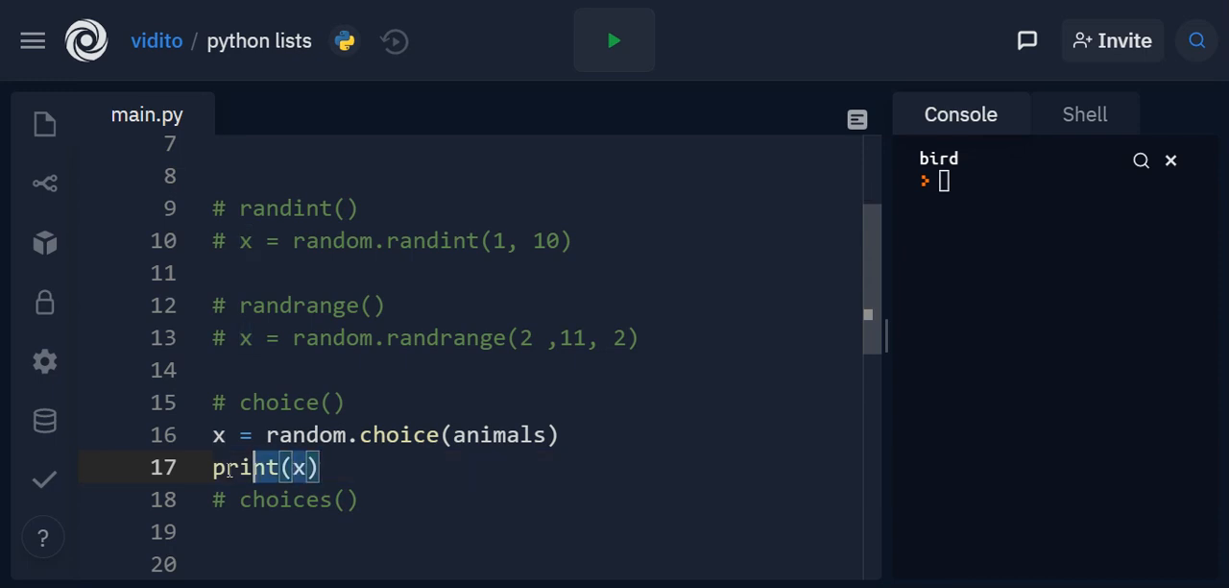
{"action": "key", "text": "Delete"}
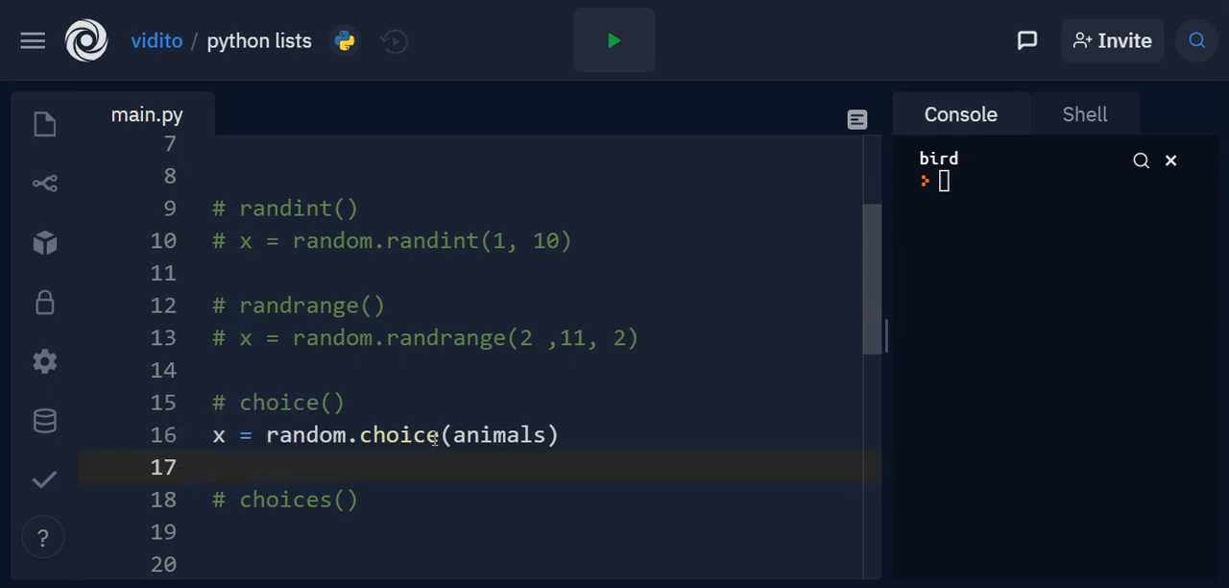
Comment out the choice line and write x = random.choices(animals) with print(x) under choices().
{"action": "double_click", "coordinate": [494, 433]}
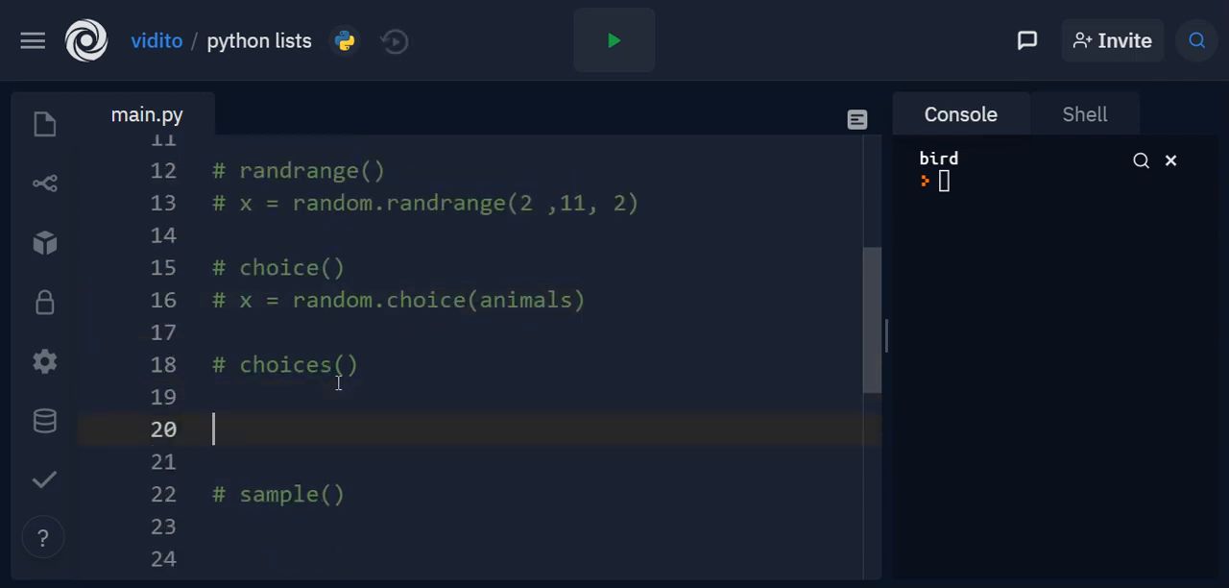
{"action": "type", "text": "print(x)"}
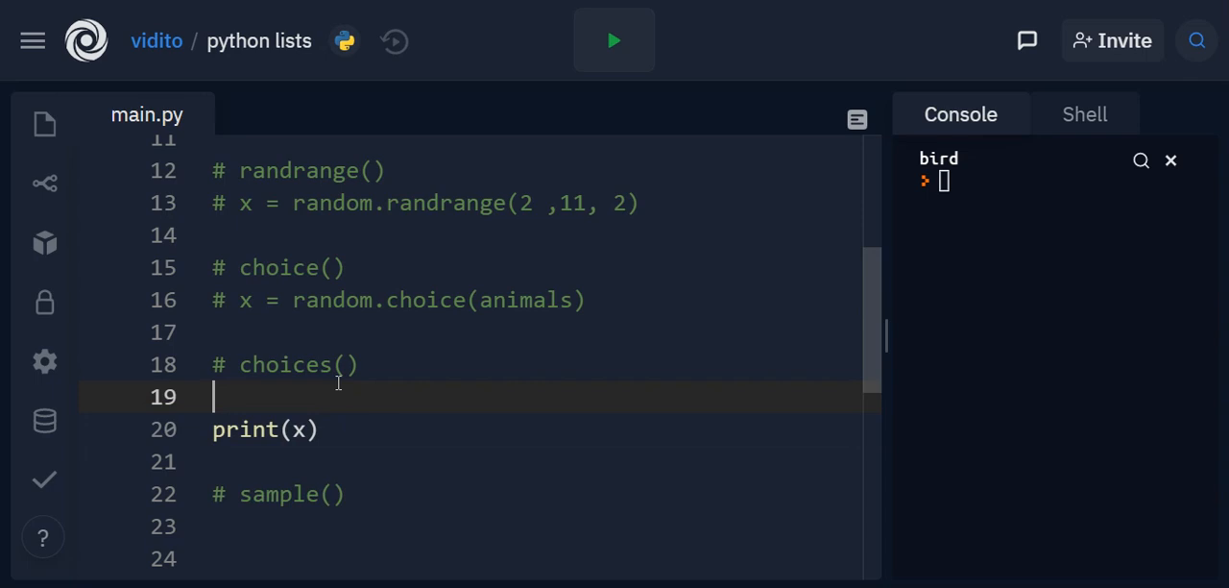
{"action": "type", "text": "x"}
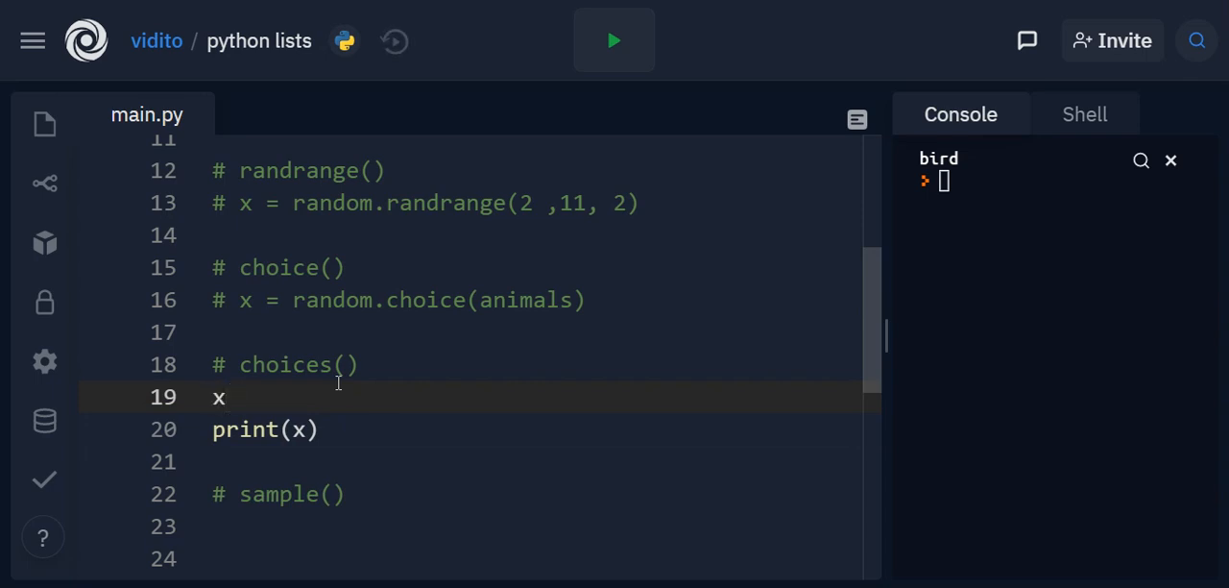
{"action": "type", "text": "= ran"}
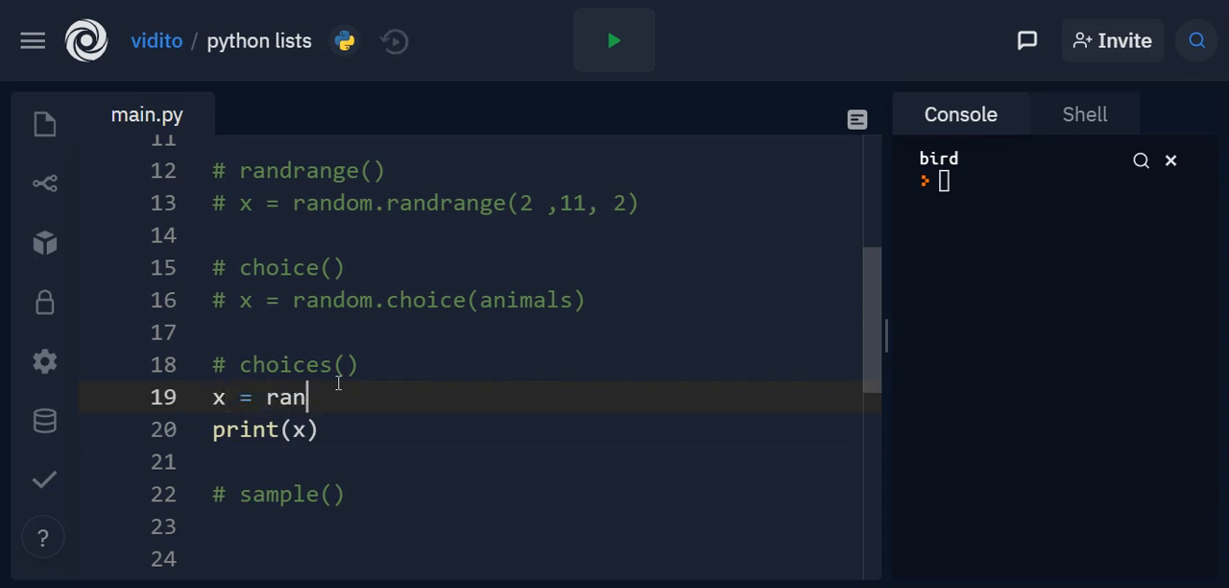
{"action": "type", "text": "dom.choic"}
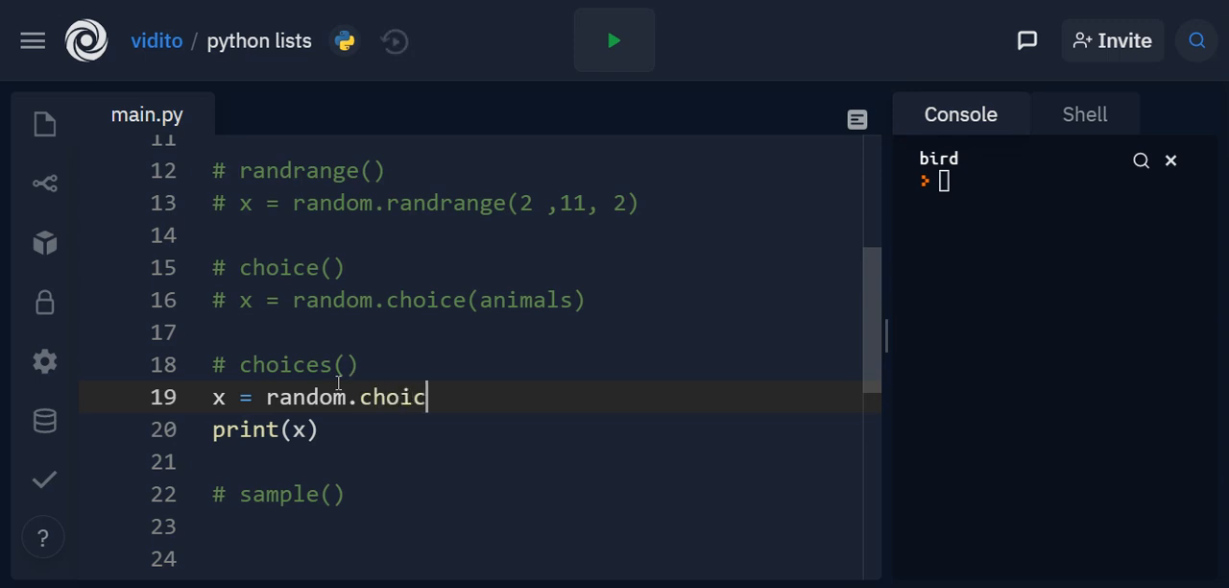
{"action": "type", "text": "es()"}
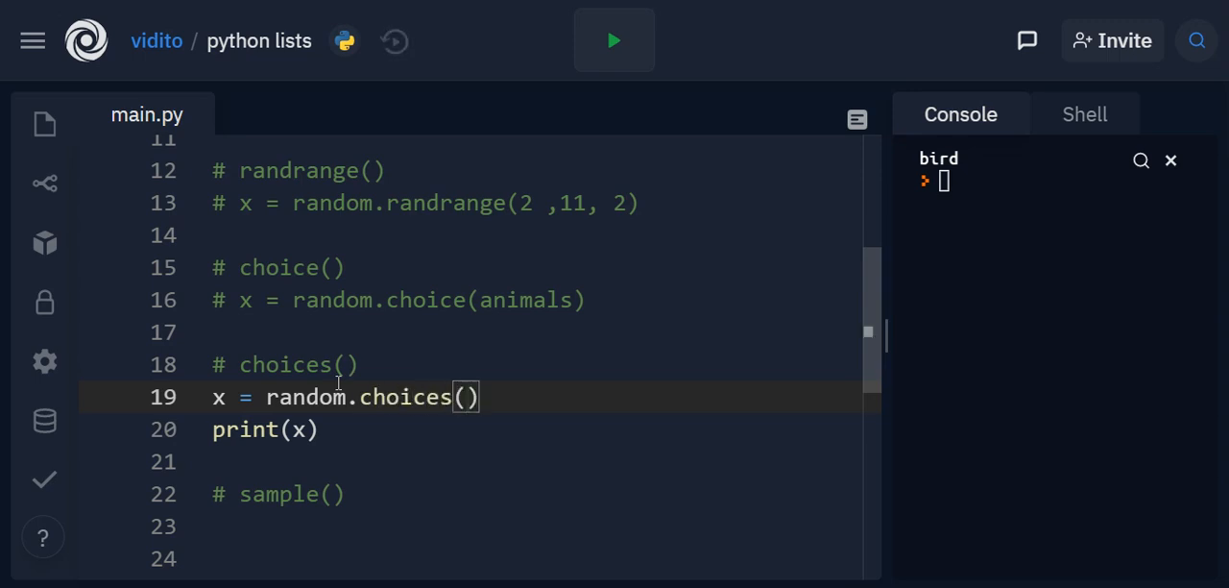
{"action": "type", "text": "animals"}
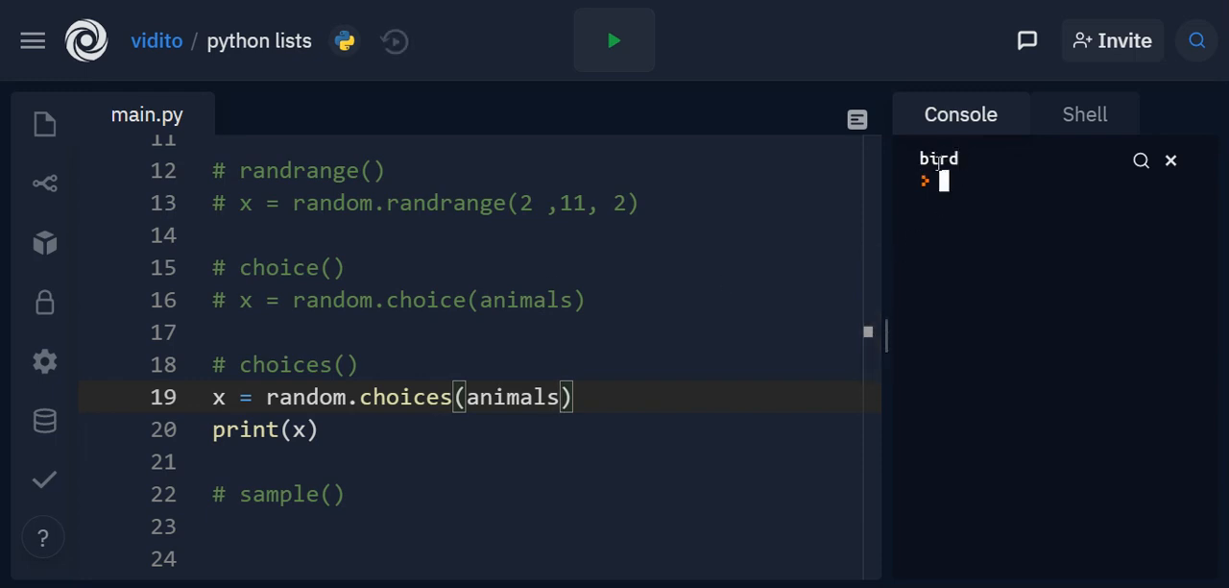
Run the choices version, which prints the one-item list ['cat'].
{"action": "double_click", "coordinate": [432, 396]}
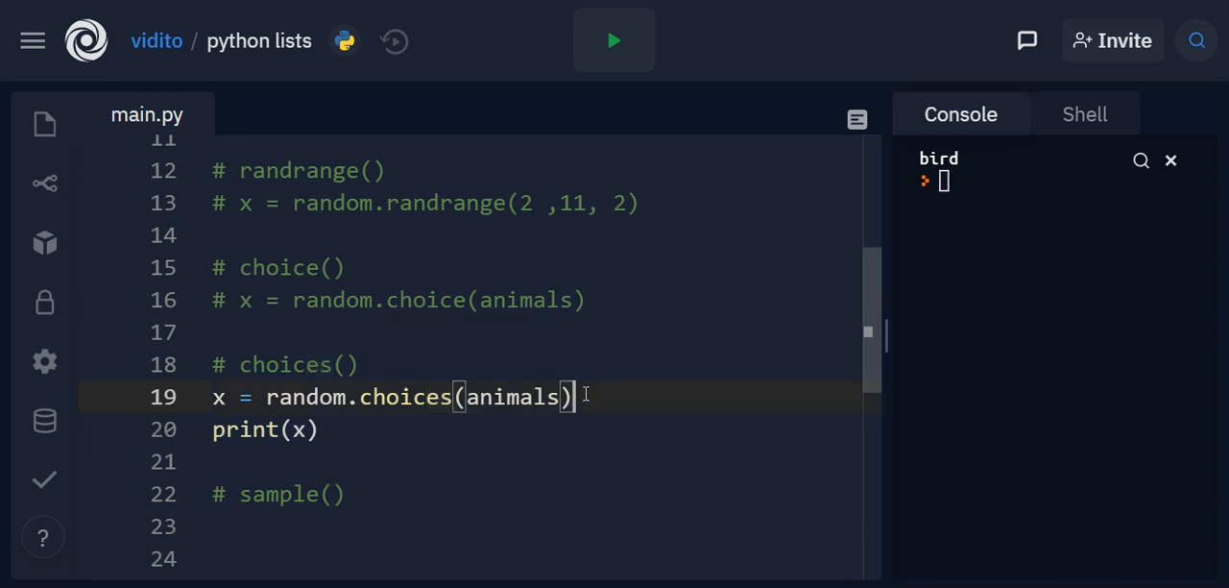
{"action": "left_click", "coordinate": [614, 41]}
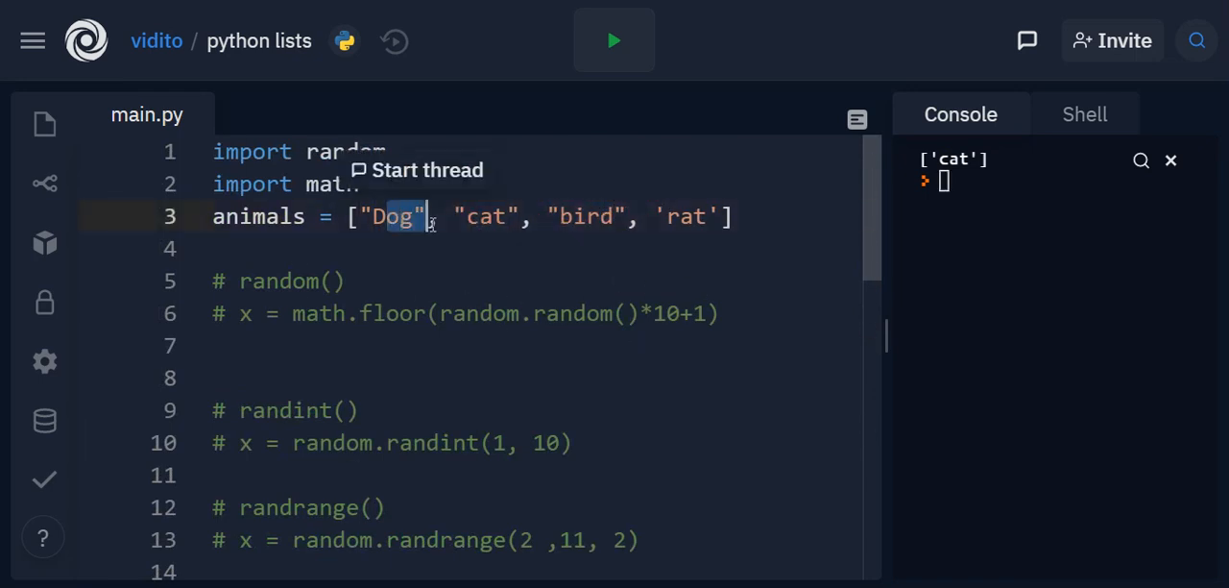
{"action": "scroll", "scroll_direction": "down", "scroll_amount": 3}
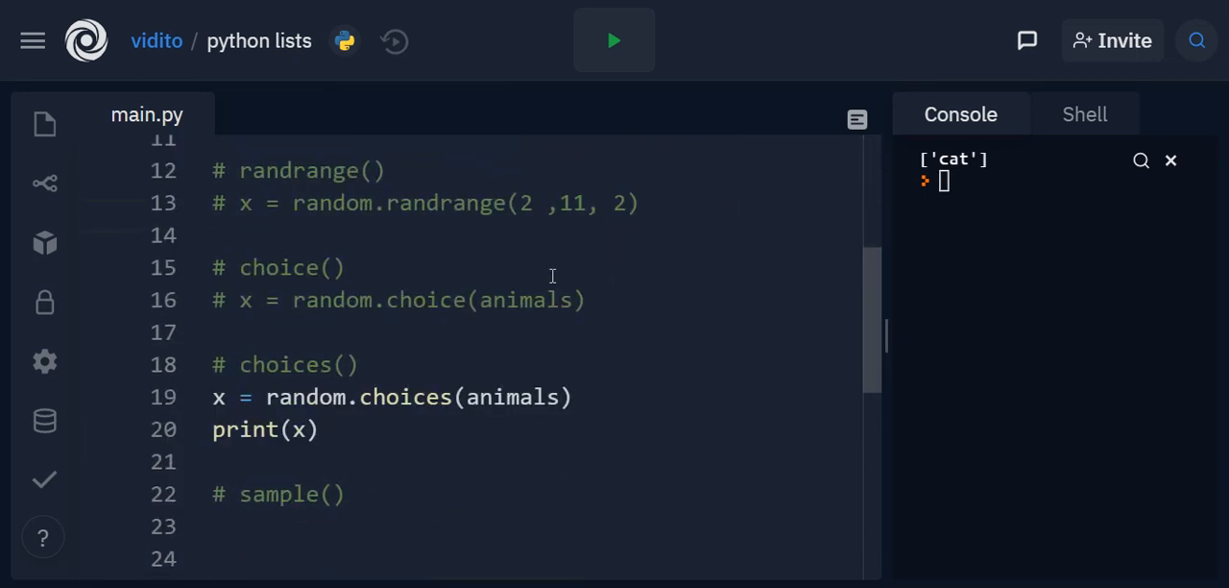
{"action": "scroll", "scroll_direction": "down", "scroll_amount": 3}
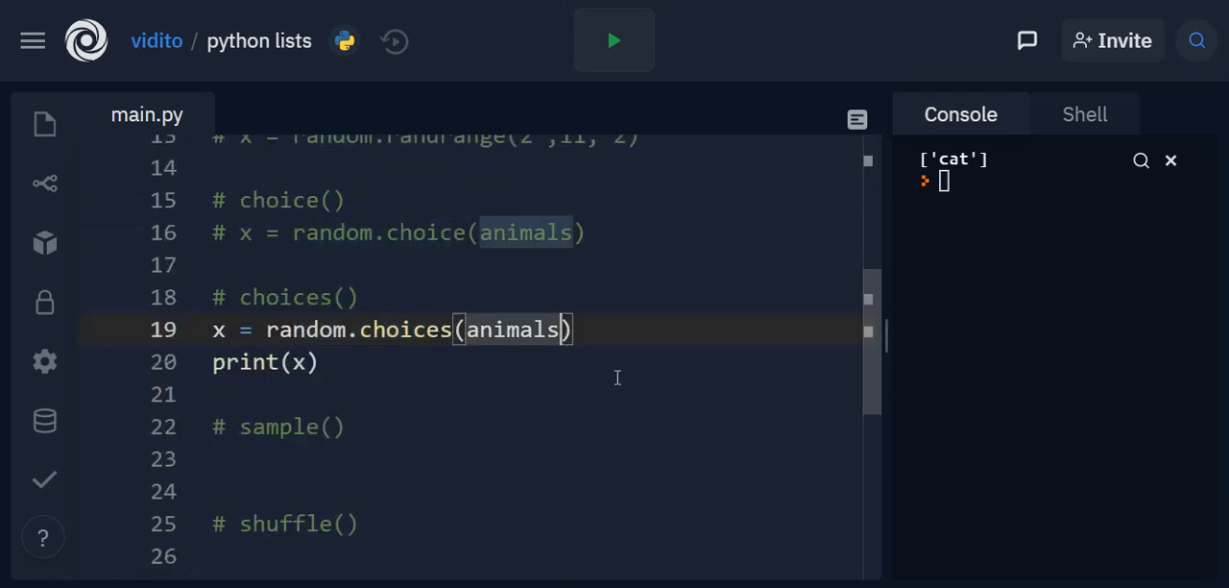
Add a second argument, fix the TypeError by using k=2, and run to get ['cat', 'rat'].
{"action": "type", "text": ", 2"}
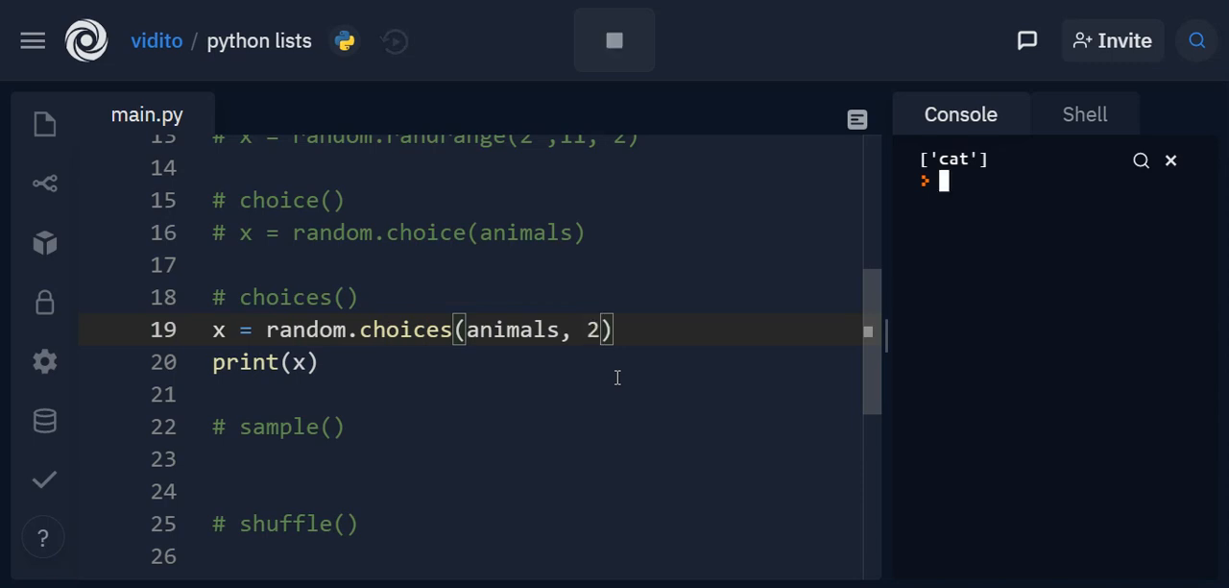
{"action": "left_click", "coordinate": [615, 38]}
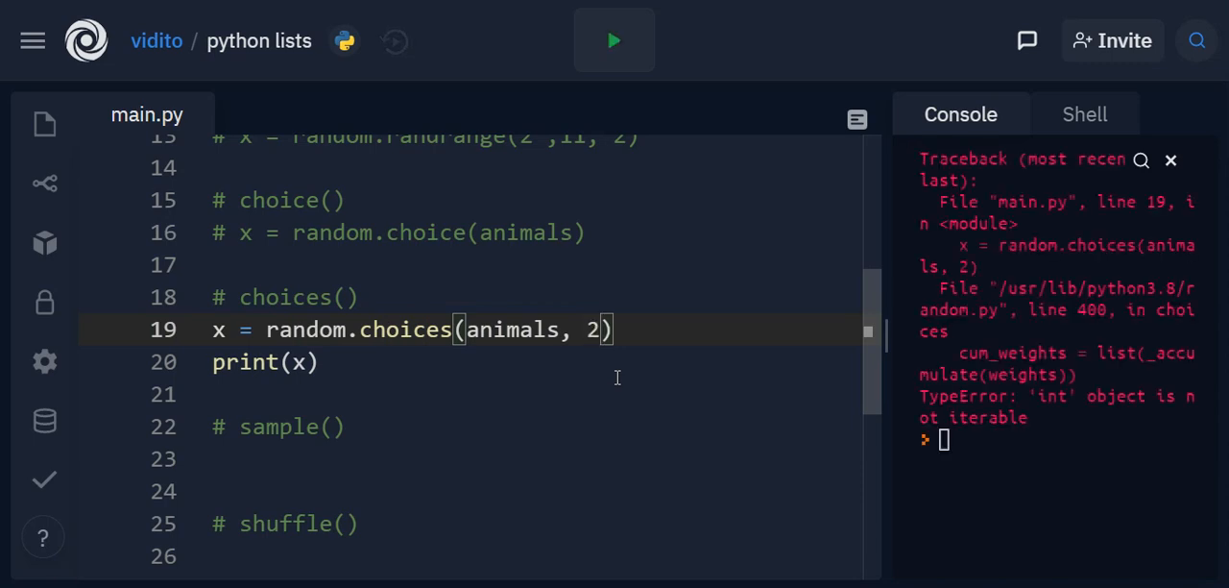
{"action": "type", "text": "k="}
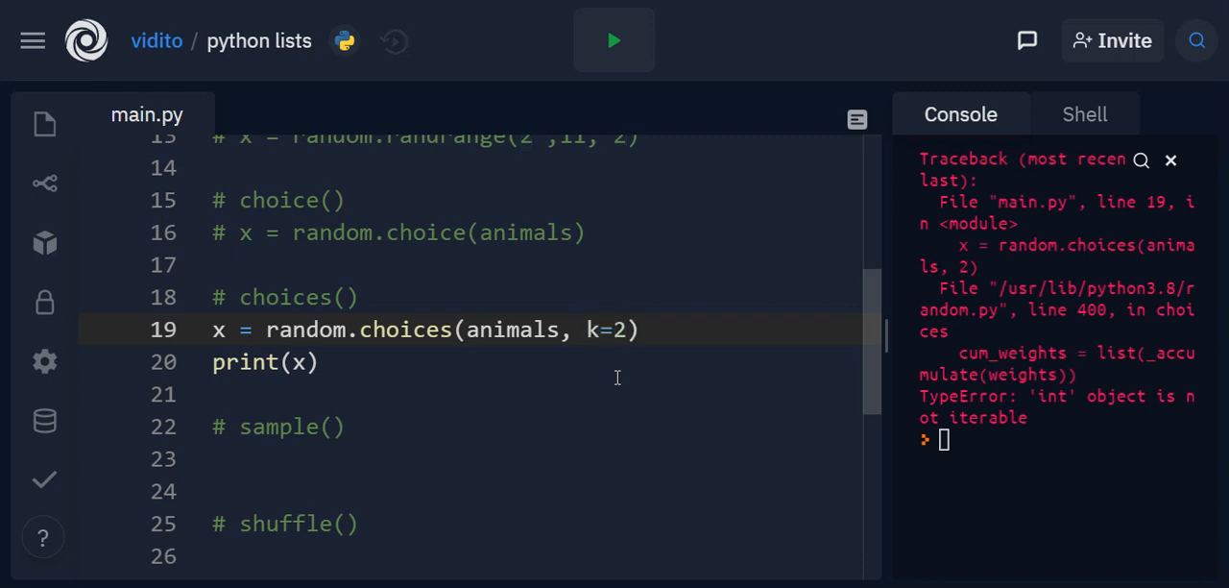
{"action": "left_click", "coordinate": [614, 38]}
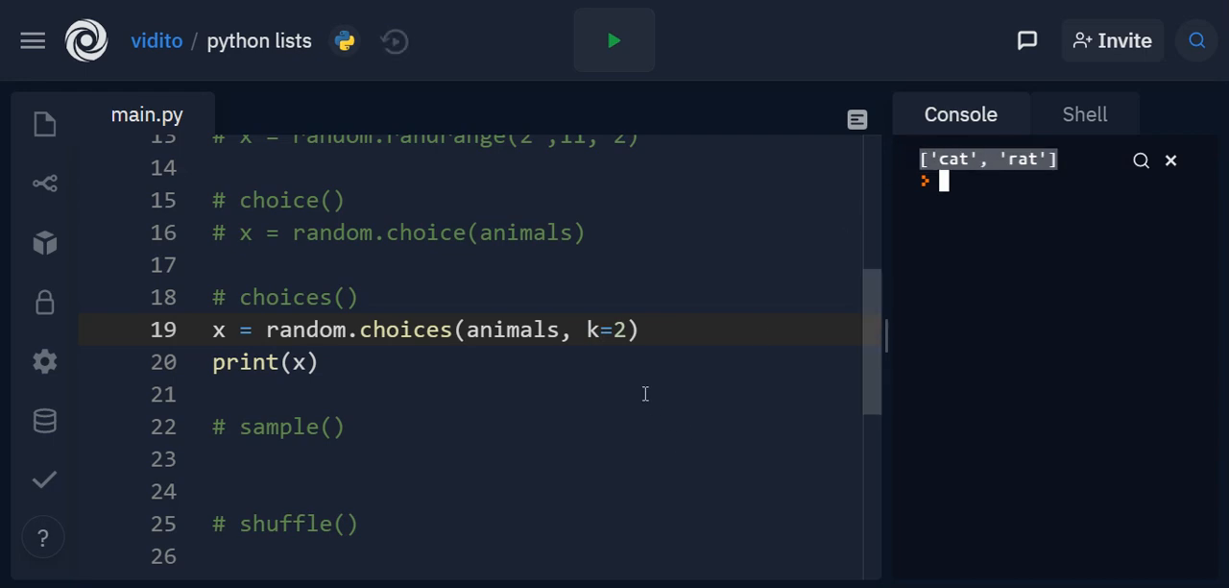
{"action": "double_click", "coordinate": [519, 331]}
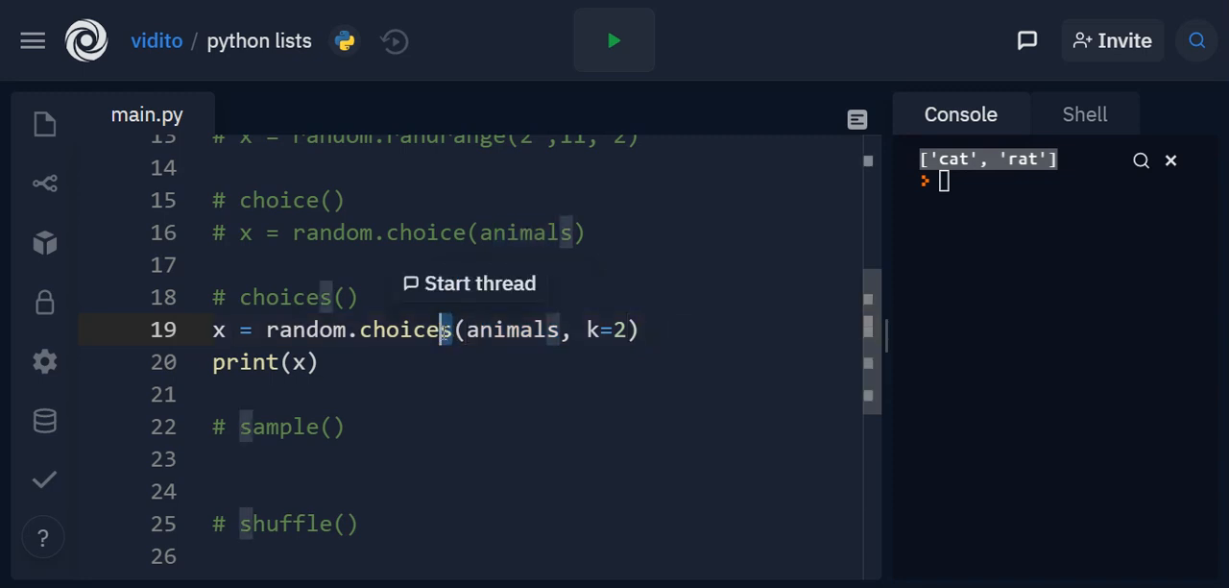
{"action": "mouse_move", "coordinate": [553, 344]}
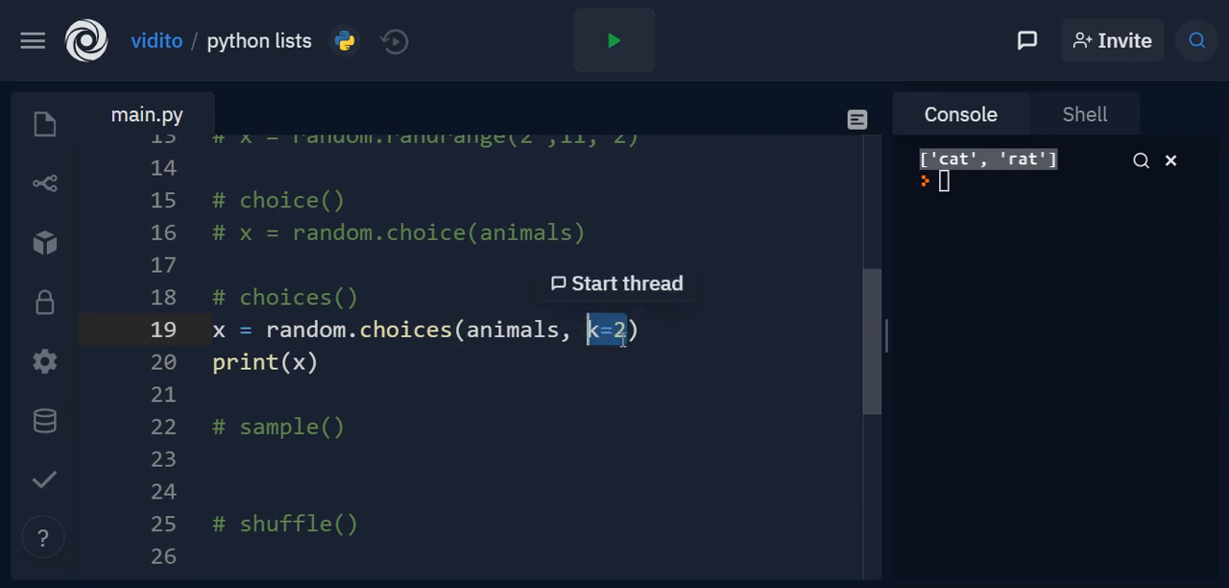
{"action": "mouse_move", "coordinate": [592, 363]}
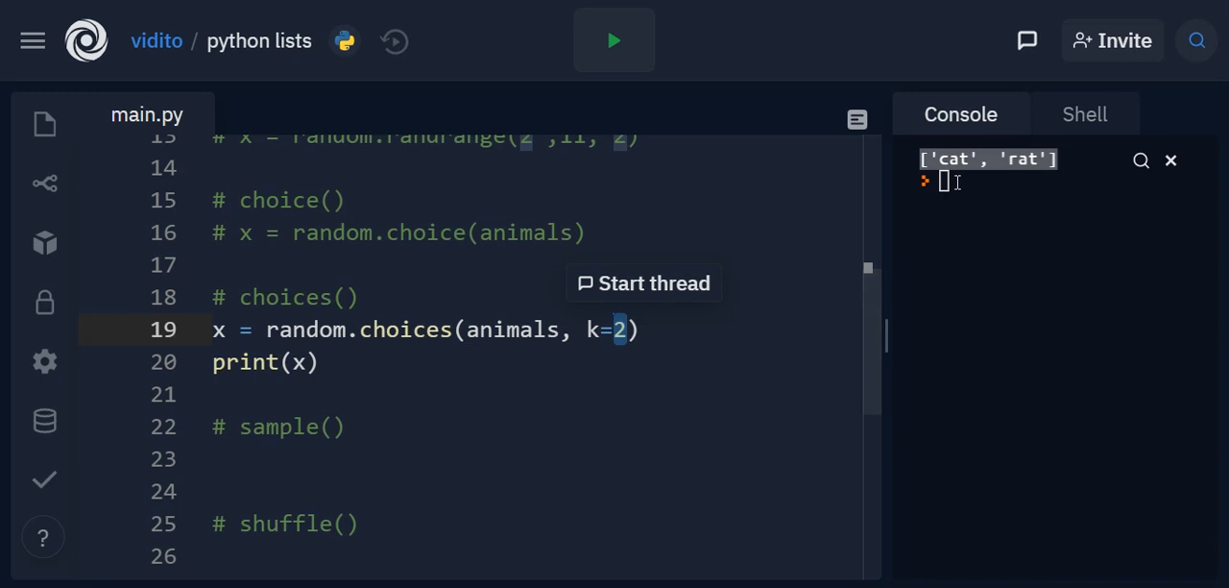
{"action": "mouse_move", "coordinate": [841, 267]}
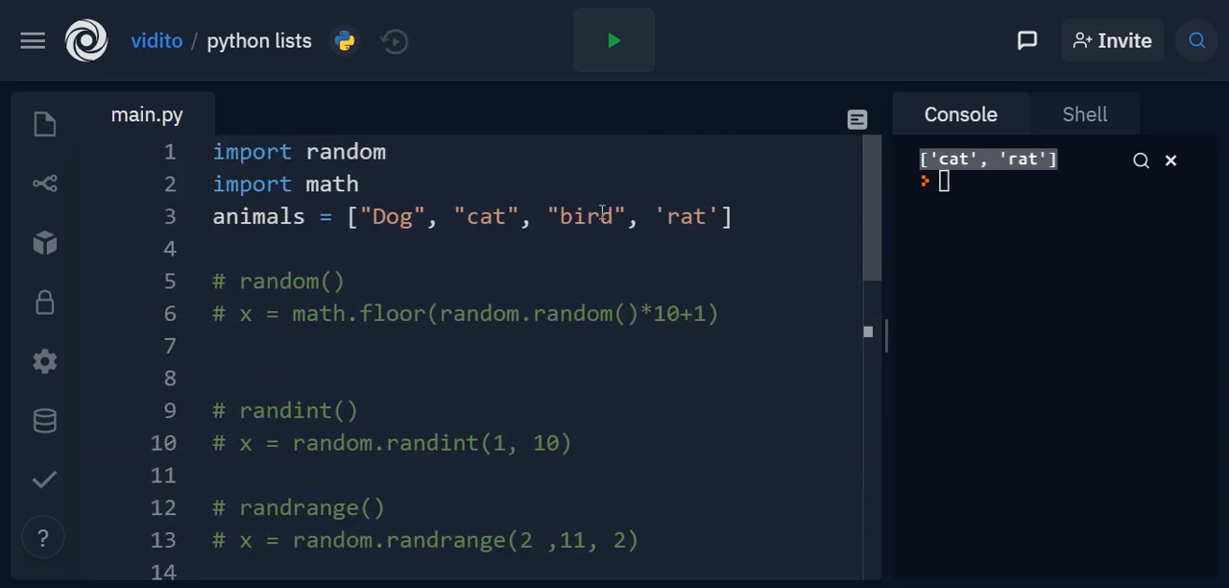
Run the k=8 choices script and drag the divider to widen the code editor.
{"action": "scroll", "scroll_direction": "down", "scroll_amount": 3}
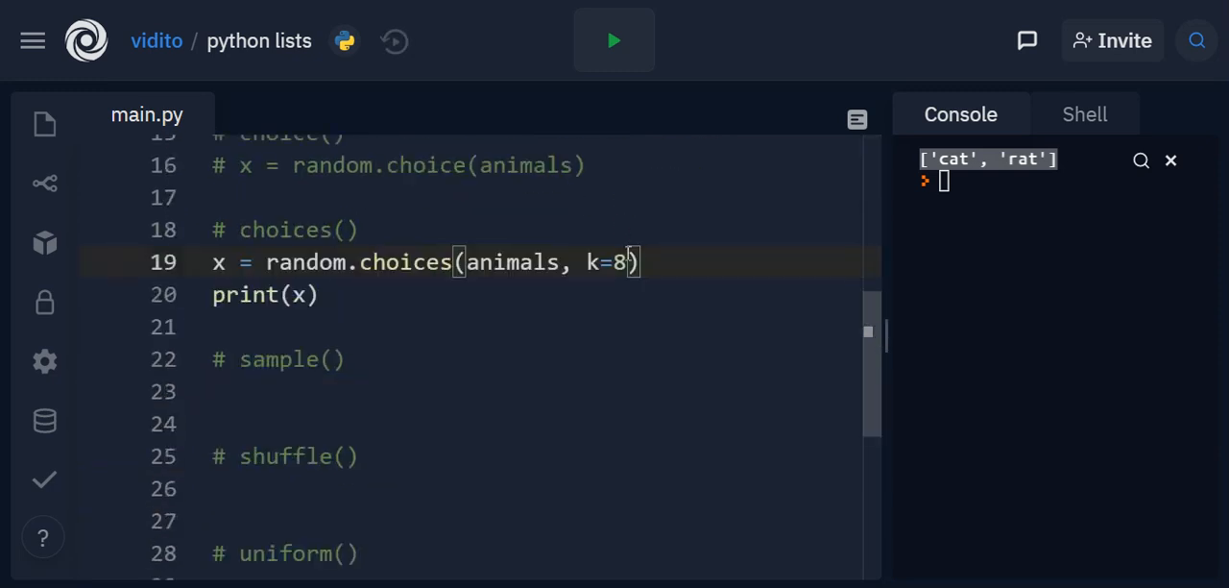
{"action": "mouse_move", "coordinate": [720, 304]}
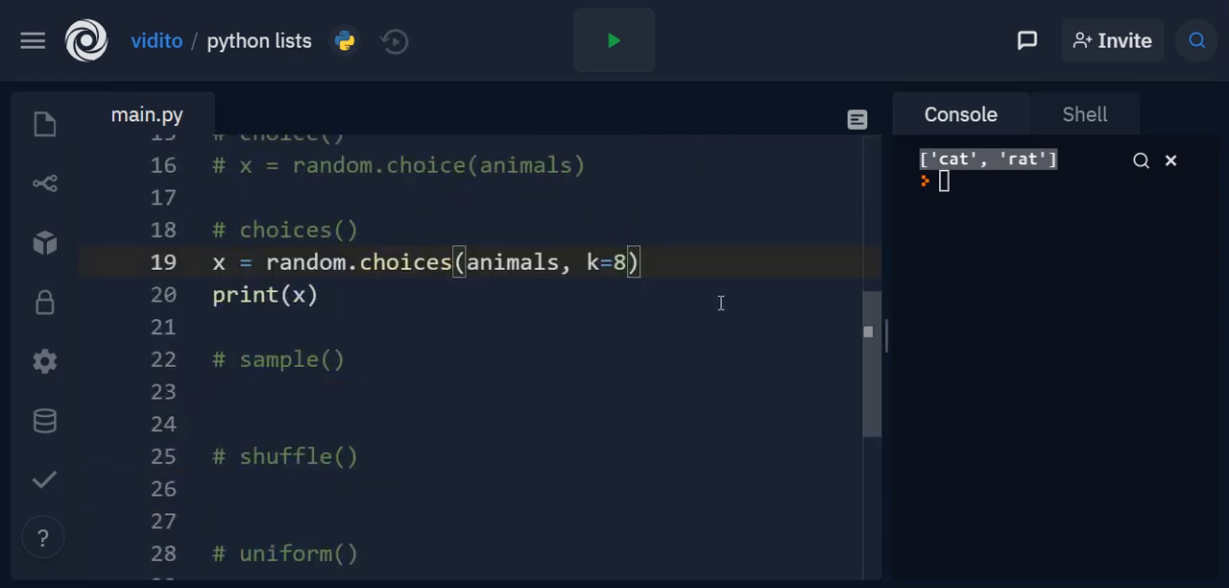
{"action": "left_click", "coordinate": [615, 41]}
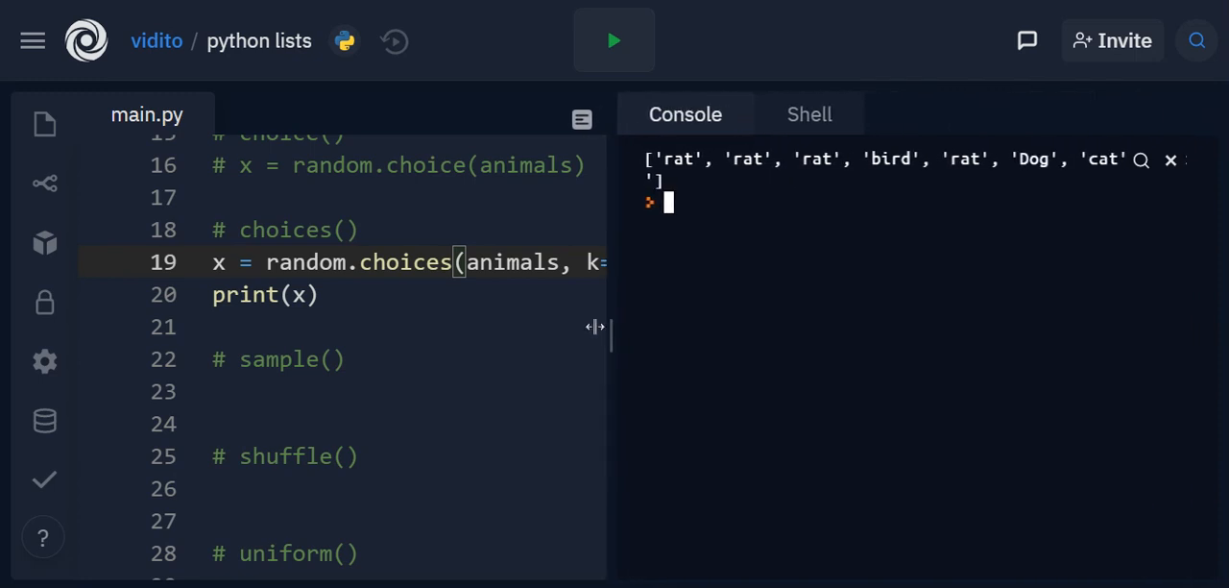
{"action": "left_click_drag", "start_coordinate": [595, 327], "coordinate": [576, 352]}
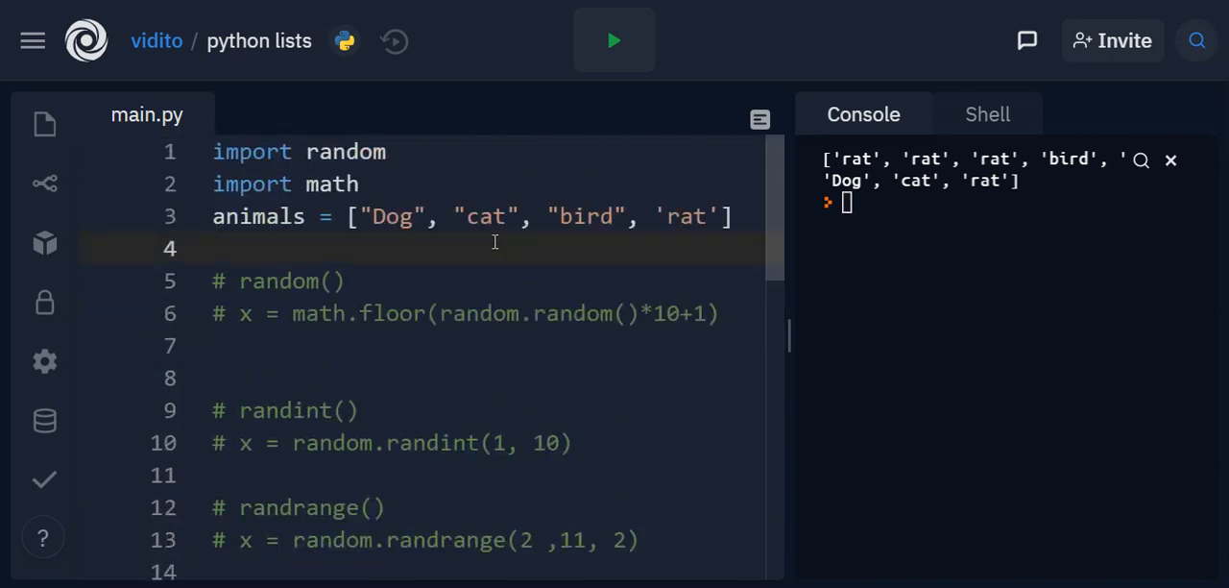
Add an empty print() below the animals list and rerun for a fresh eight-item result.
{"action": "type", "text": "print()"}
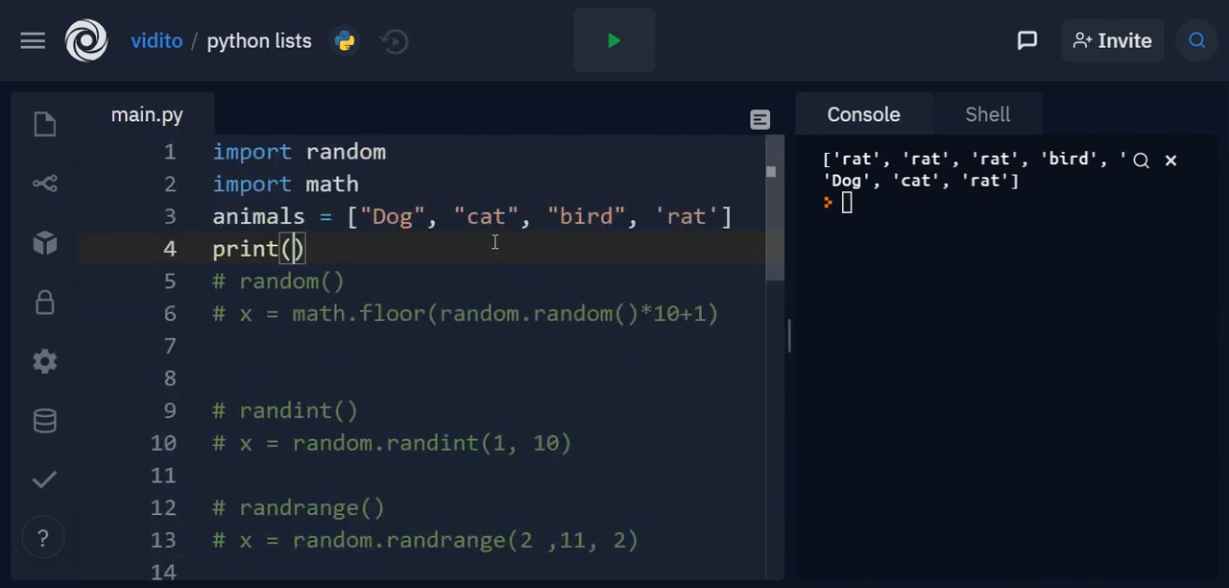
{"action": "key", "text": "Enter"}
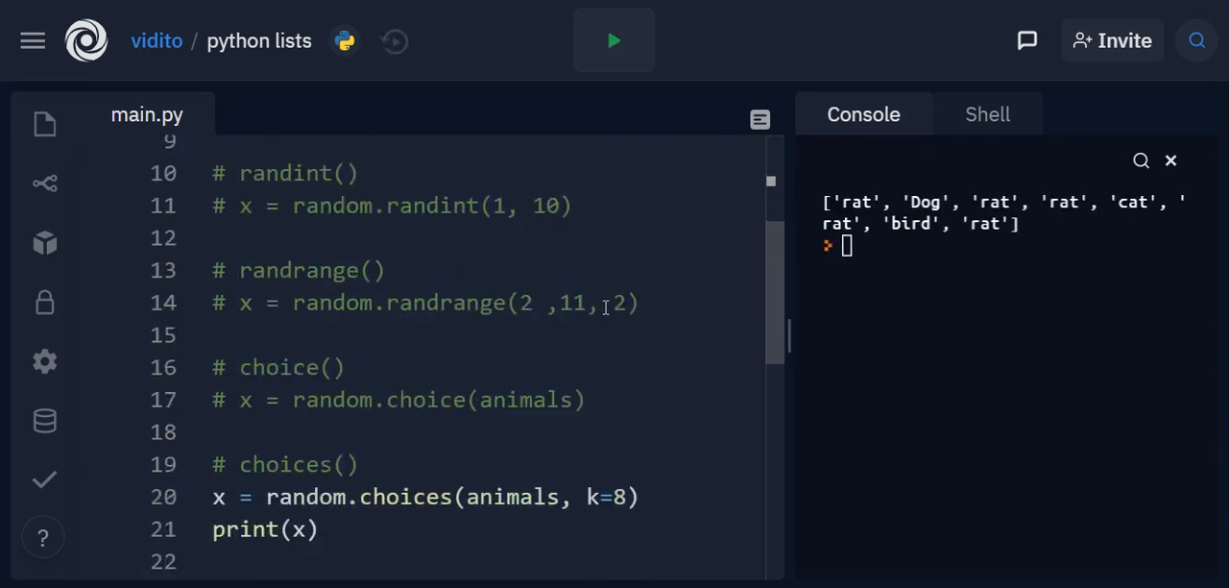
{"action": "scroll", "scroll_direction": "down", "scroll_amount": 3}
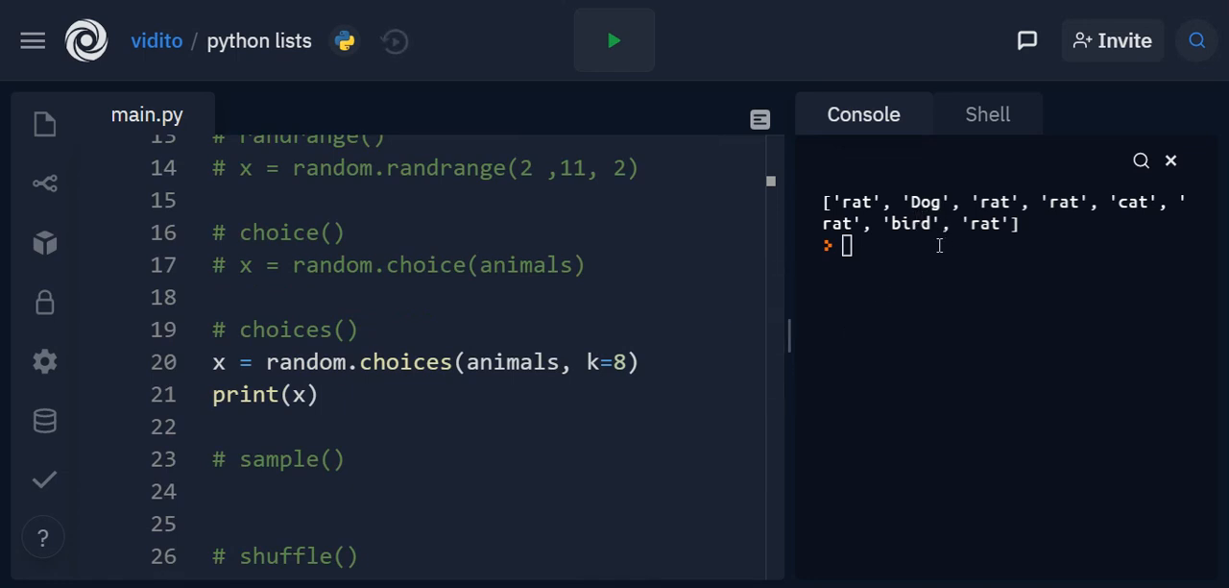
{"action": "double_click", "coordinate": [619, 361]}
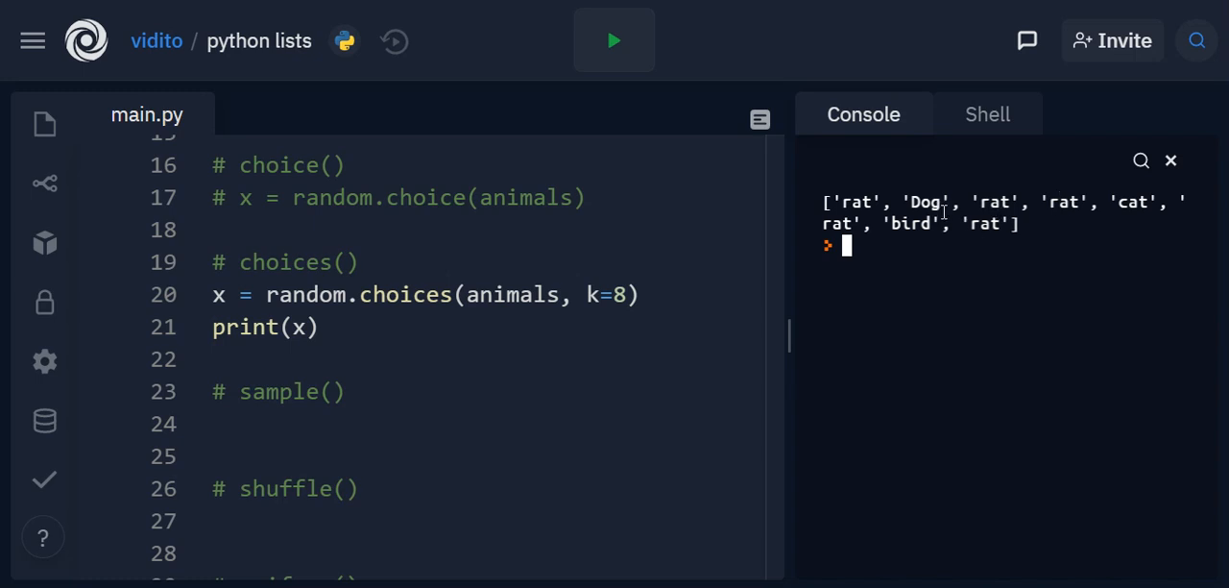
{"action": "mouse_move", "coordinate": [929, 213]}
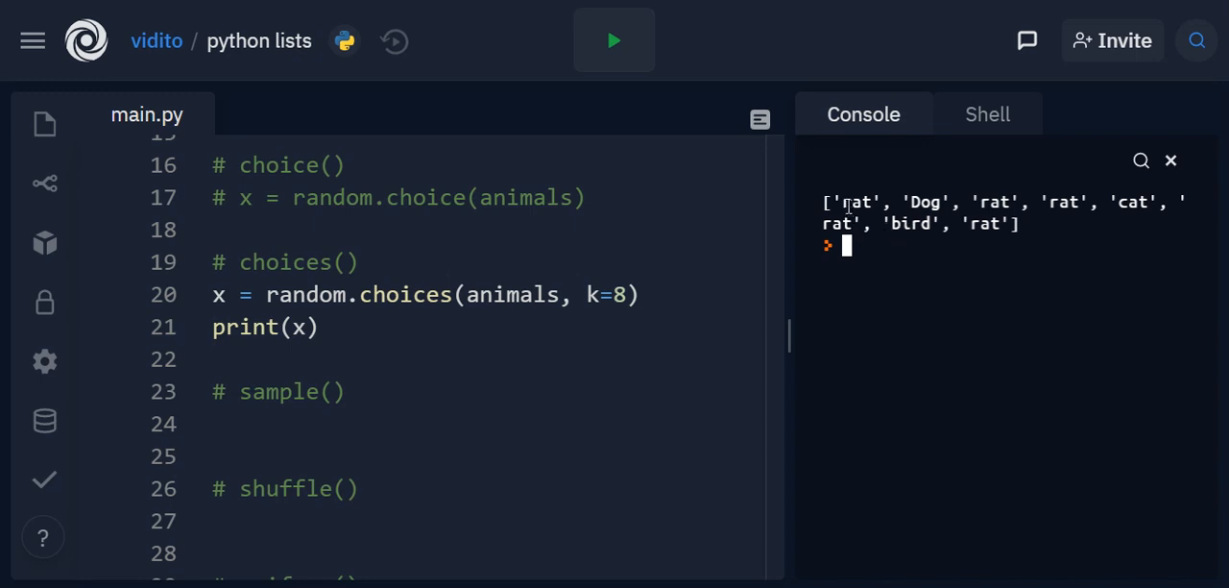
Highlight 'Dog' in the output and add weights=[10,1,1,1] before k=8 in the choices call.
{"action": "left_click_drag", "start_coordinate": [841, 201], "coordinate": [1006, 223]}
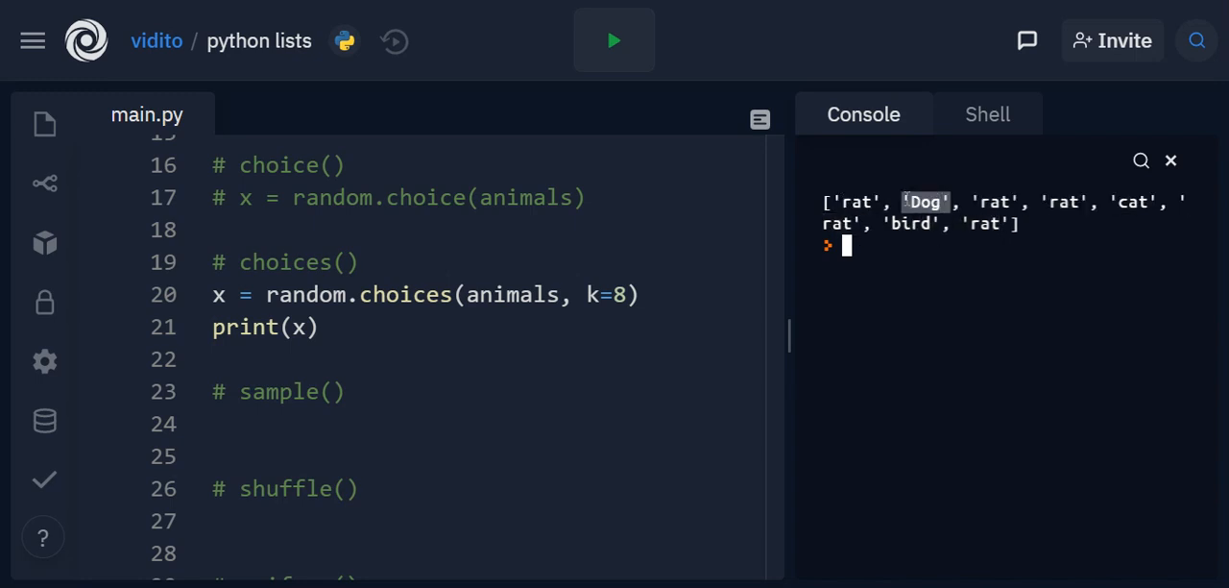
{"action": "mouse_move", "coordinate": [979, 373]}
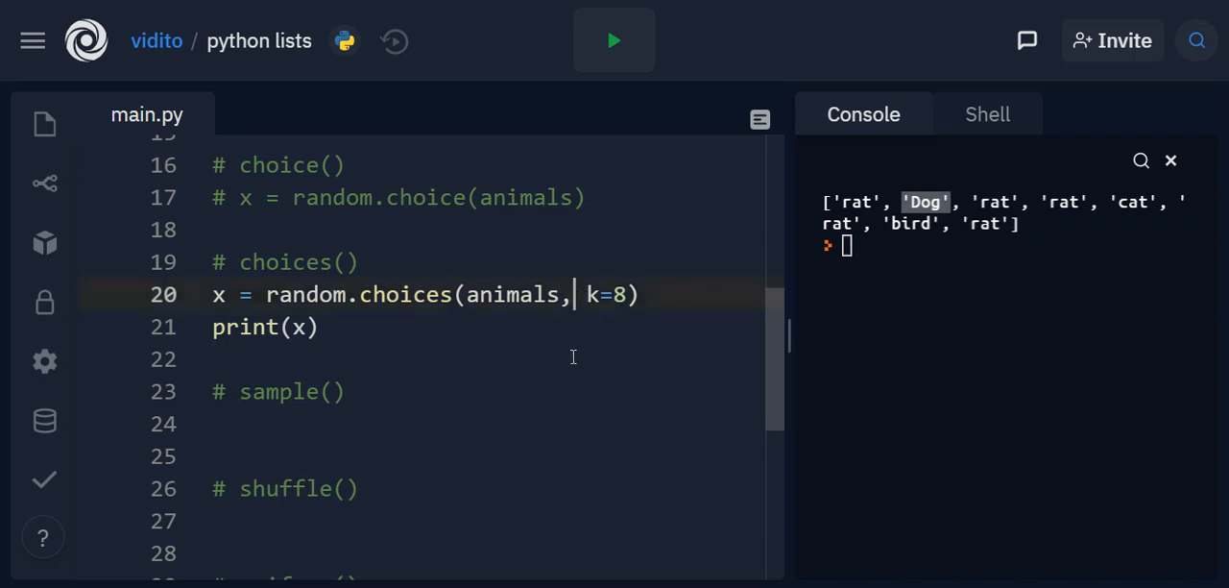
{"action": "type", "text": "weight"}
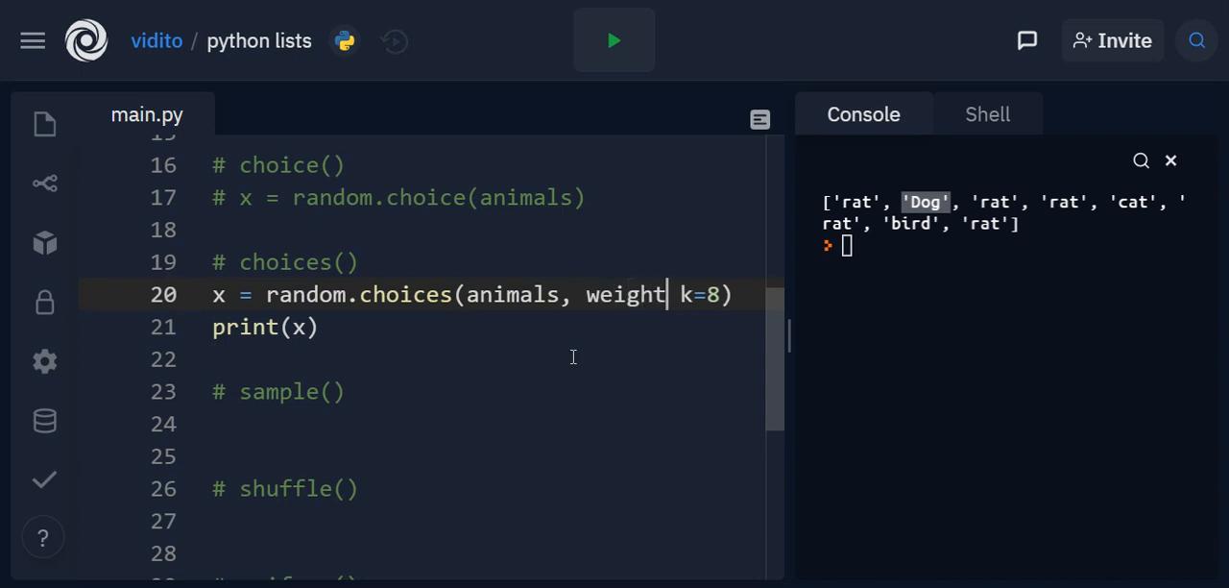
{"action": "type", "text": "s=[]"}
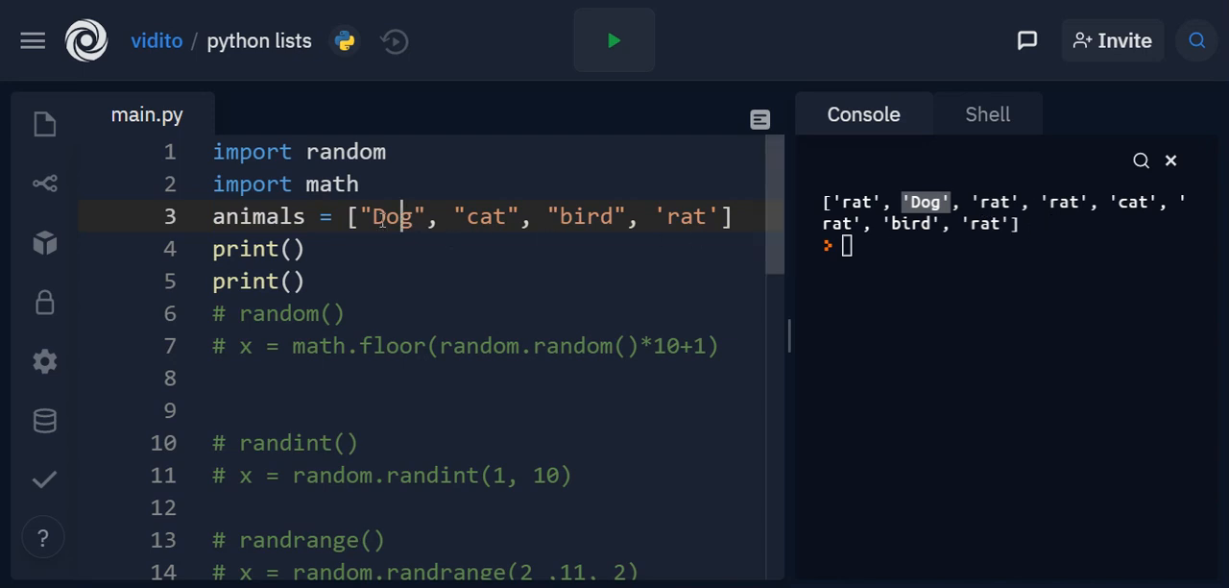
{"action": "scroll", "scroll_direction": "down", "scroll_amount": 3}
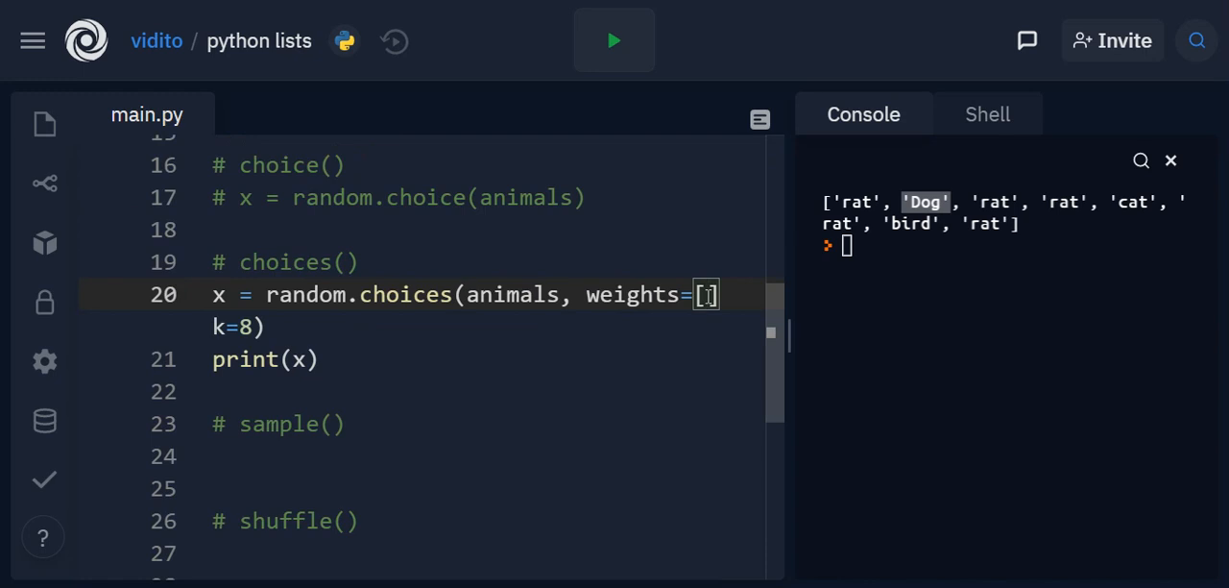
{"action": "type", "text": "10,"}
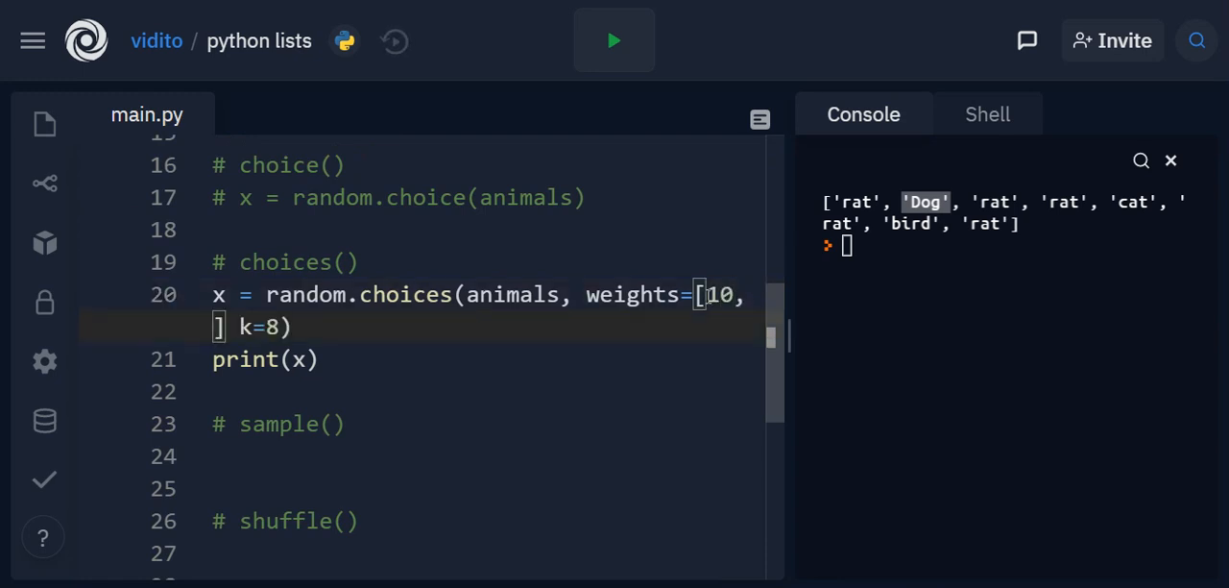
{"action": "type", "text": "1,1,1"}
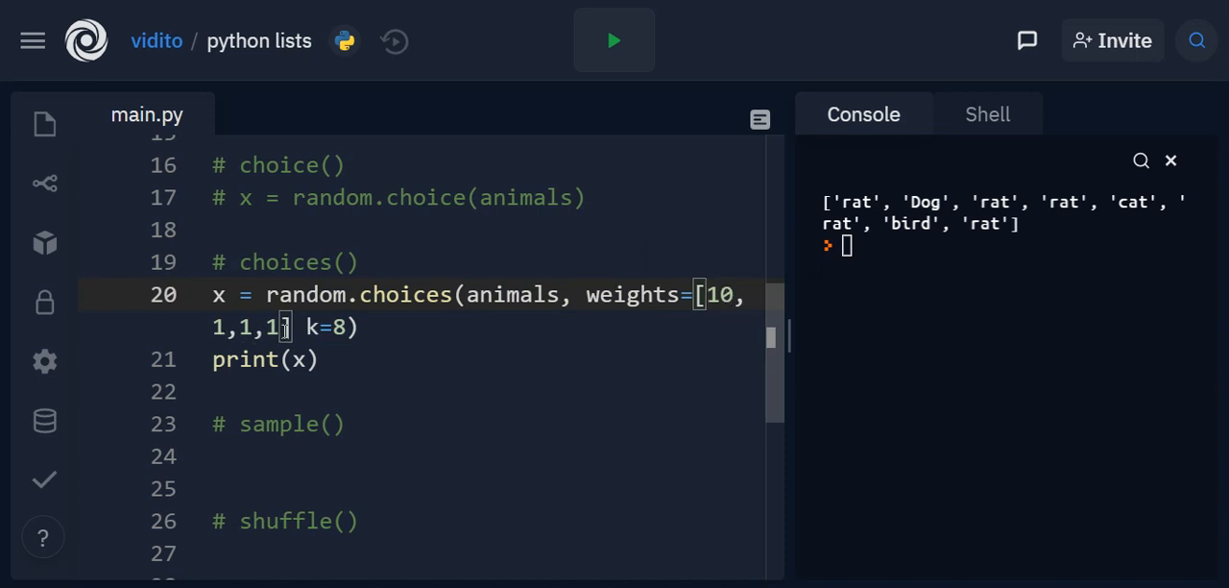
{"action": "mouse_move", "coordinate": [521, 276]}
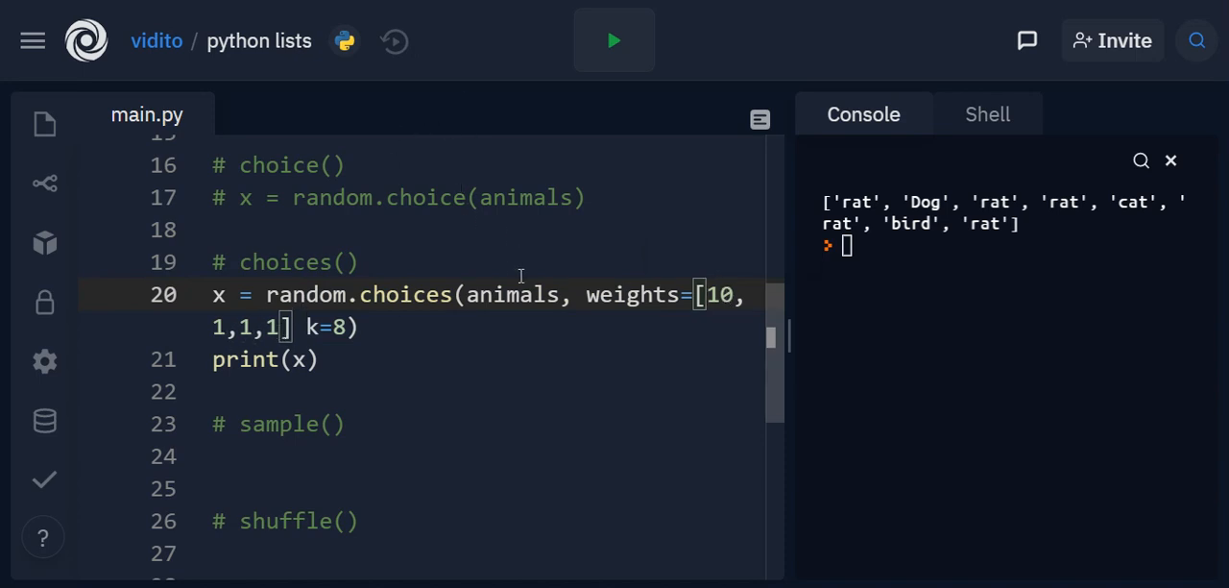
{"action": "mouse_move", "coordinate": [770, 232]}
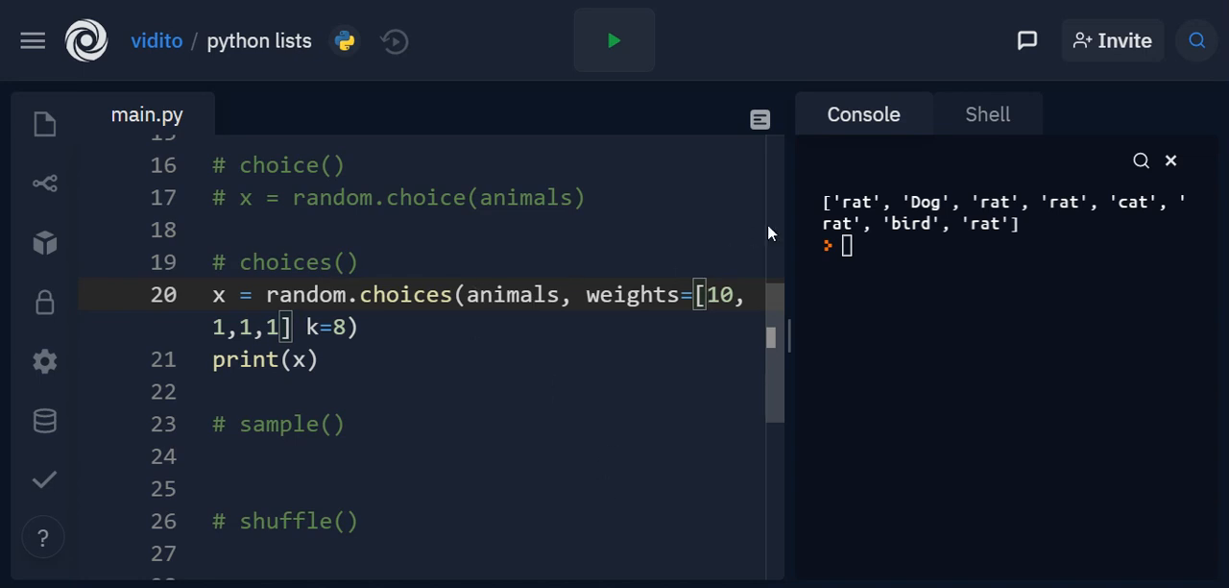
Run to reveal the line-20 SyntaxError, then add the missing comma after the weights list before k=8.
{"action": "left_click", "coordinate": [613, 38]}
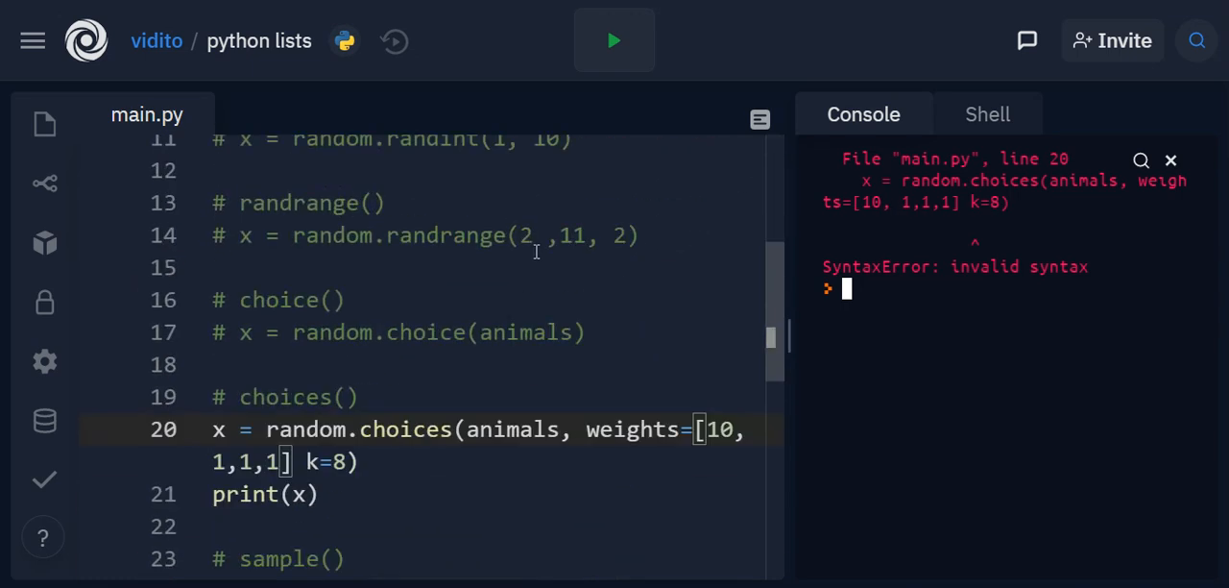
{"action": "mouse_move", "coordinate": [457, 261]}
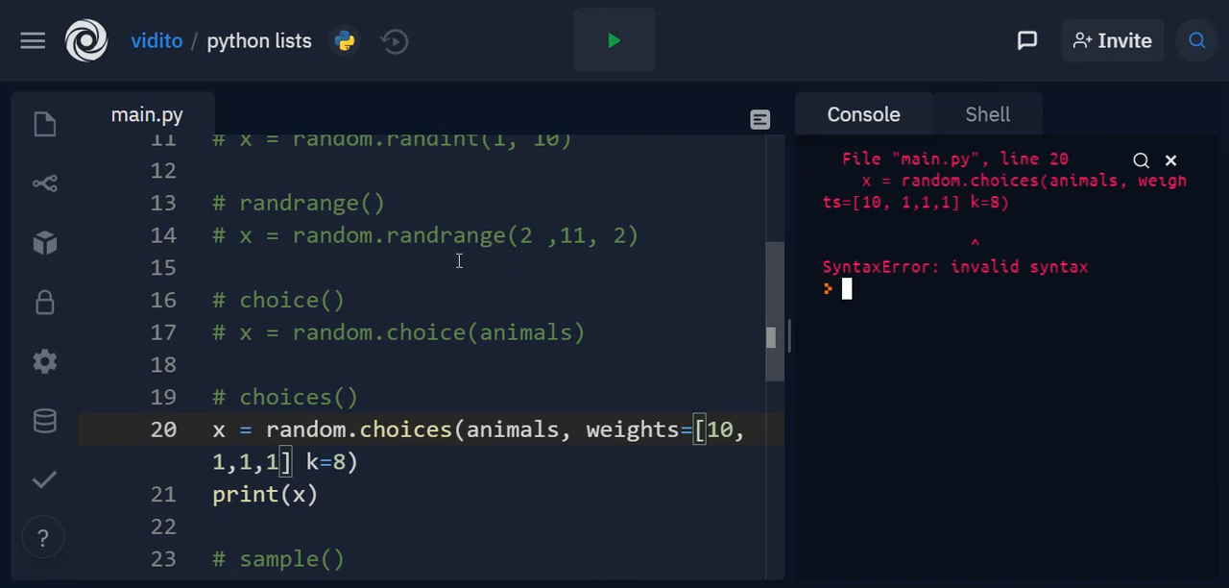
{"action": "scroll", "scroll_direction": "down", "scroll_amount": 3}
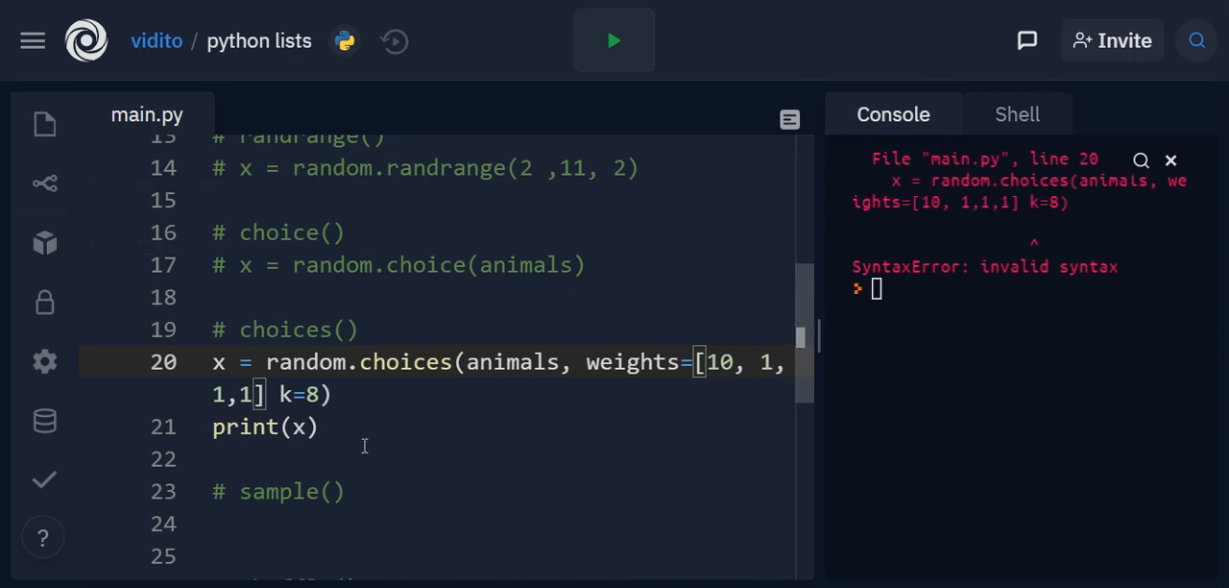
{"action": "type", "text": ","}
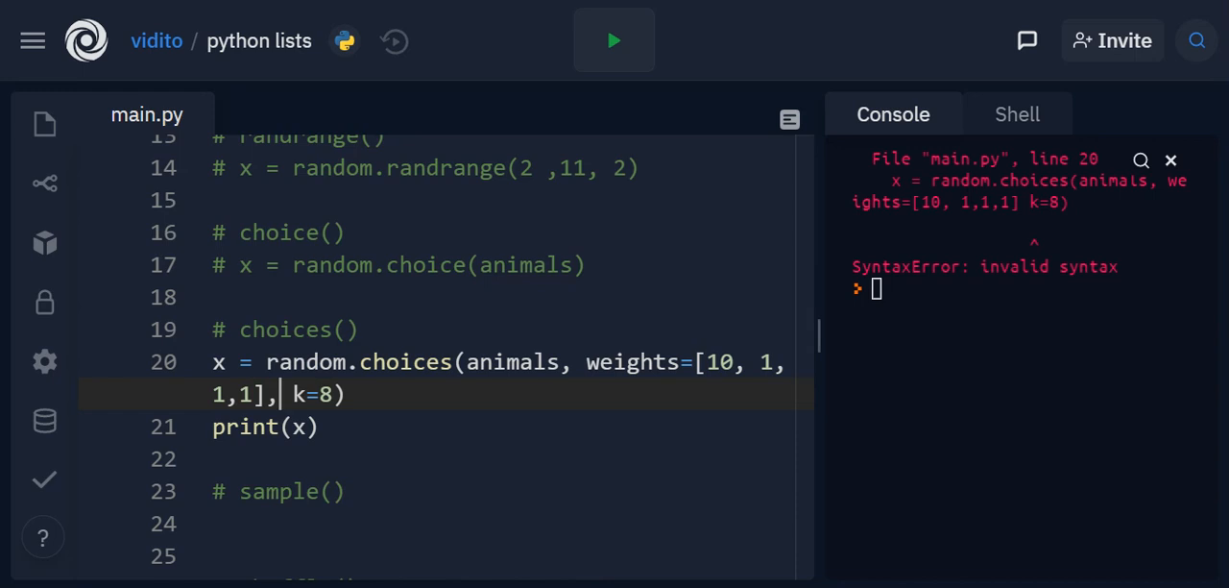
Run the weighted choices call repeatedly to see eight picks that are almost all Dog.
{"action": "left_click", "coordinate": [614, 39]}
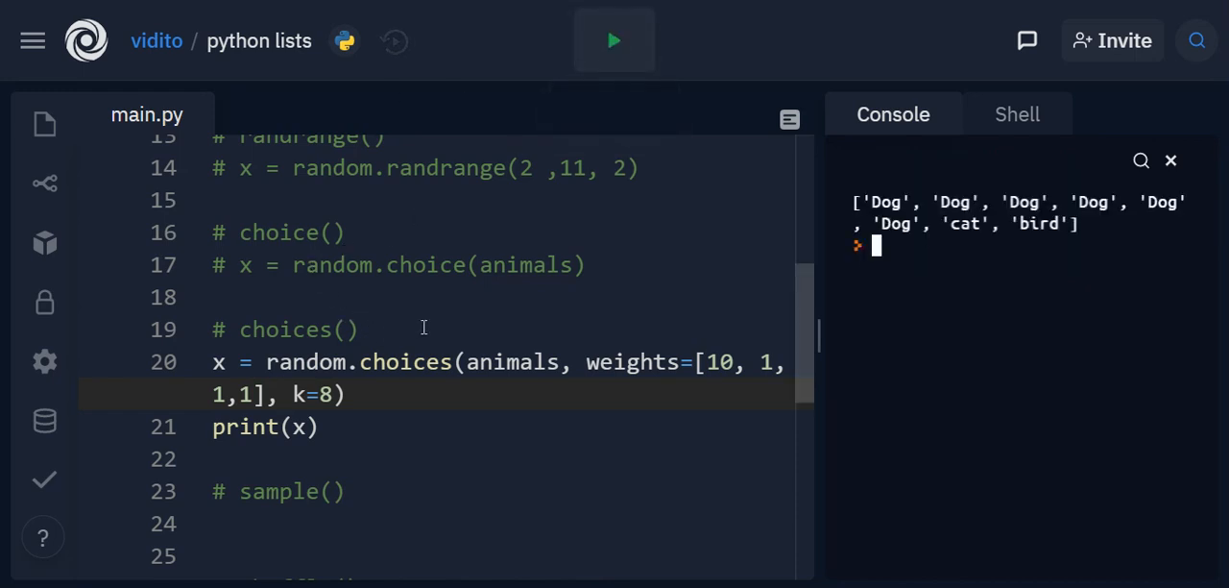
{"action": "mouse_move", "coordinate": [818, 238]}
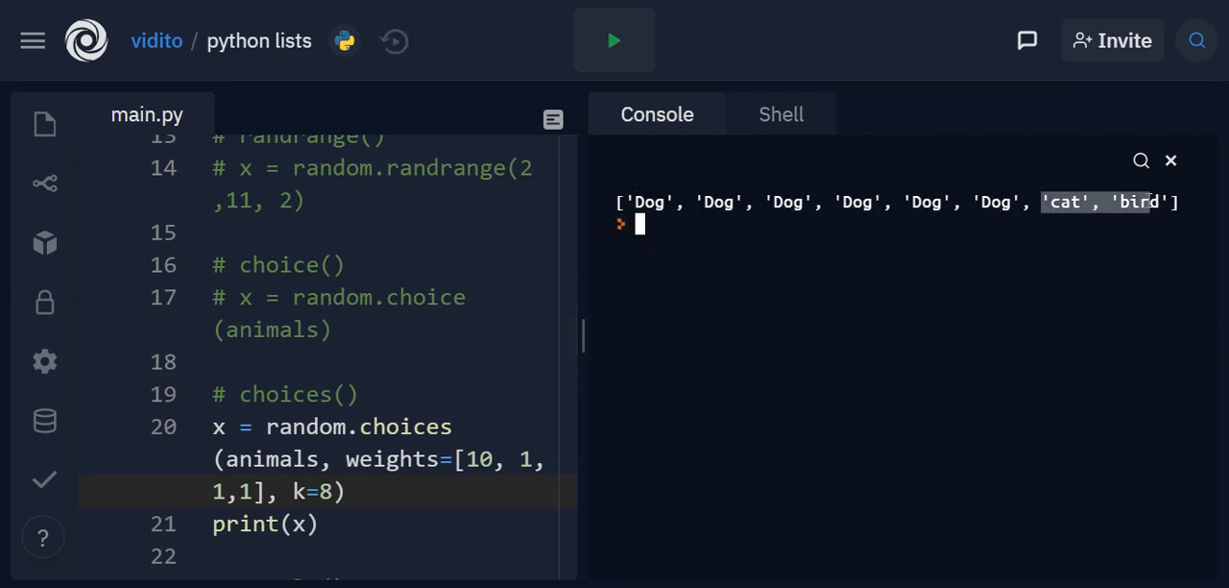
{"action": "left_click", "coordinate": [614, 38]}
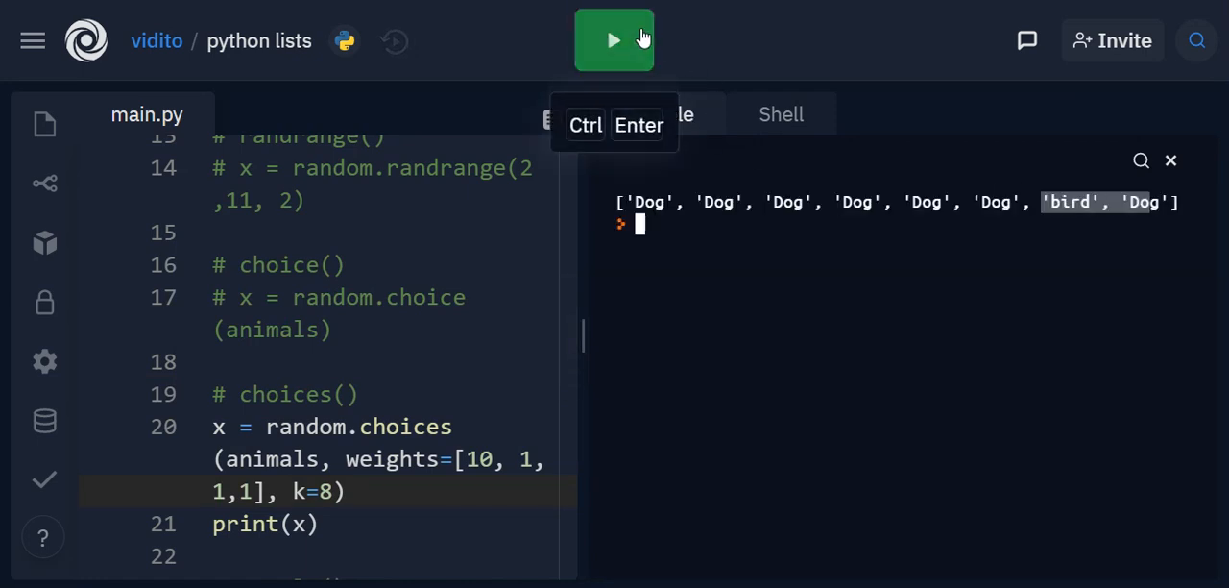
{"action": "left_click", "coordinate": [615, 39]}
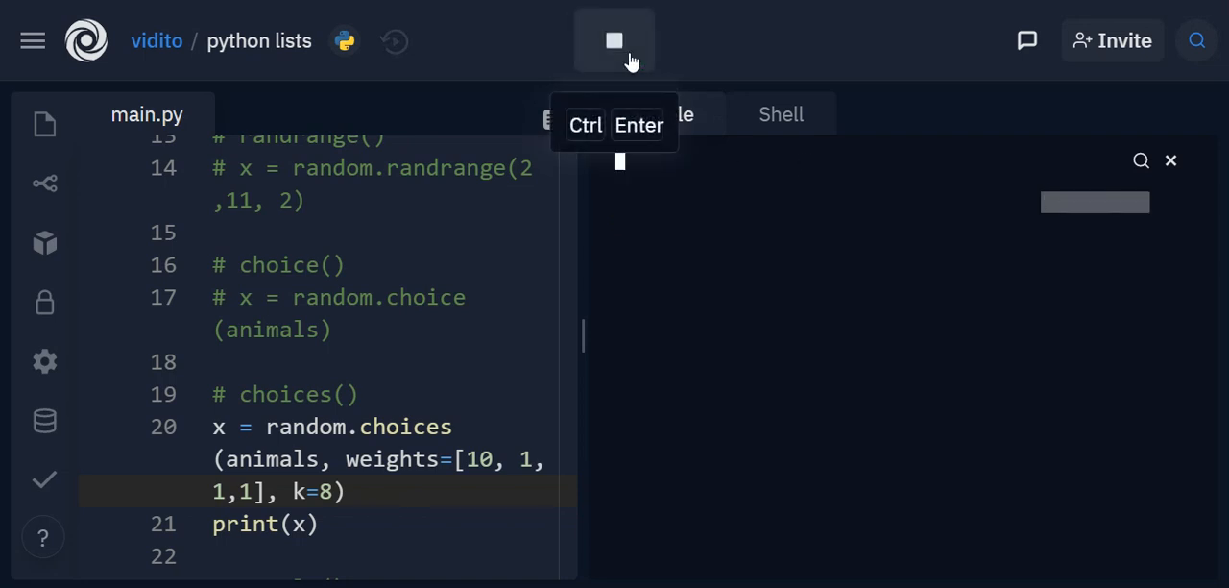
{"action": "left_click", "coordinate": [615, 40]}
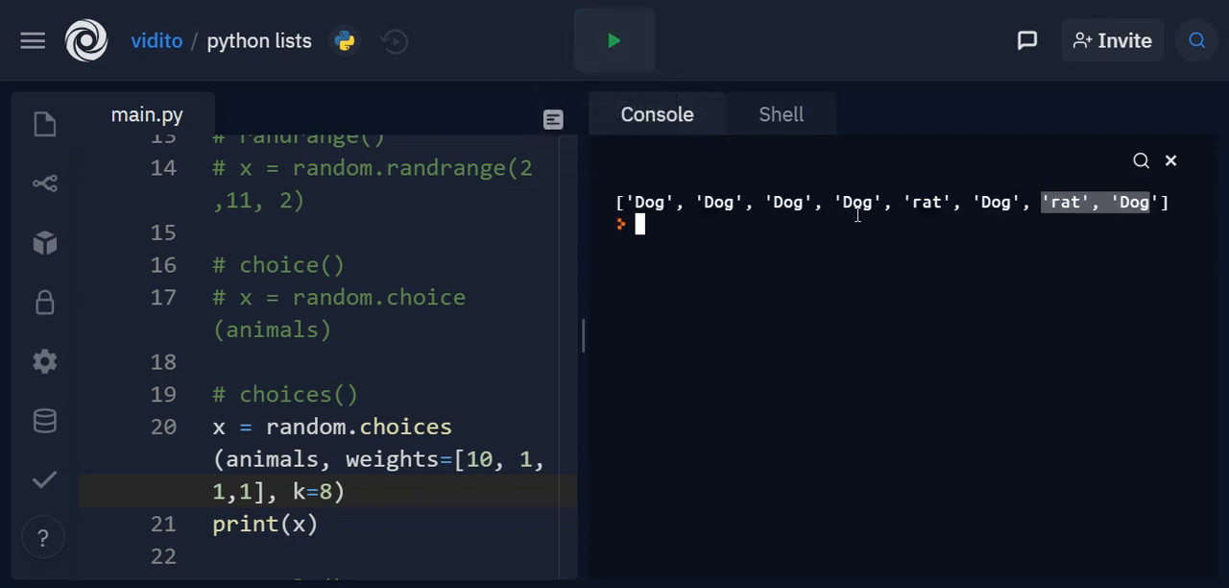
{"action": "left_click", "coordinate": [615, 38]}
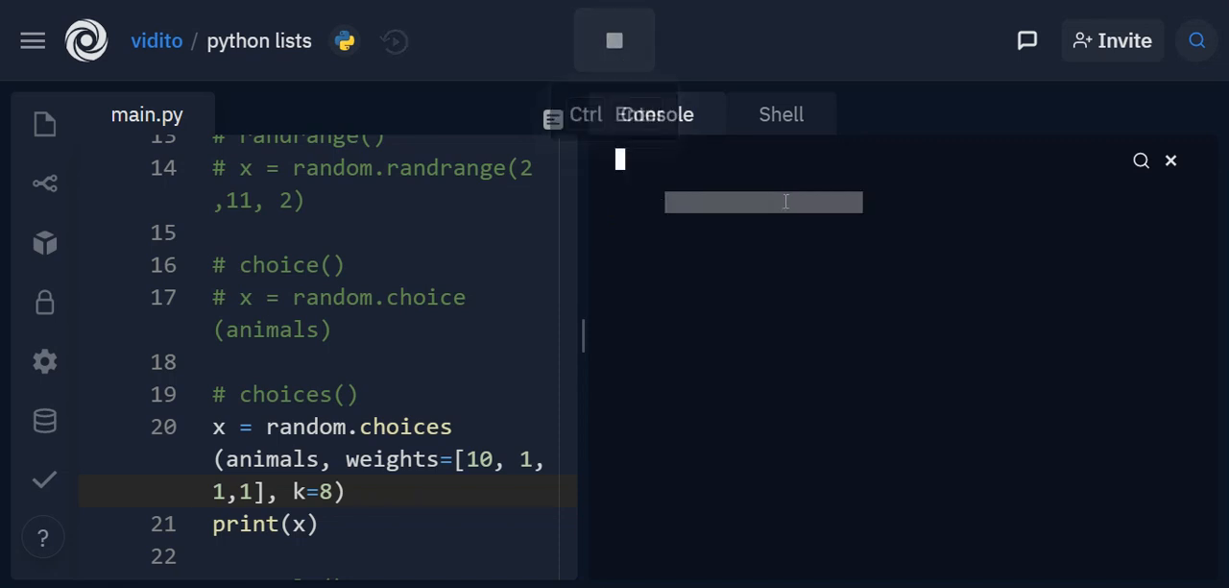
{"action": "left_click", "coordinate": [614, 40]}
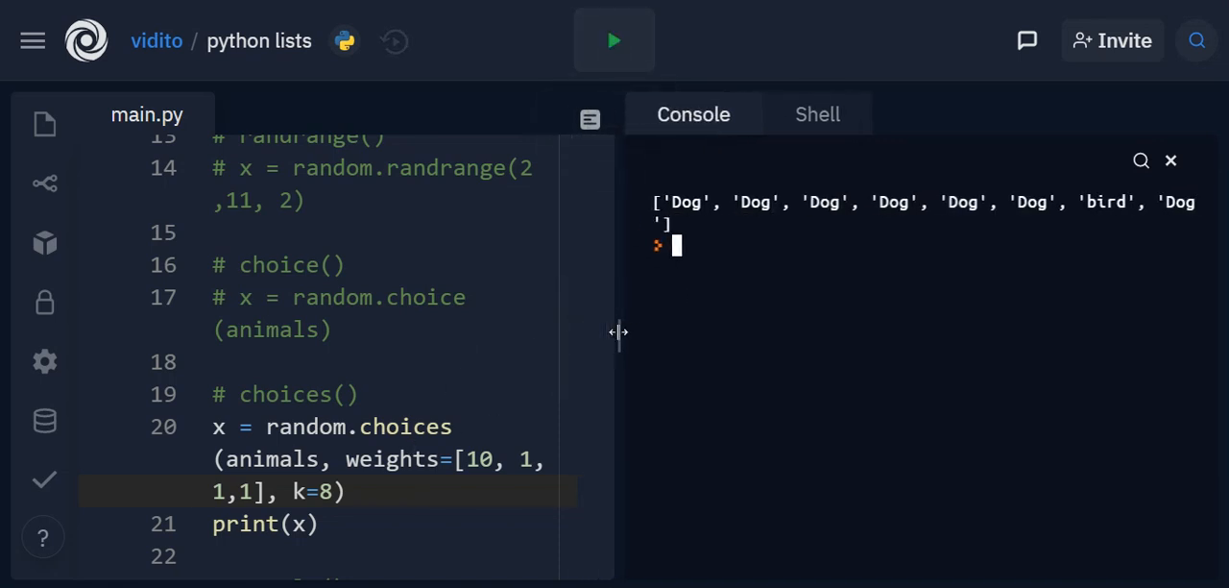
Widen the editor pane and select the choices code with its print line.
{"action": "left_click_drag", "start_coordinate": [619, 331], "coordinate": [822, 330]}
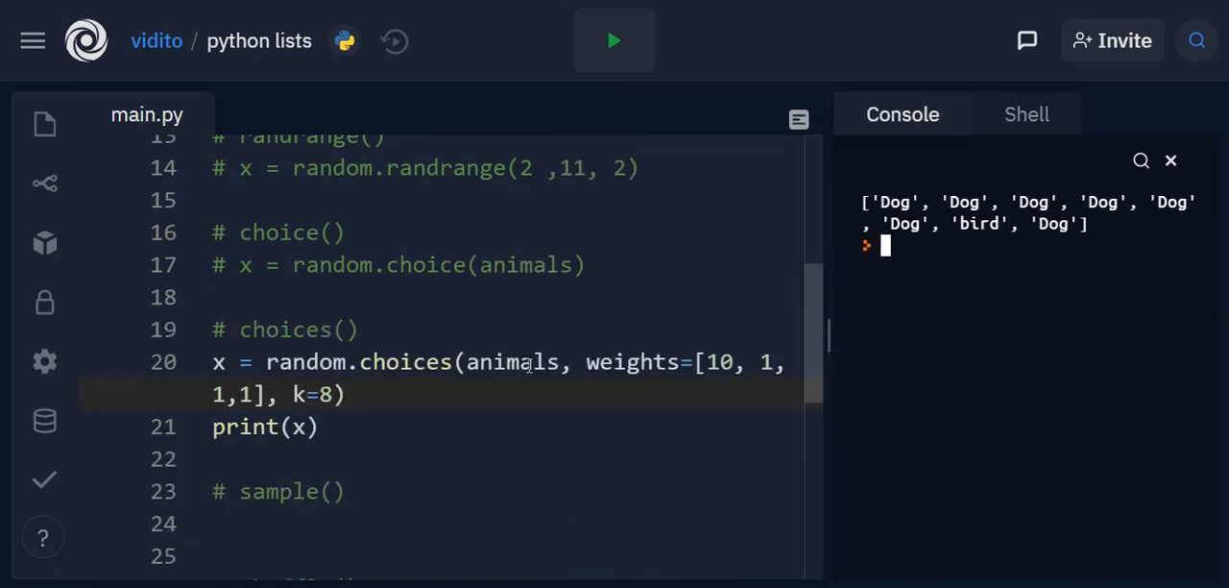
{"action": "scroll", "scroll_direction": "down", "scroll_amount": 3}
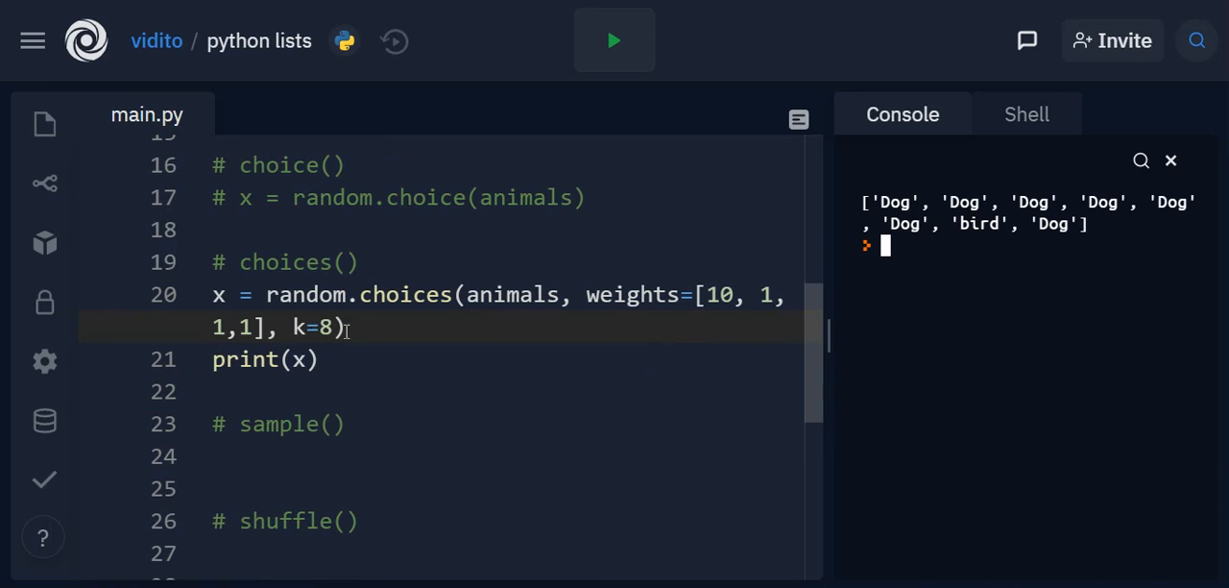
{"action": "left_click_drag", "start_coordinate": [265, 296], "coordinate": [346, 327]}
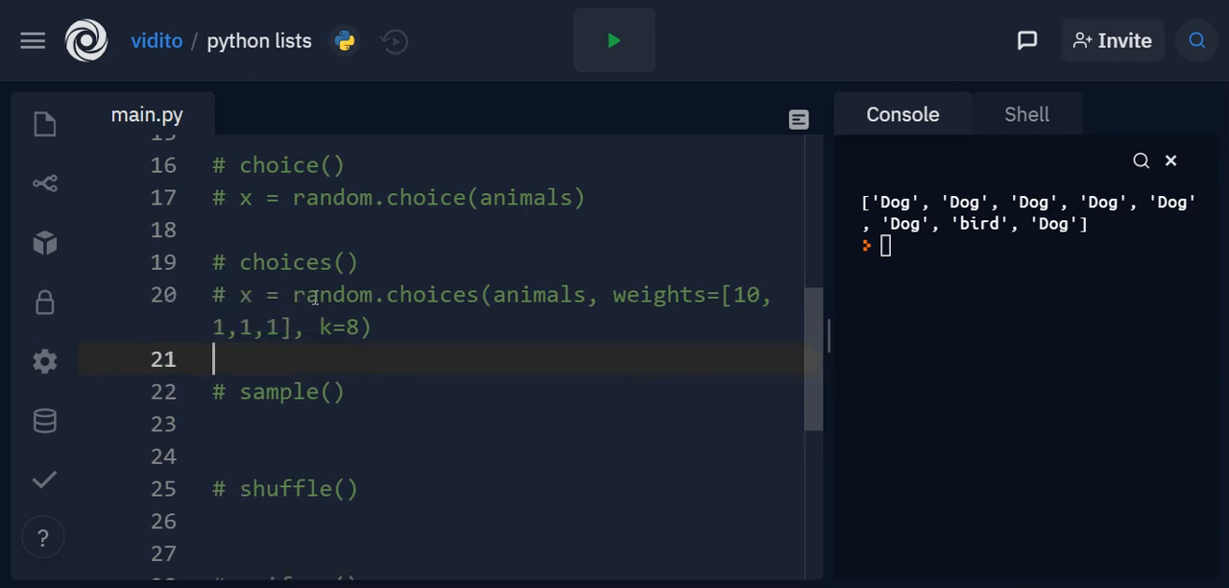
Under # sample() write x random.sample(animals, 2) above print(x).
{"action": "left_click", "coordinate": [265, 455]}
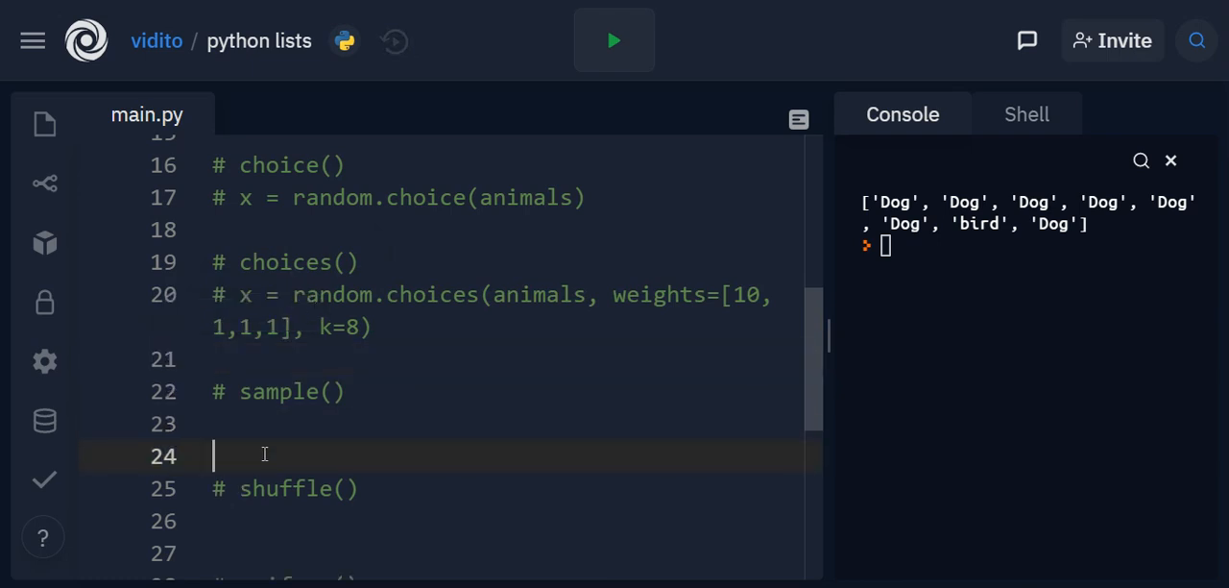
{"action": "type", "text": "print(x)"}
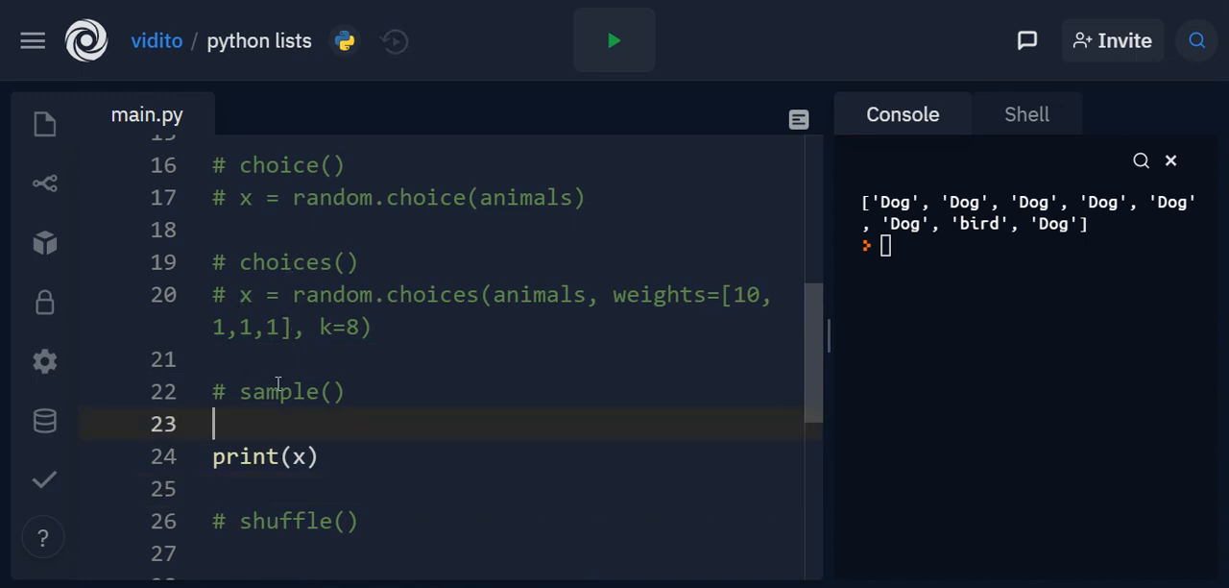
{"action": "type", "text": "x"}
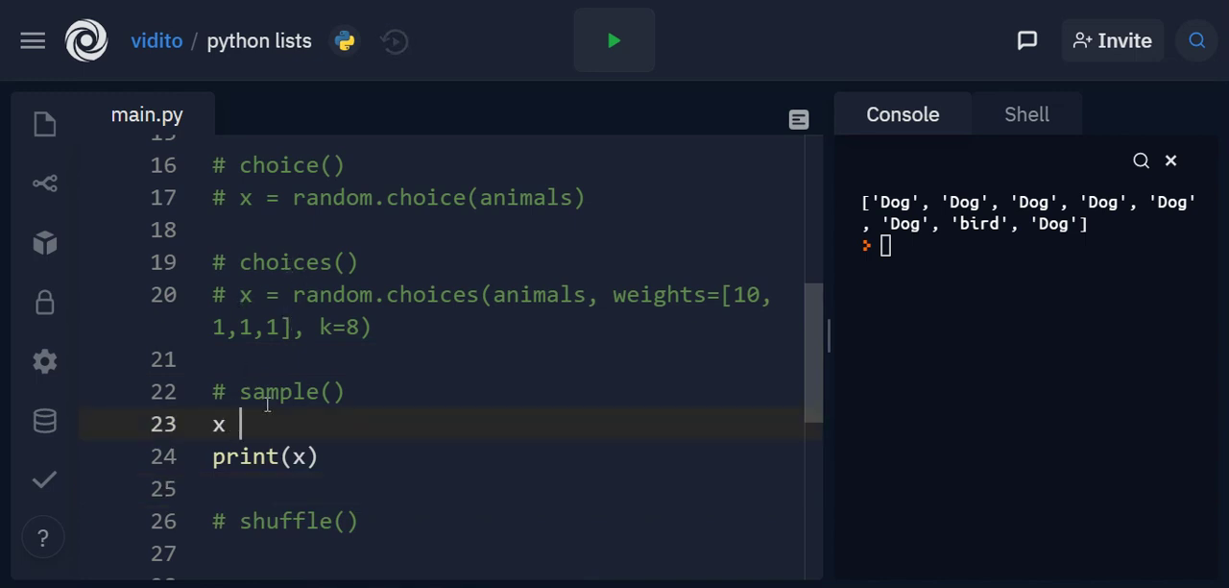
{"action": "type", "text": "random.sa"}
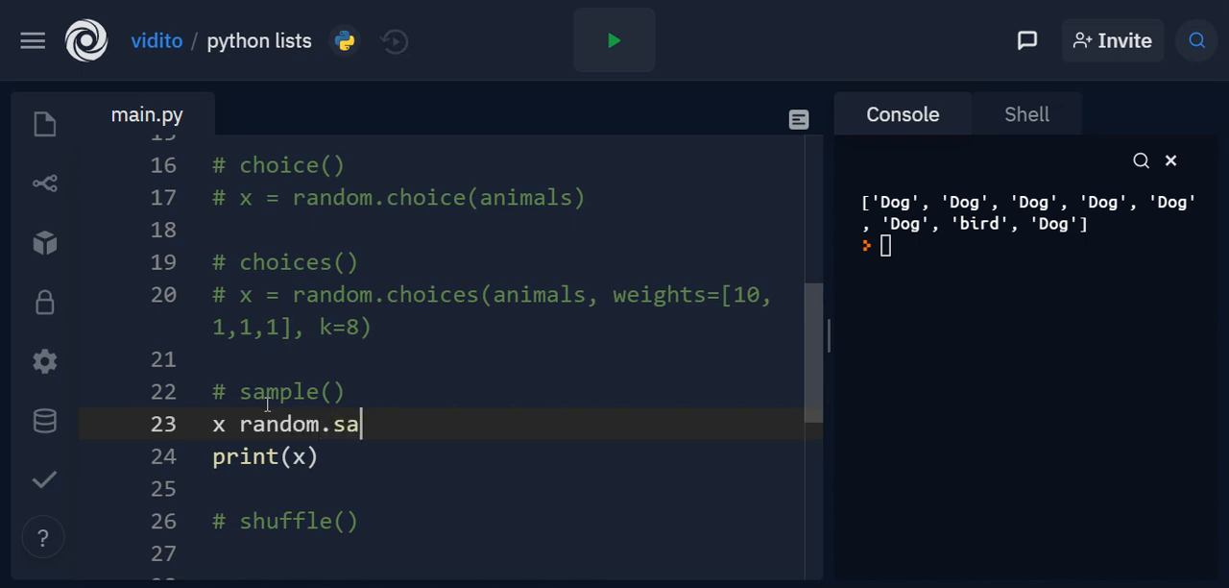
{"action": "type", "text": "mple"}
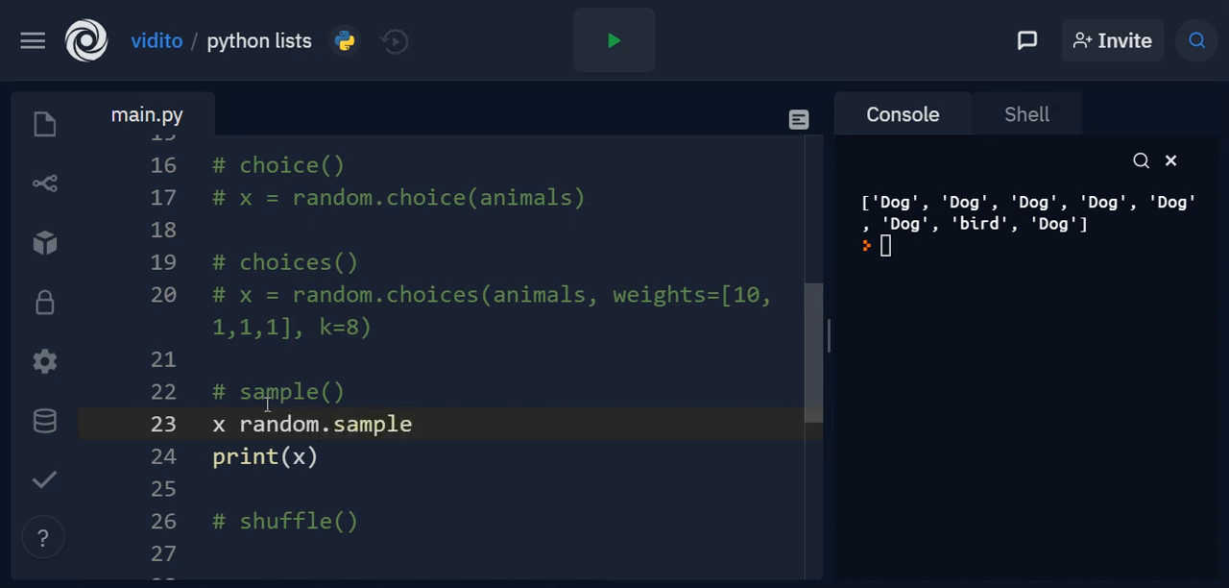
{"action": "type", "text": "(animals)"}
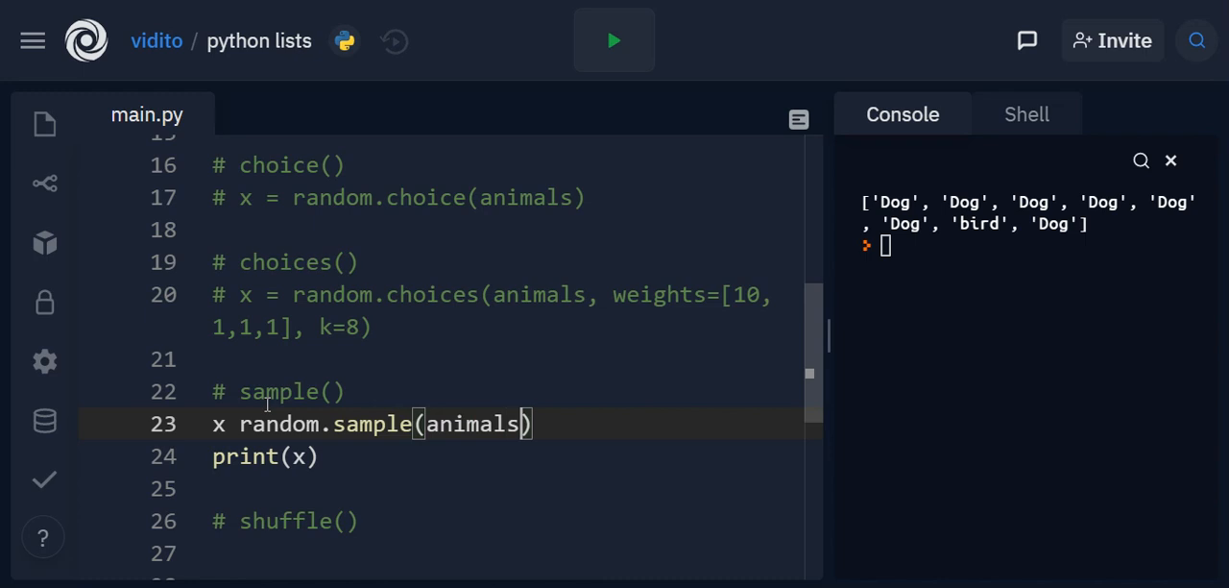
{"action": "type", "text": ","}
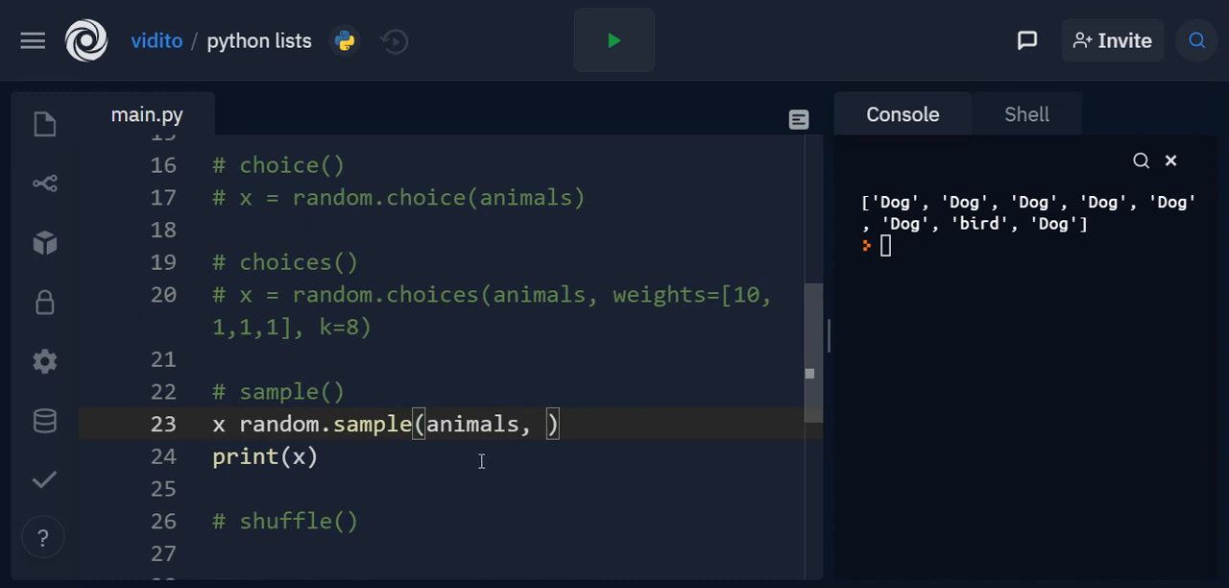
{"action": "mouse_move", "coordinate": [487, 422]}
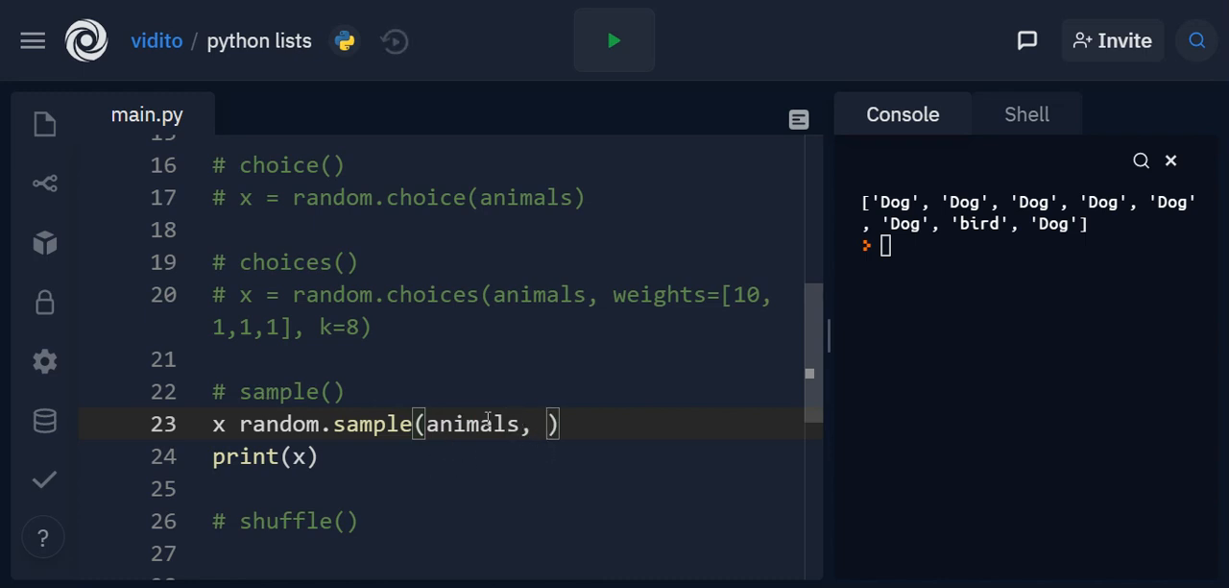
{"action": "double_click", "coordinate": [472, 425]}
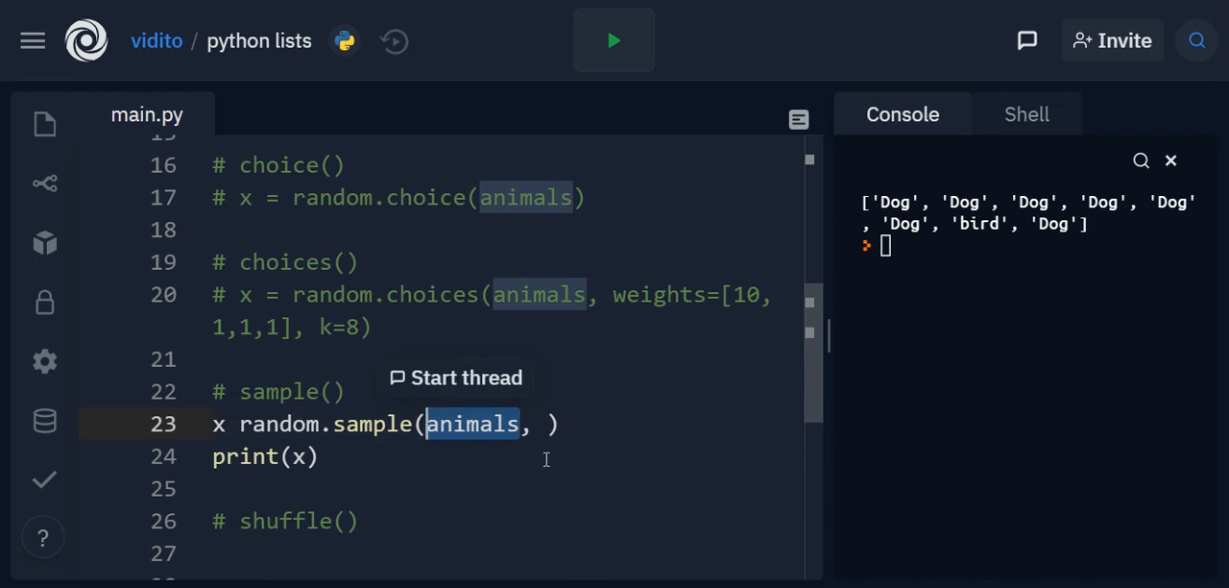
{"action": "left_click", "coordinate": [551, 422]}
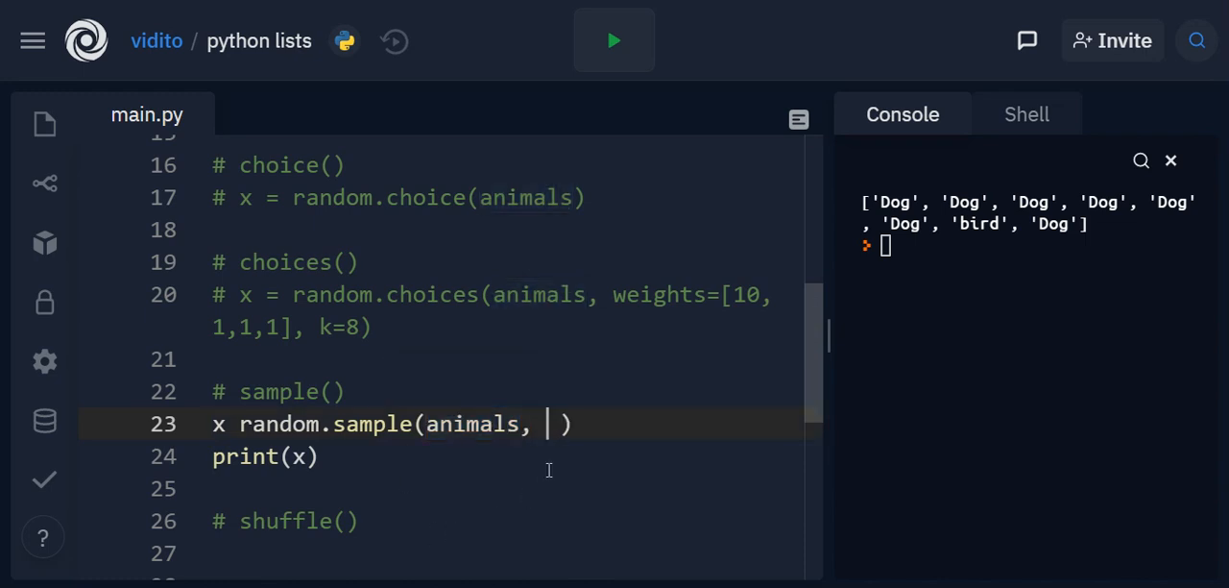
{"action": "type", "text": "2"}
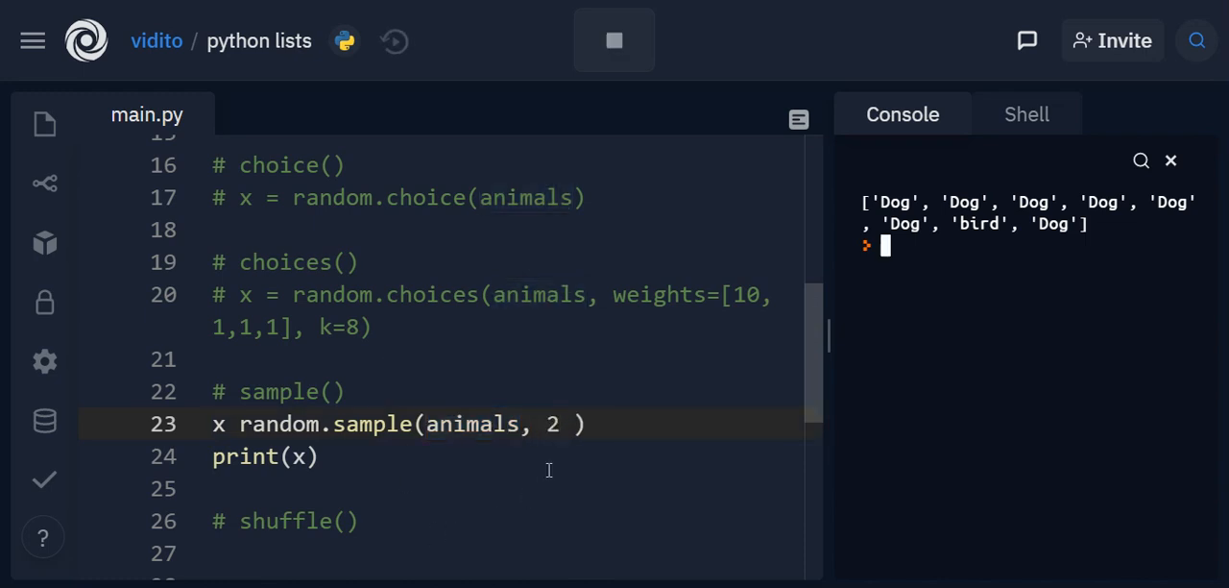
Fix the missing = after x and rerun the corrected sample script.
{"action": "left_click", "coordinate": [615, 40]}
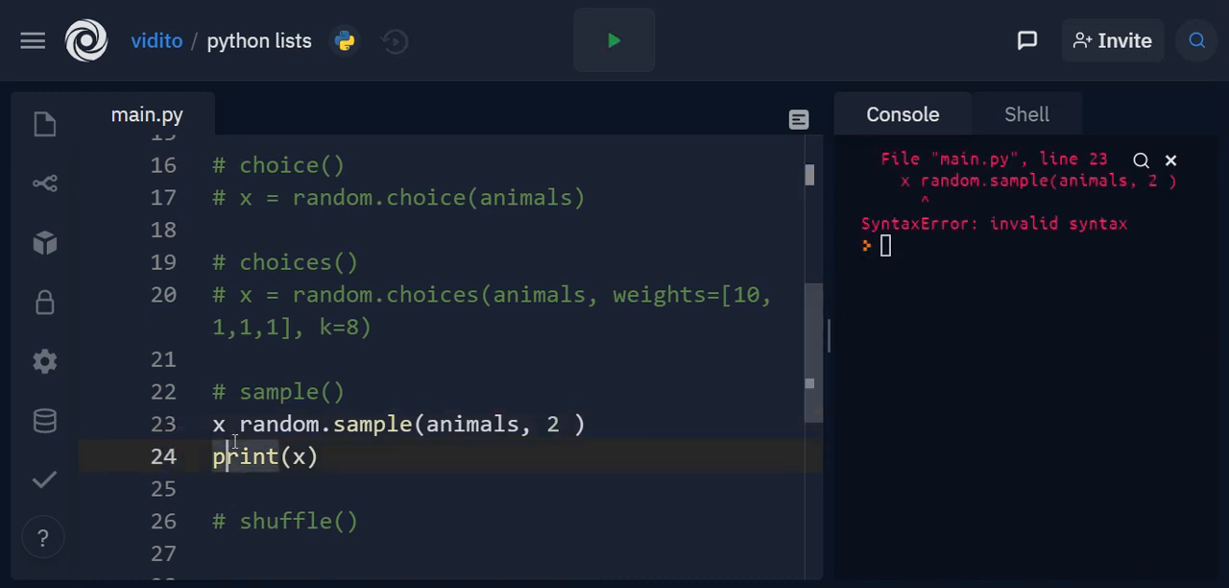
{"action": "type", "text": "="}
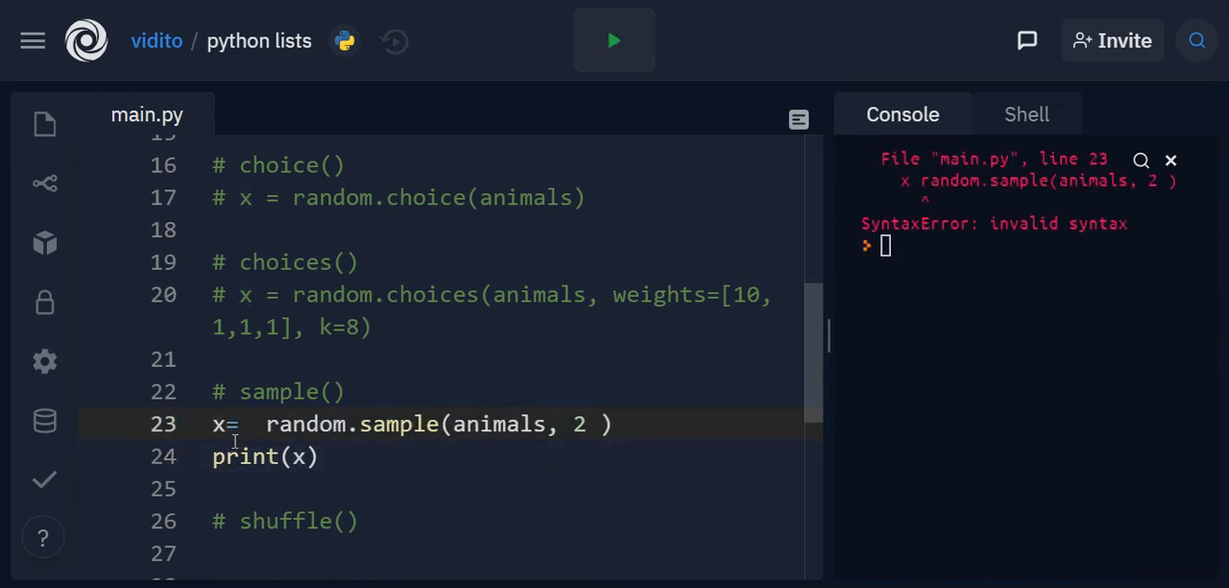
{"action": "left_click", "coordinate": [615, 40]}
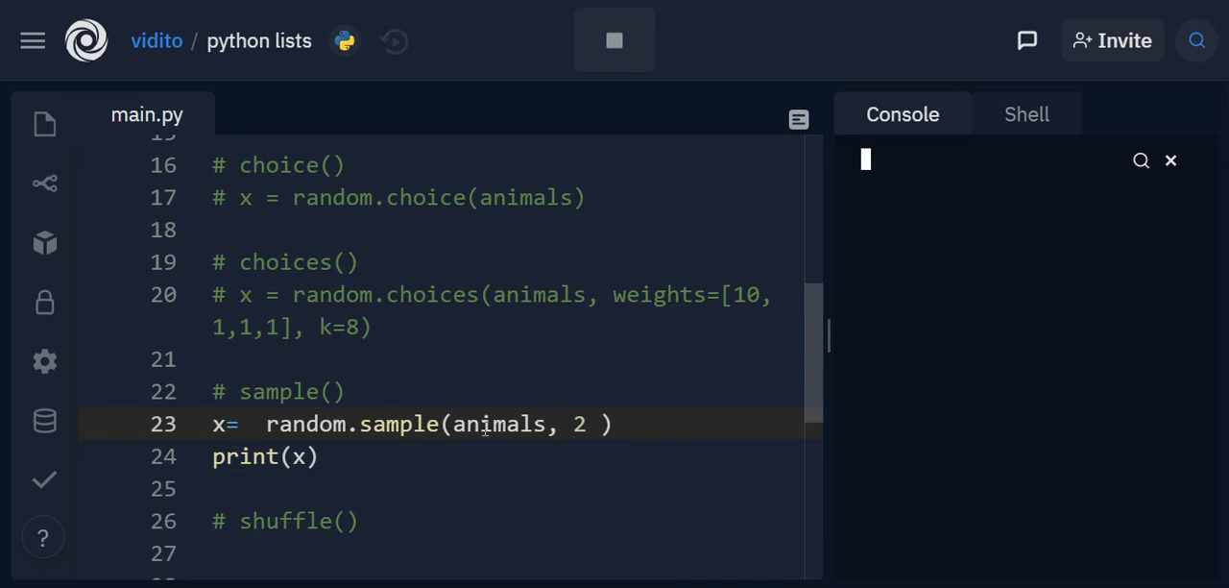
Run the sample script to get ['bird', 'cat'] and scroll to check the animals list.
{"action": "left_click", "coordinate": [614, 41]}
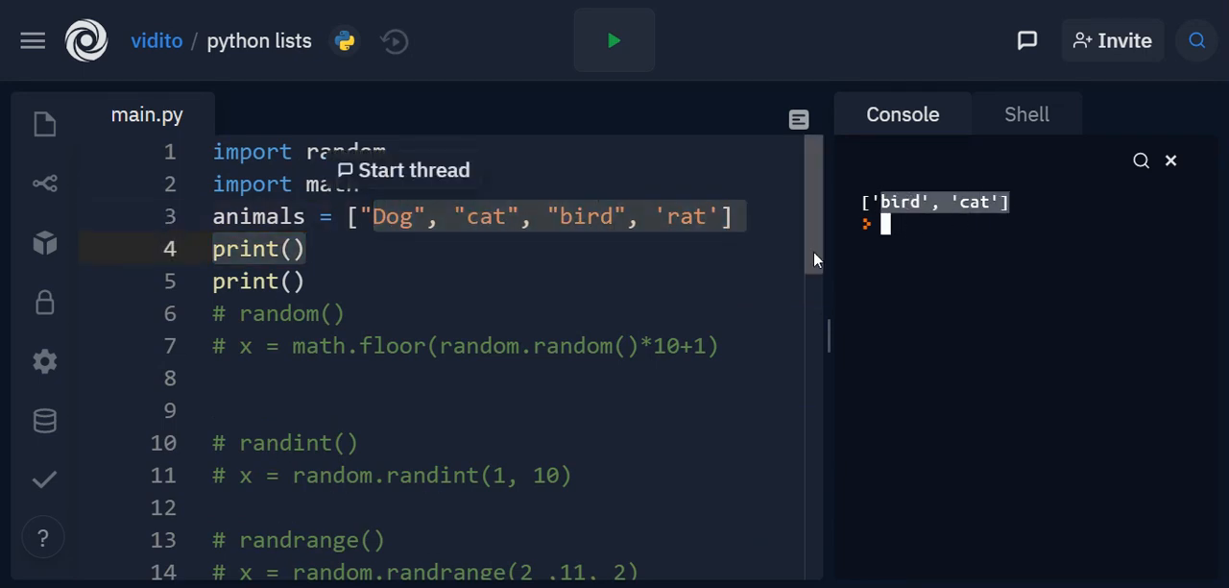
{"action": "scroll", "scroll_direction": "down", "scroll_amount": 3}
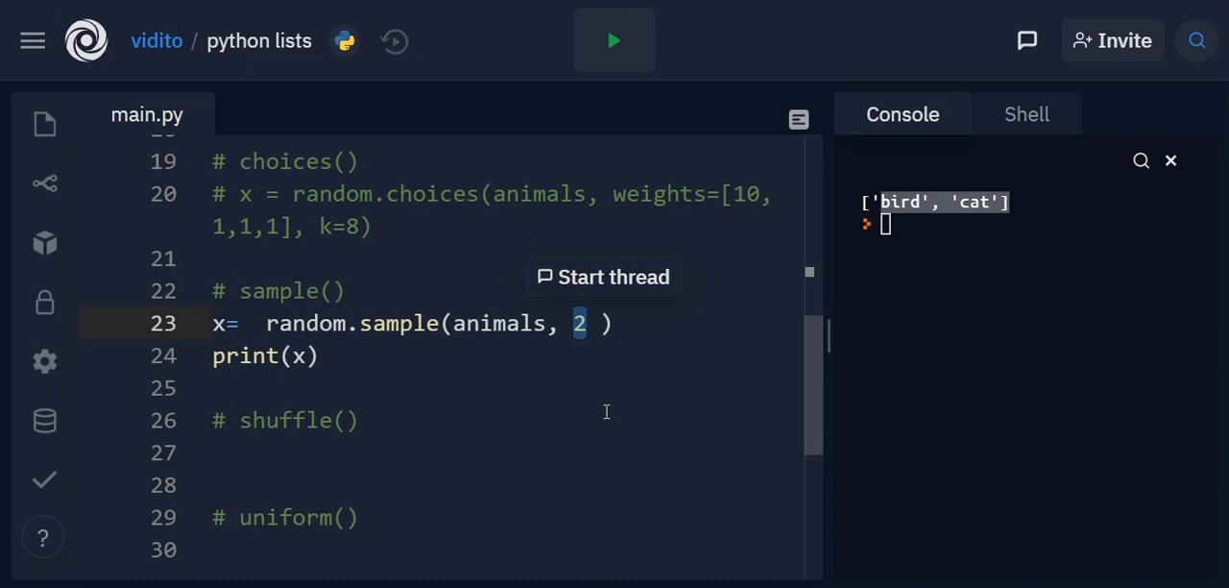
{"action": "mouse_move", "coordinate": [891, 258]}
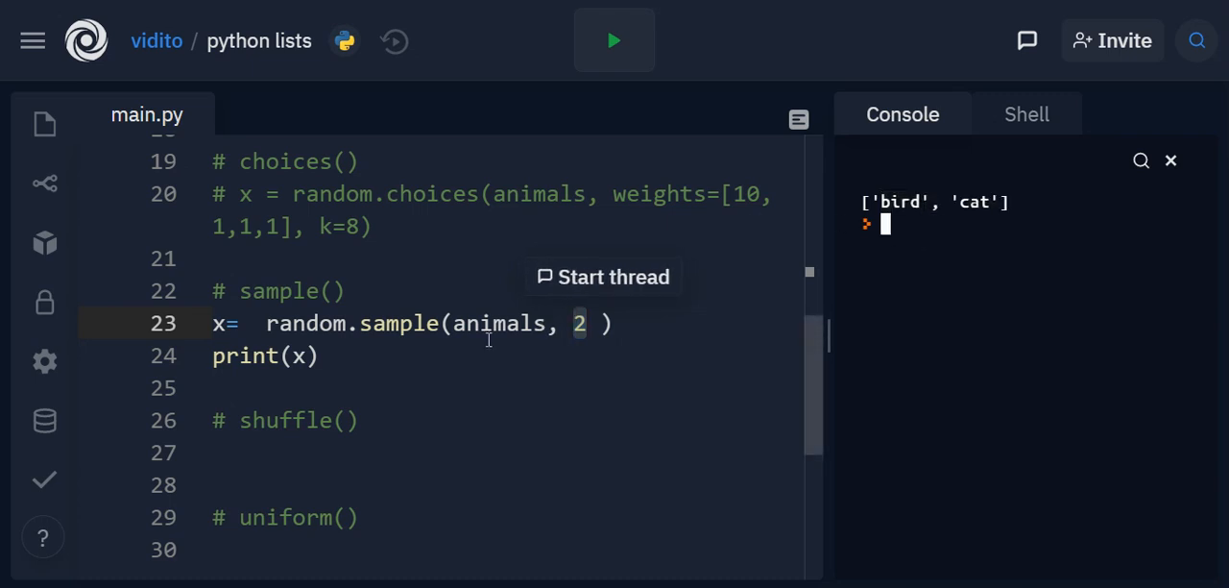
Change the sample size to len(animals) and run to print all four animals reordered.
{"action": "type", "text": "len(anim"}
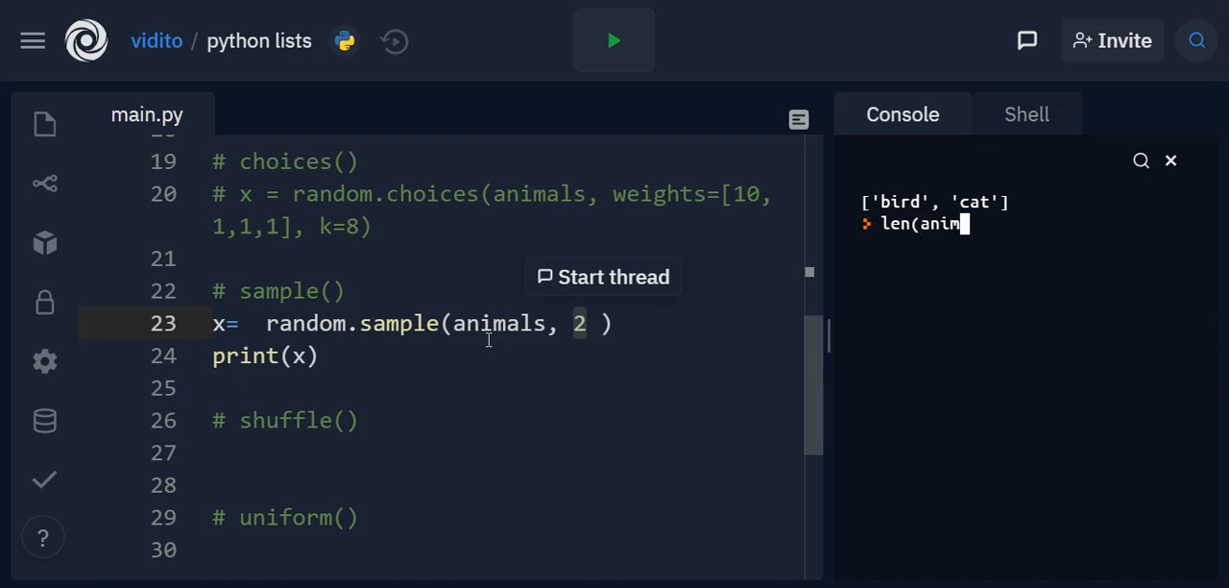
{"action": "type", "text": "als"}
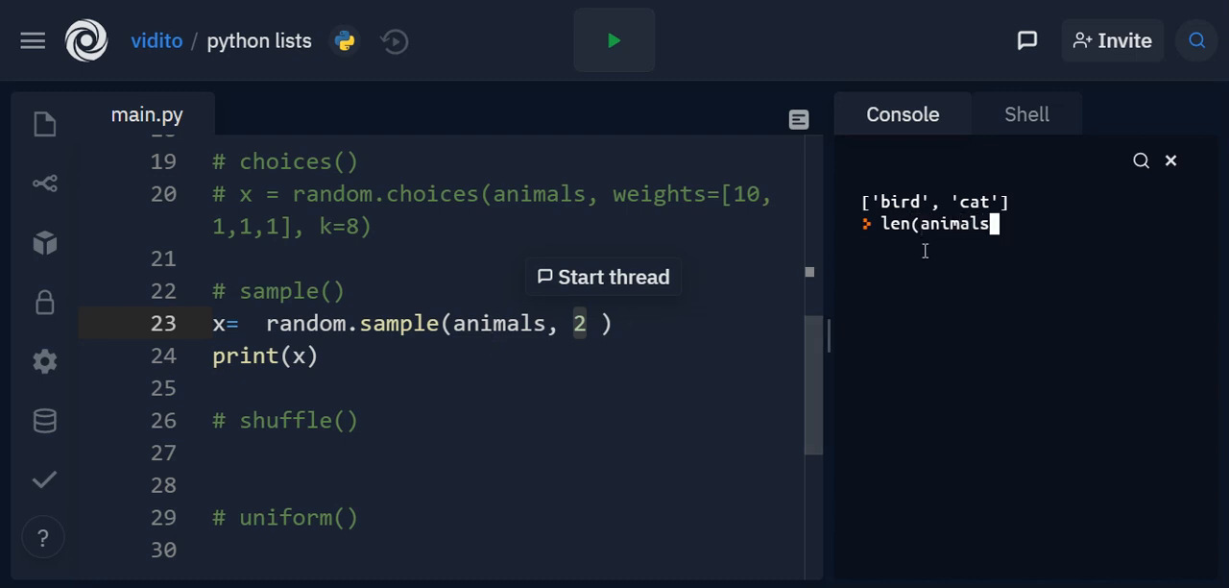
{"action": "mouse_move", "coordinate": [680, 330]}
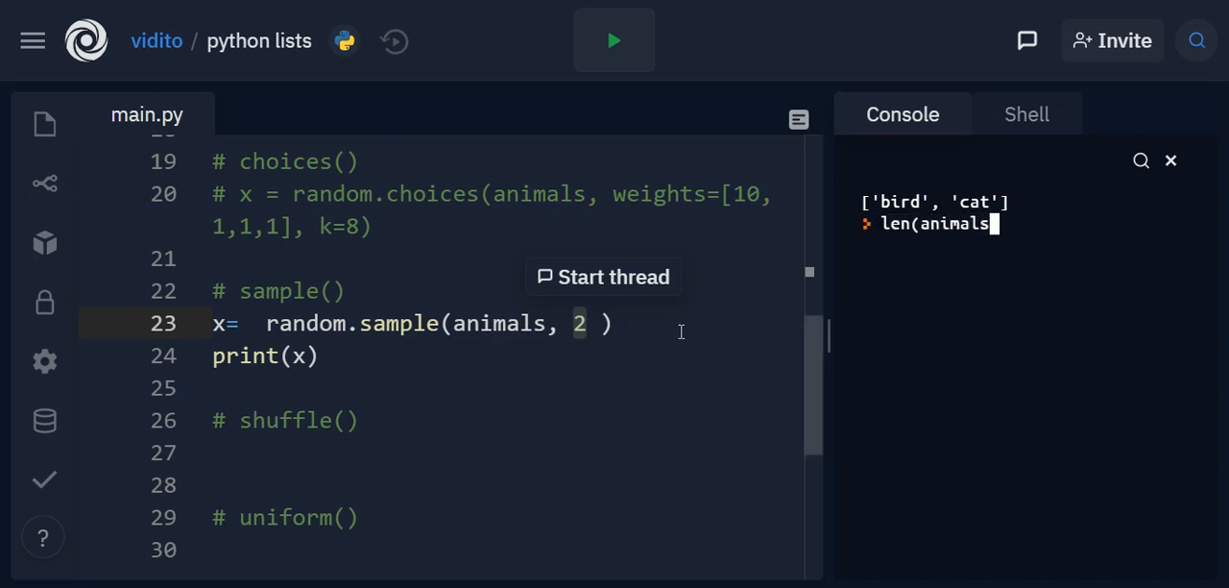
{"action": "type", "text": "2"}
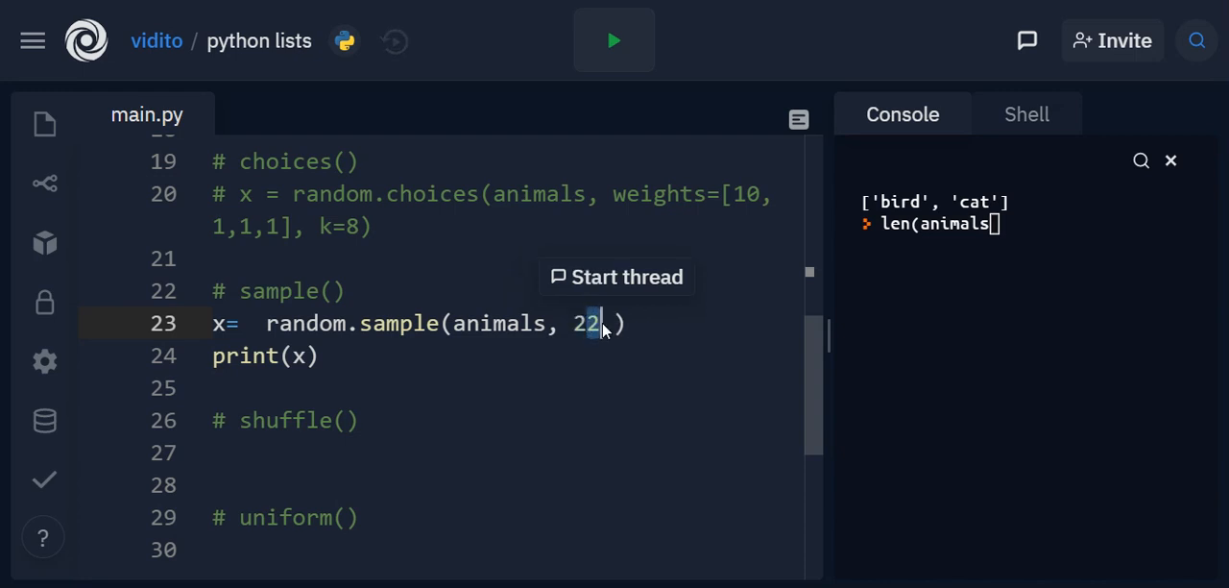
{"action": "double_click", "coordinate": [584, 323]}
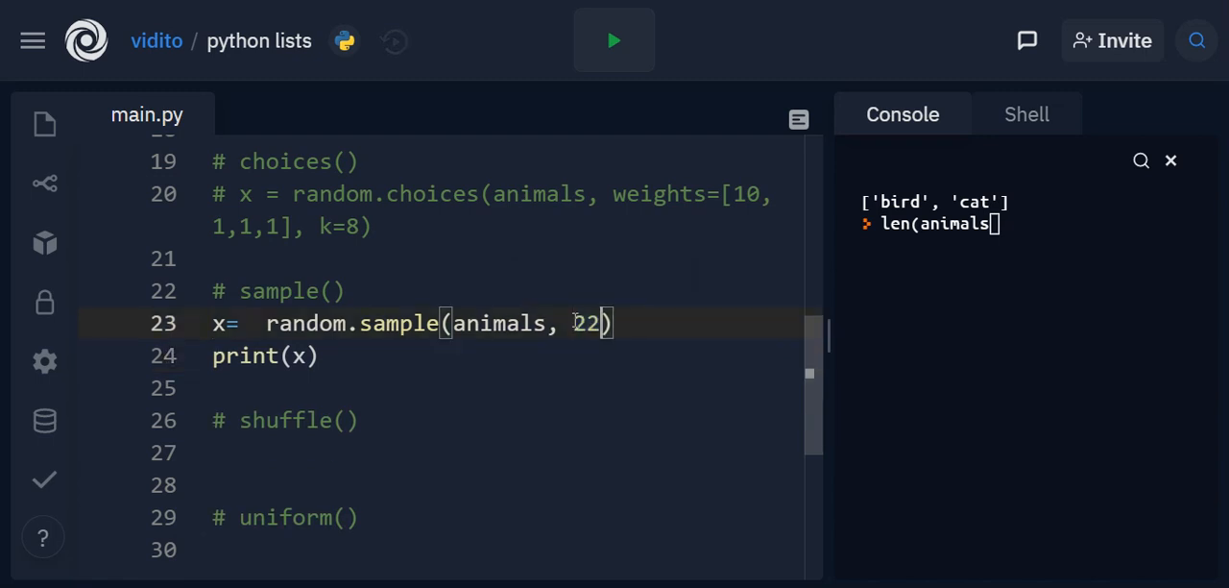
{"action": "type", "text": "len(animals"}
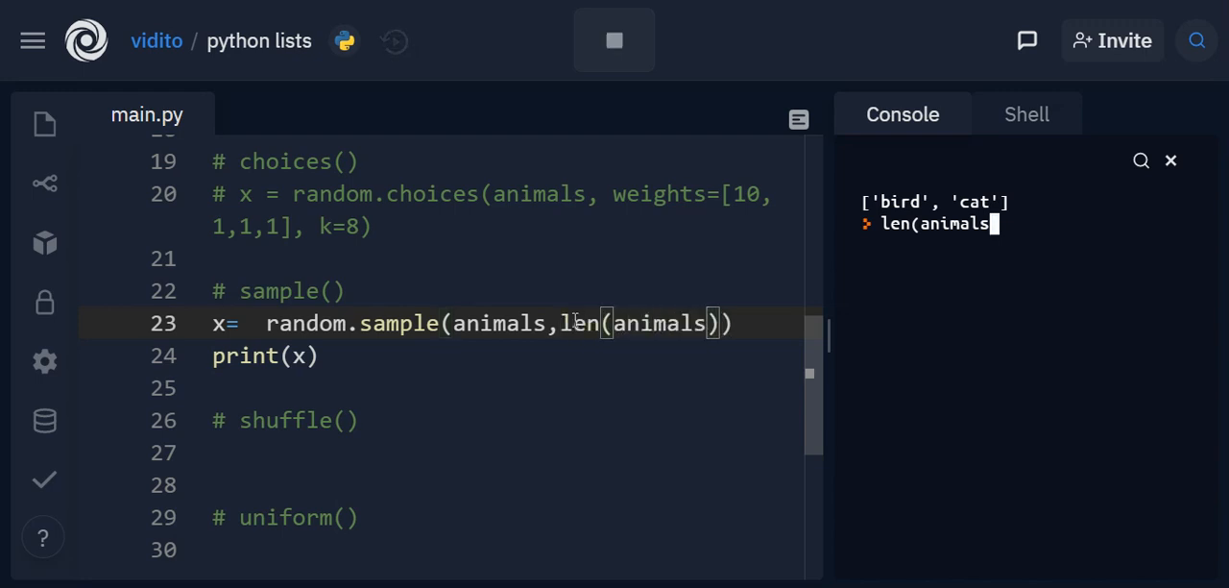
{"action": "key", "text": "Enter"}
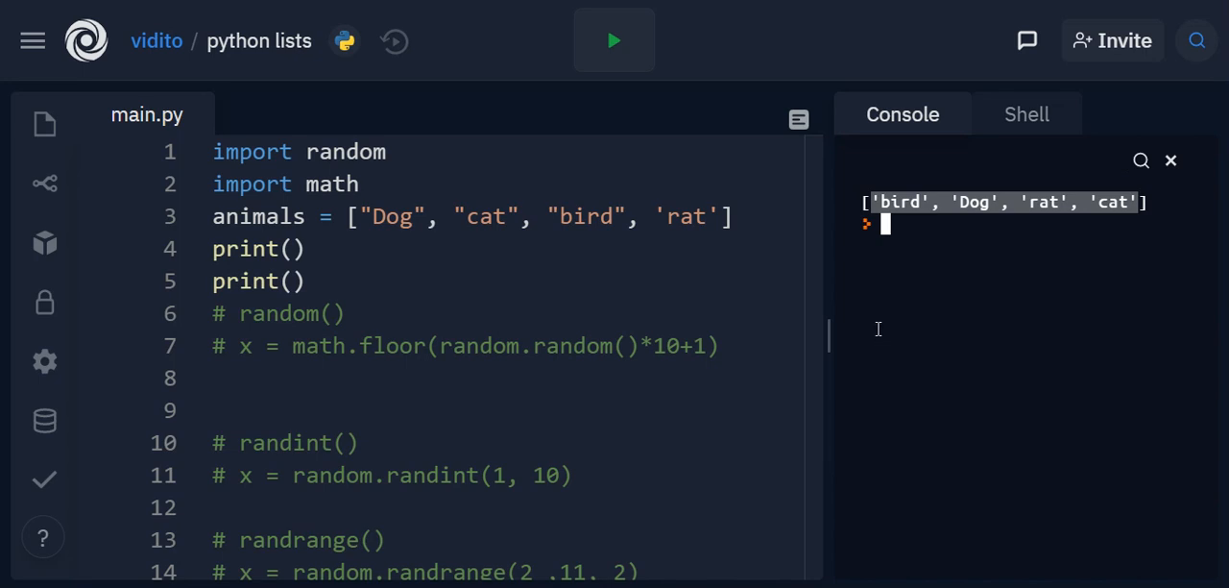
Highlight the animals list items to compare with the shuffled output bird, Dog, rat, cat.
{"action": "left_click_drag", "start_coordinate": [518, 217], "coordinate": [707, 217]}
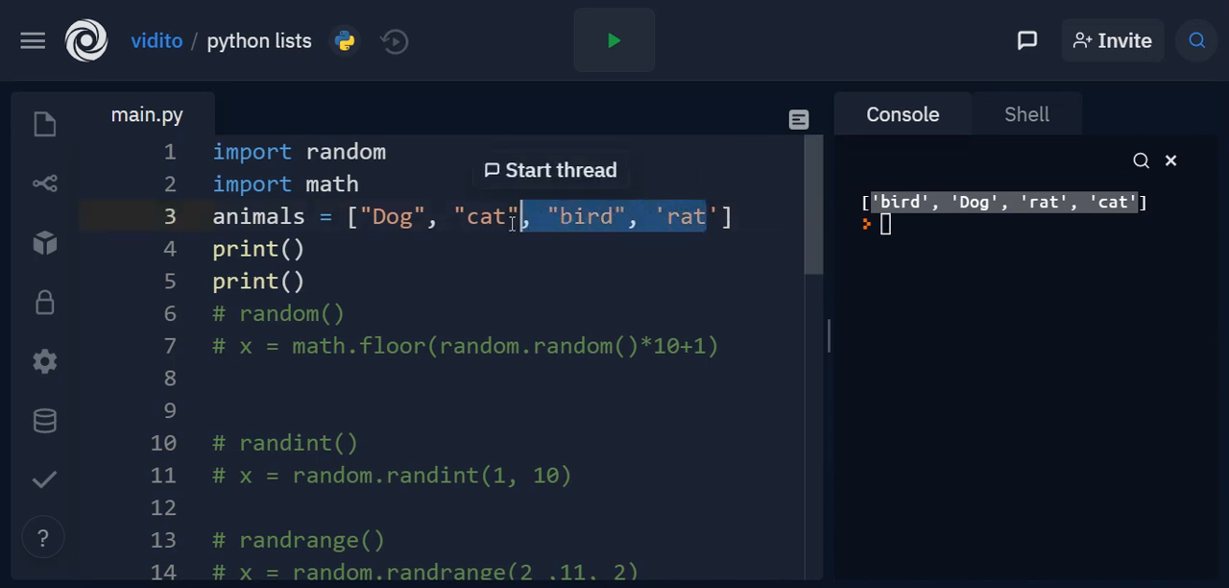
{"action": "left_click_drag", "start_coordinate": [523, 217], "coordinate": [363, 217]}
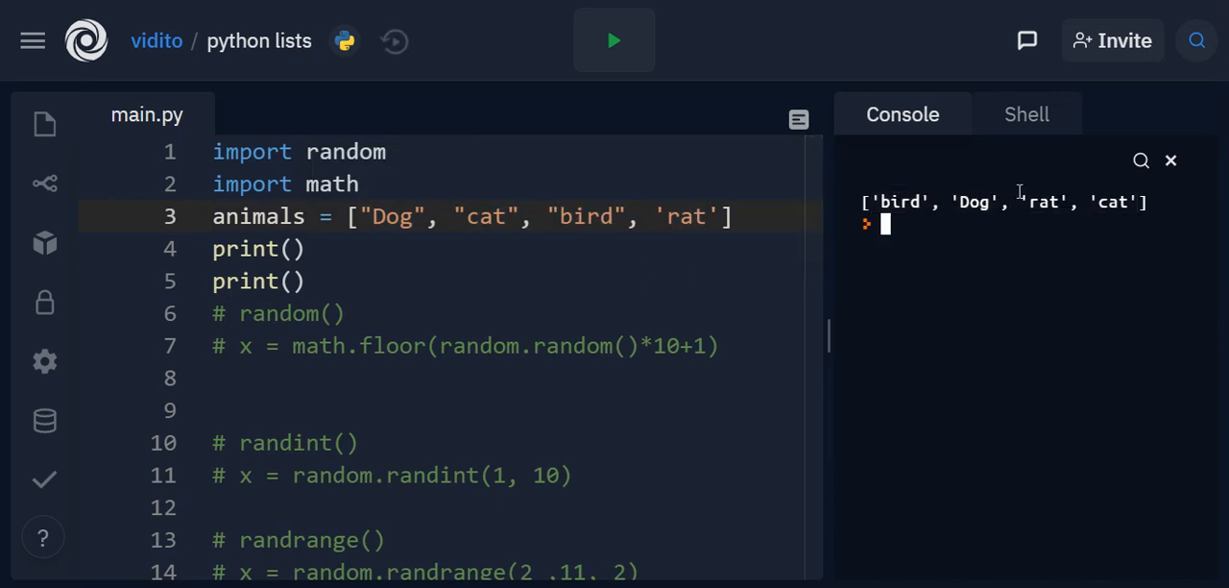
Under # shuffle() write random.shuffle(animals) and print(animals) instead of print(x).
{"action": "scroll", "scroll_direction": "down", "scroll_amount": 3}
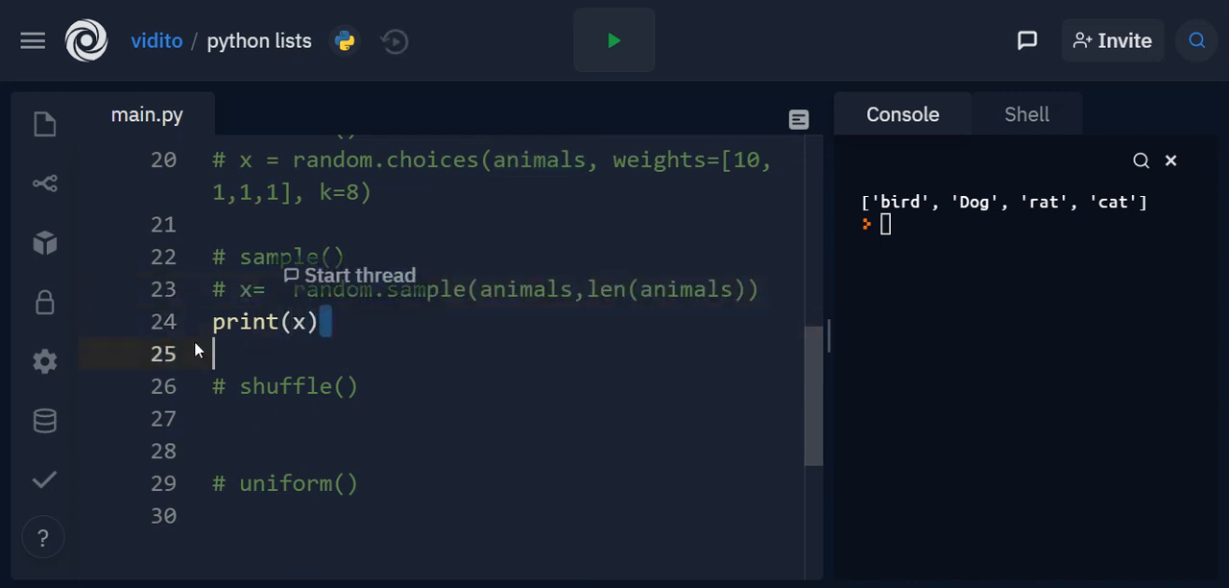
{"action": "key", "text": "Backspace"}
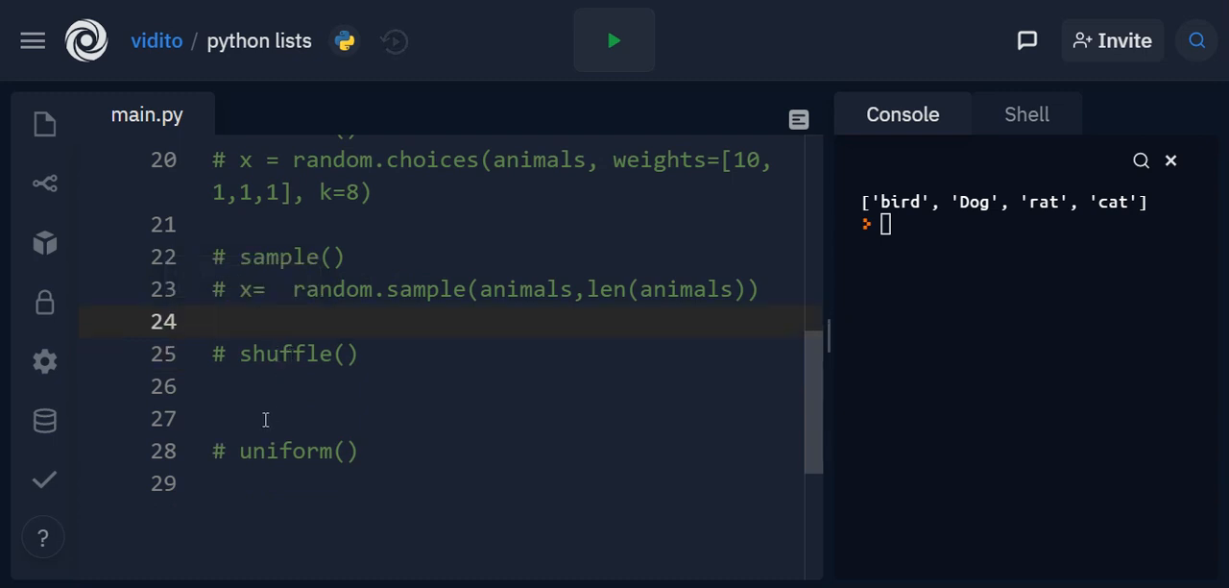
{"action": "type", "text": "print(x)"}
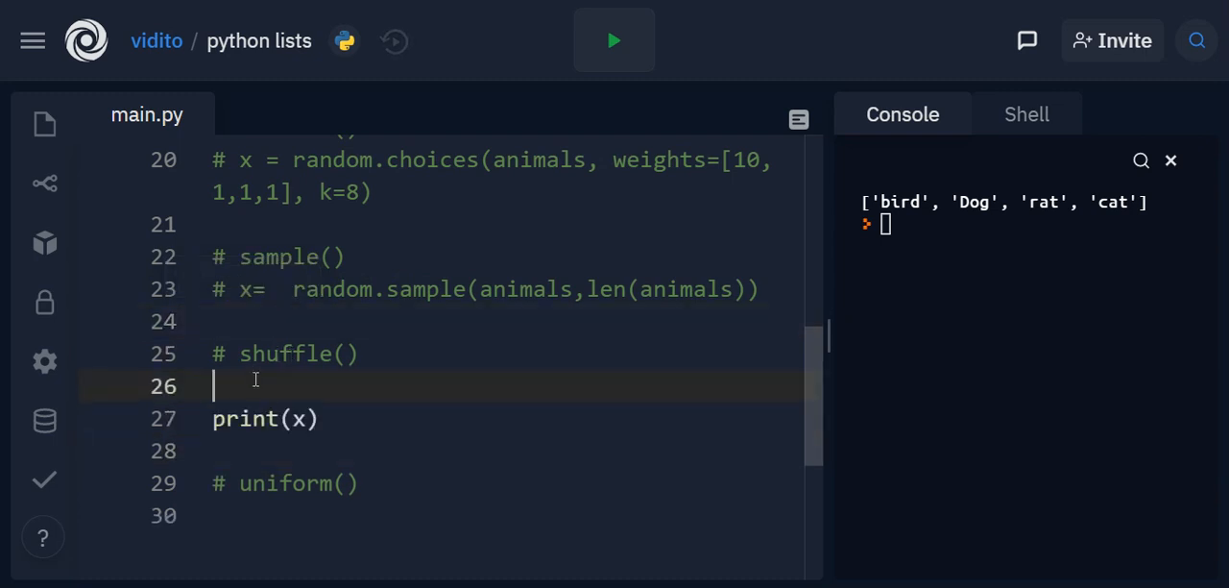
{"action": "mouse_move", "coordinate": [286, 390]}
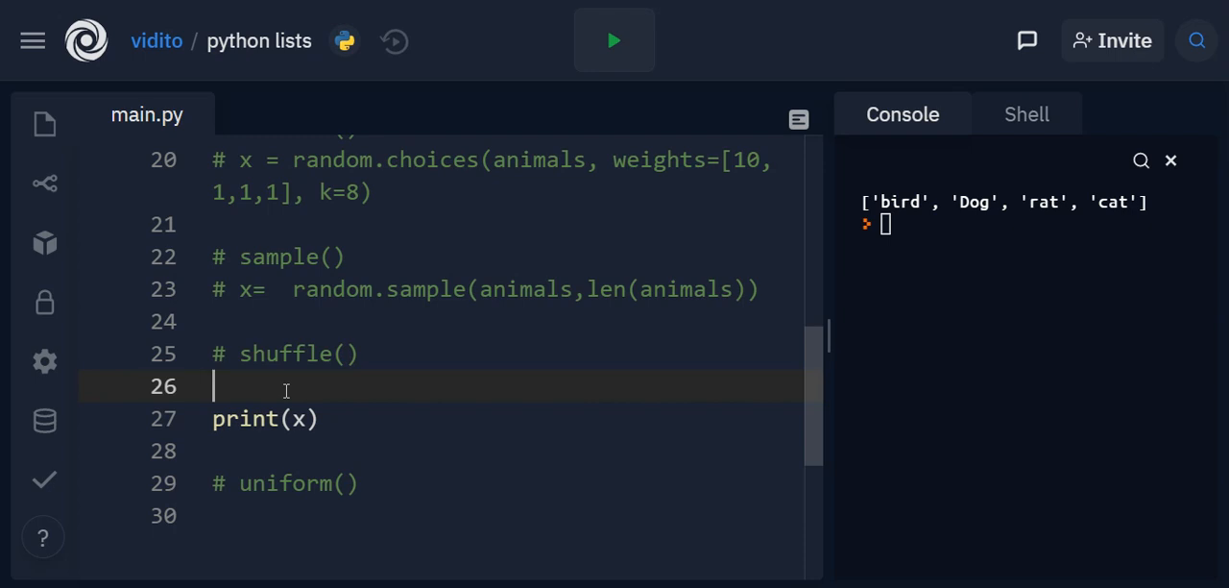
{"action": "type", "text": "random."}
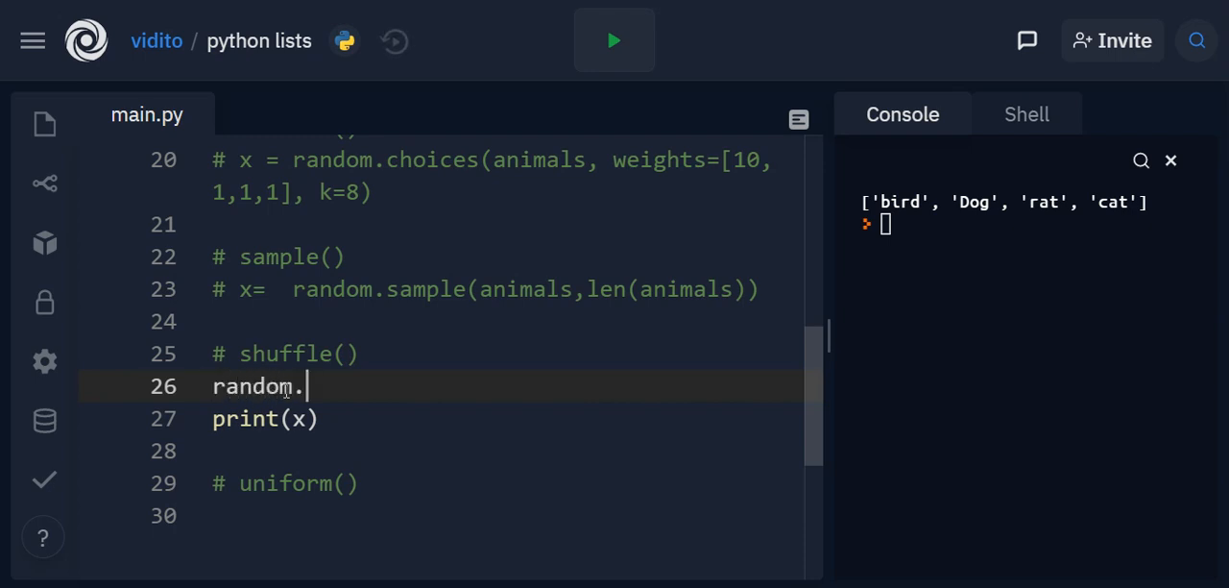
{"action": "type", "text": "shuffle"}
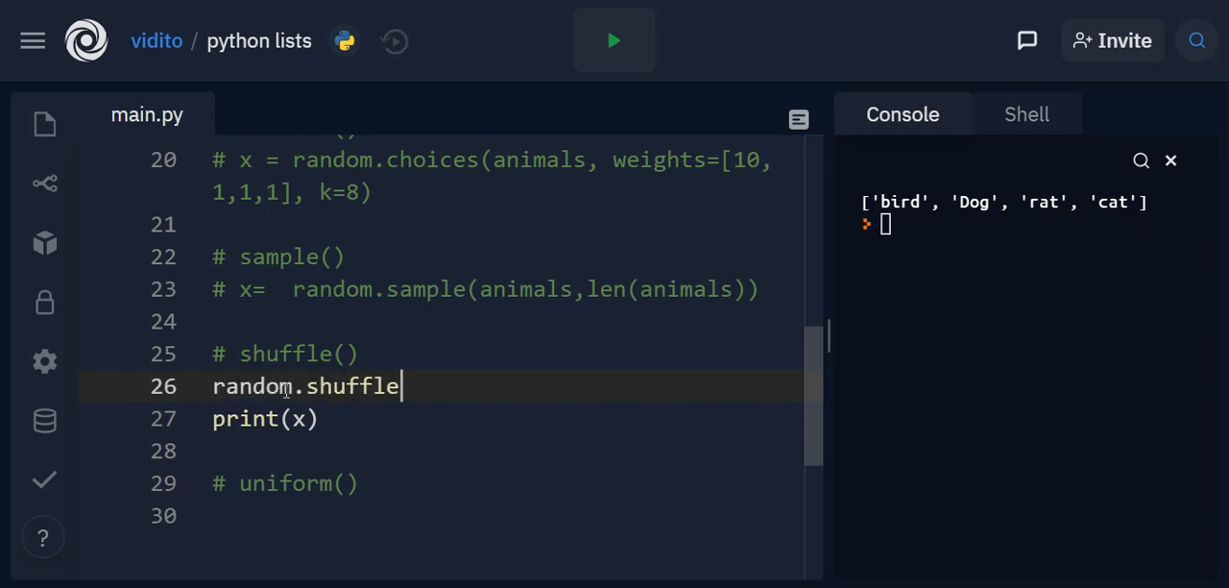
{"action": "type", "text": "(animals)"}
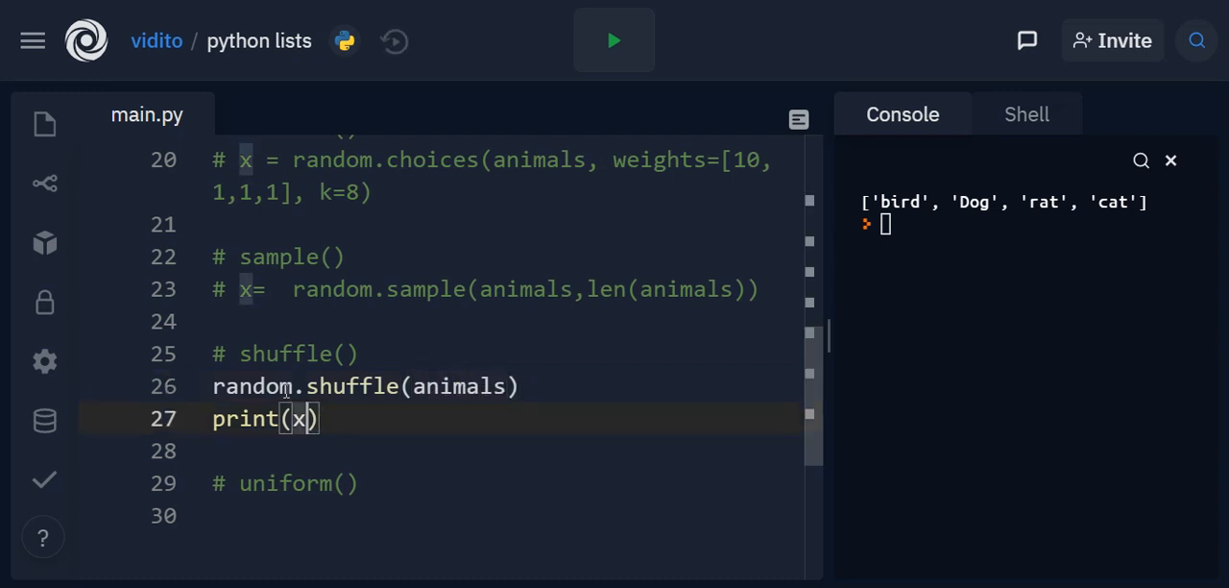
{"action": "type", "text": "animals"}
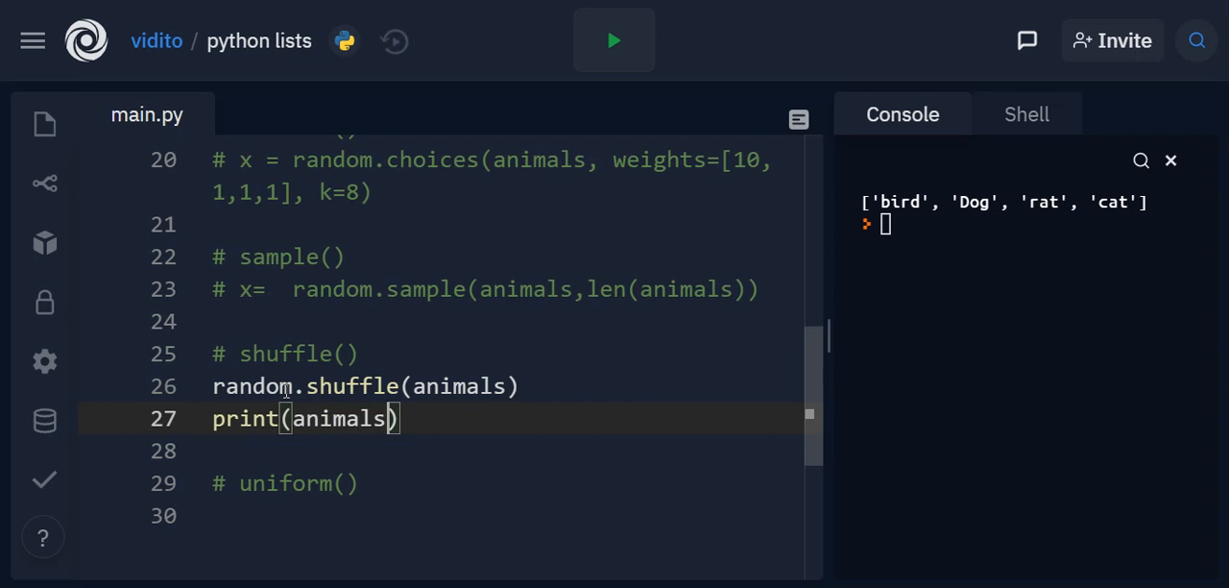
{"action": "mouse_move", "coordinate": [934, 217]}
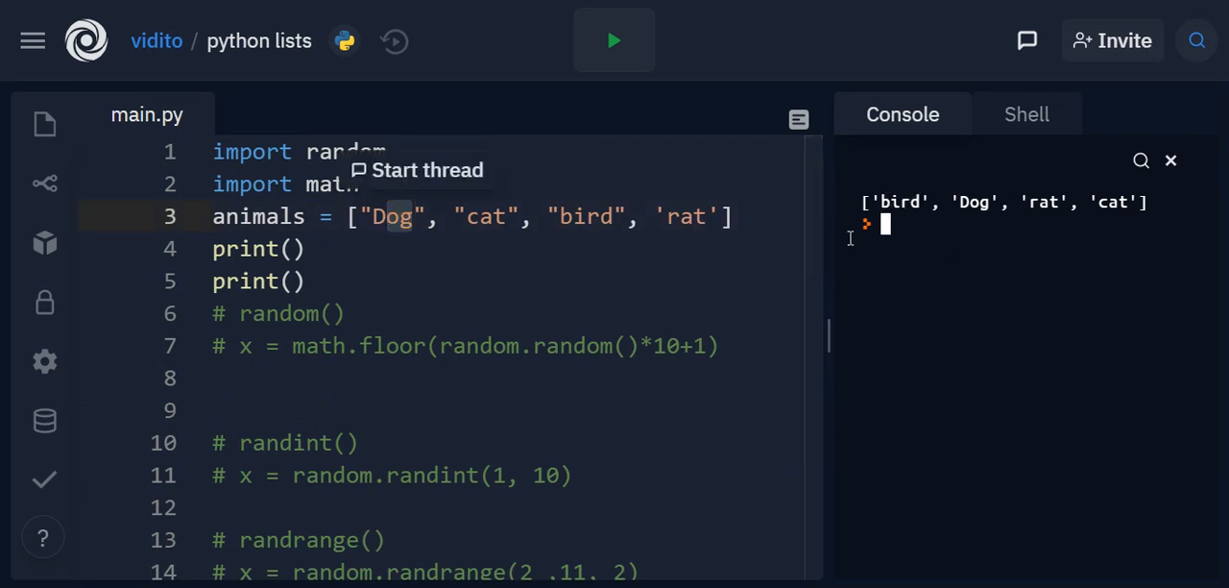
Scroll to the uniform() comment and place the cursor on the empty line beneath it.
{"action": "scroll", "scroll_direction": "down", "scroll_amount": 3}
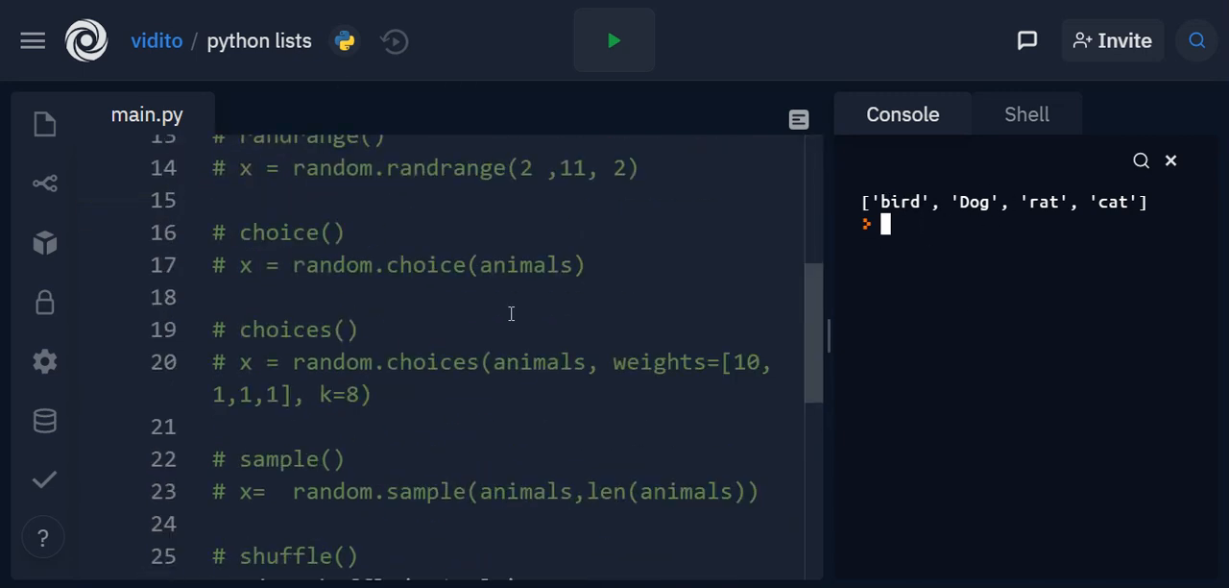
{"action": "scroll", "scroll_direction": "down", "scroll_amount": 3}
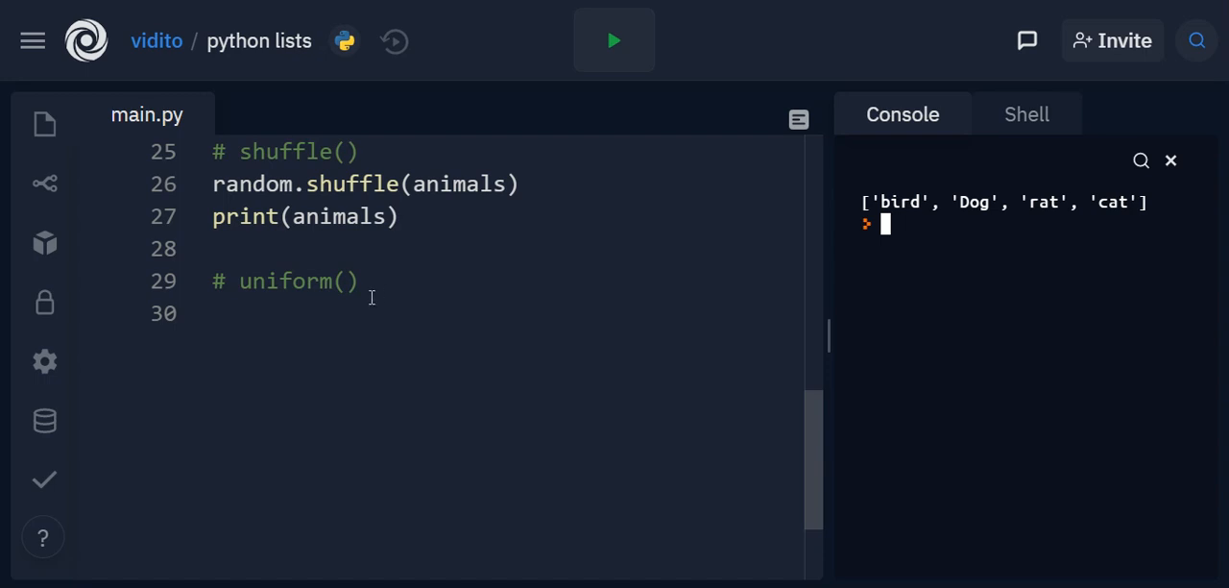
{"action": "double_click", "coordinate": [288, 280]}
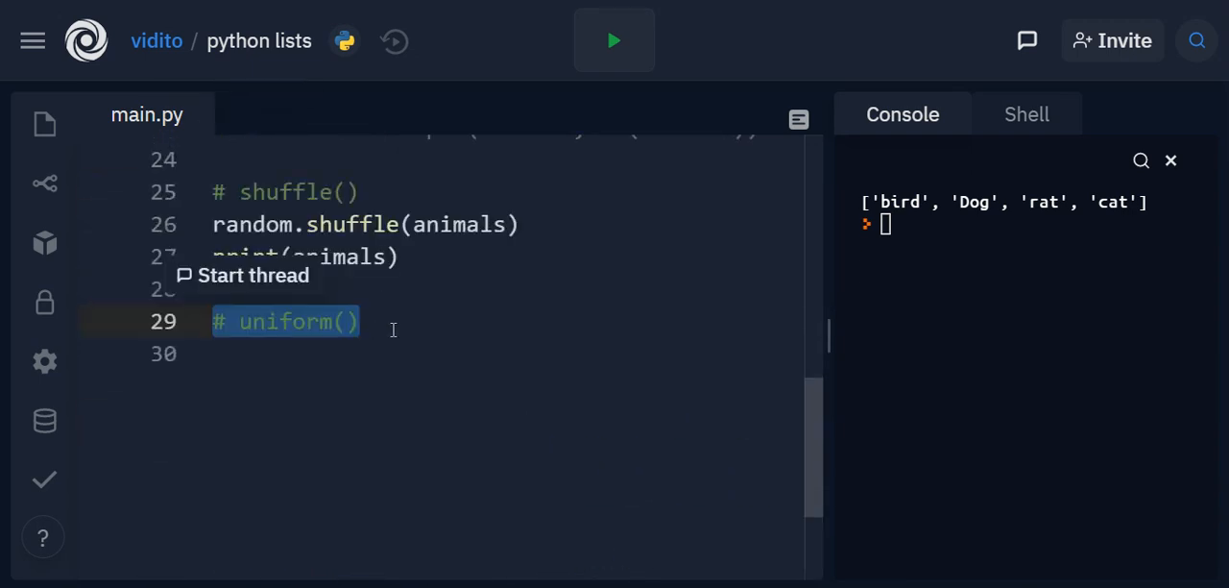
{"action": "left_click", "coordinate": [254, 276]}
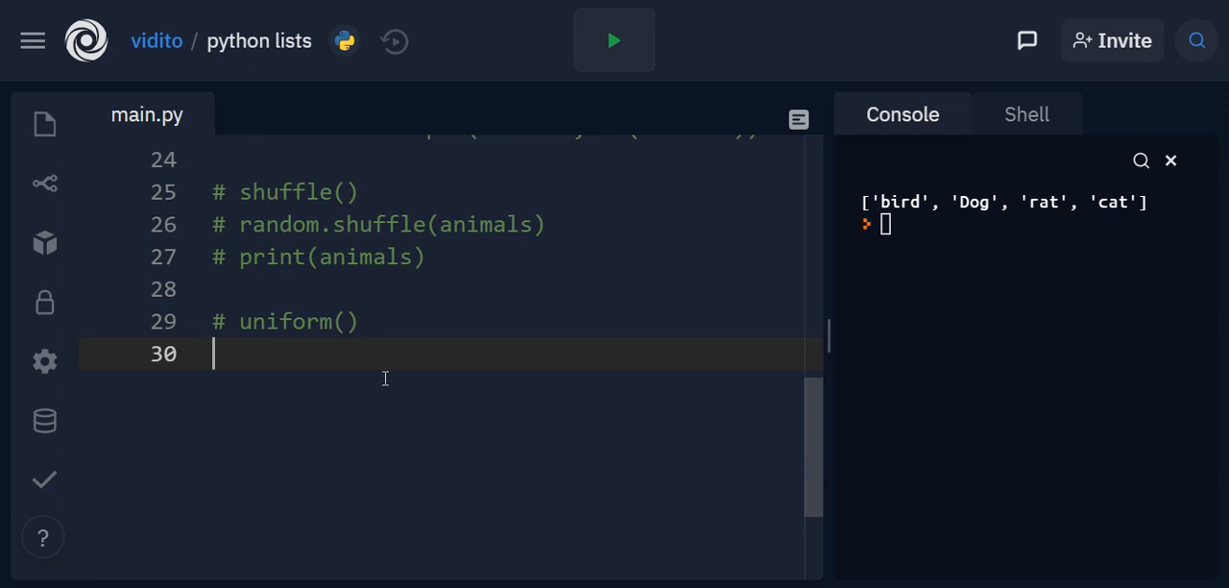
Write x = random.uniform(5, 10) with print(x) and run to get 7.703004283971229.
{"action": "type", "text": "x"}
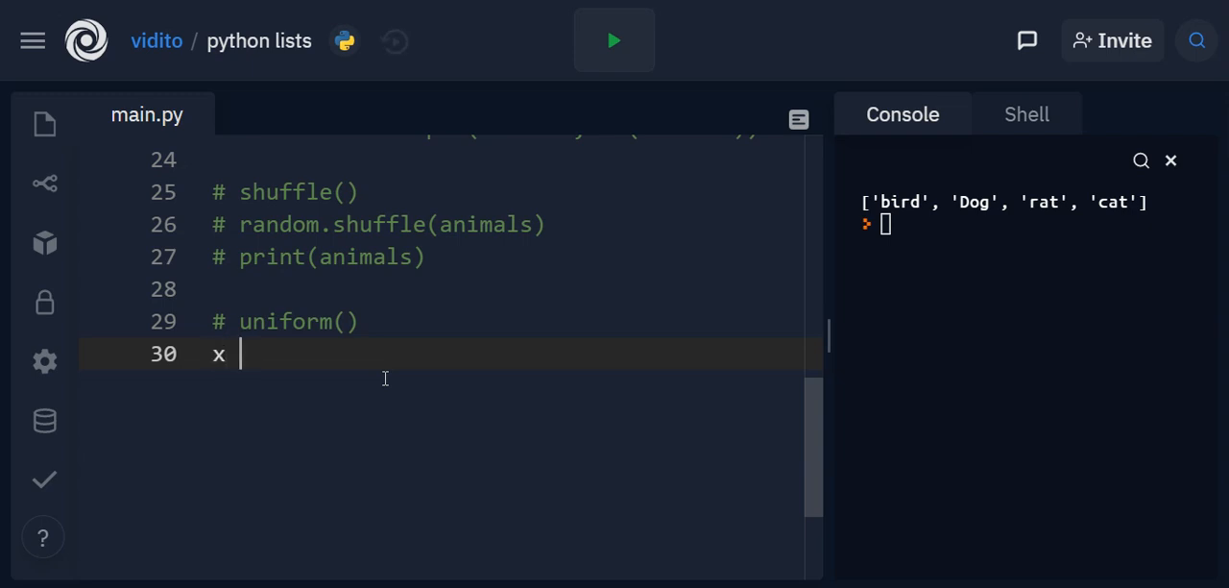
{"action": "type", "text": "= random"}
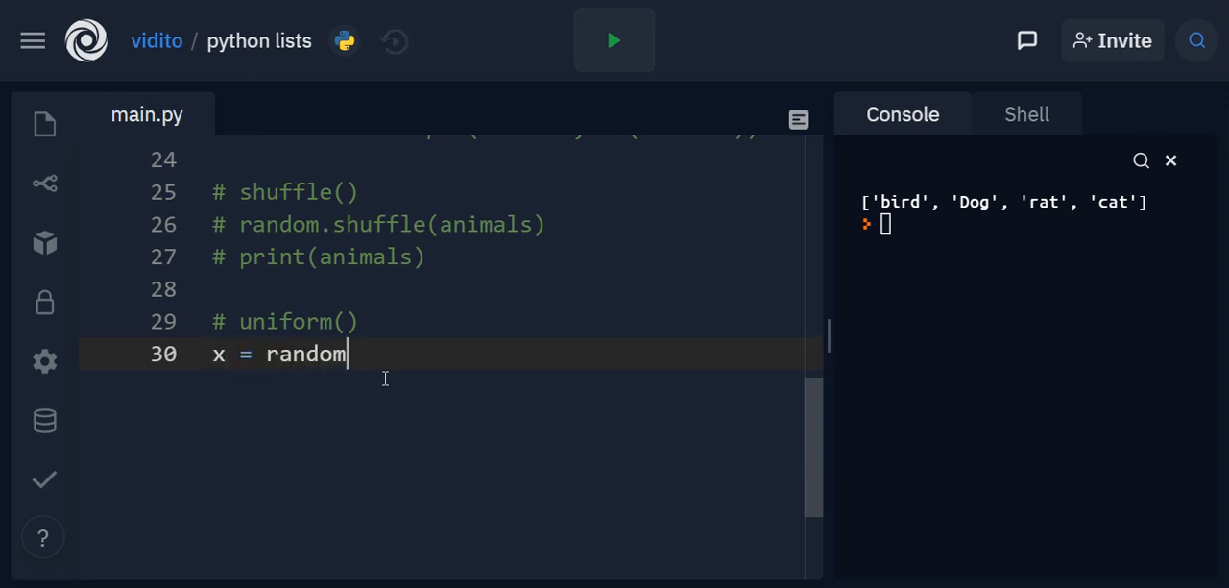
{"action": "type", "text": ".un"}
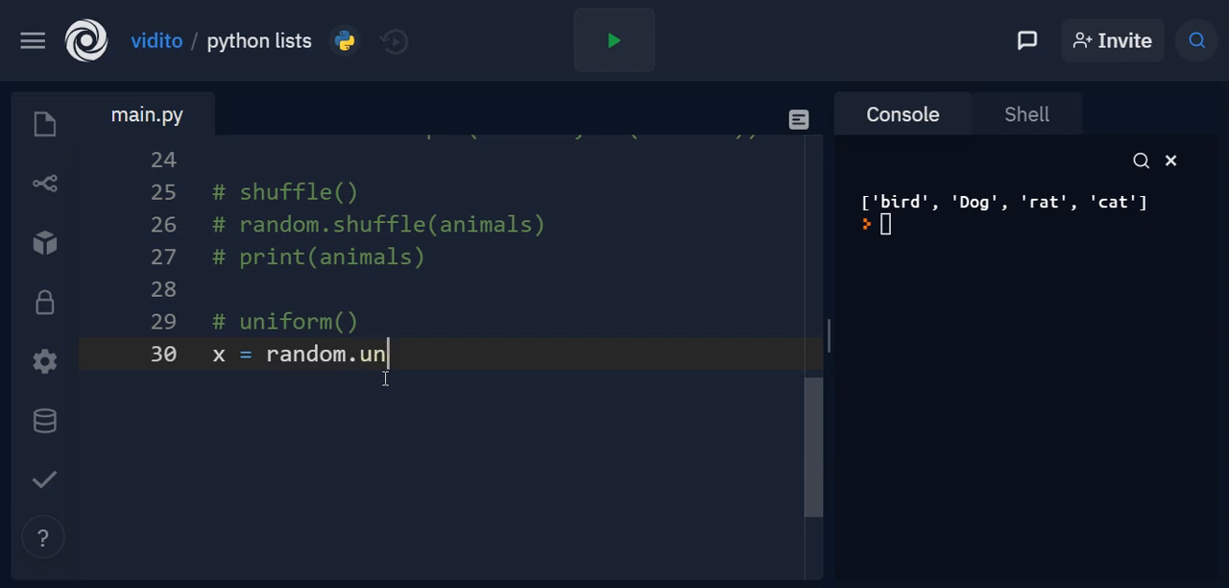
{"action": "type", "text": "iform()"}
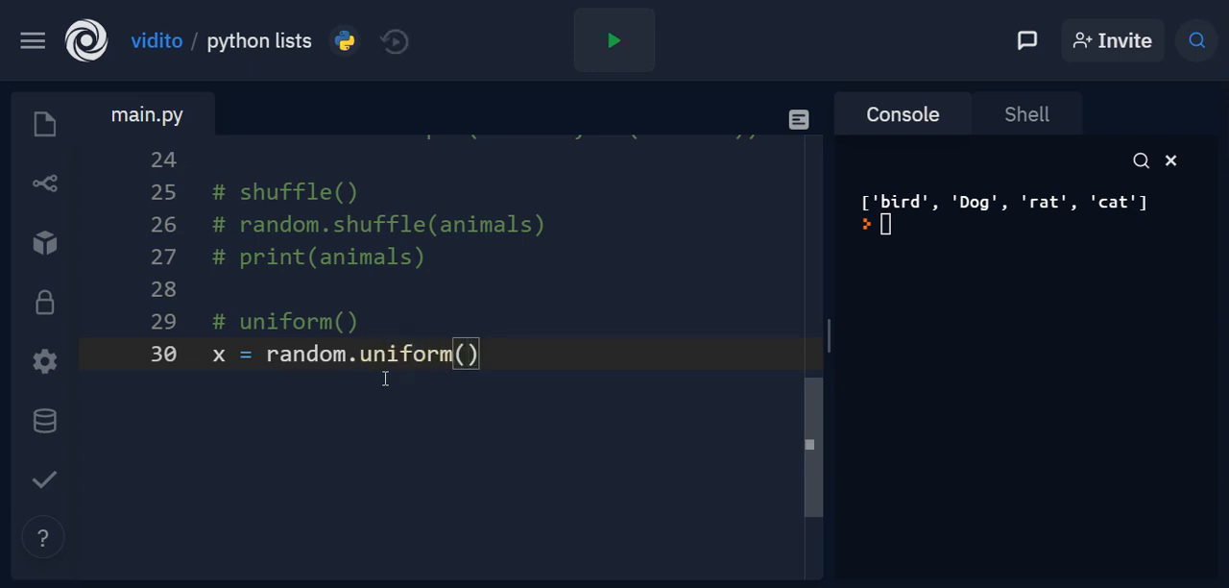
{"action": "type", "text": "5, 10"}
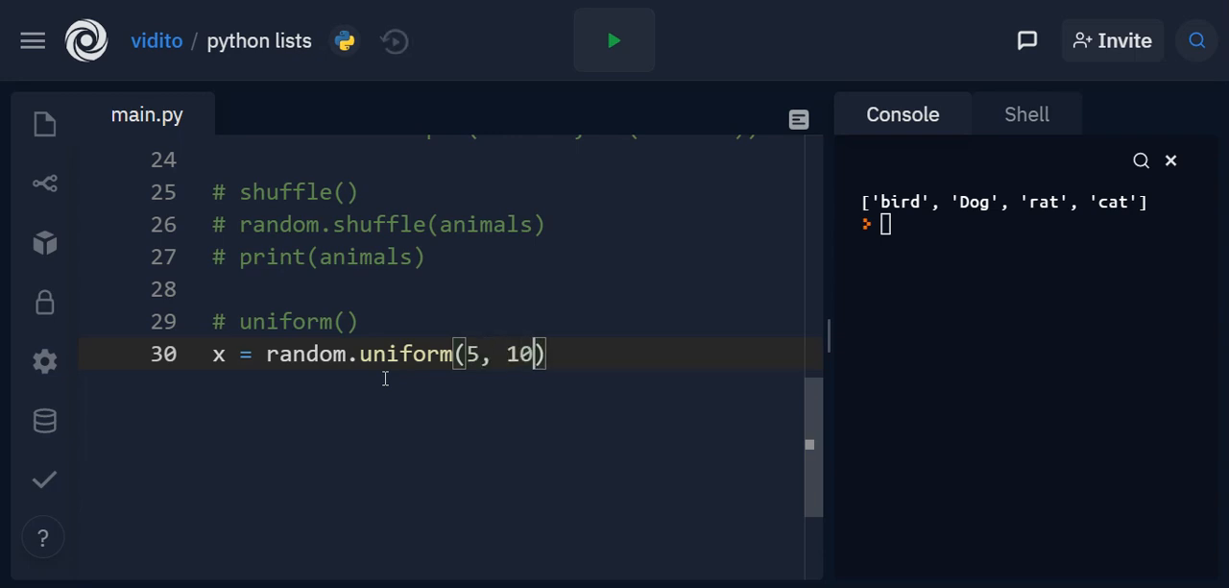
{"action": "key", "text": "Enter"}
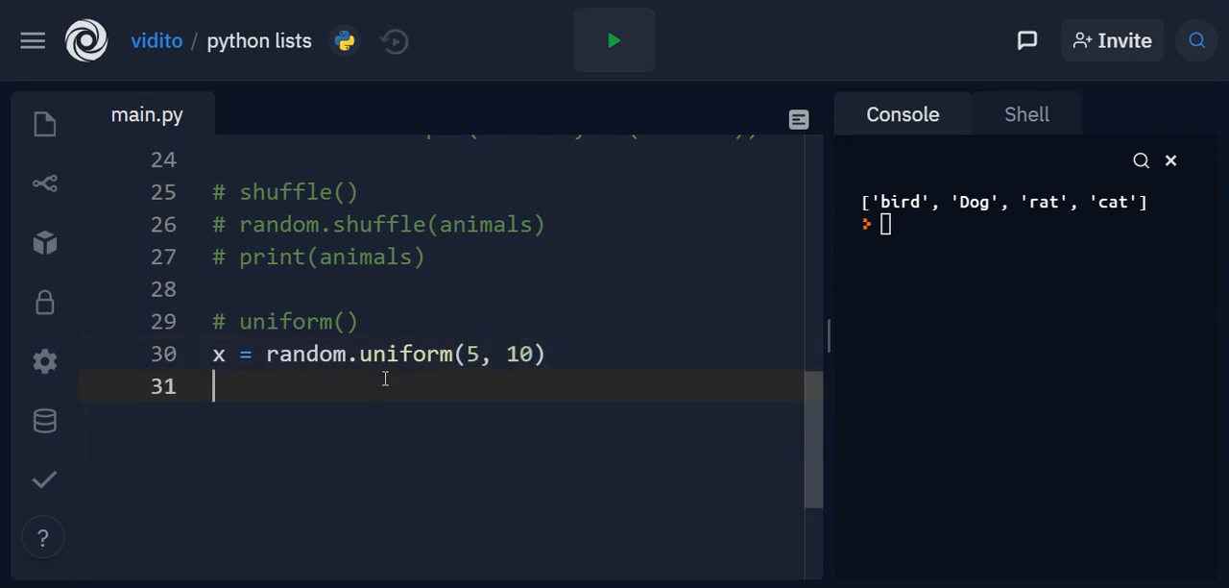
{"action": "type", "text": "print(x)"}
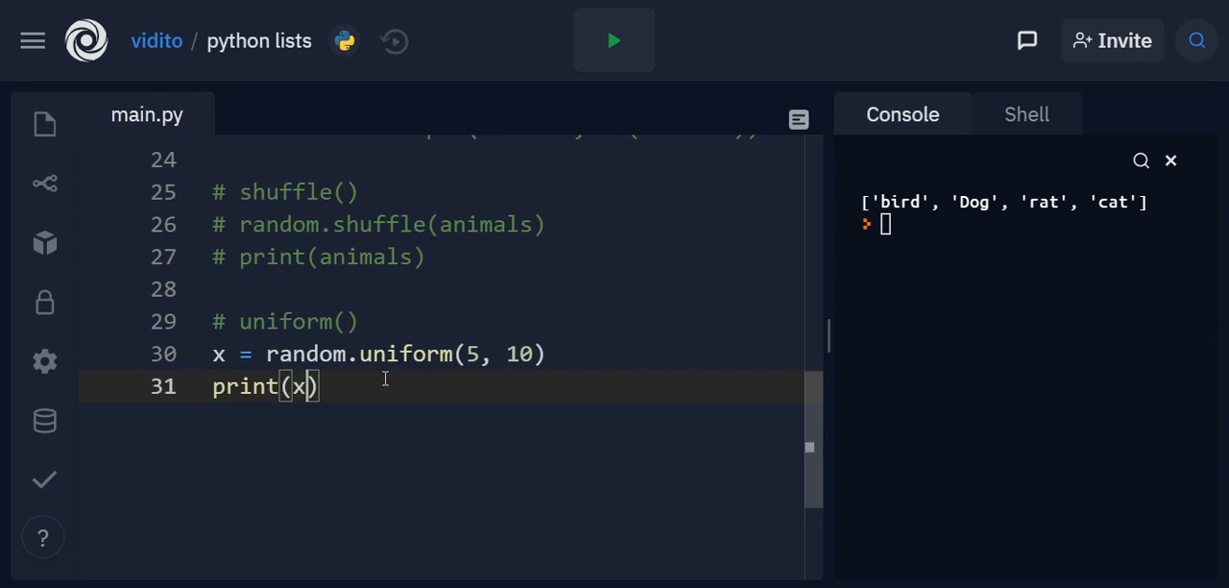
{"action": "left_click", "coordinate": [614, 41]}
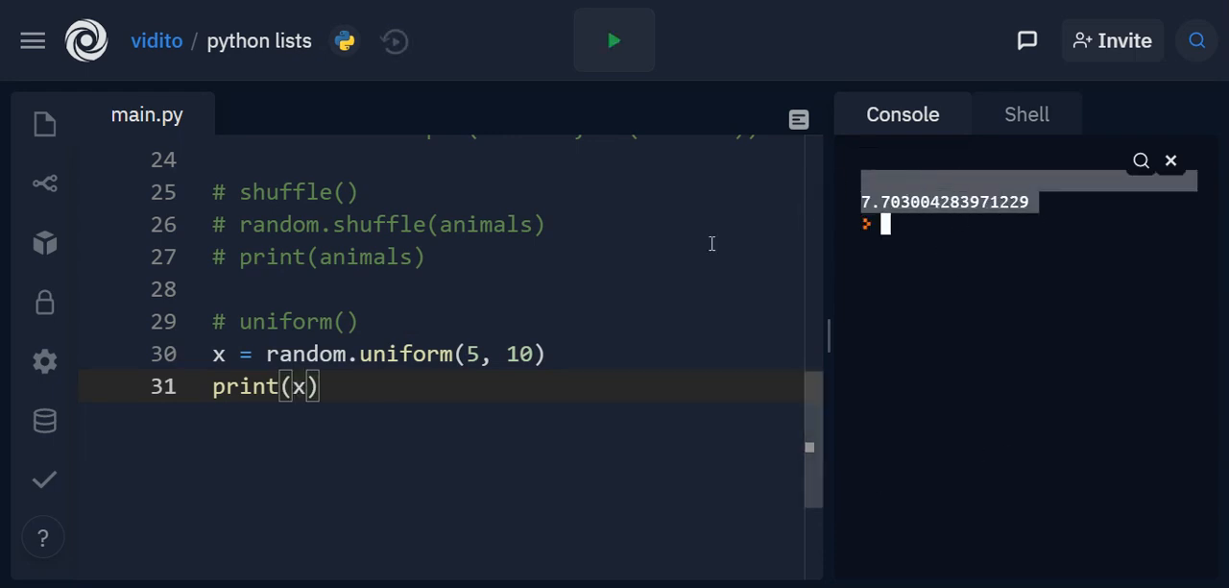
{"action": "mouse_move", "coordinate": [1068, 206]}
{"action": "type", "text": "r"}
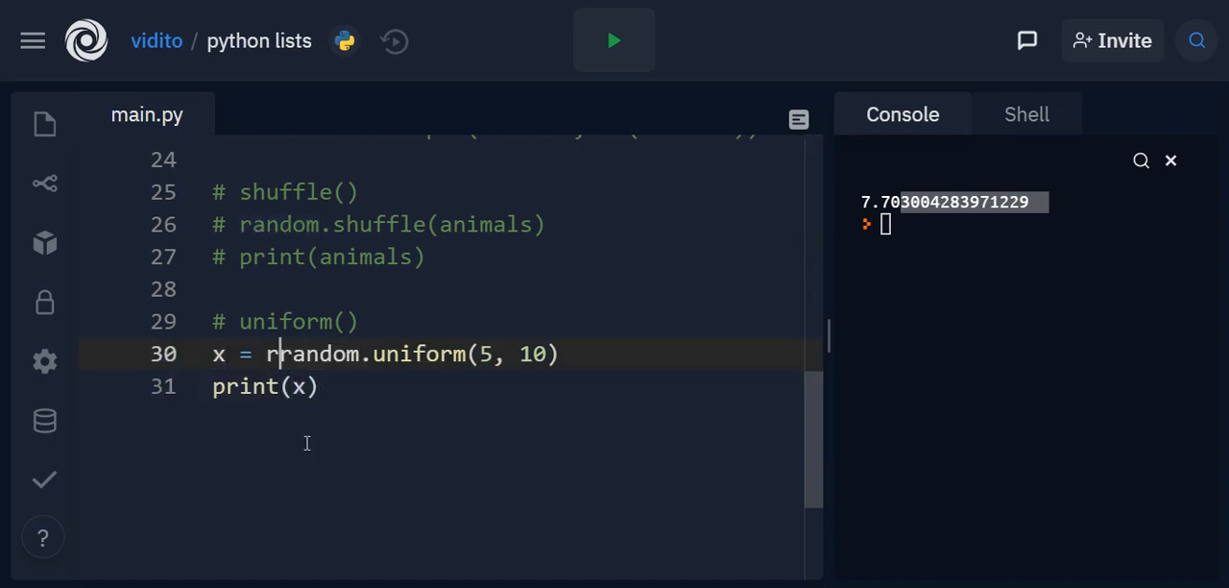
Wrap the call as round(random.uniform(5, 10), 2) and run a few times, ending on 5.12.
{"action": "type", "text": "ound("}
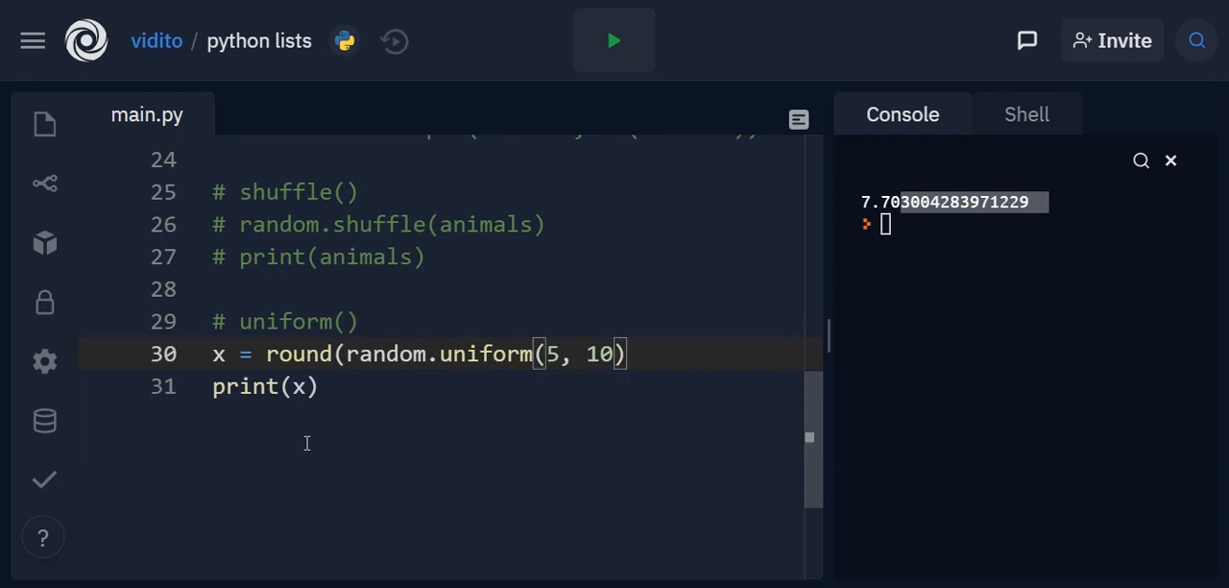
{"action": "type", "text": ", 2"}
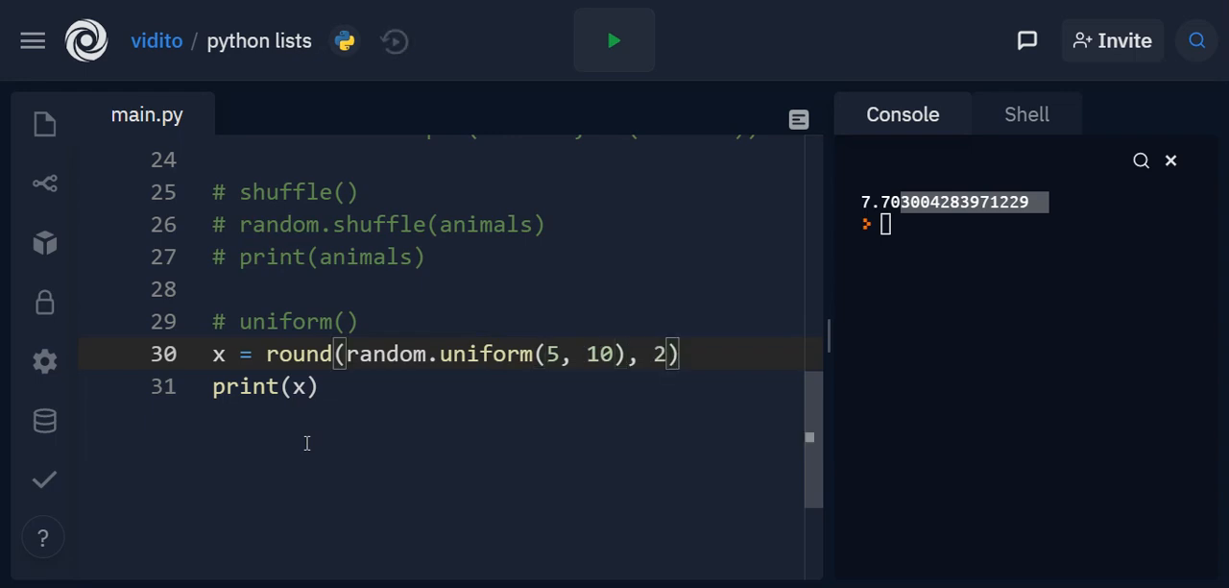
{"action": "left_click", "coordinate": [615, 40]}
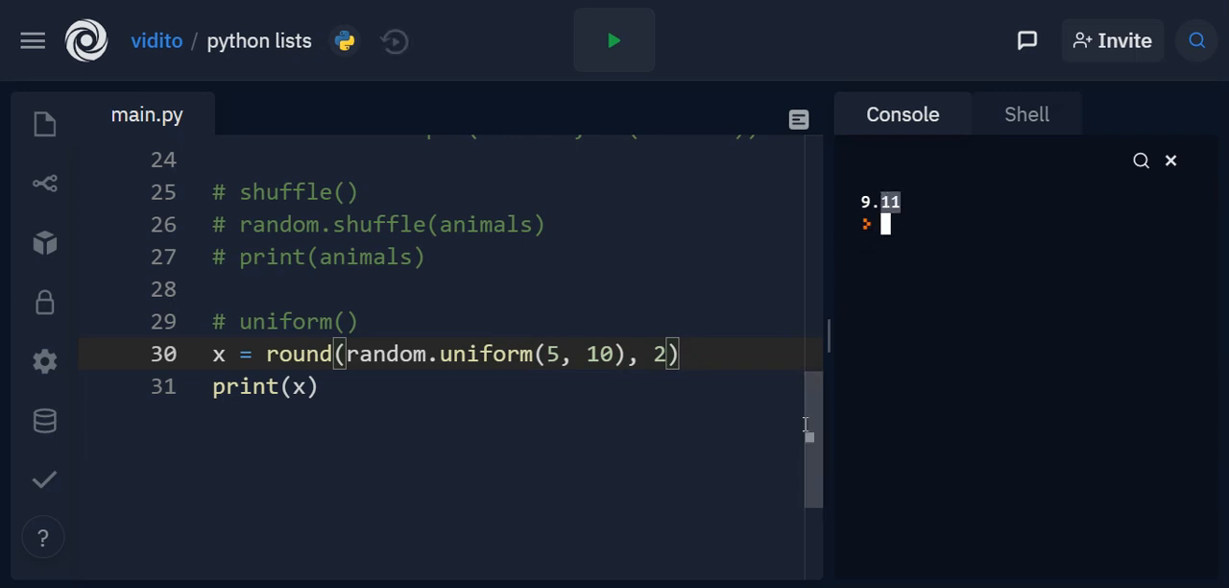
{"action": "left_click", "coordinate": [615, 40]}
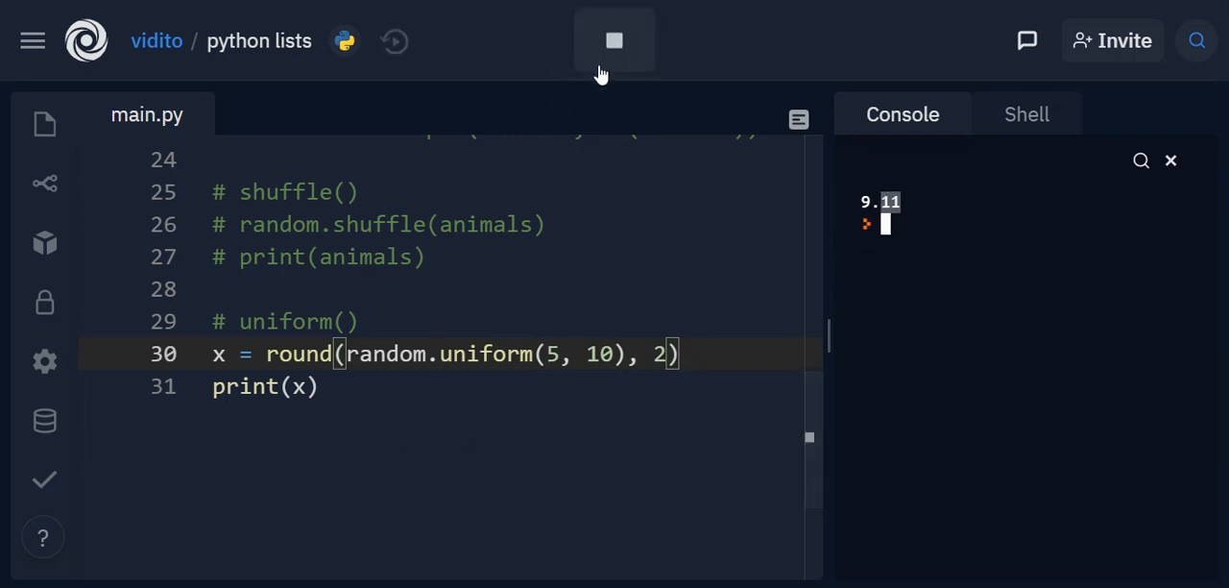
{"action": "left_click", "coordinate": [614, 41]}
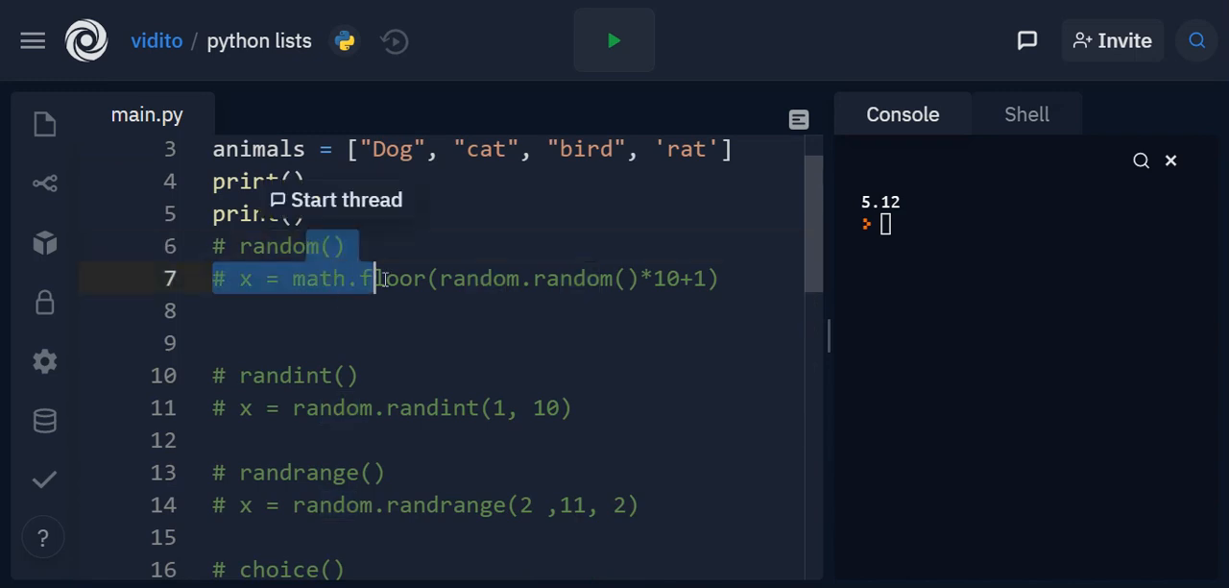
{"action": "scroll", "scroll_direction": "down", "scroll_amount": 3}
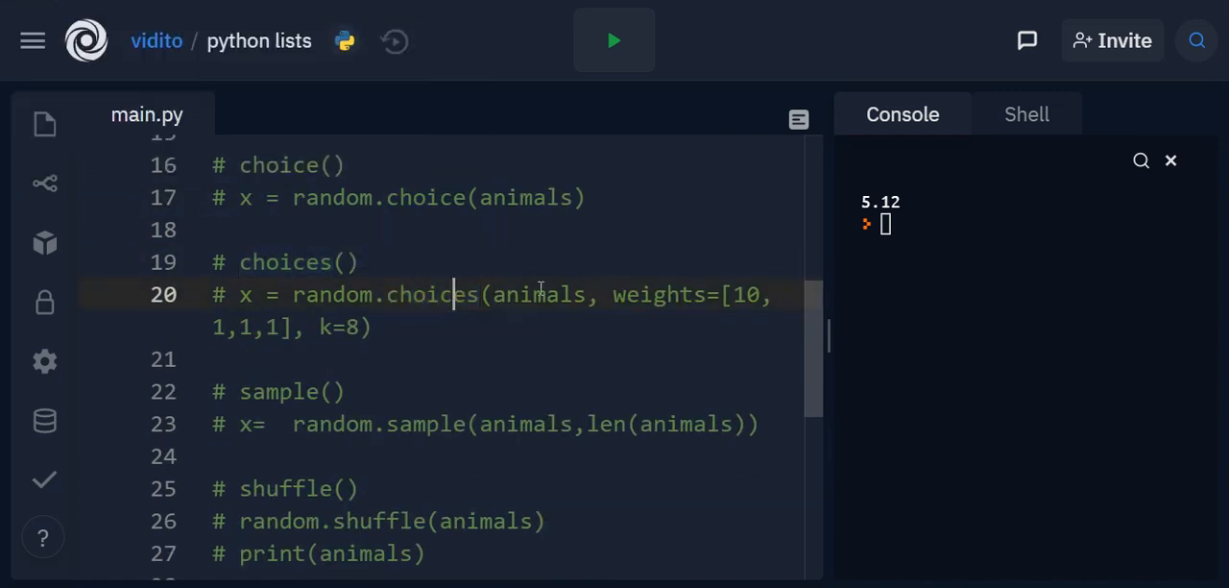
{"action": "scroll", "scroll_direction": "down", "scroll_amount": 3}
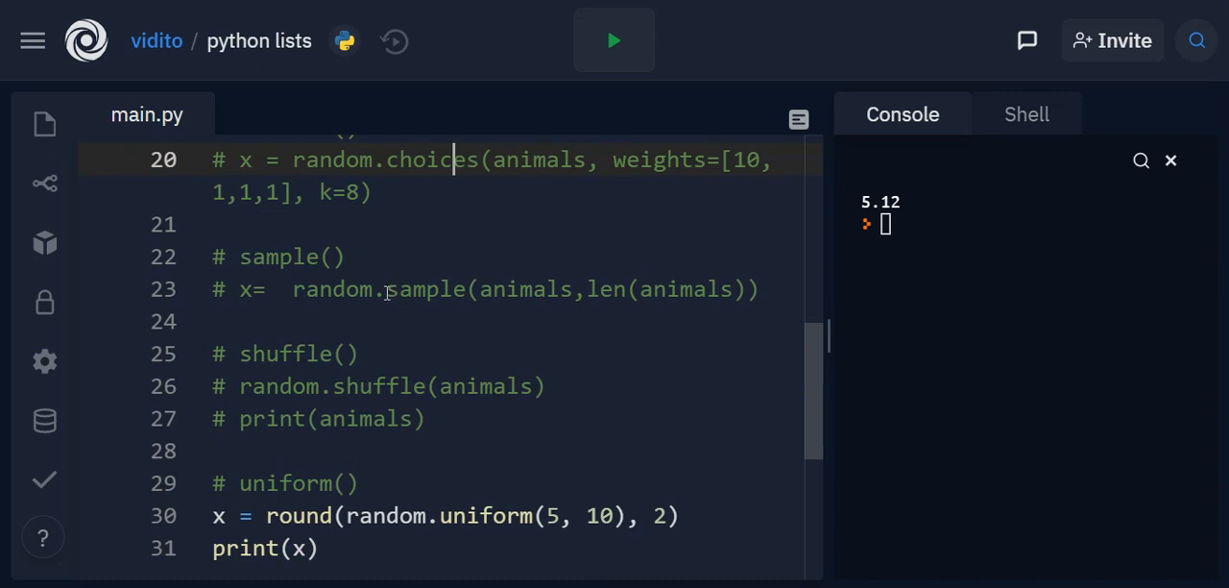
{"action": "scroll", "scroll_direction": "down", "scroll_amount": 3}
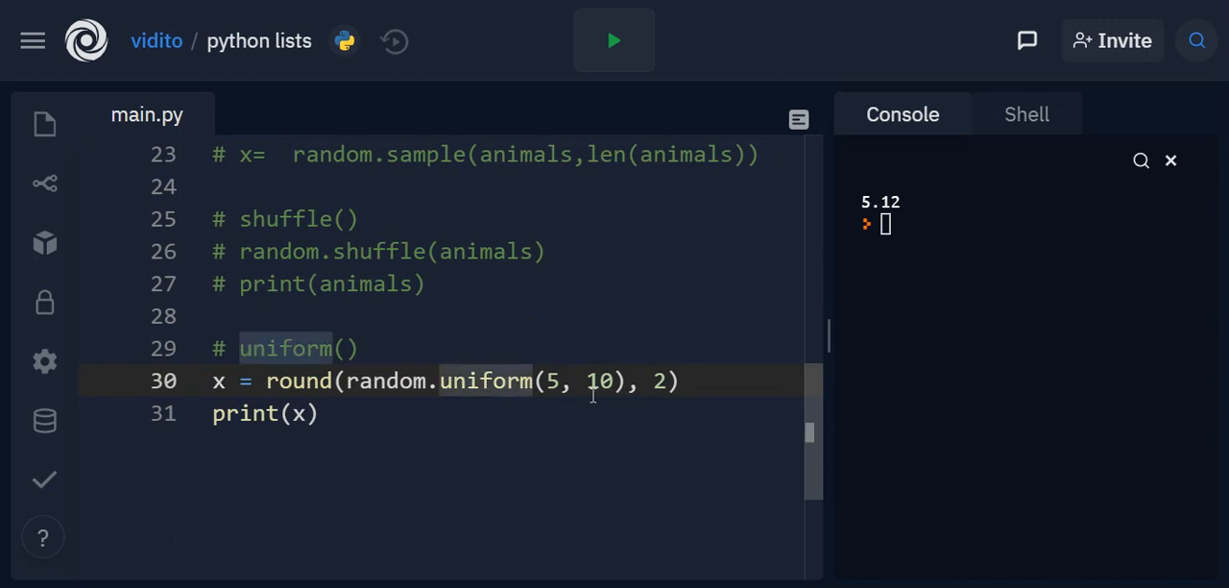
{"action": "mouse_move", "coordinate": [561, 394]}
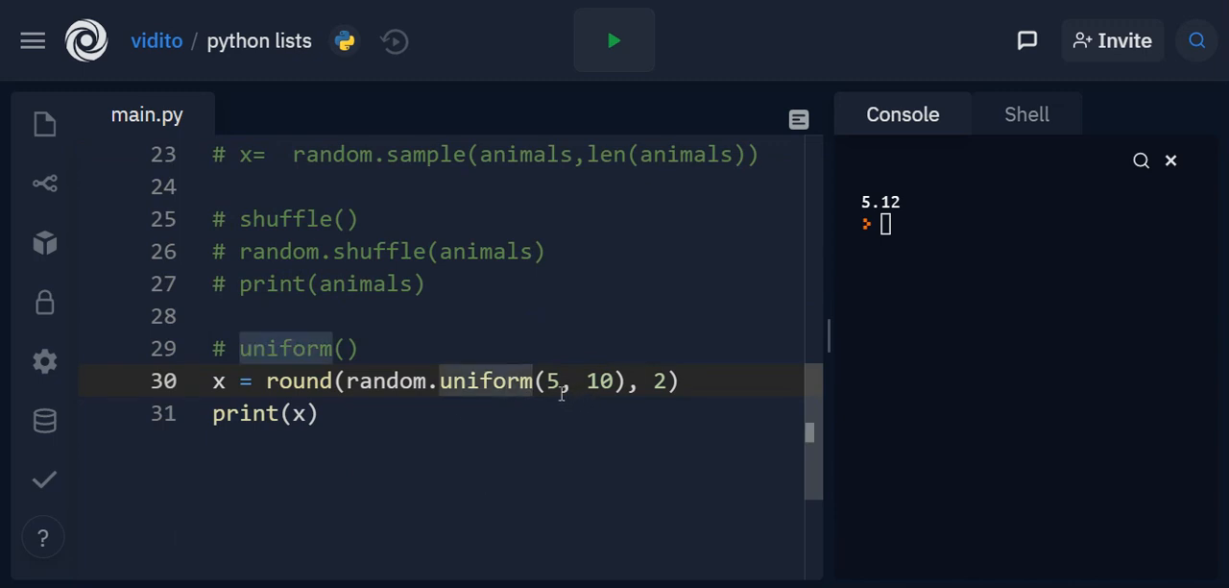